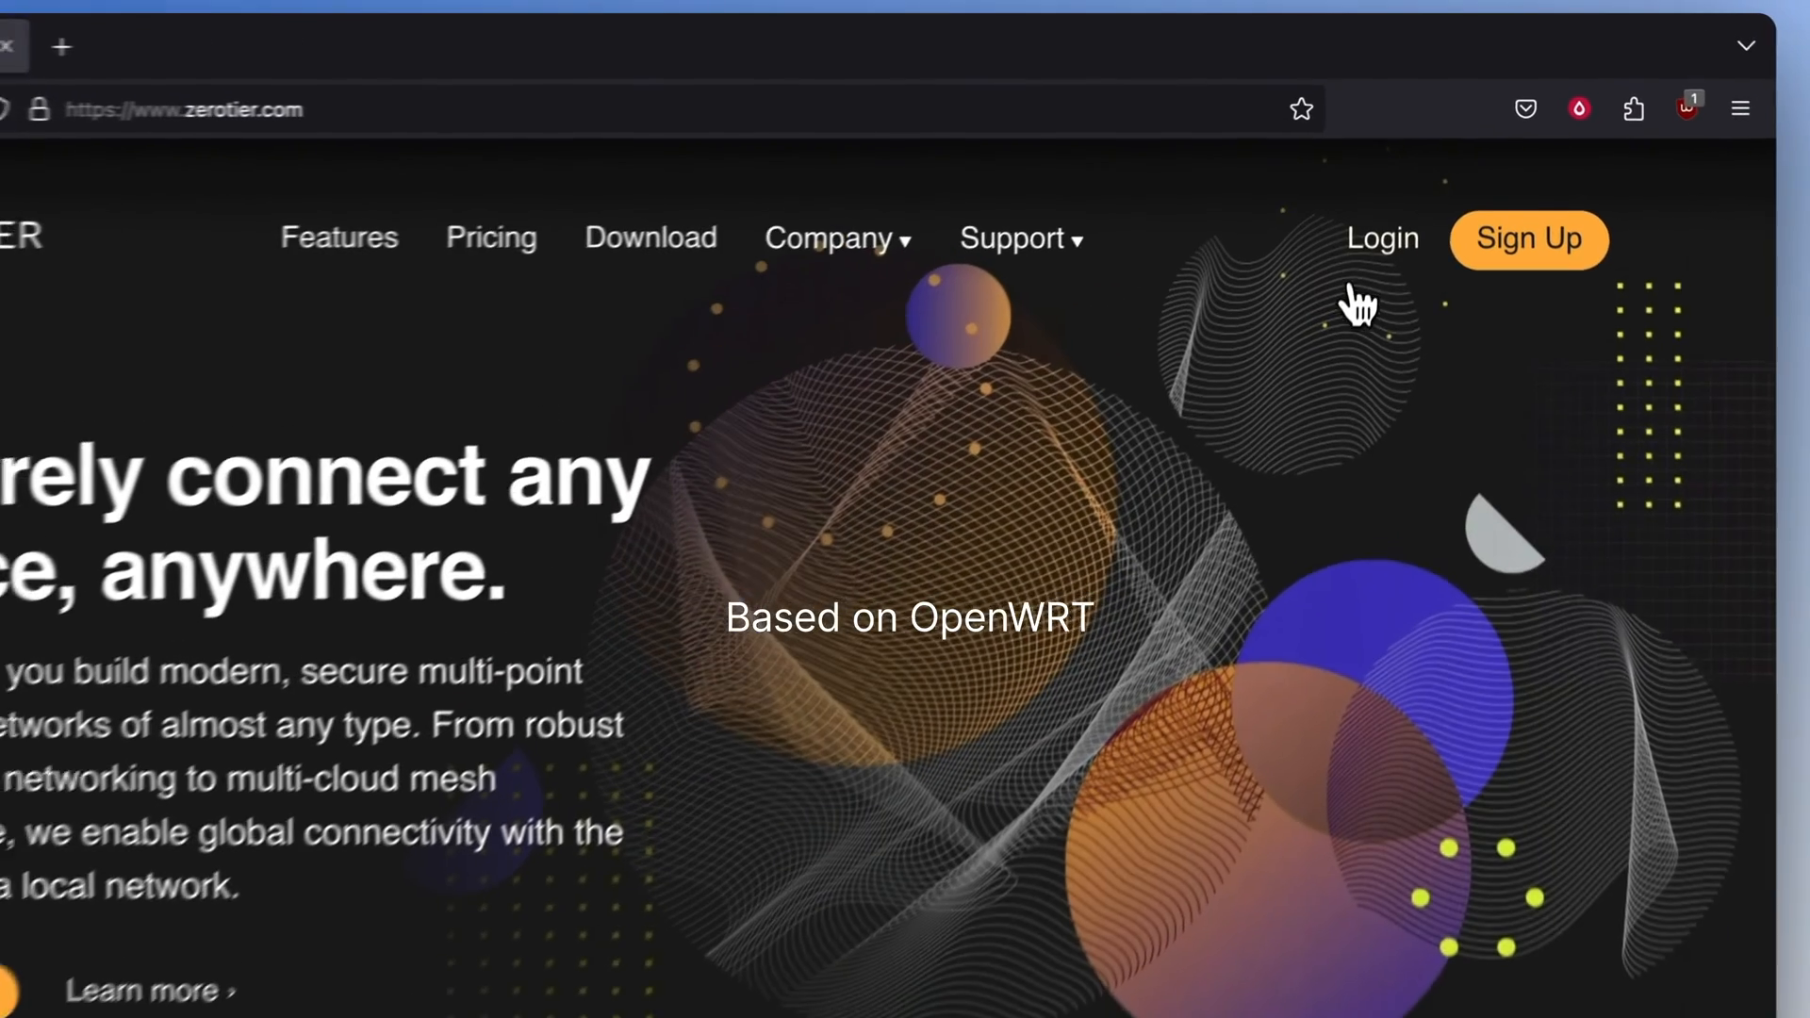
# Sign in to the ZeroTier account from zerotier.com to reach ZeroTier Central's empty dashboard
pyautogui.click(1382, 239)
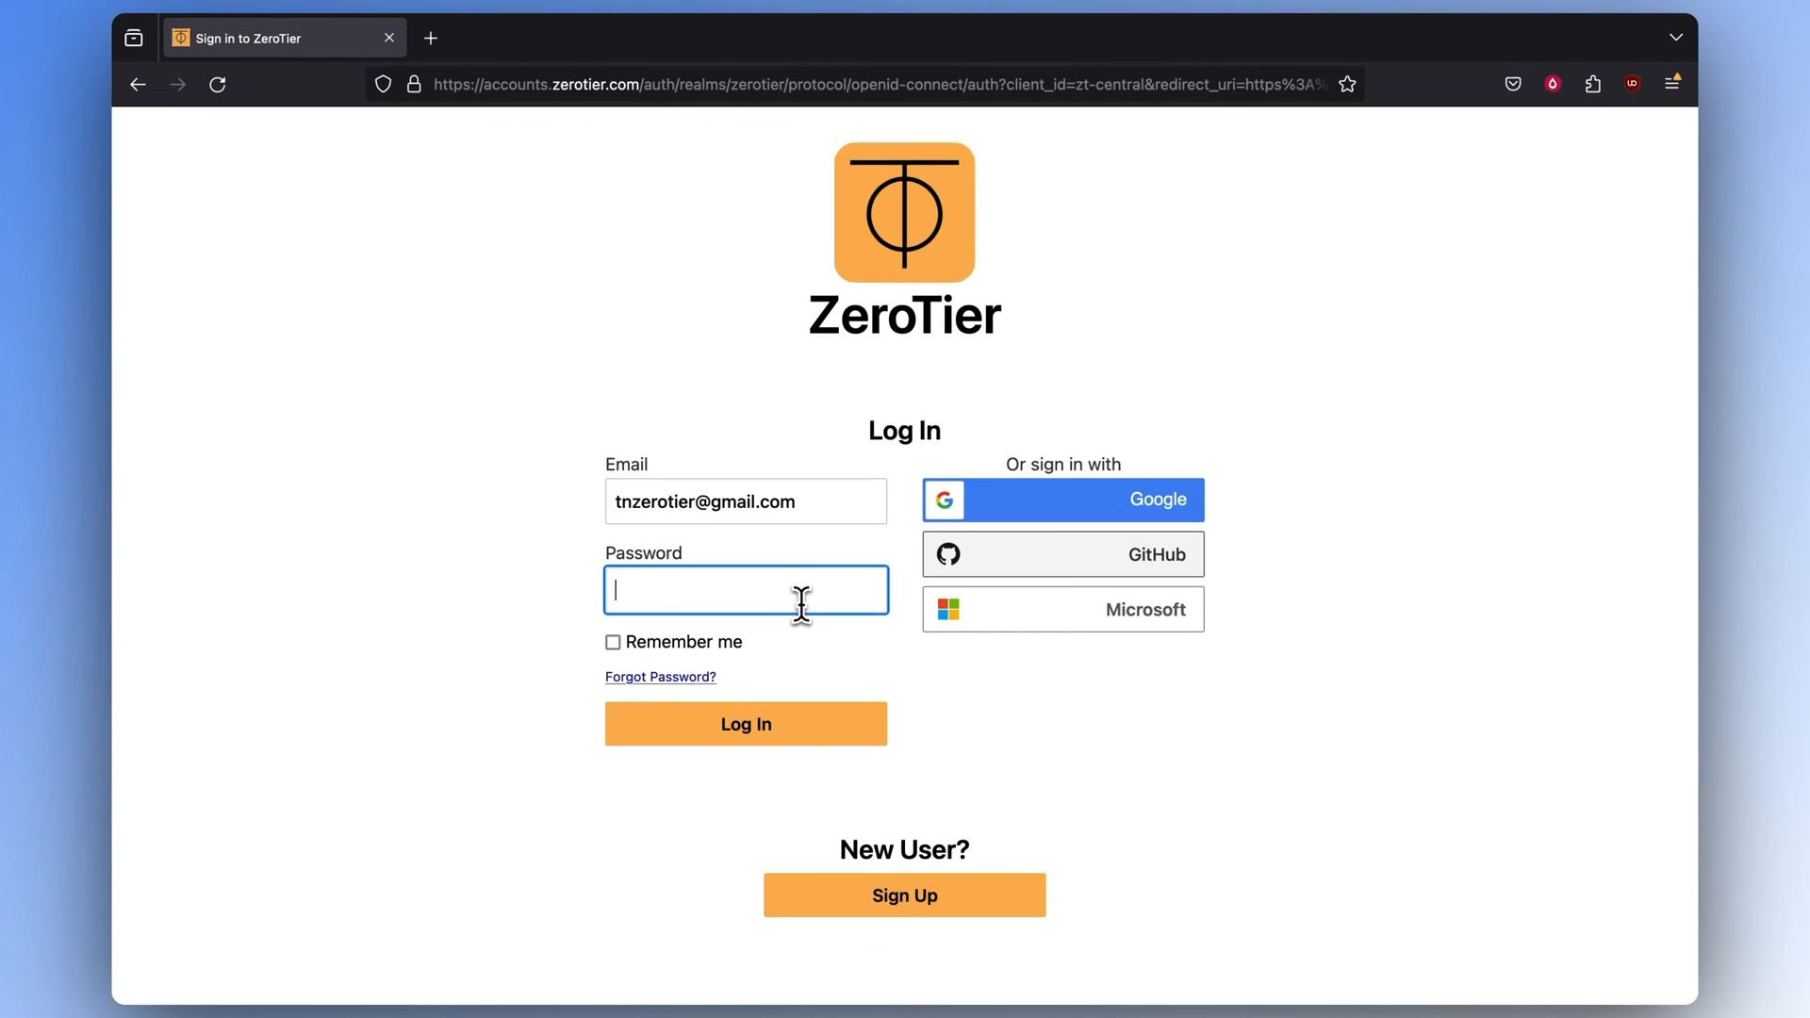
pyautogui.click(744, 724)
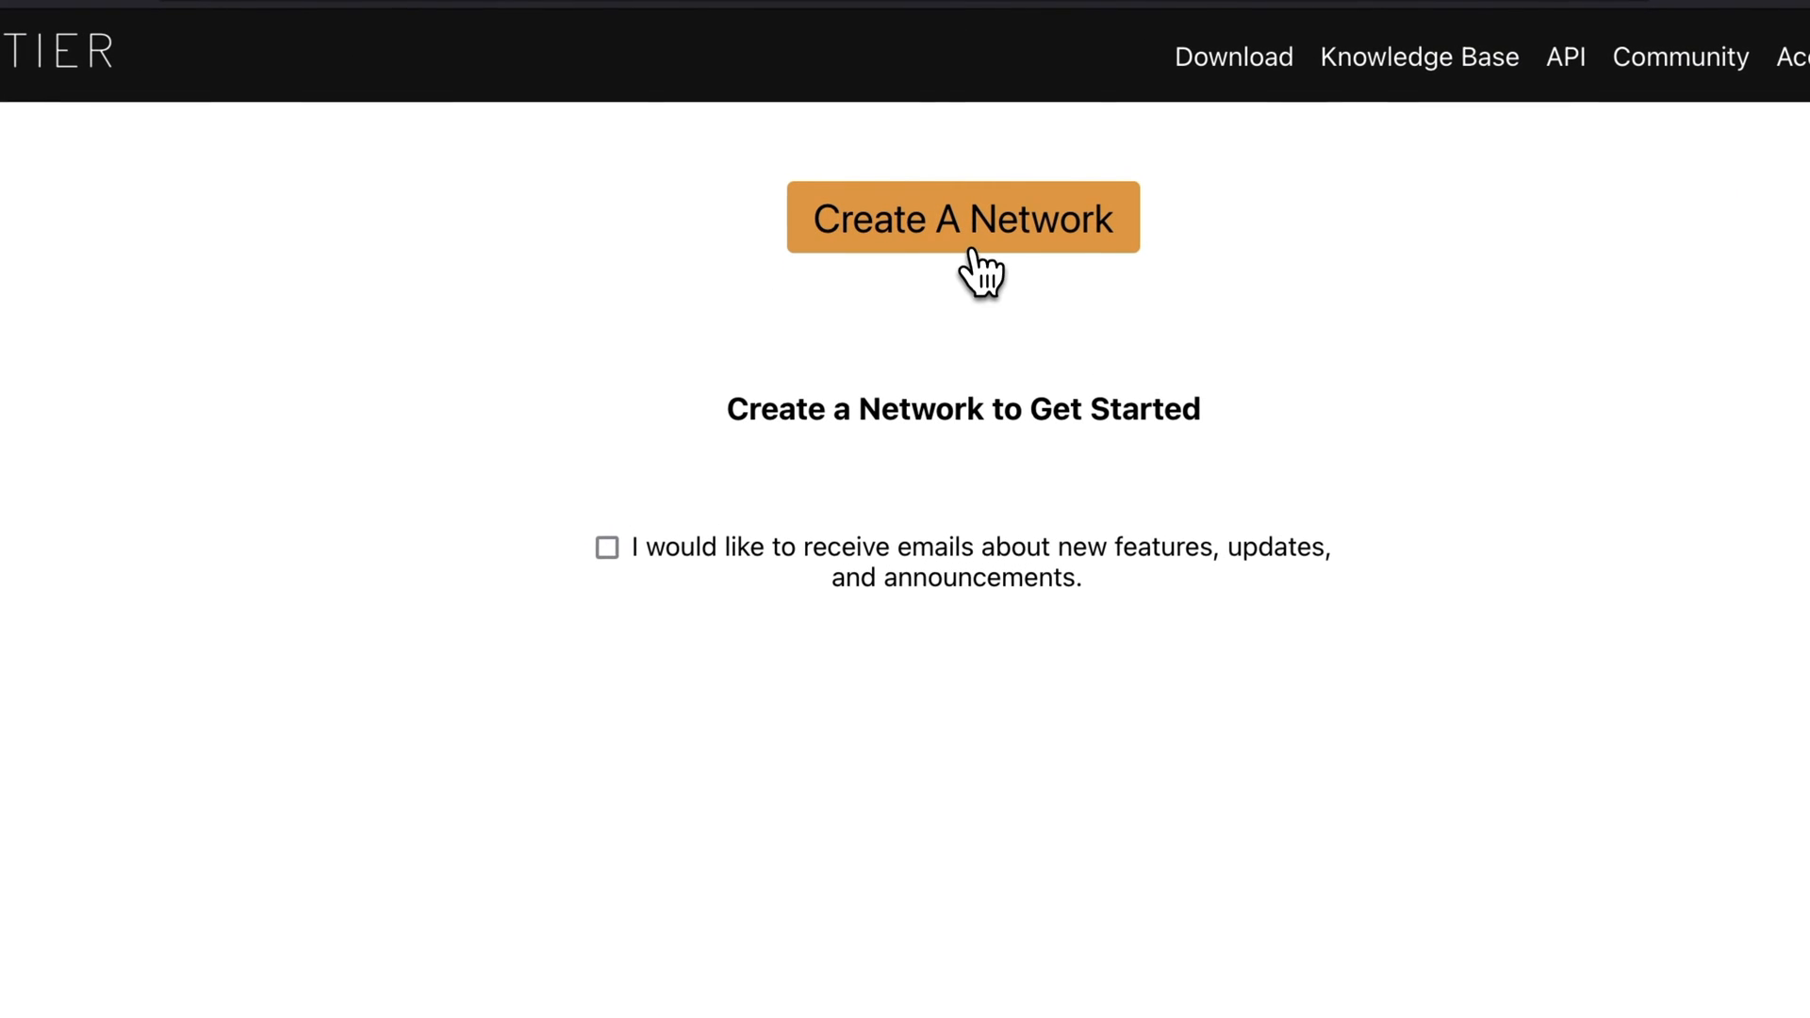
# Create the ecstatic_davies network and open its settings page, scrolling through its sections
pyautogui.click(962, 217)
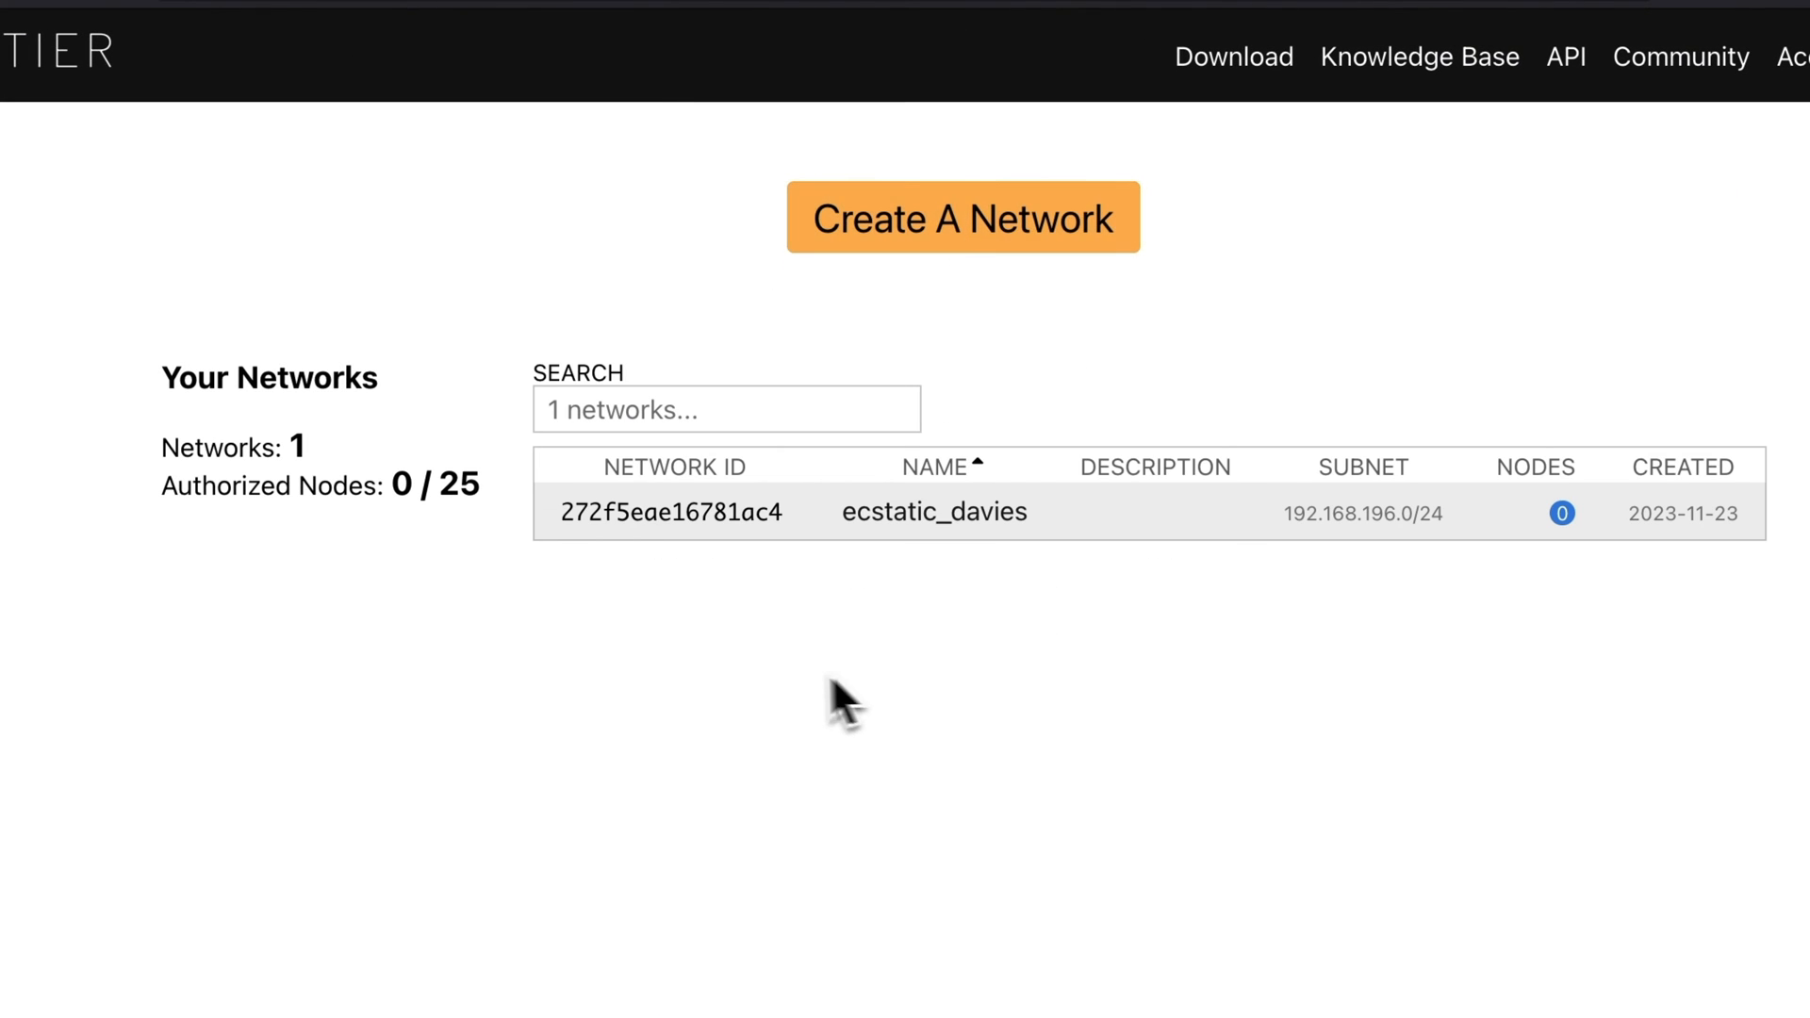
pyautogui.click(933, 511)
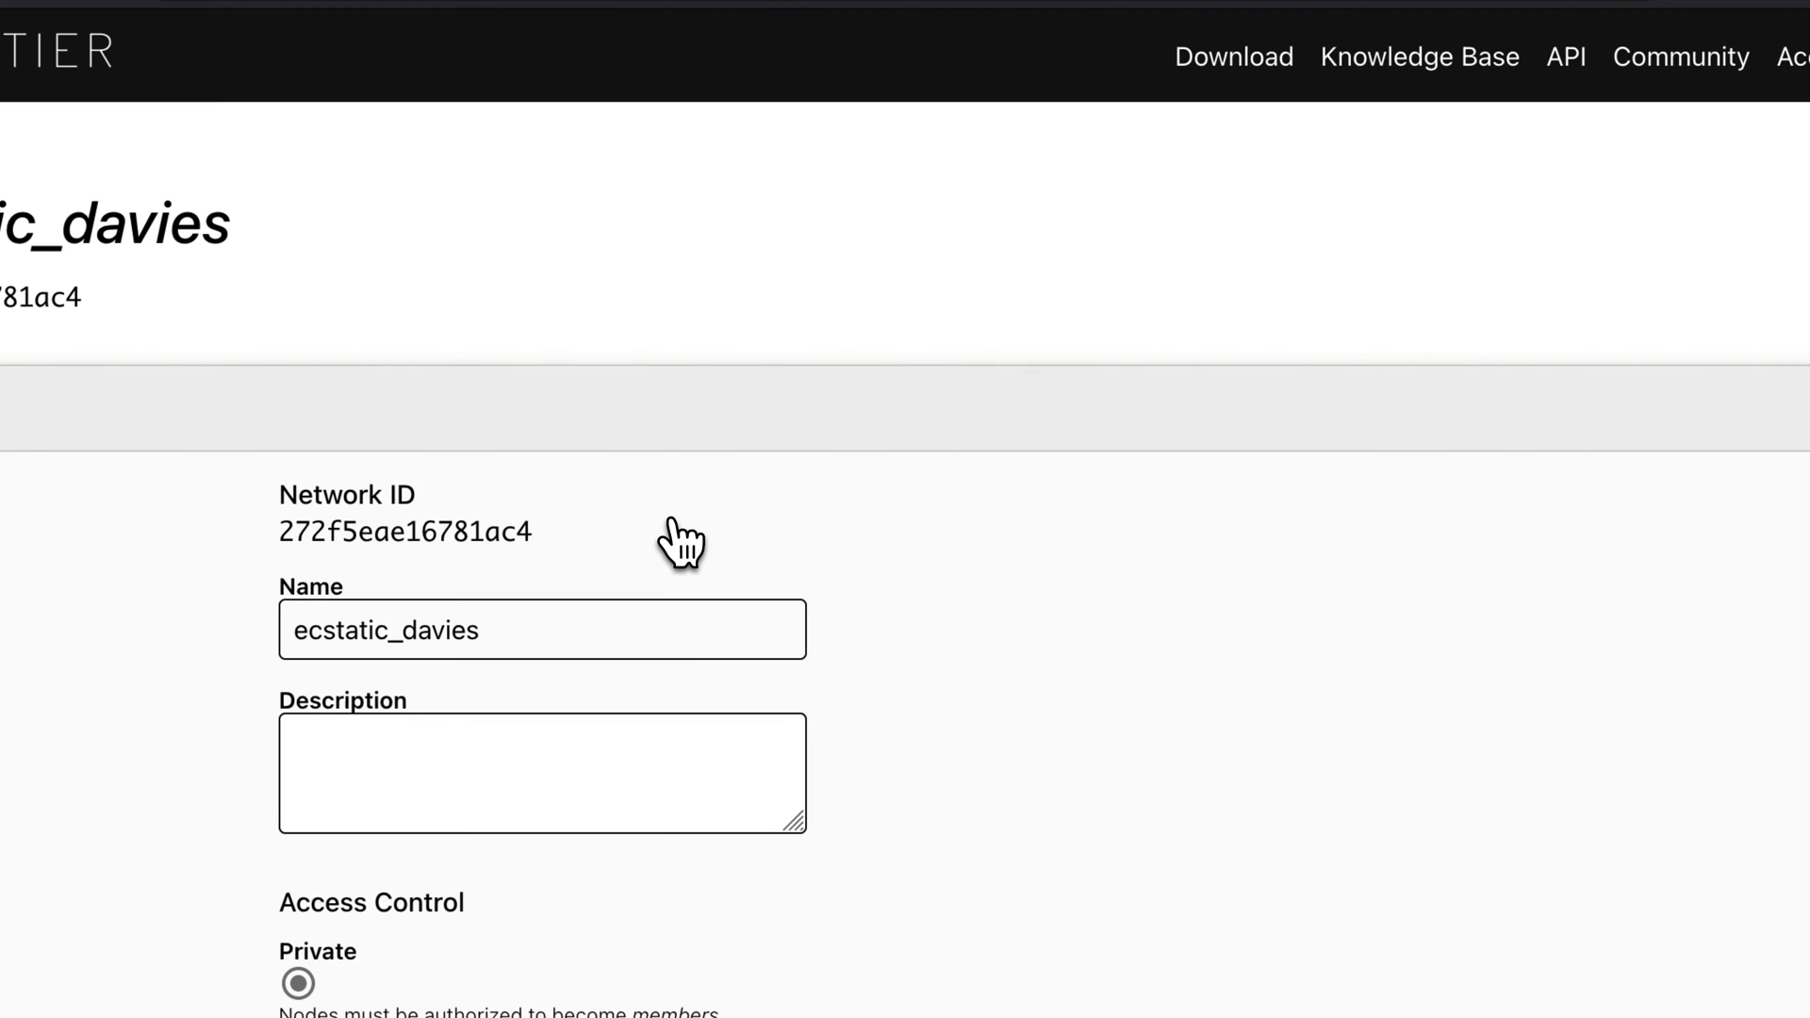
pyautogui.scroll(-3)
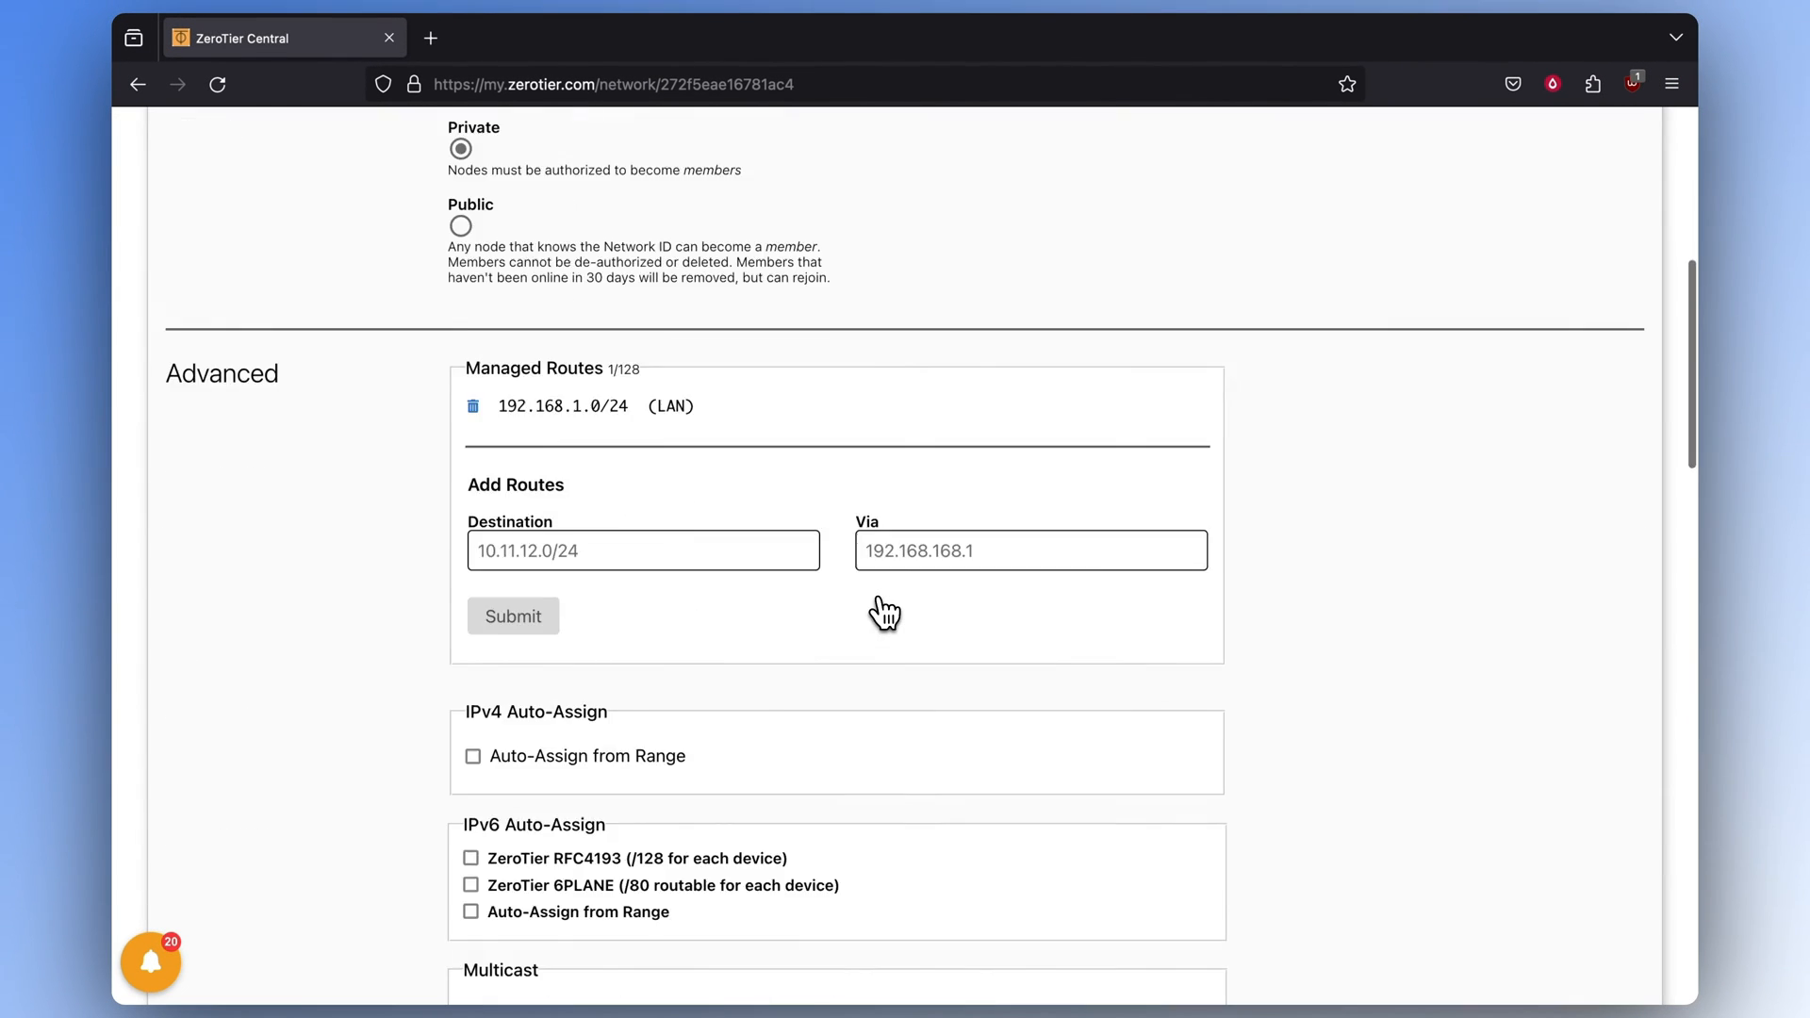
pyautogui.scroll(-3)
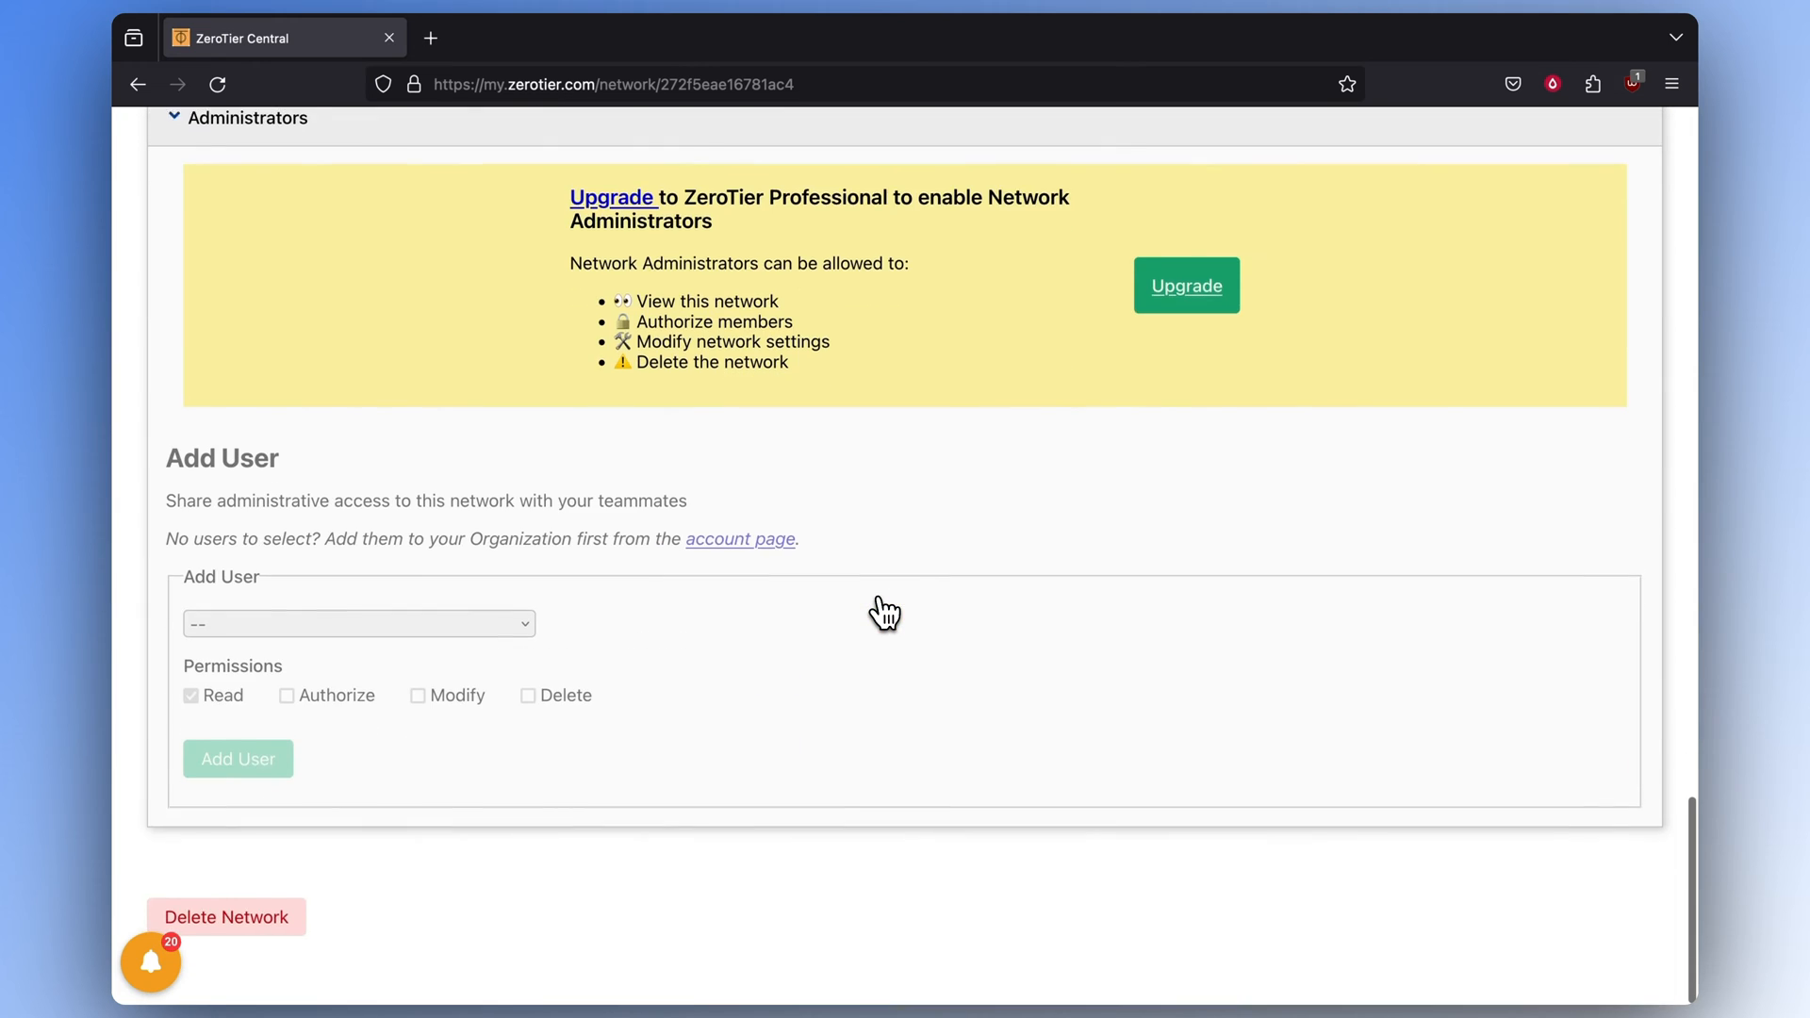
pyautogui.scroll(3)
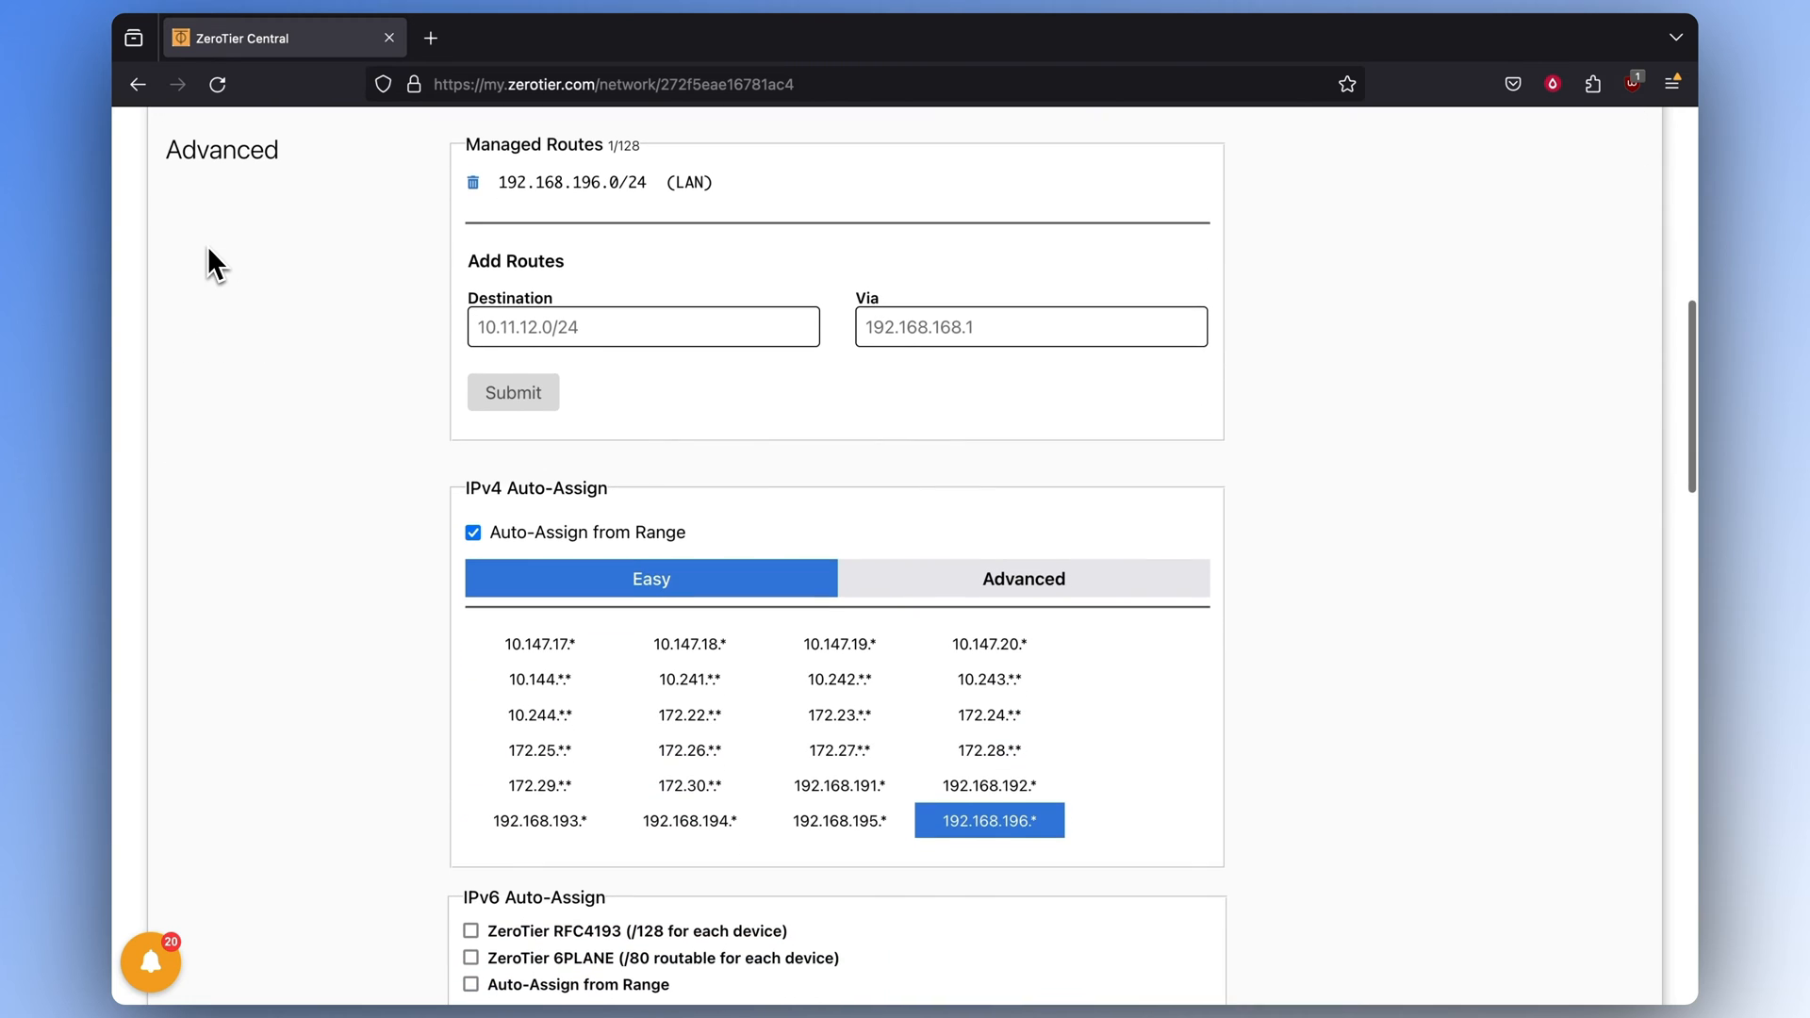
pyautogui.moveTo(473, 181)
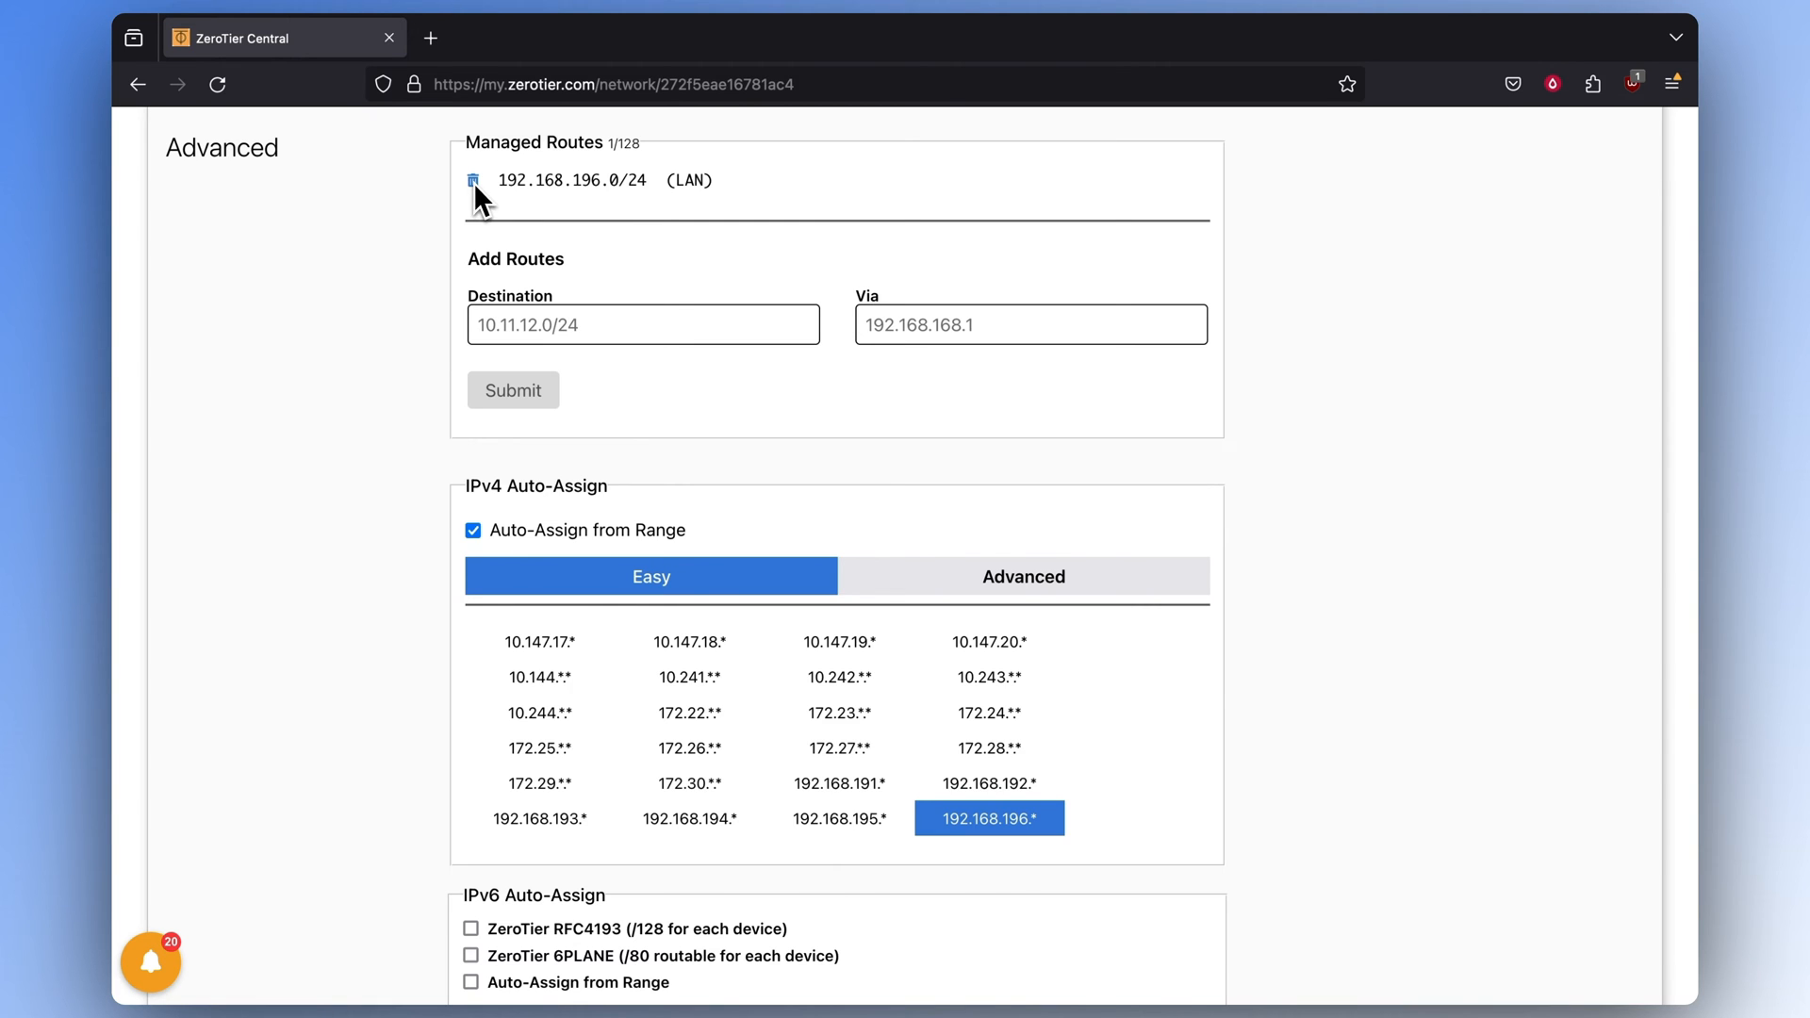
# Delete the 192.168.196.0/24 managed route and submit 192.168.1.0/24 as the new destination
pyautogui.click(472, 180)
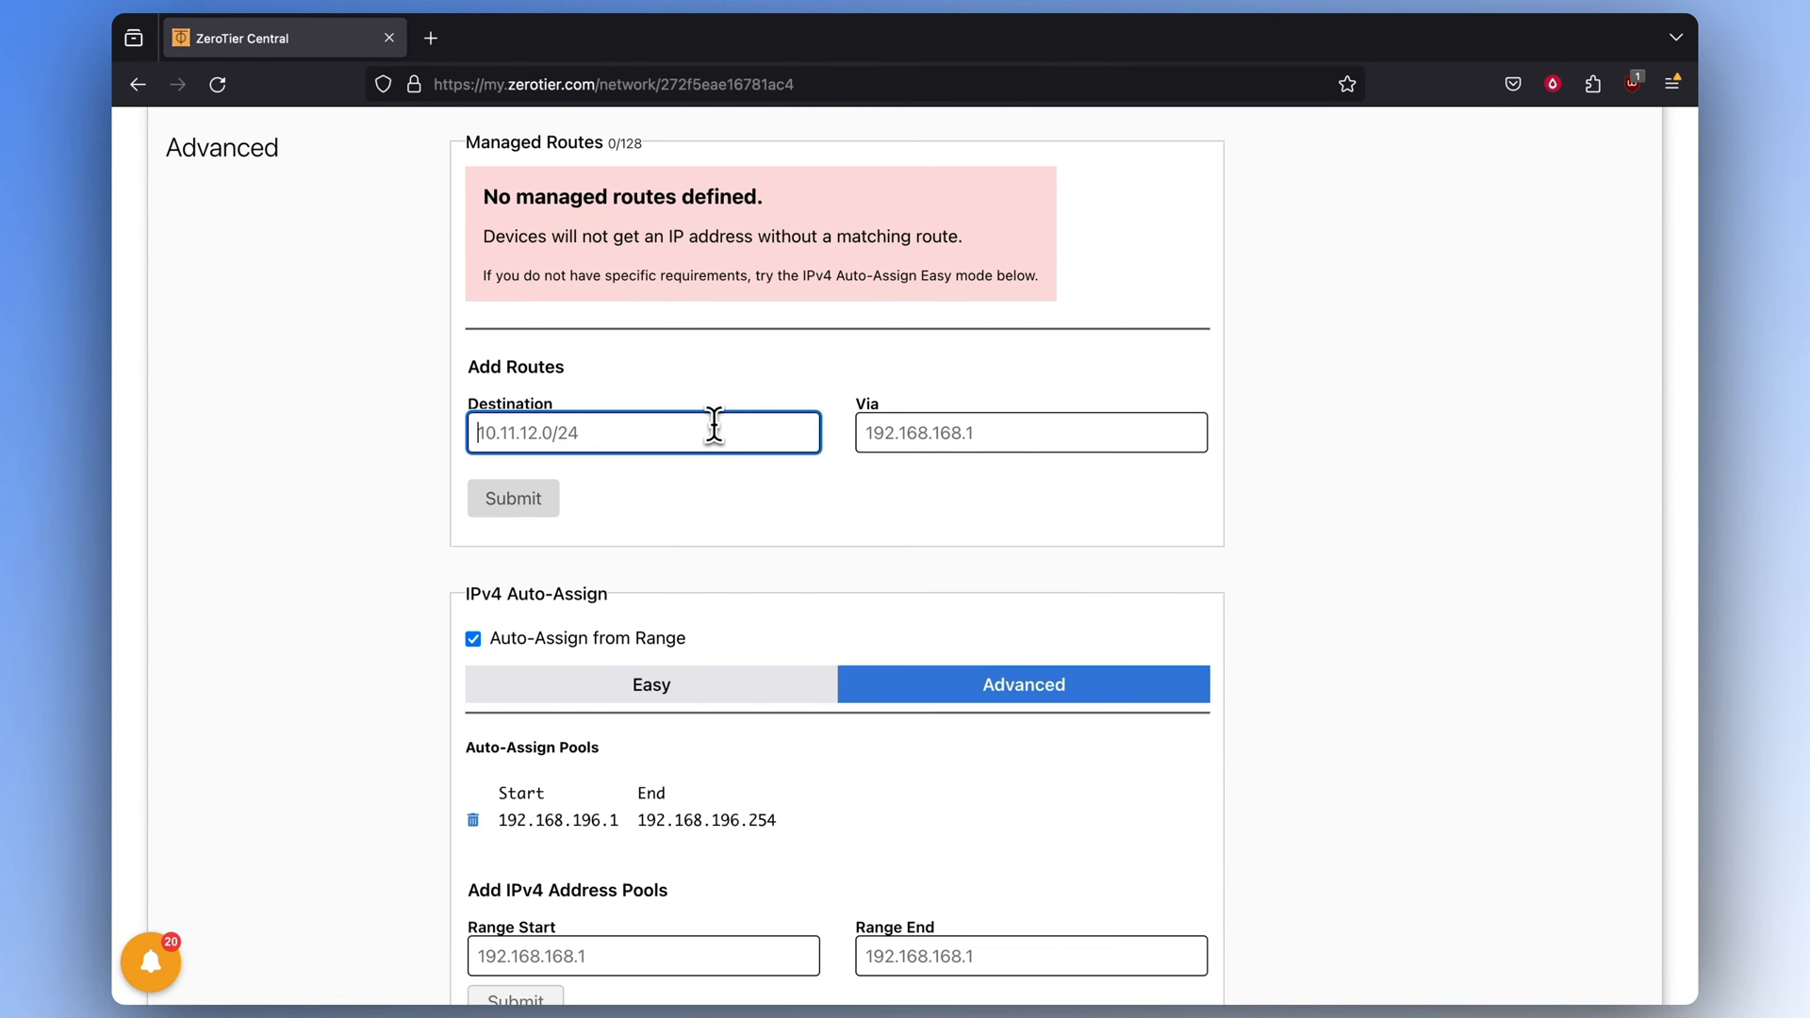
pyautogui.write('192.168.1.0/24')
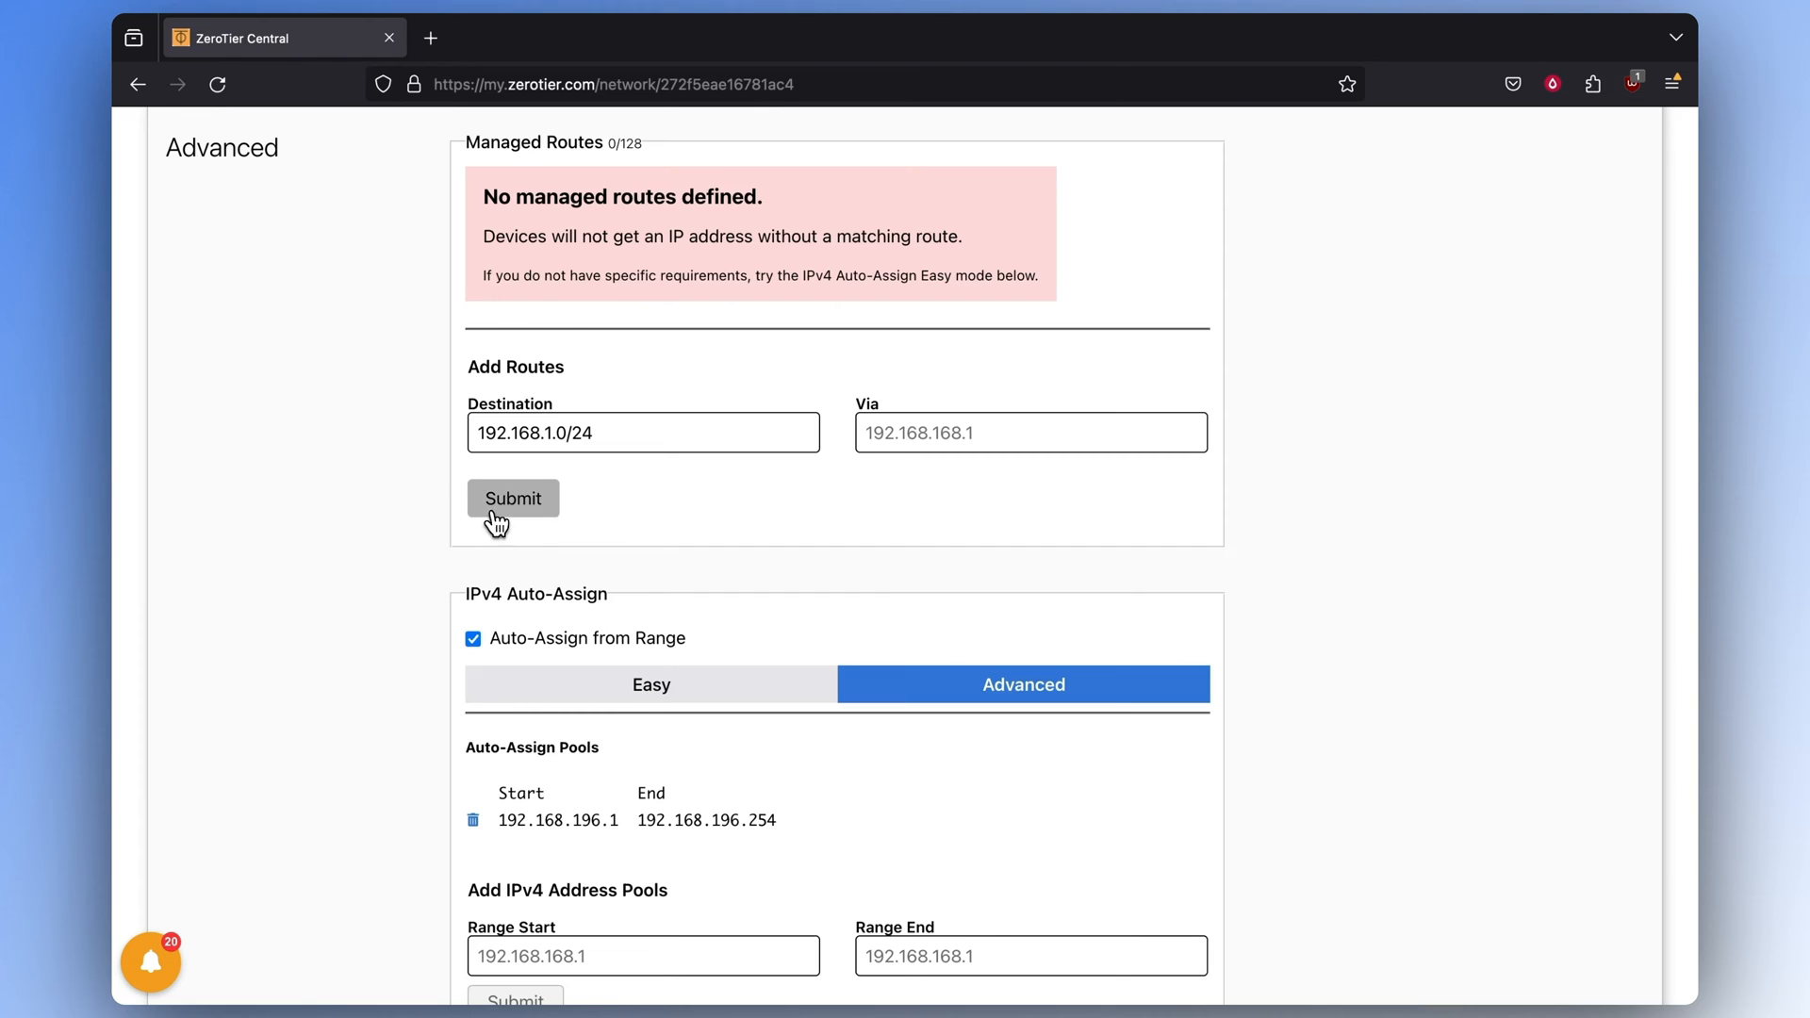
pyautogui.click(513, 498)
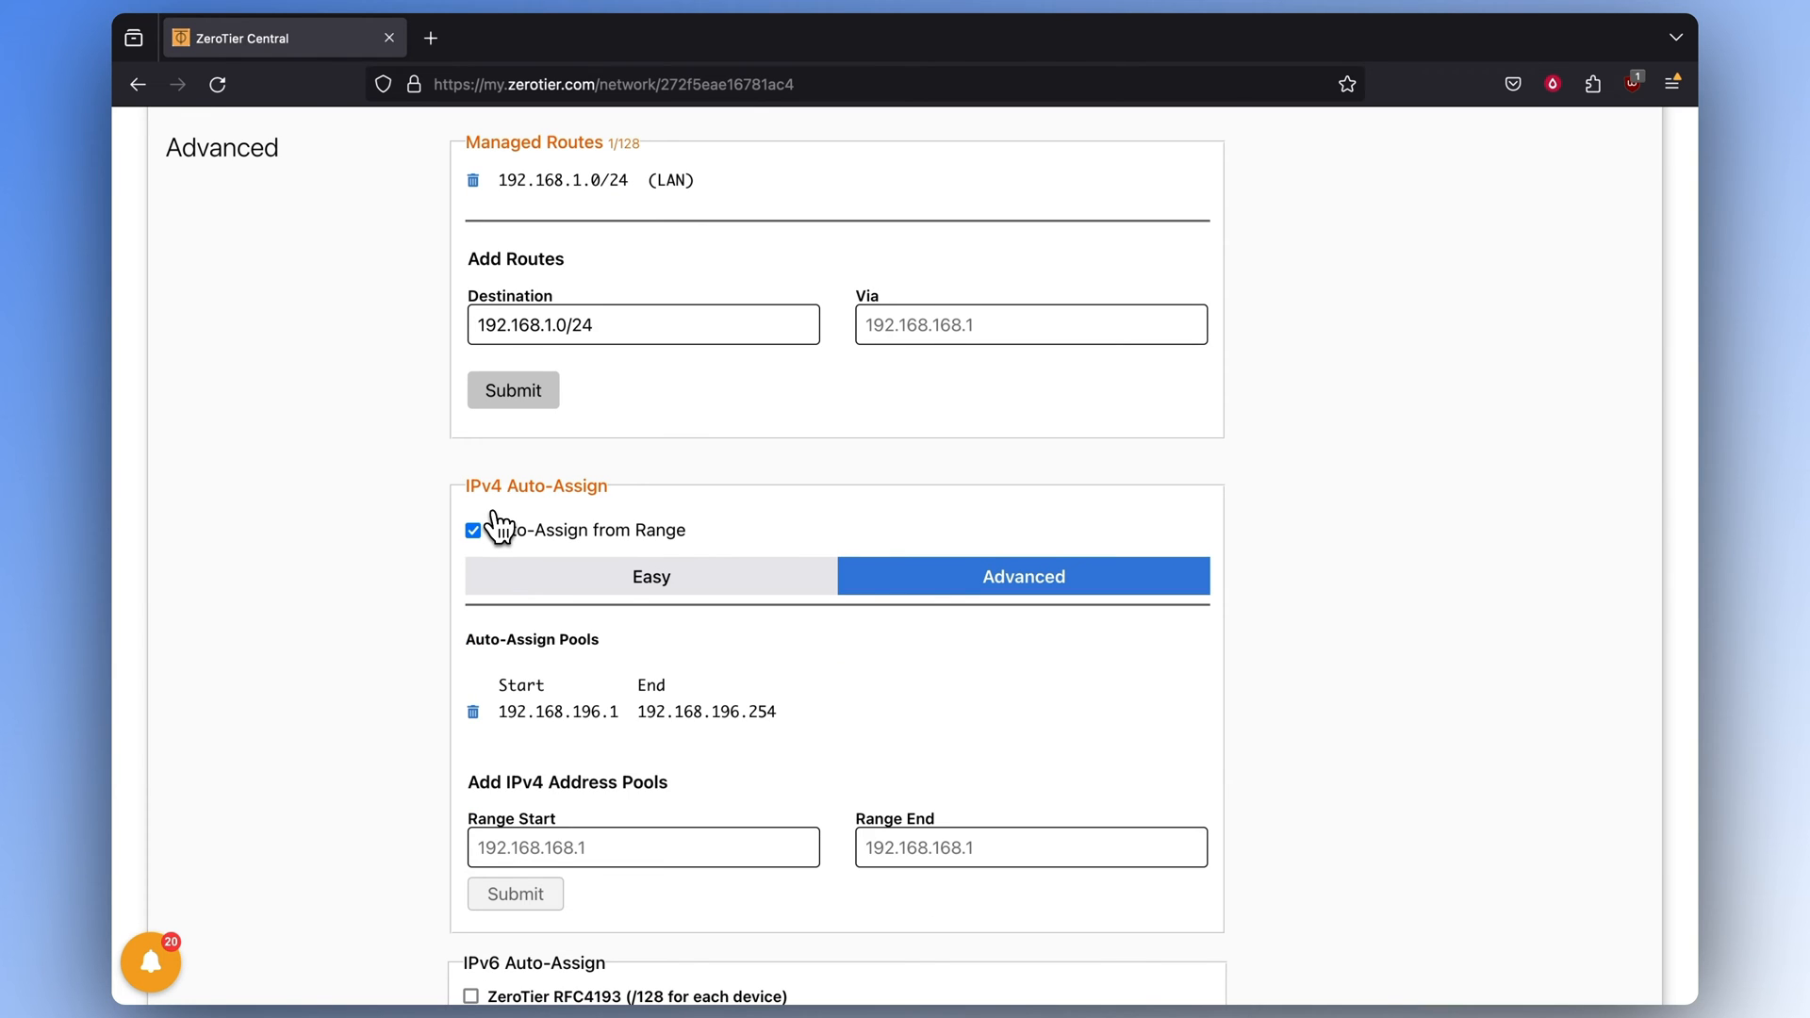
pyautogui.moveTo(581, 468)
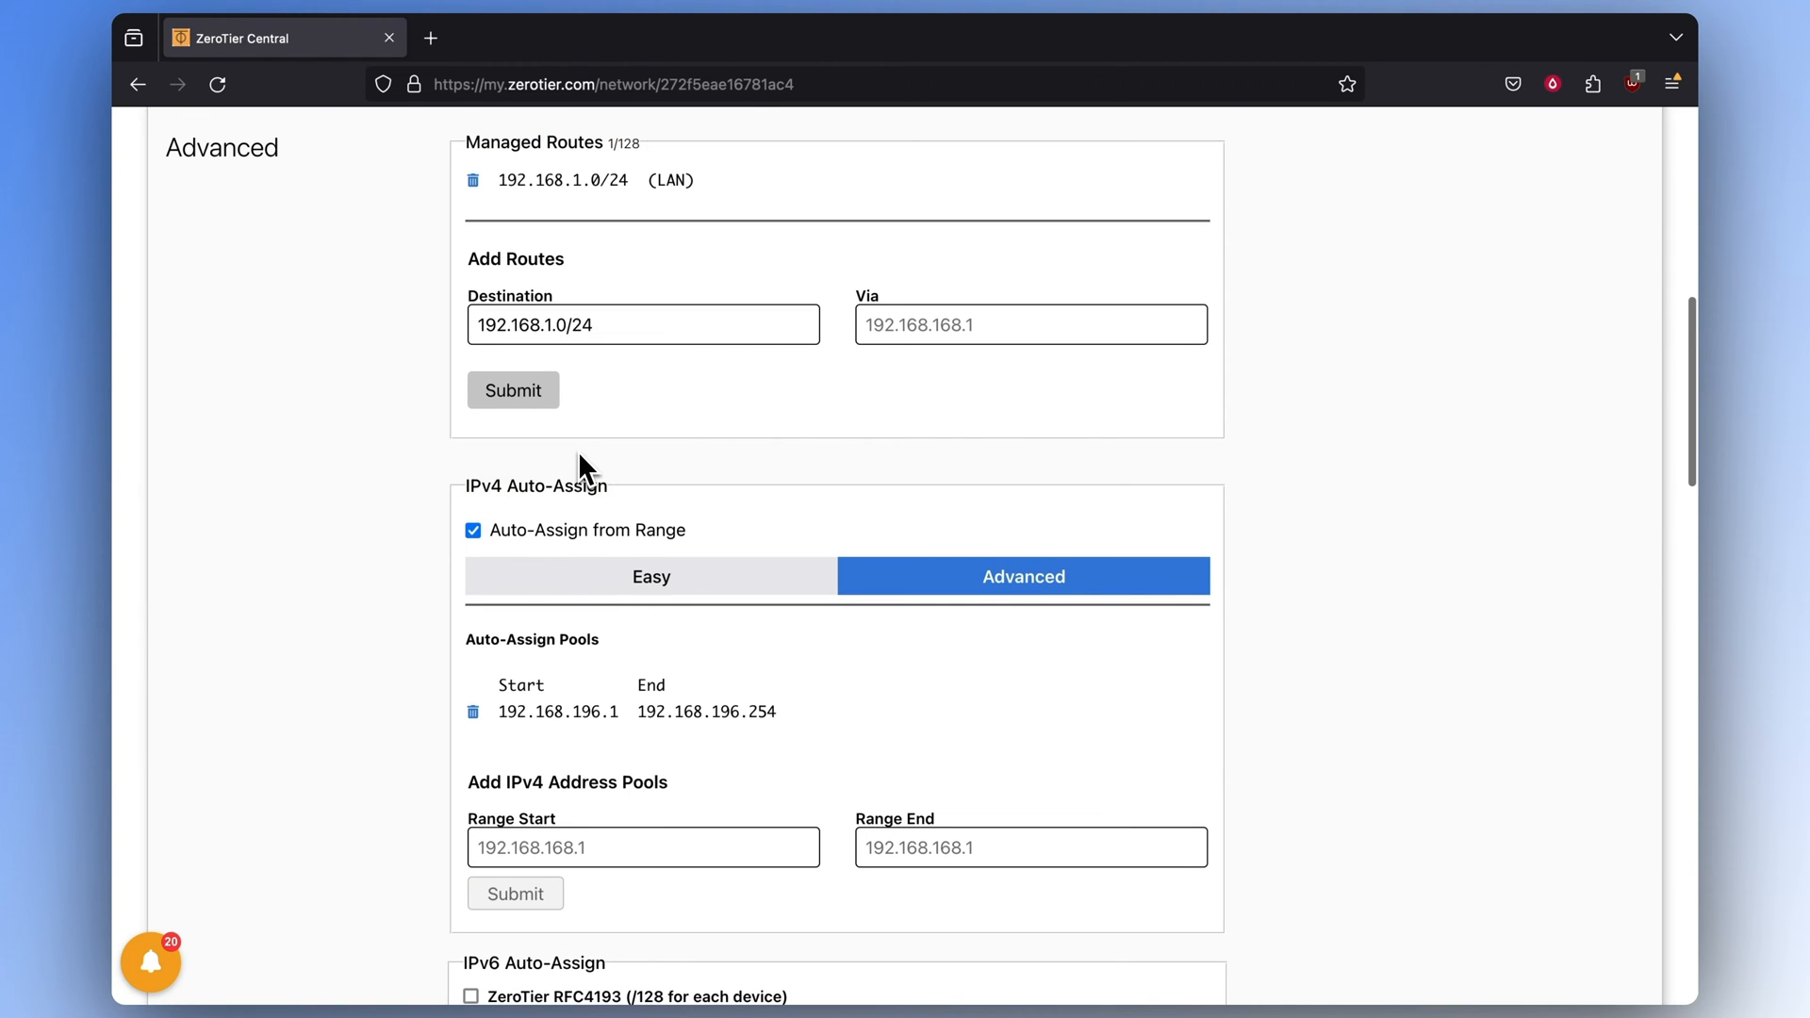
pyautogui.scroll(-3)
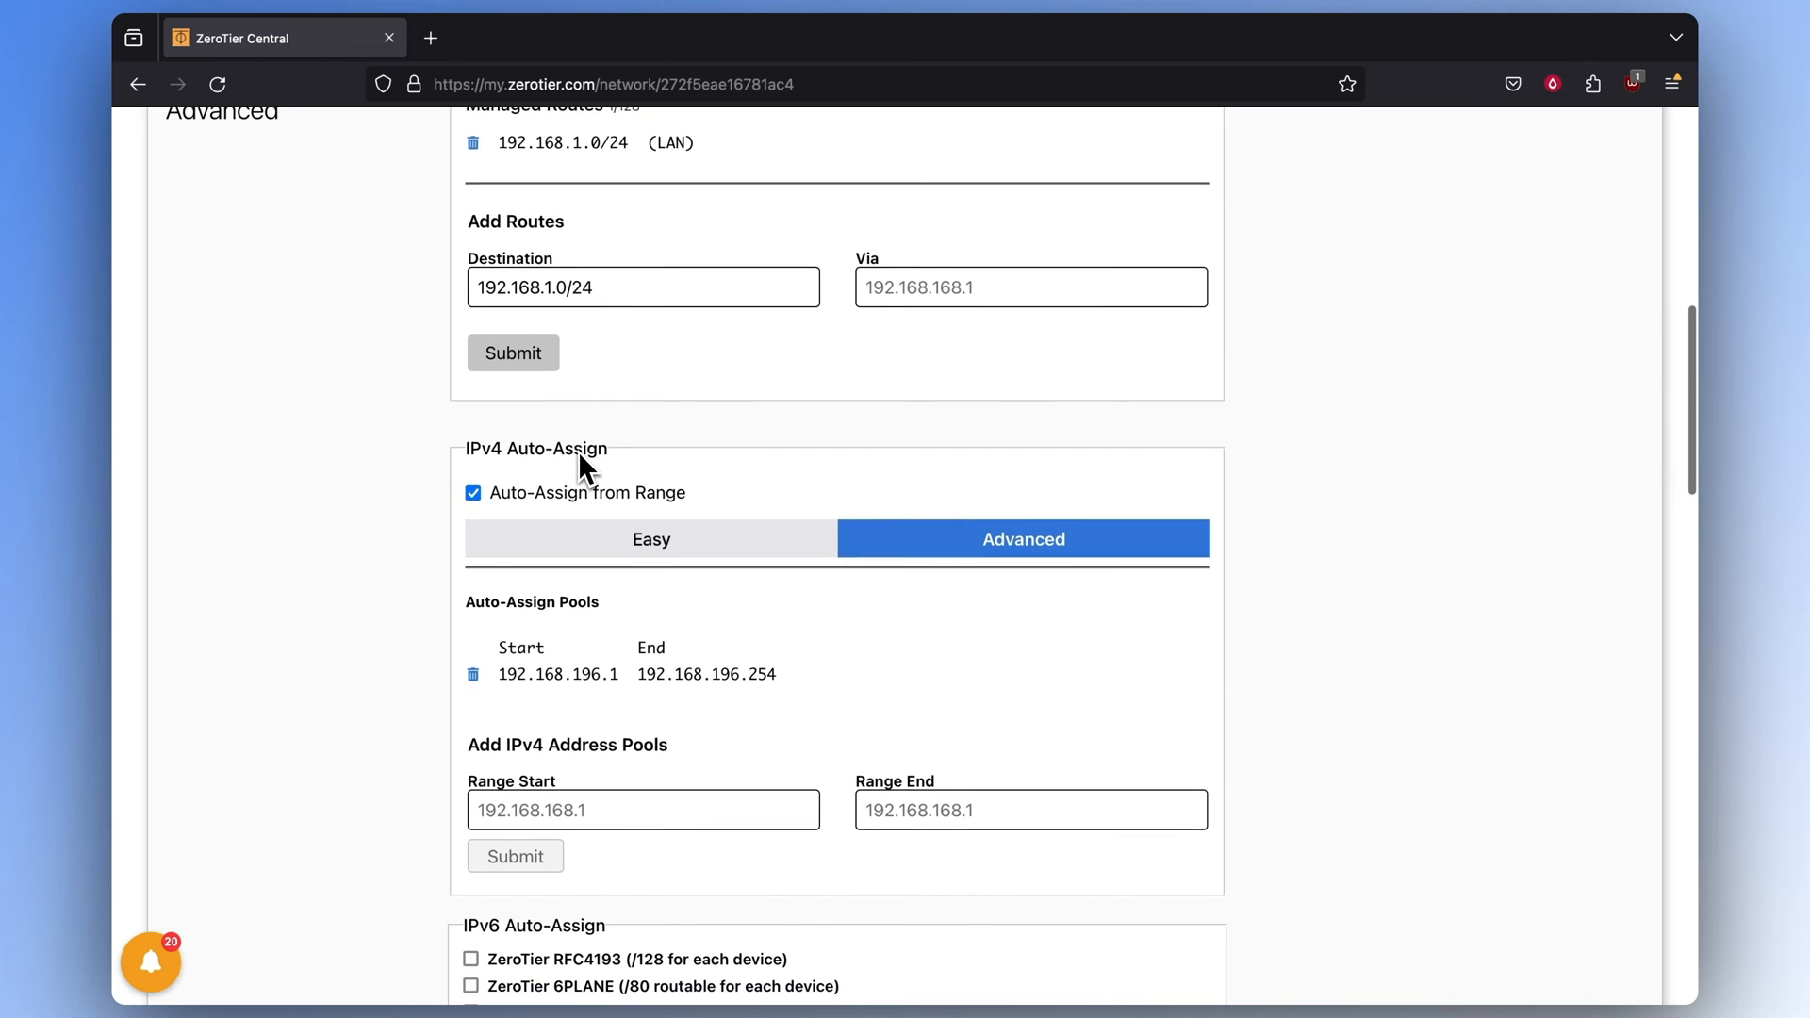
pyautogui.scroll(-3)
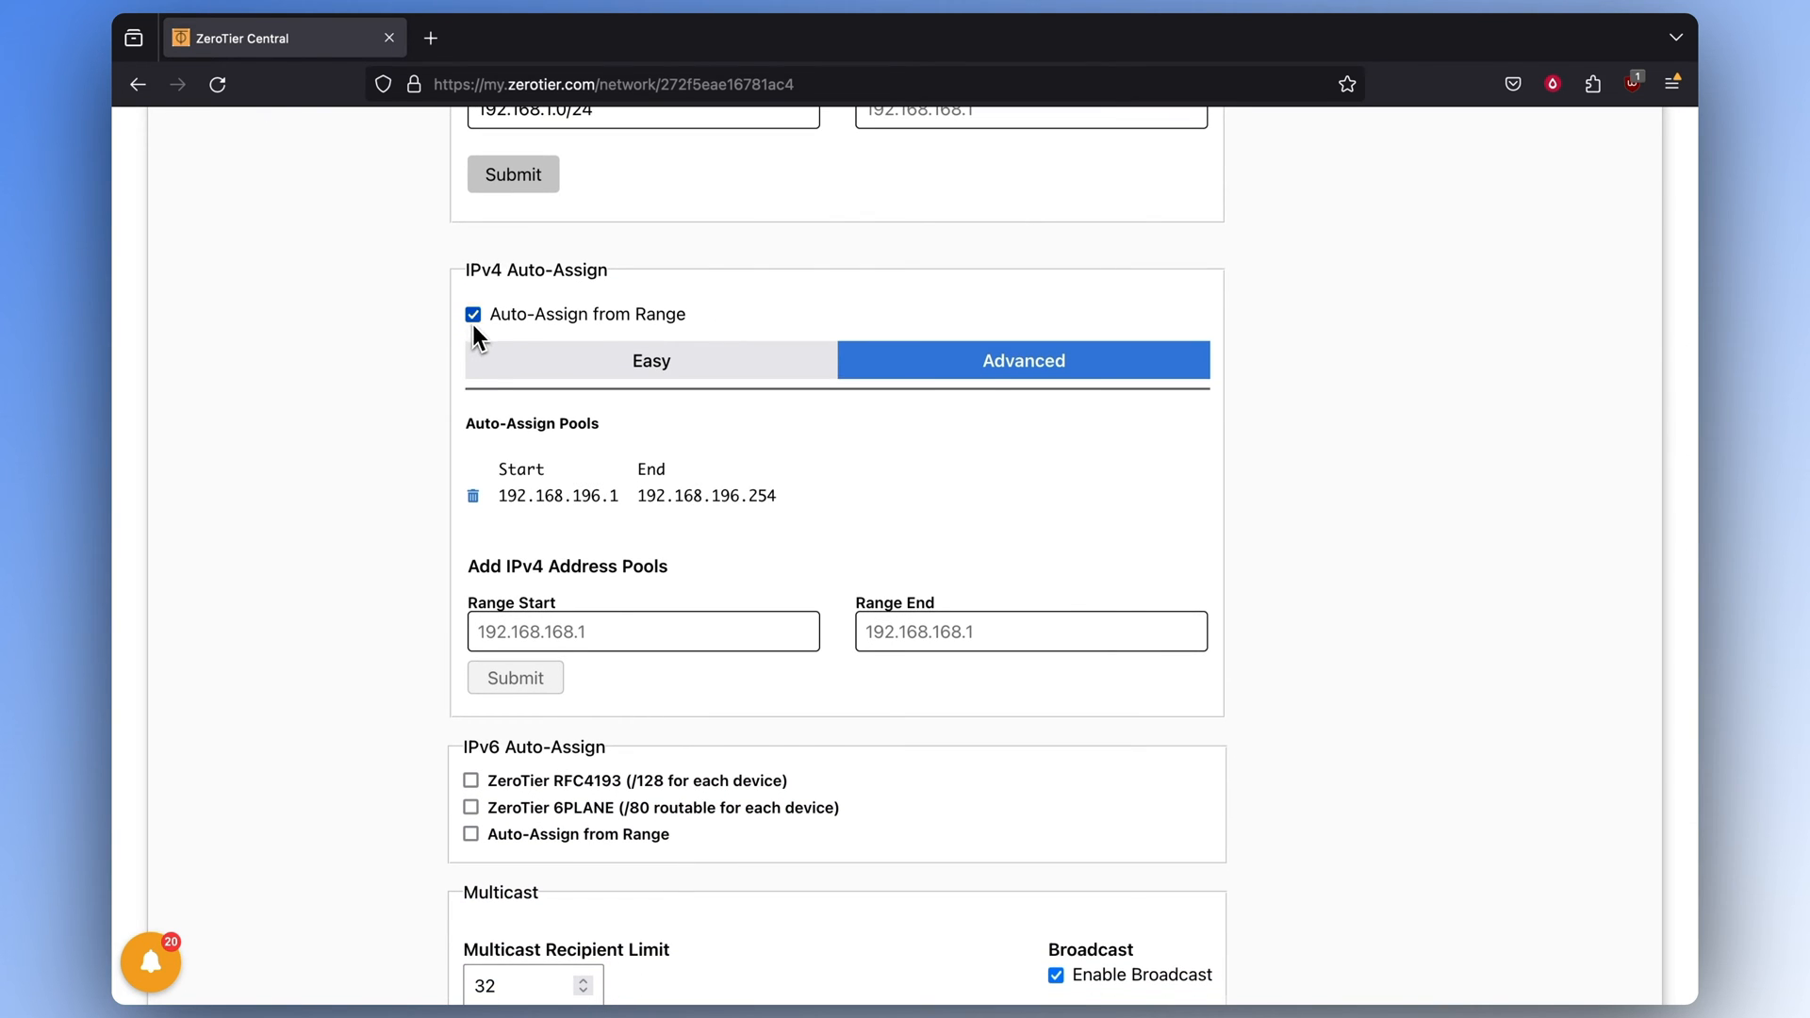
pyautogui.click(473, 314)
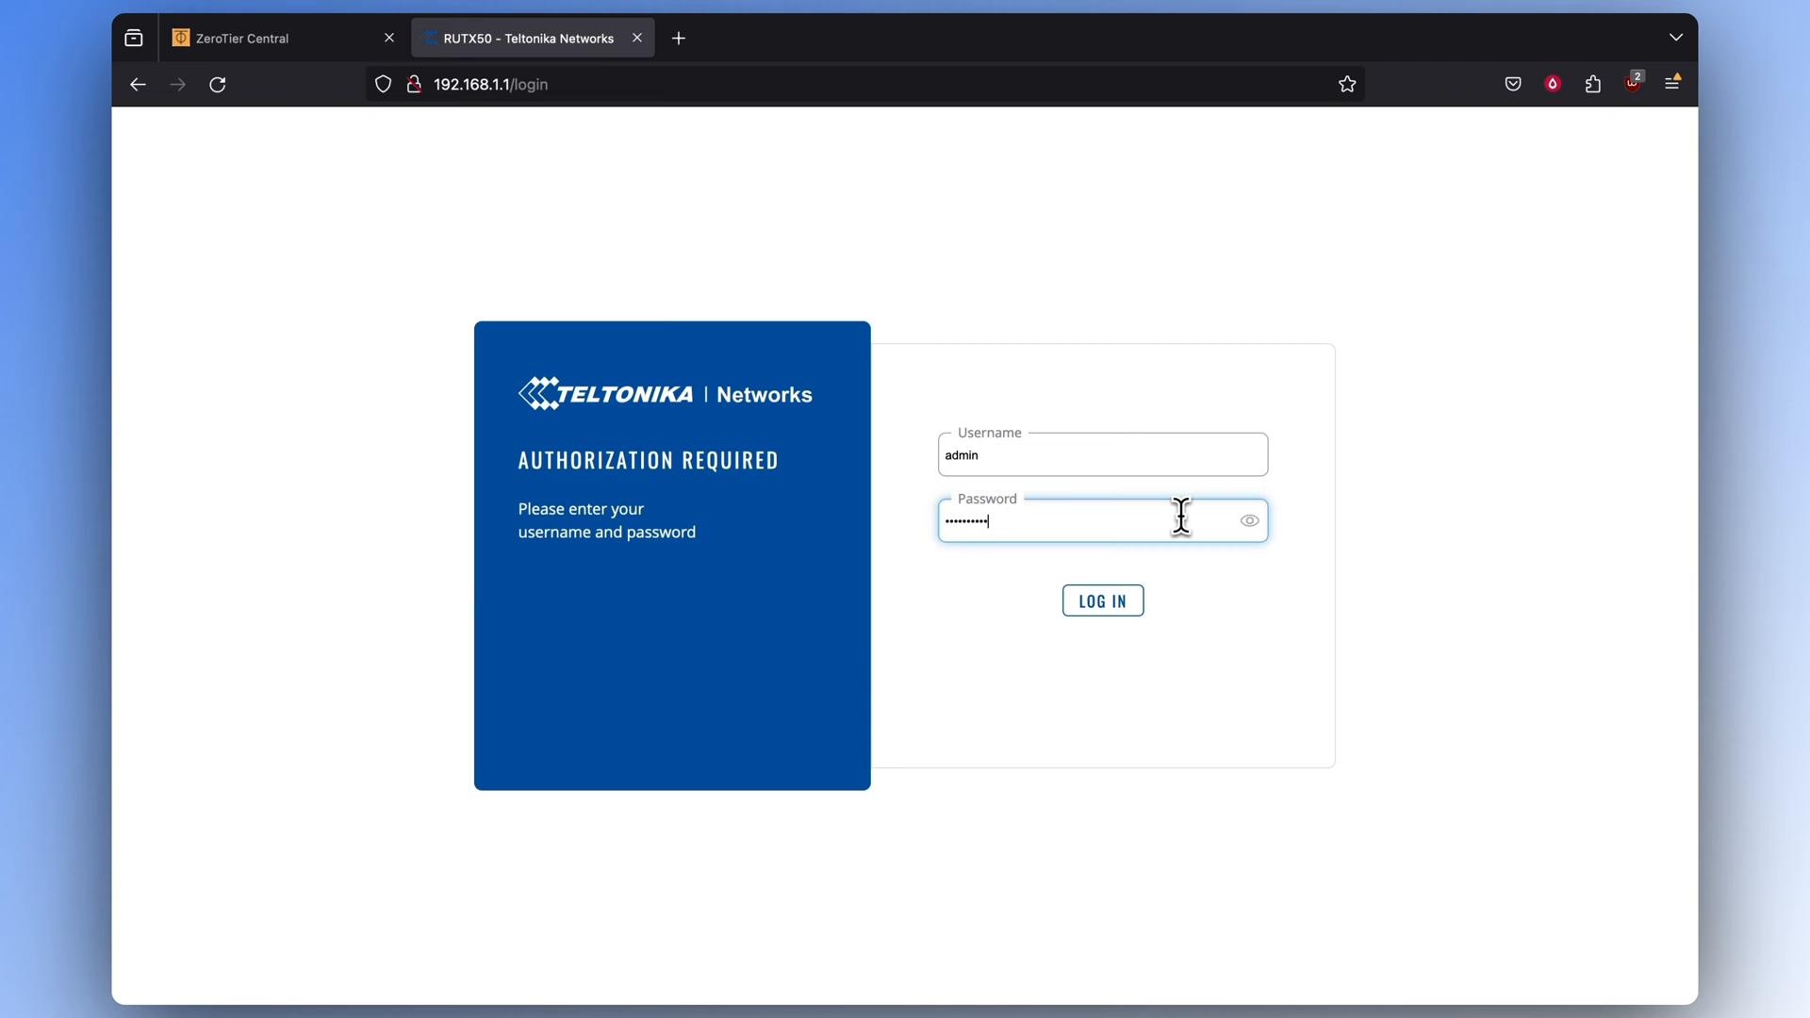
# Log in to the RUTX50 router as admin and expand System's Package Manager entries
pyautogui.click(1101, 599)
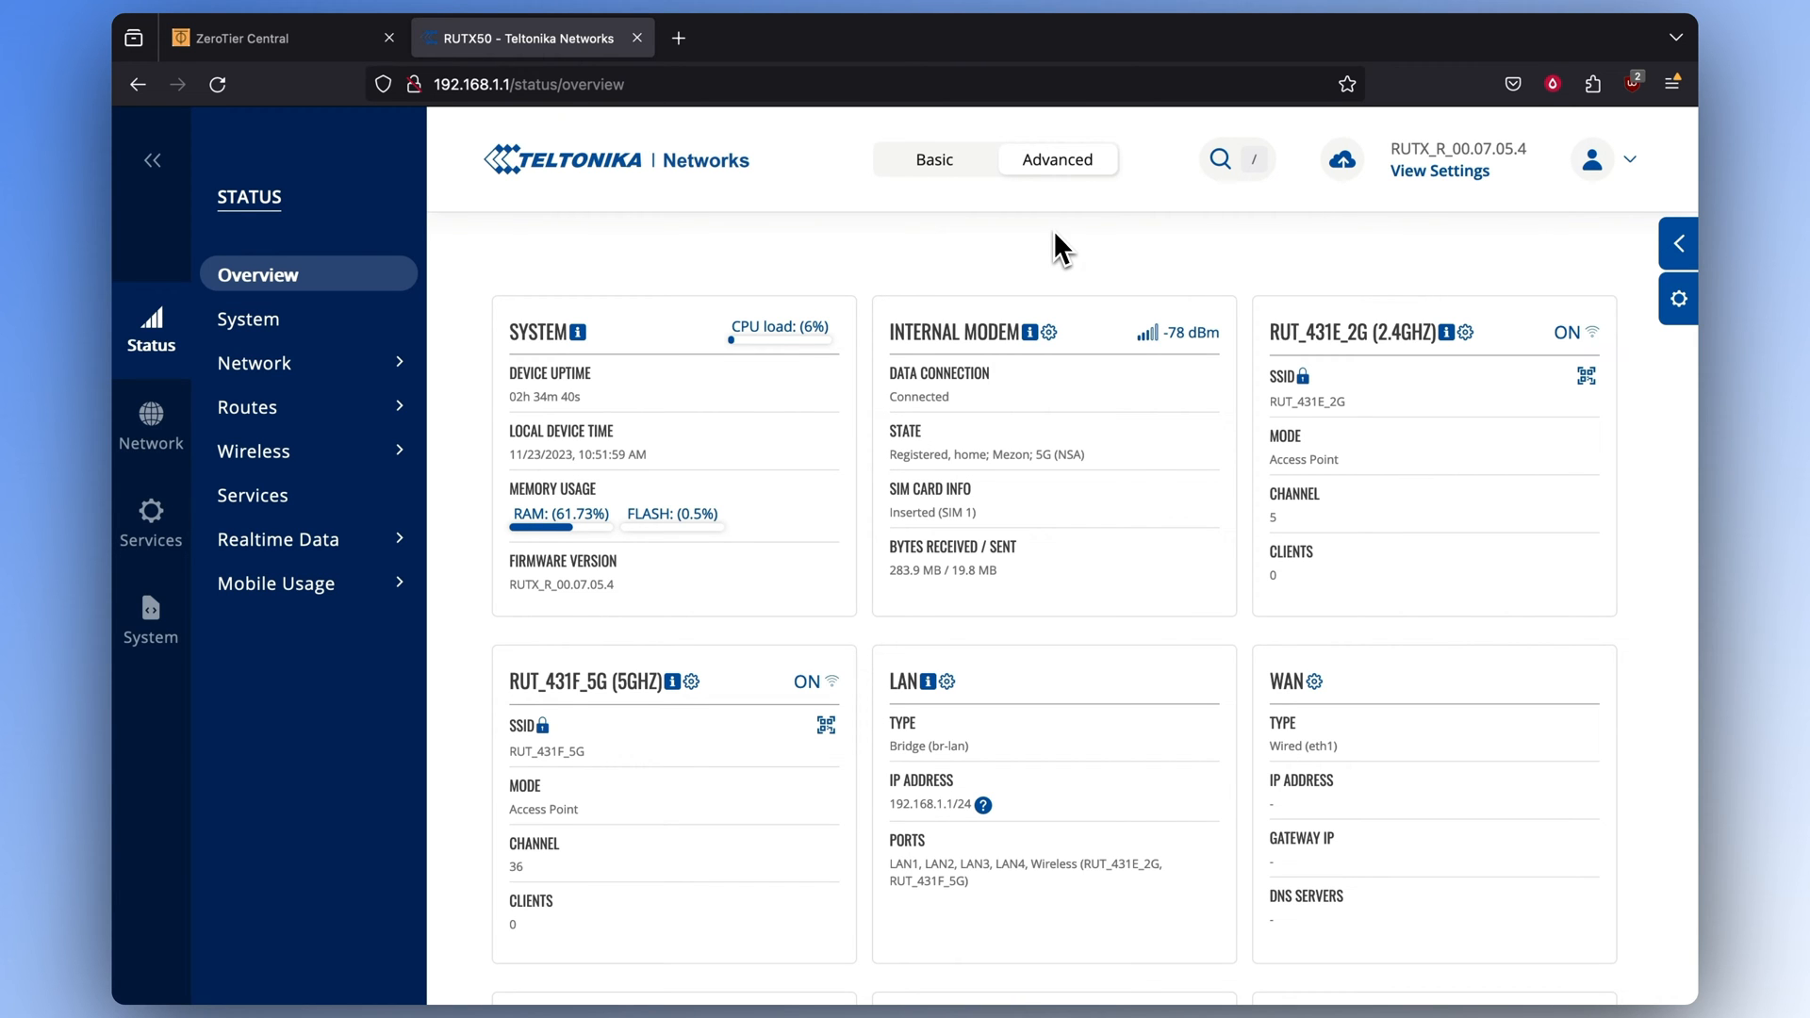
pyautogui.click(150, 620)
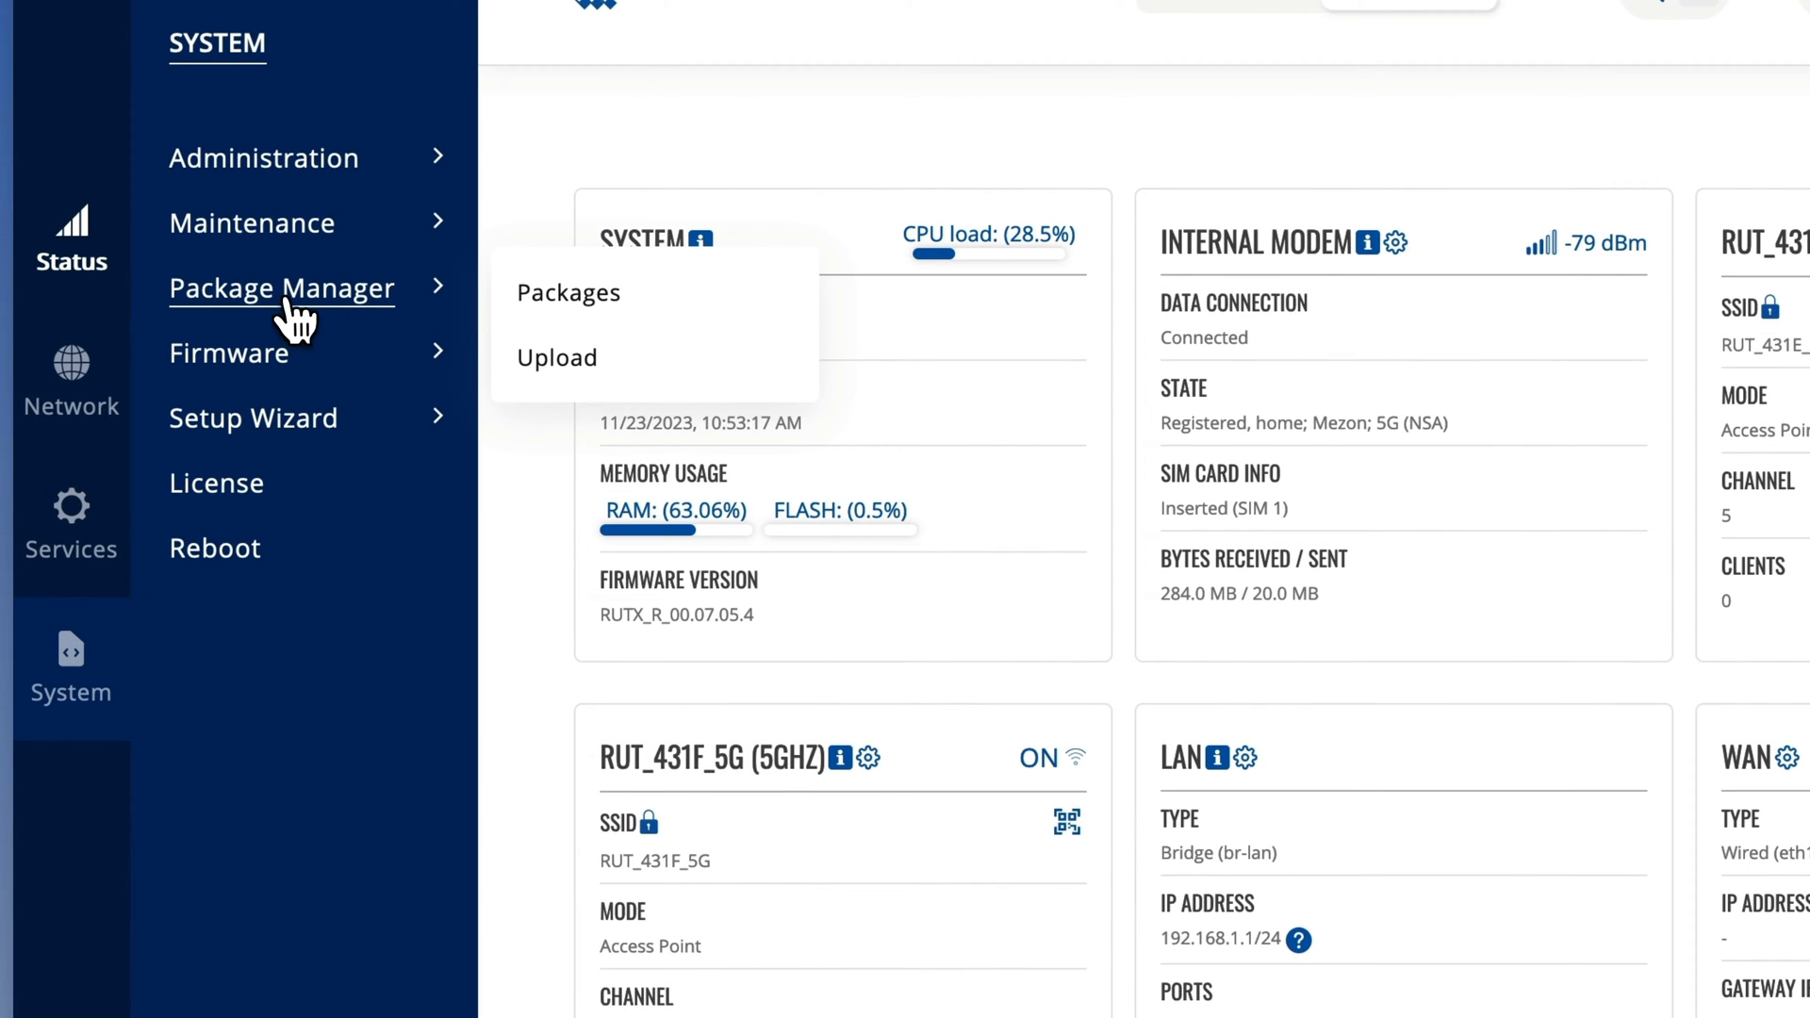
# Search the router's packages for zerotier and install ZeroTier 1.10.1-1
pyautogui.click(566, 292)
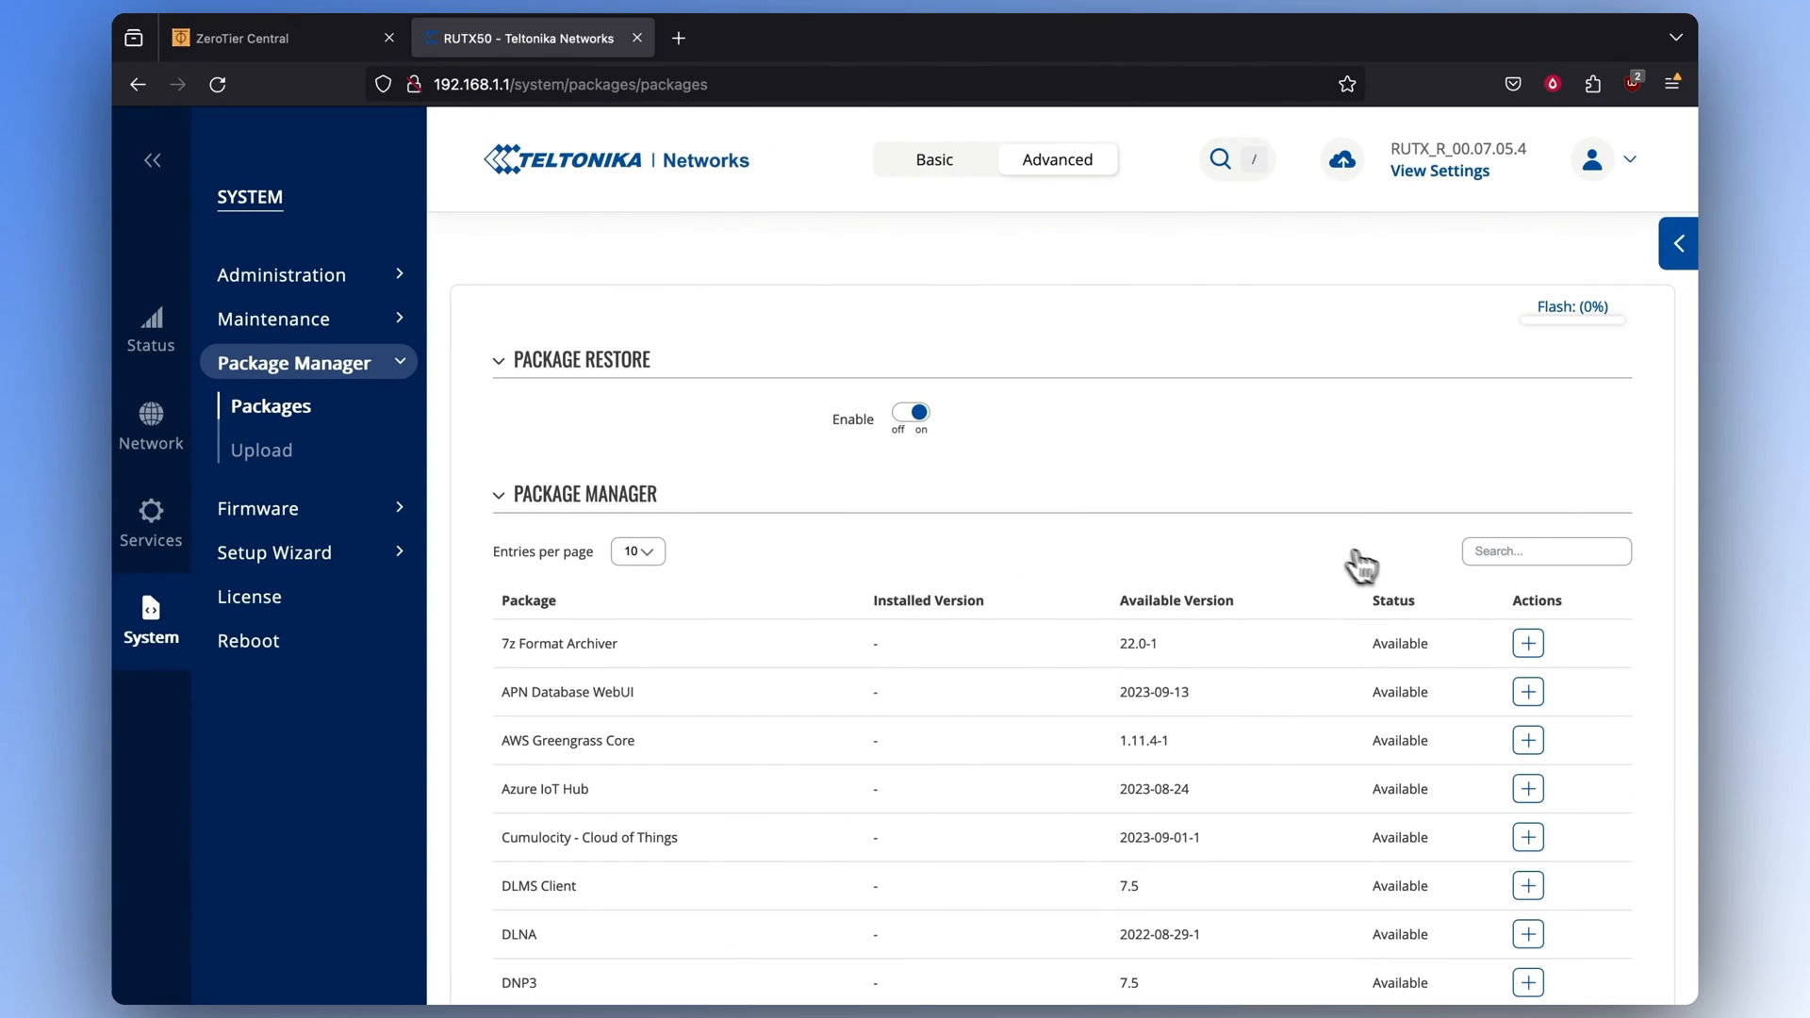
pyautogui.write('zerotier')
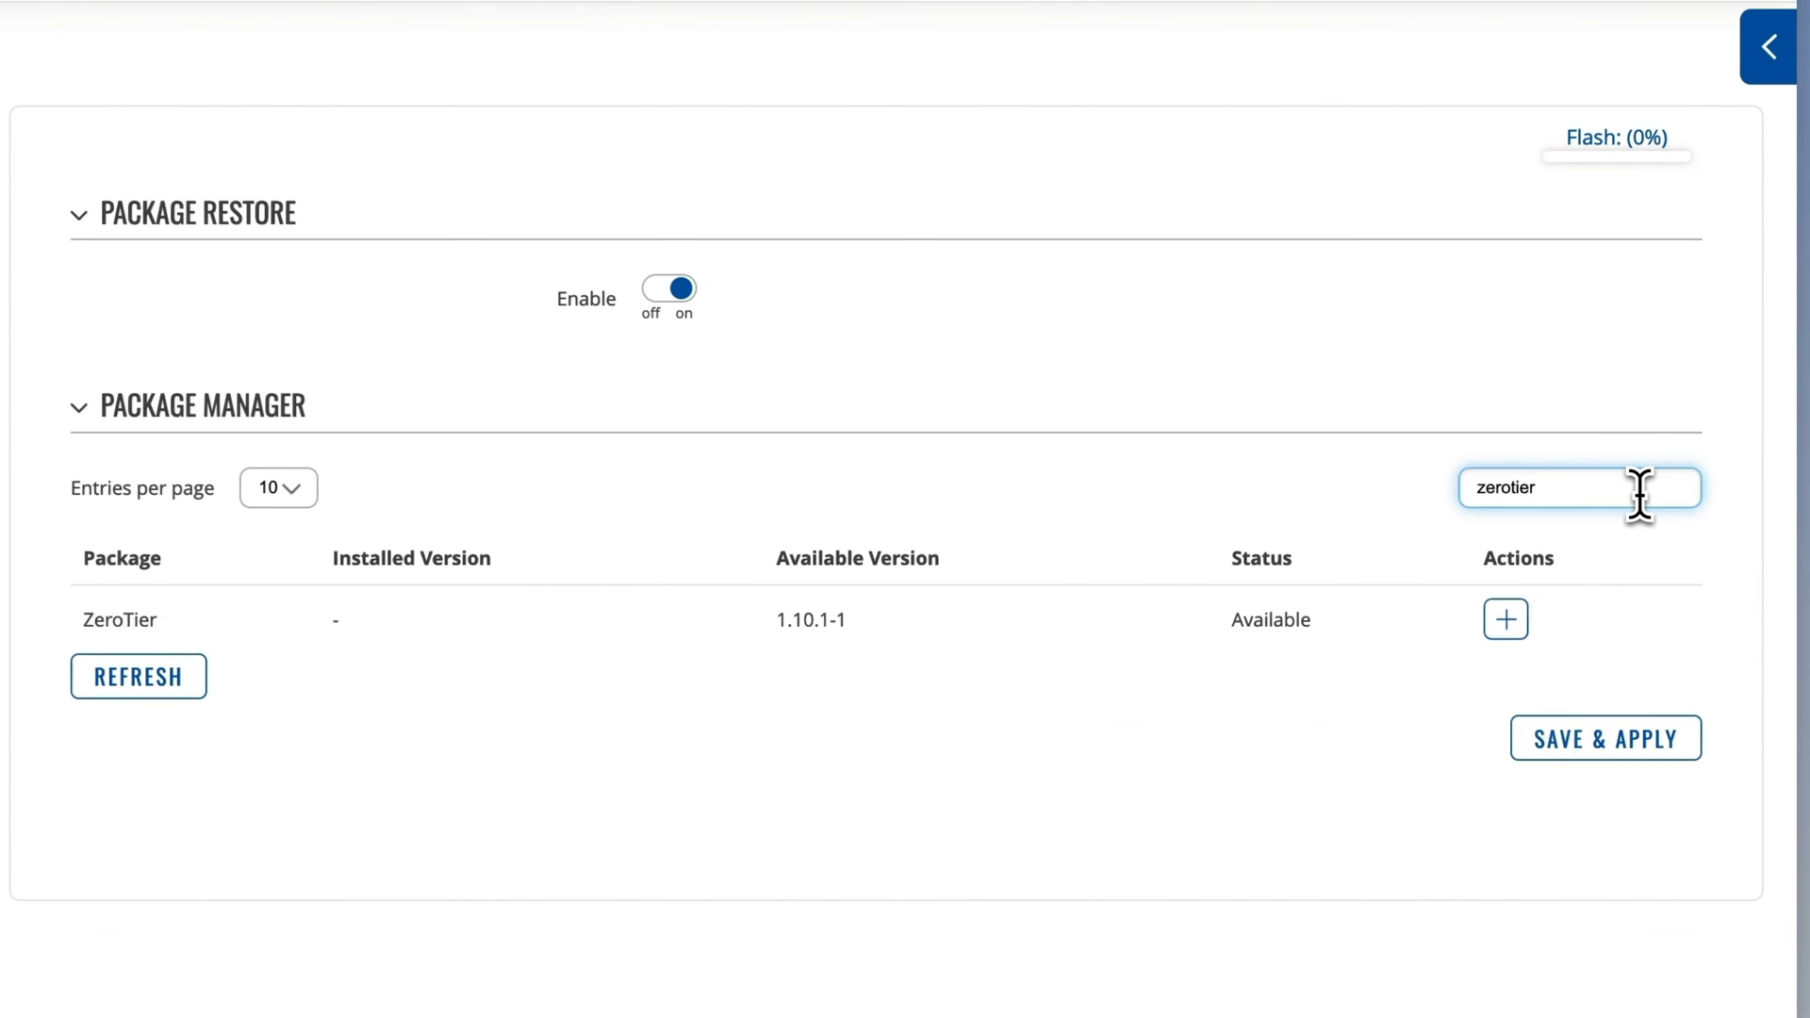
pyautogui.moveTo(1604, 641)
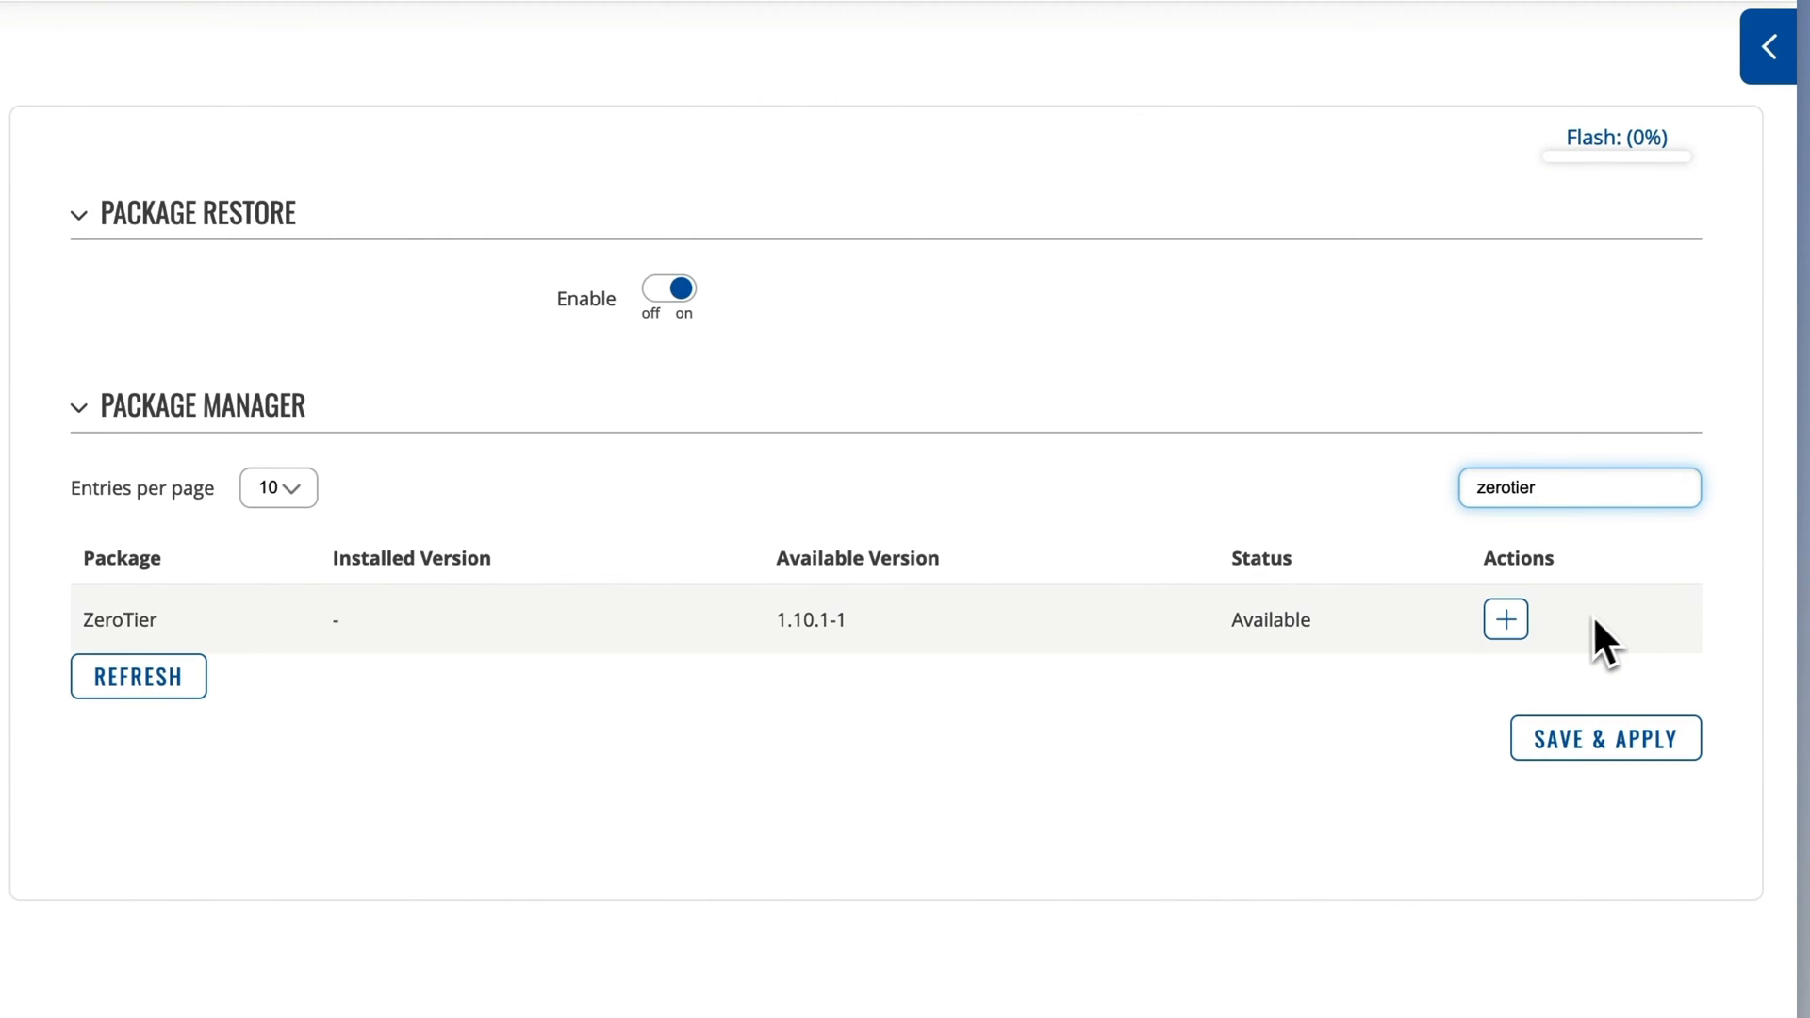
pyautogui.click(1505, 621)
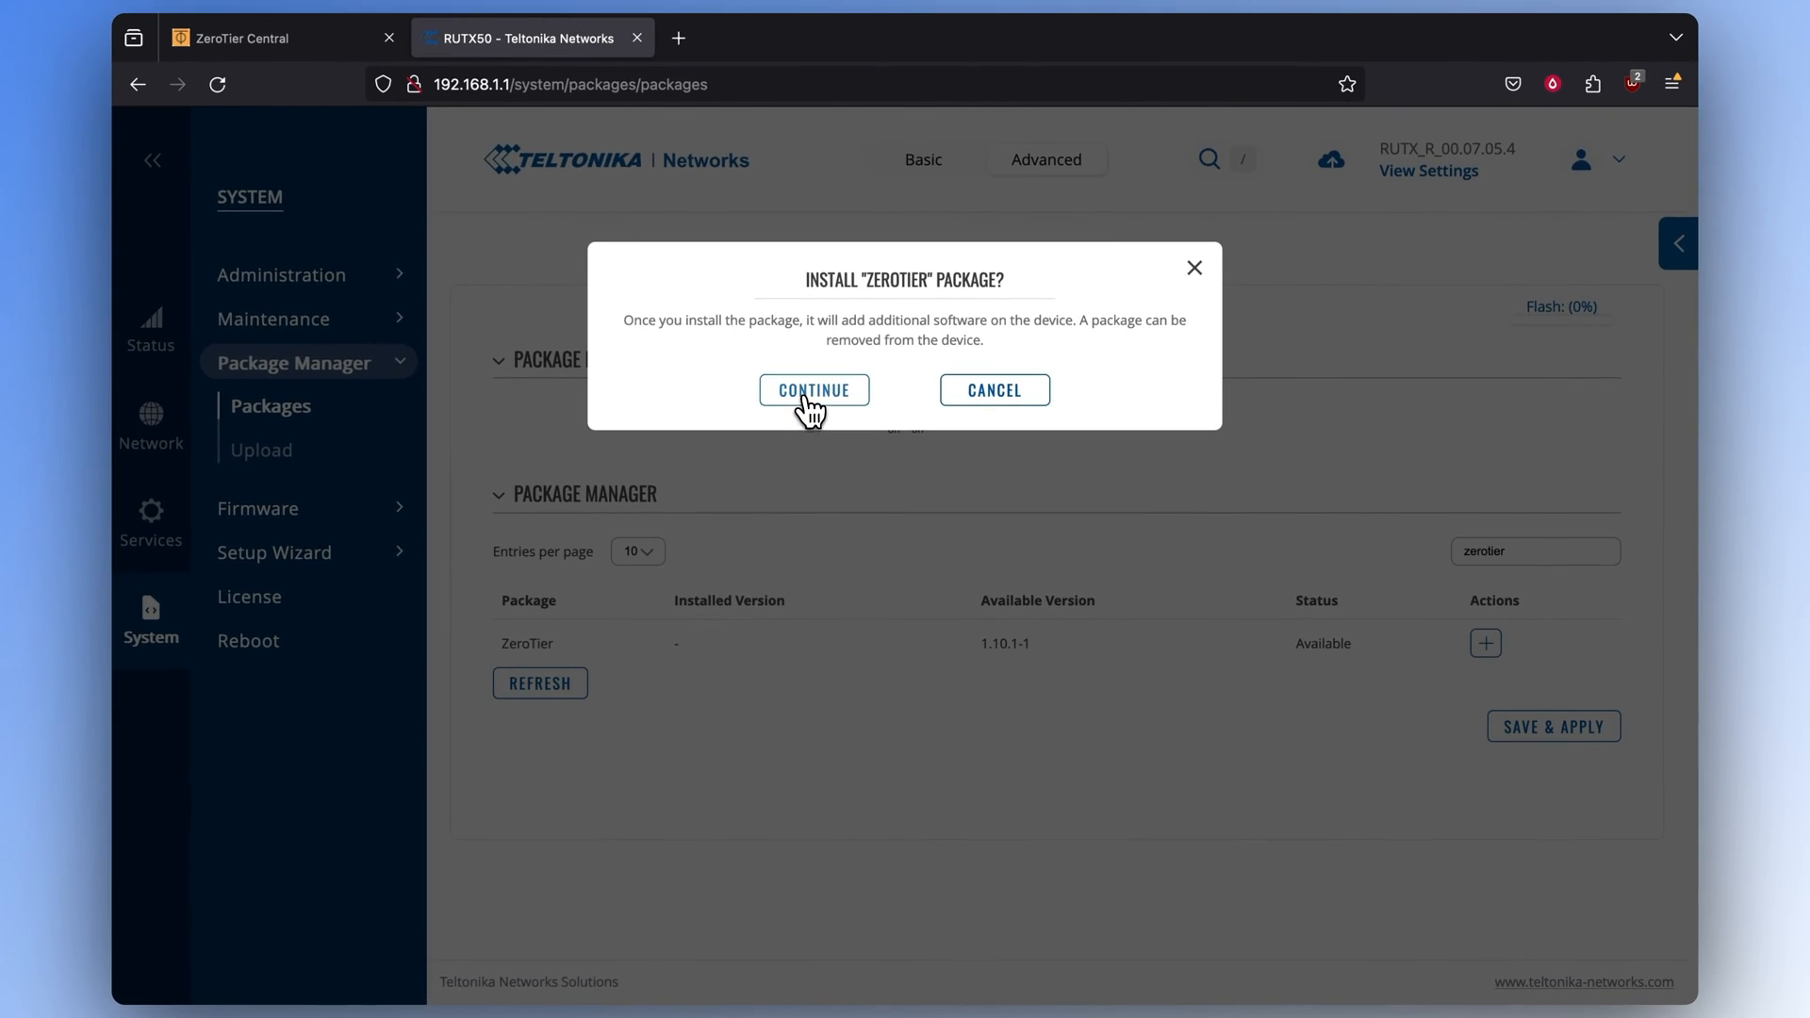
pyautogui.click(813, 390)
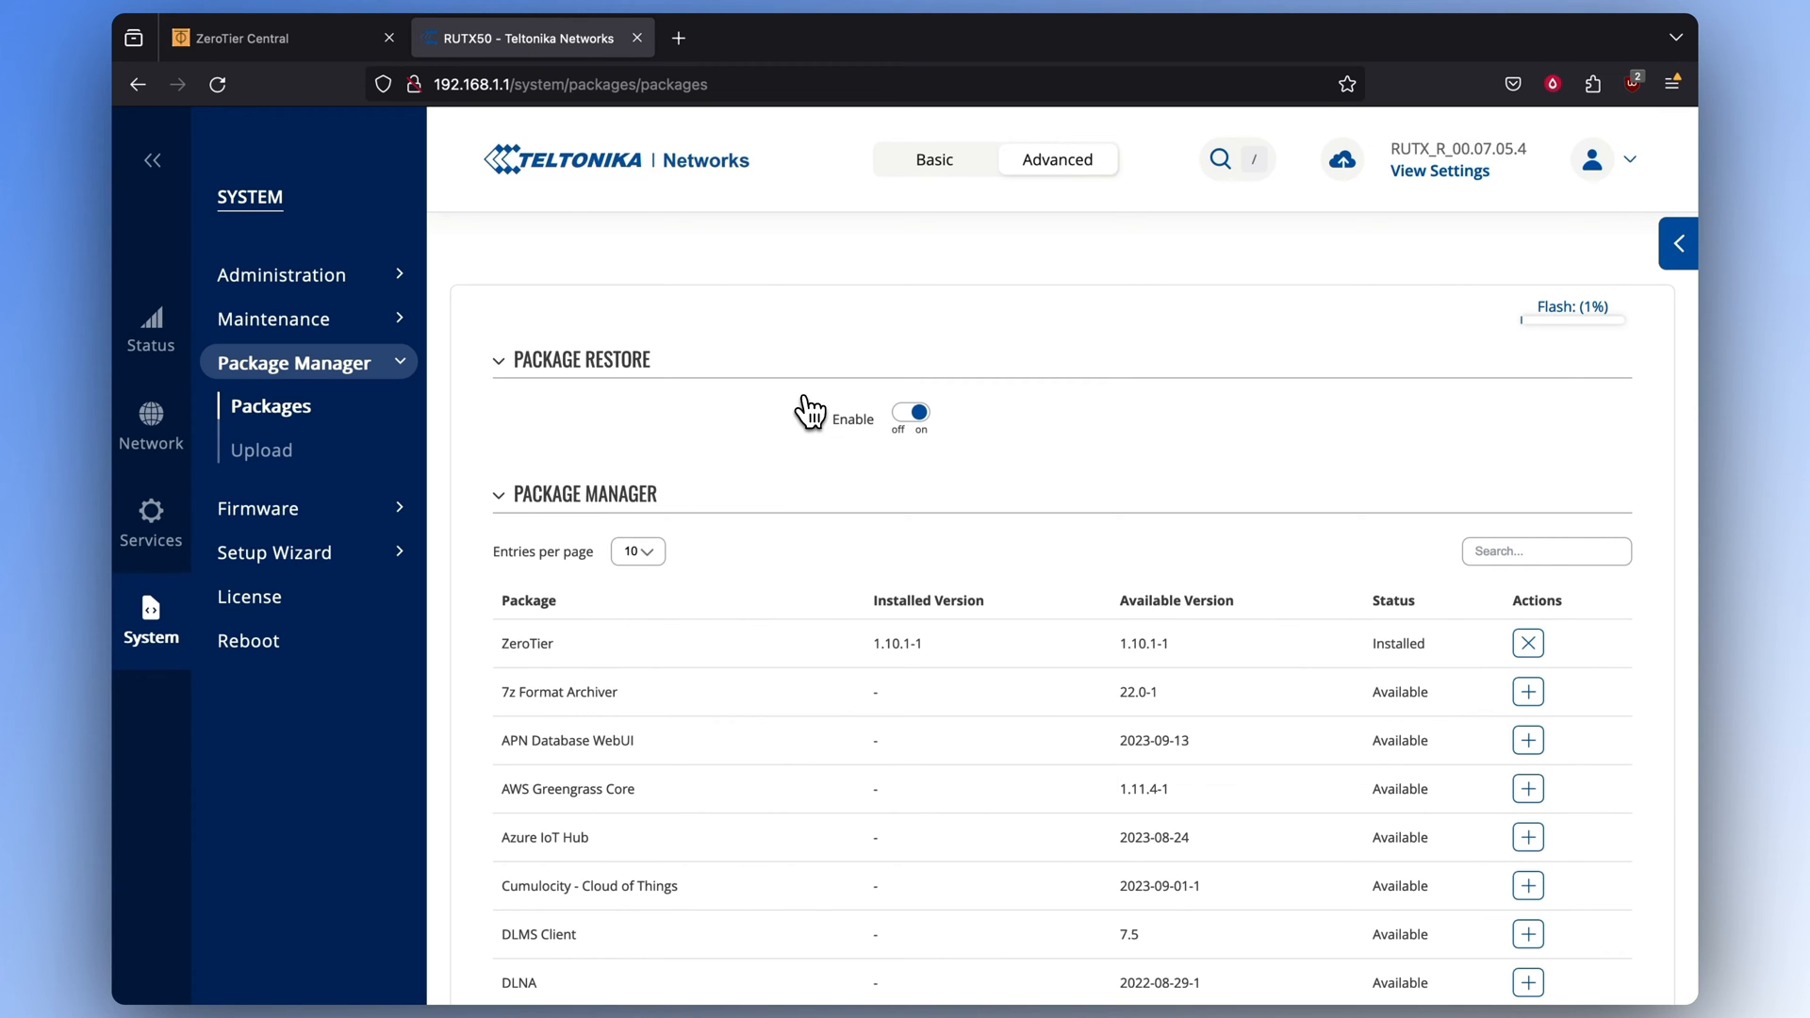
pyautogui.click(258, 509)
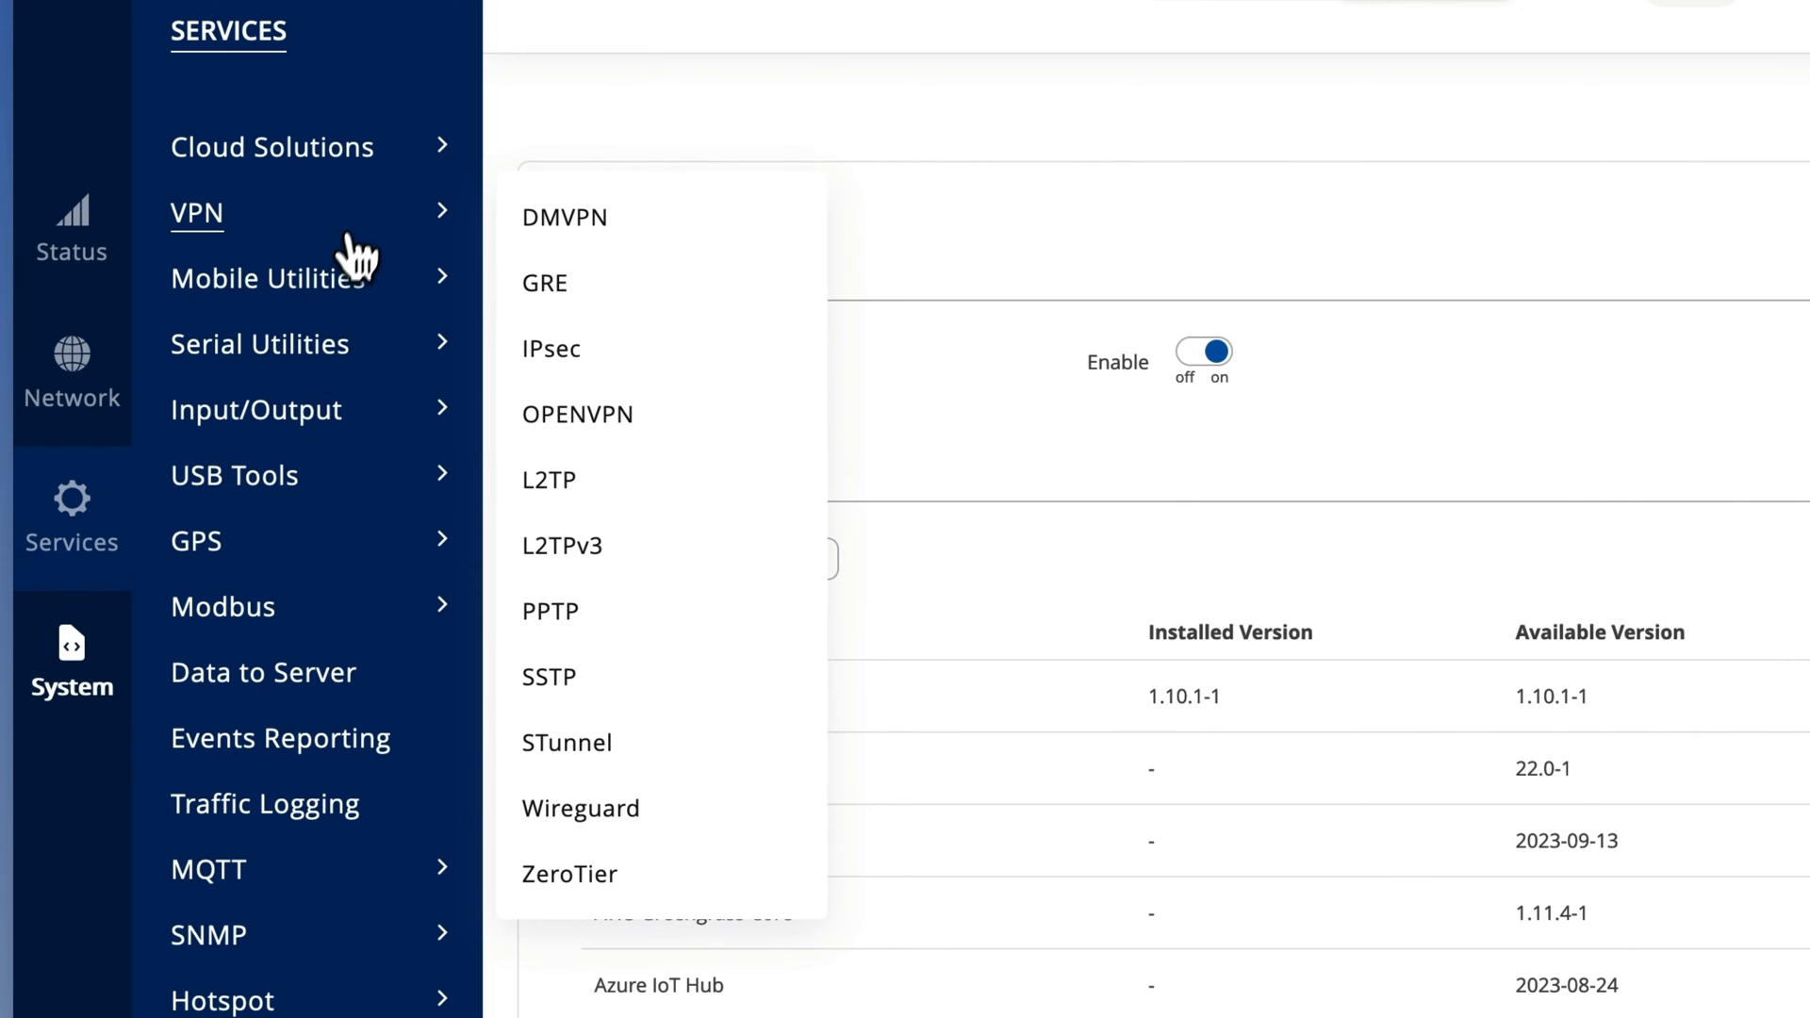
# Add a ZeroTier instance named bridge, enable it, and enter bridge as the new network name
pyautogui.click(570, 874)
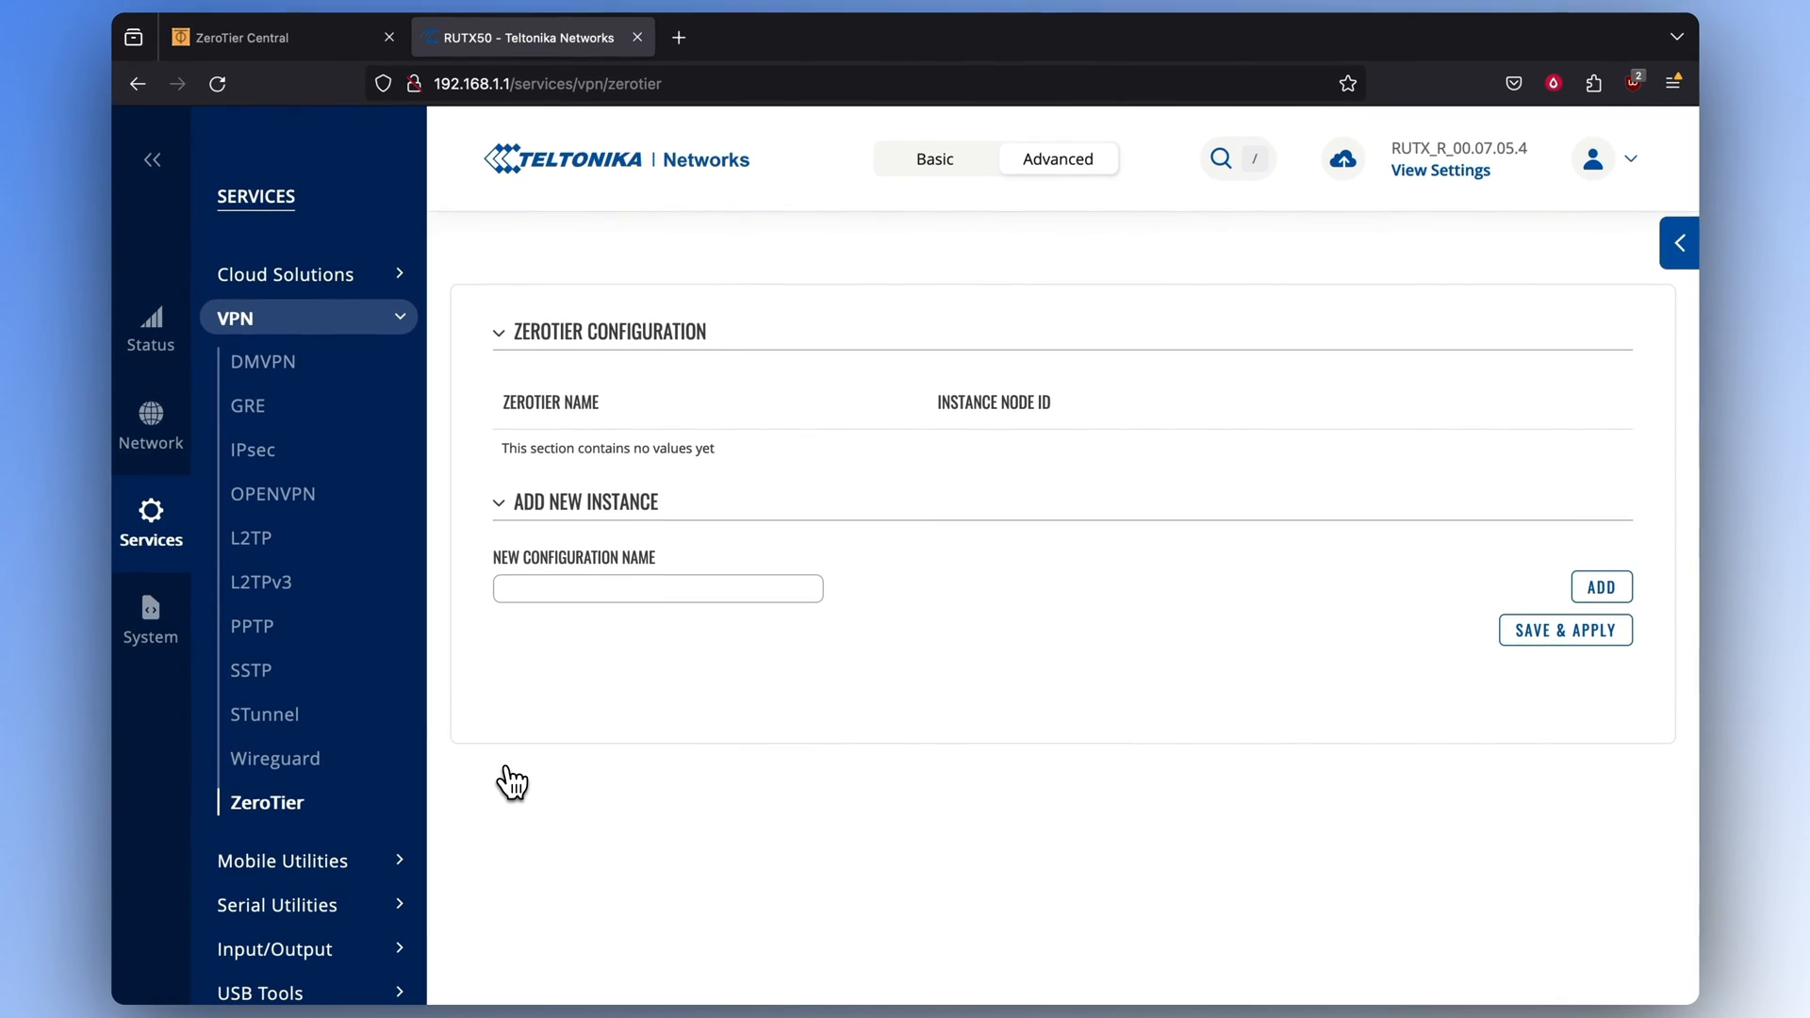
pyautogui.click(657, 587)
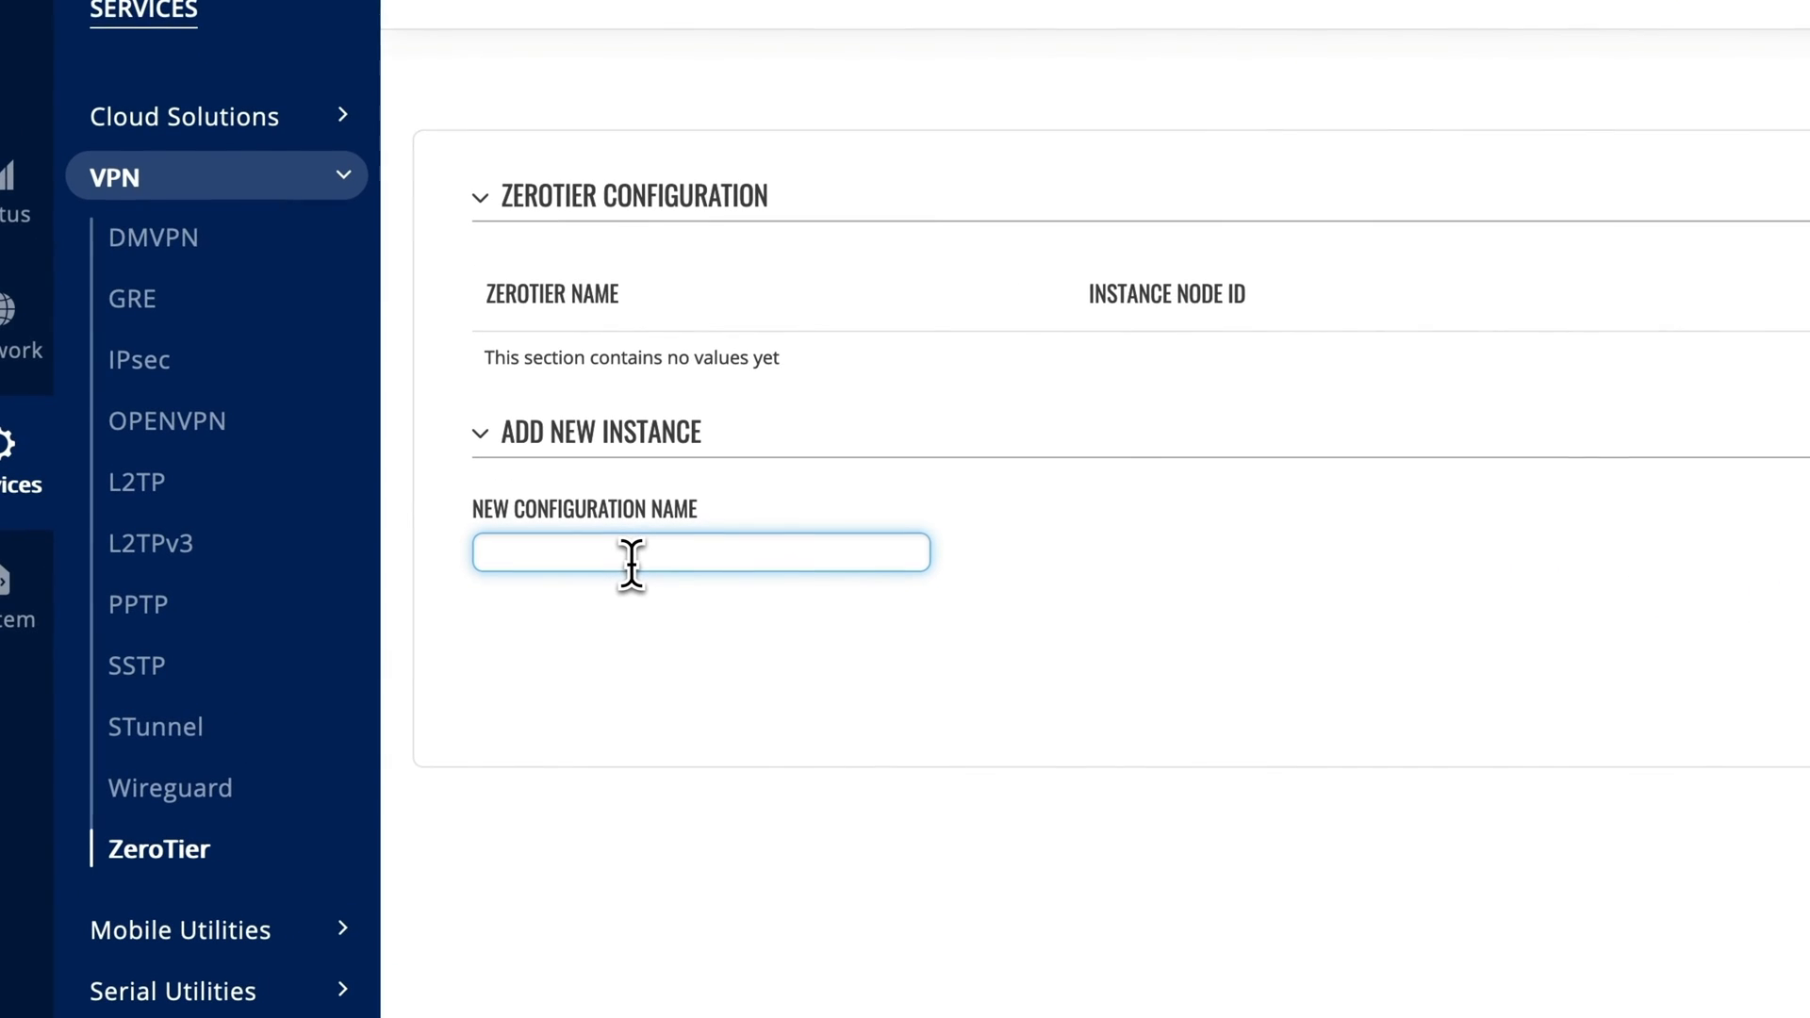
pyautogui.write('bridge')
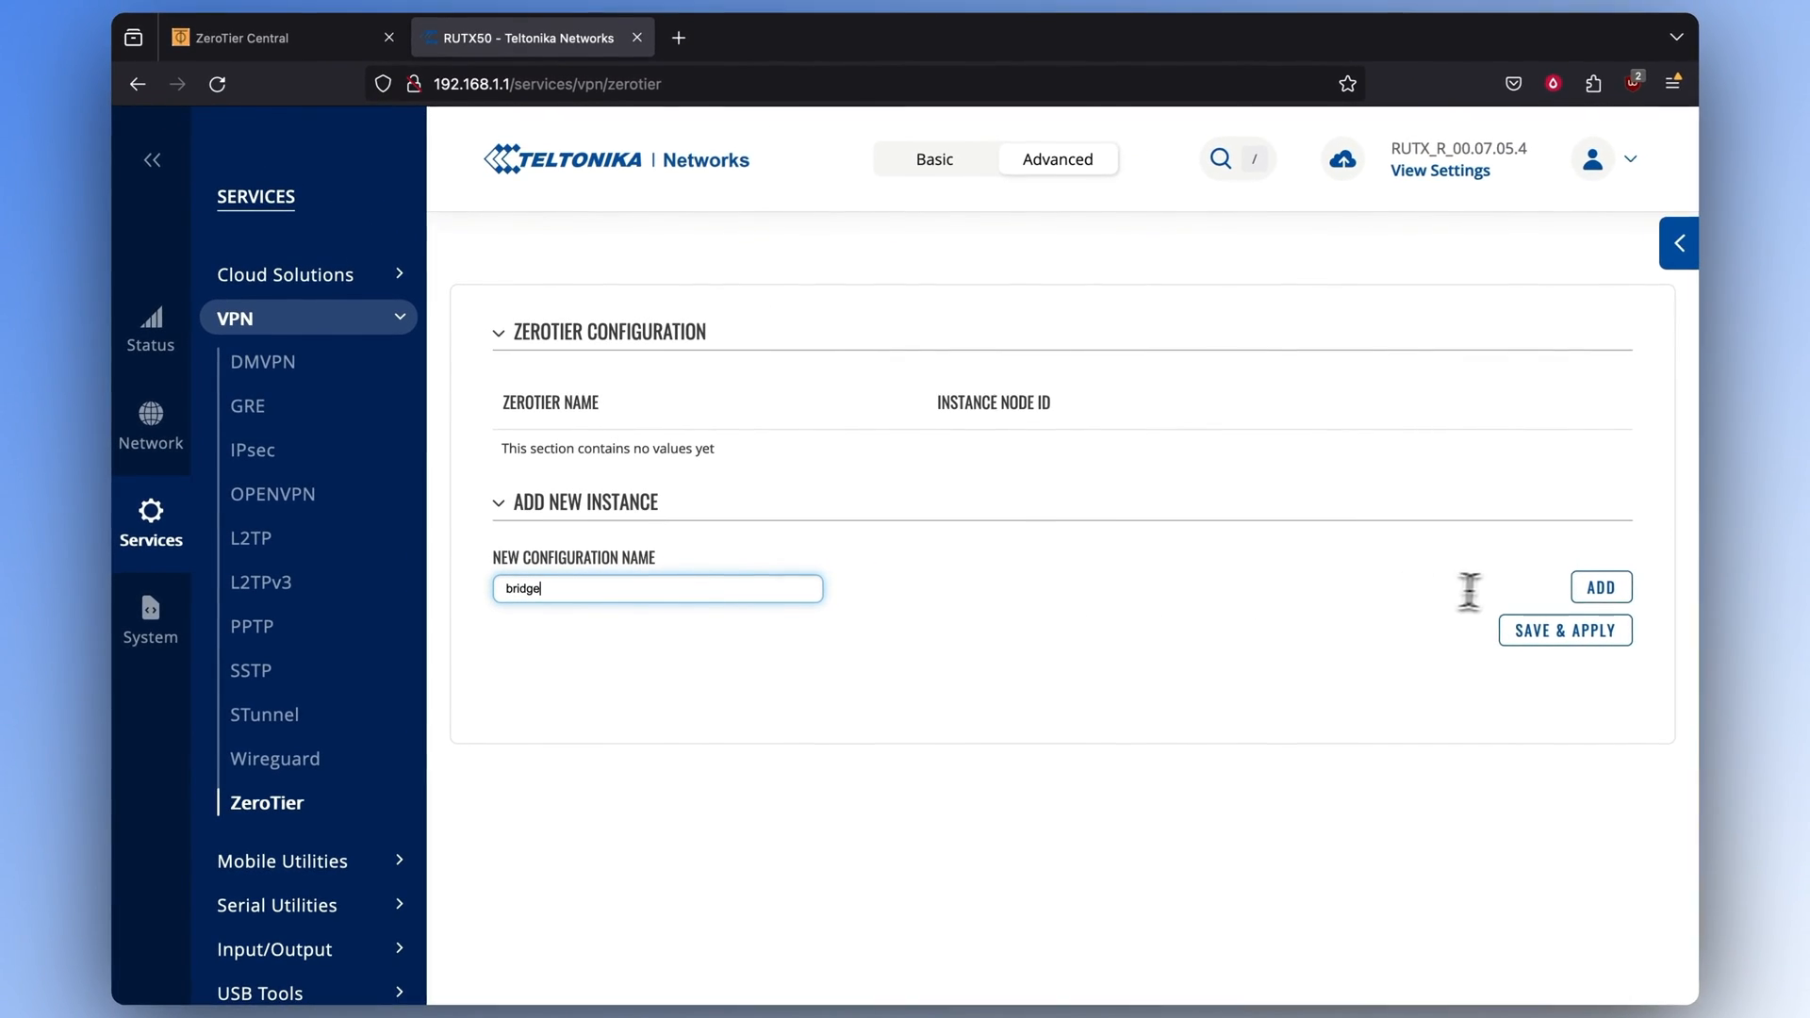
pyautogui.click(1600, 586)
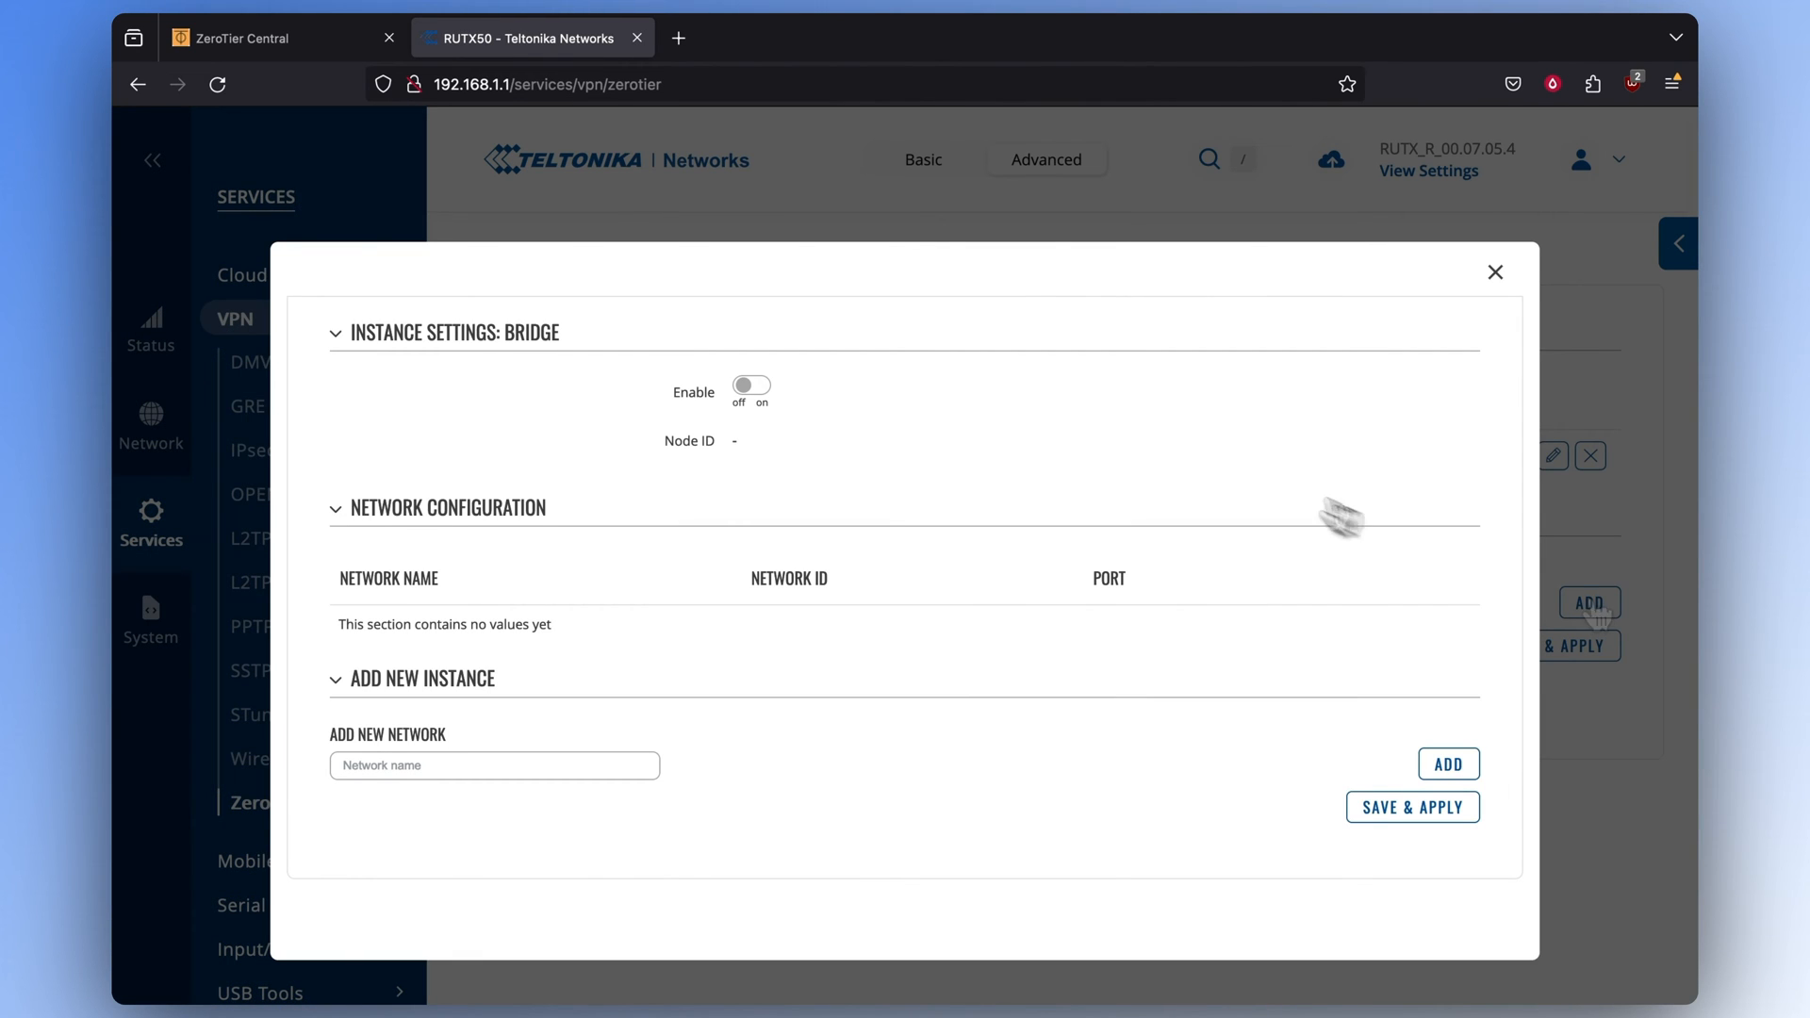
pyautogui.click(750, 385)
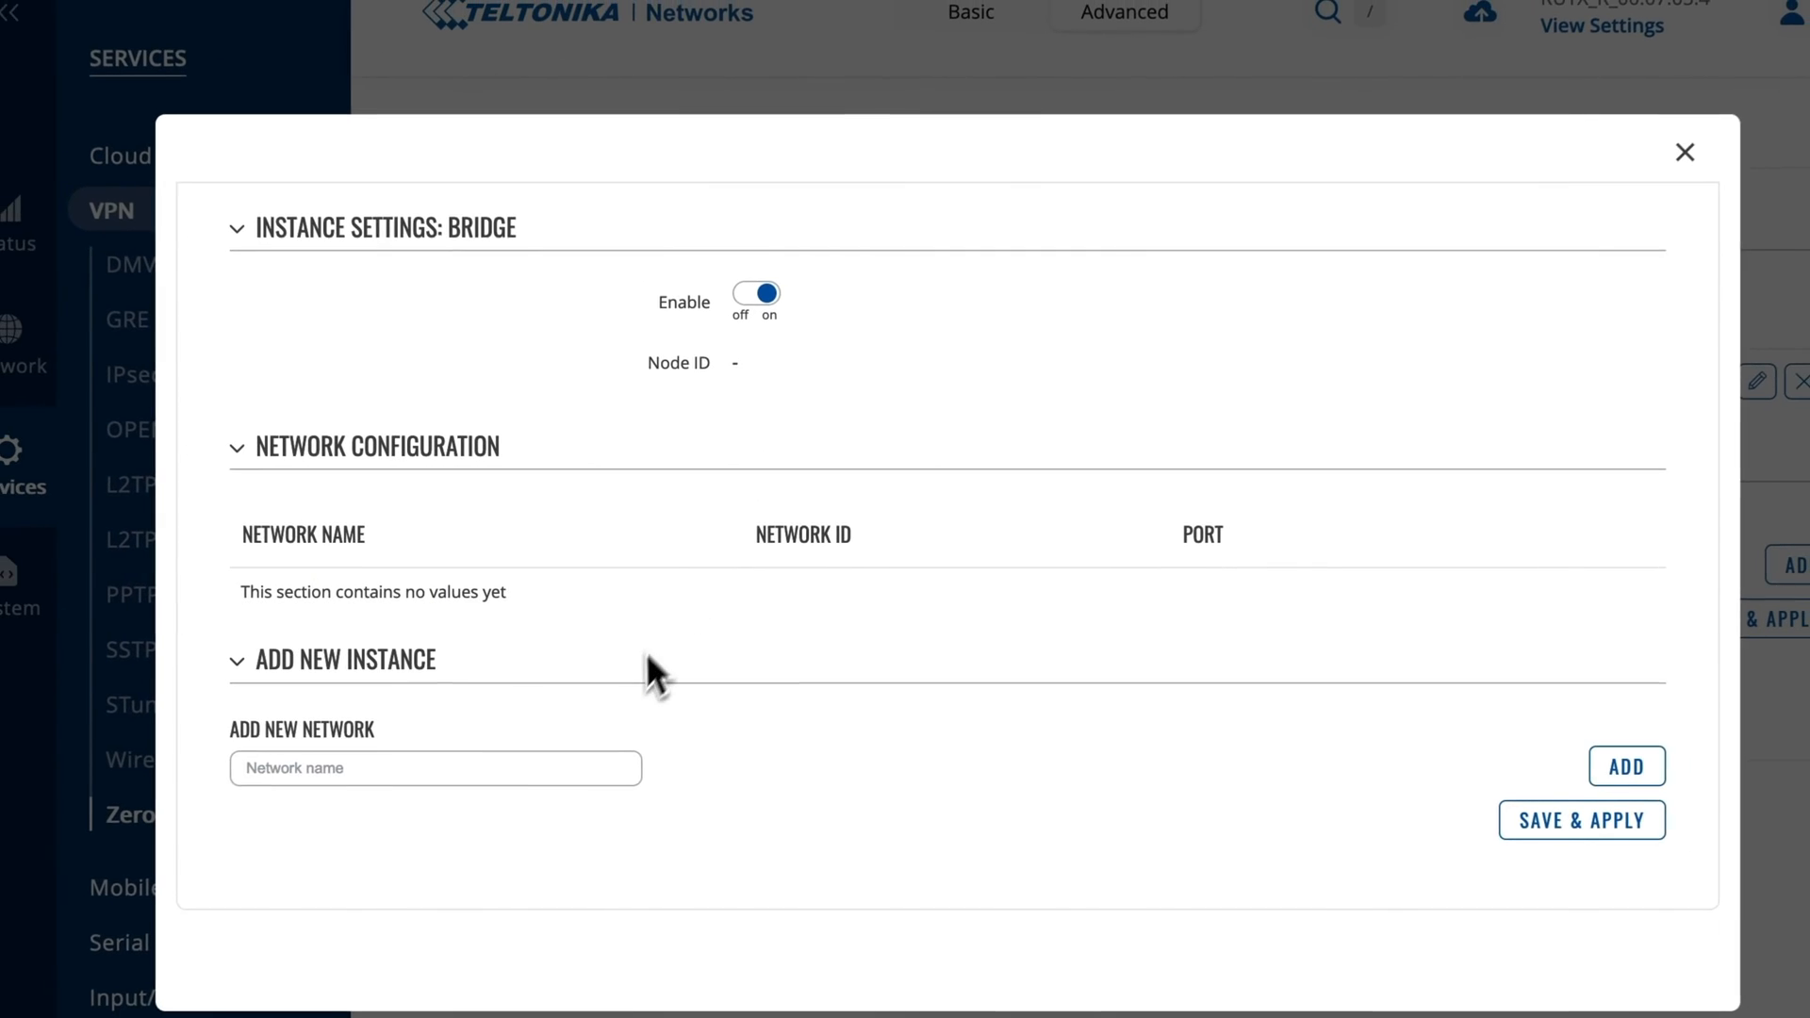
pyautogui.write('bridge')
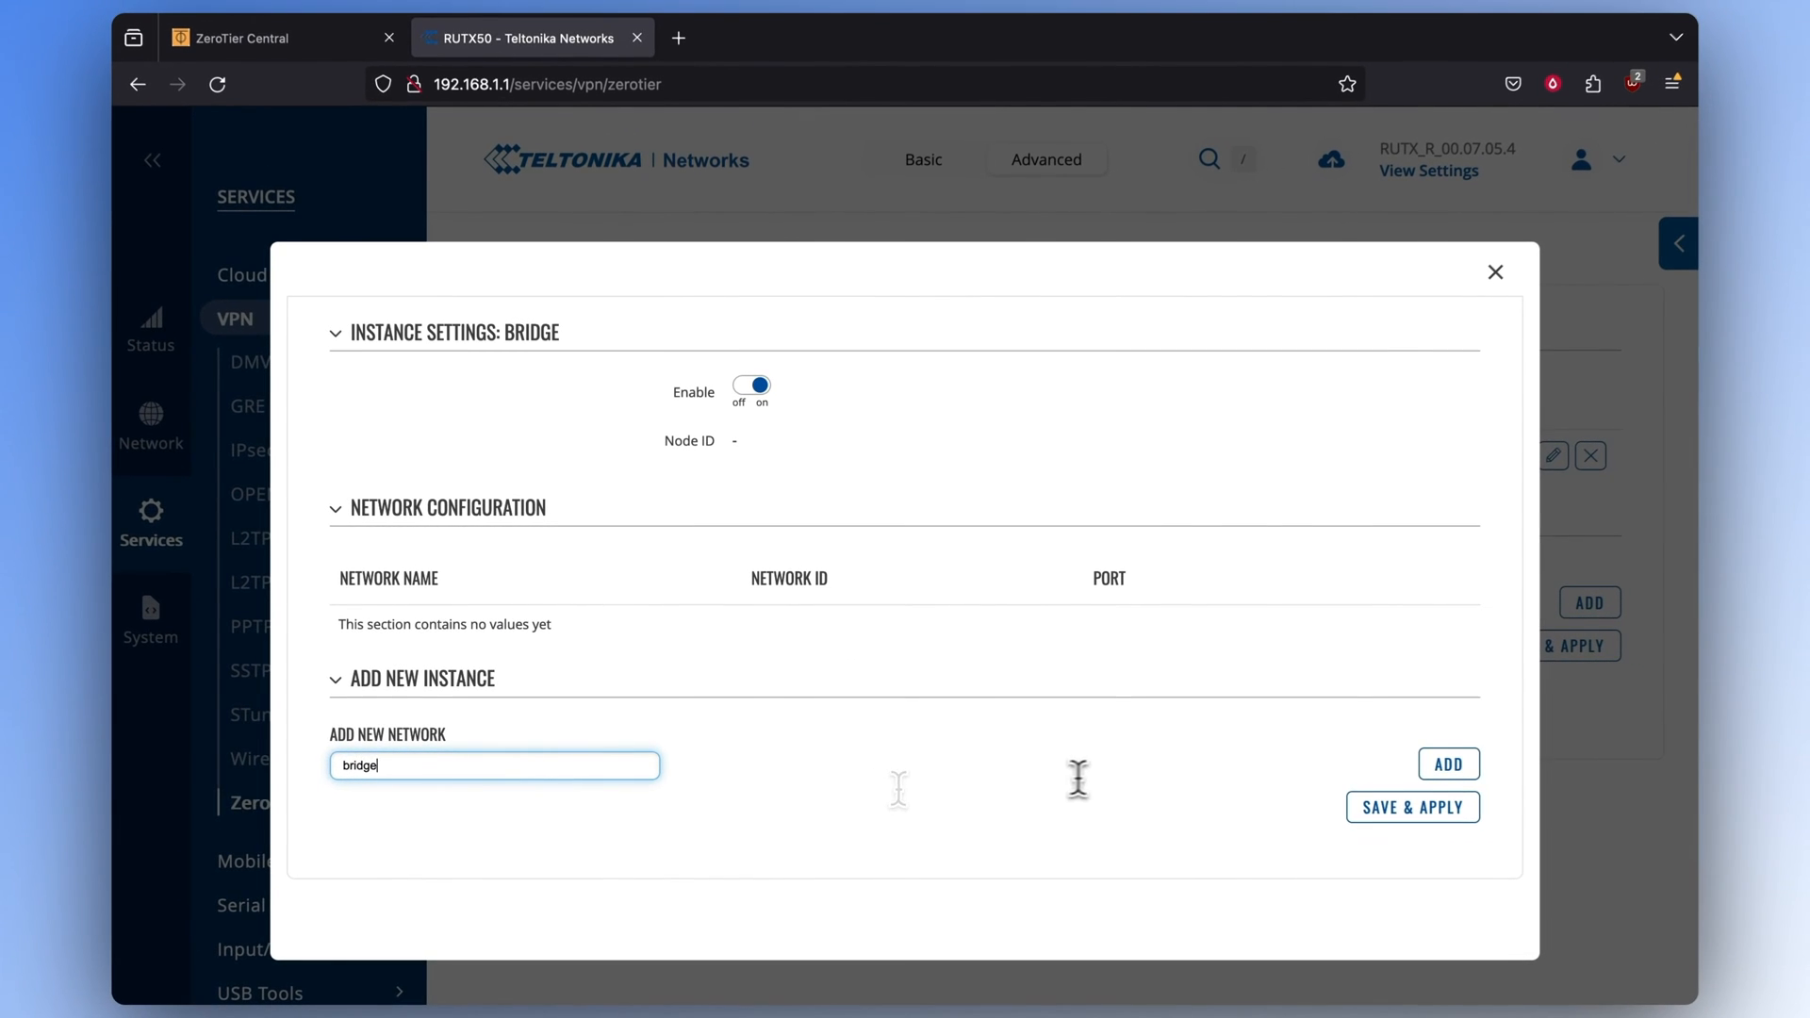
# Add and enable the bridge network with Network ID 272f5eae16781ac4 from ZeroTier Central
pyautogui.click(1448, 763)
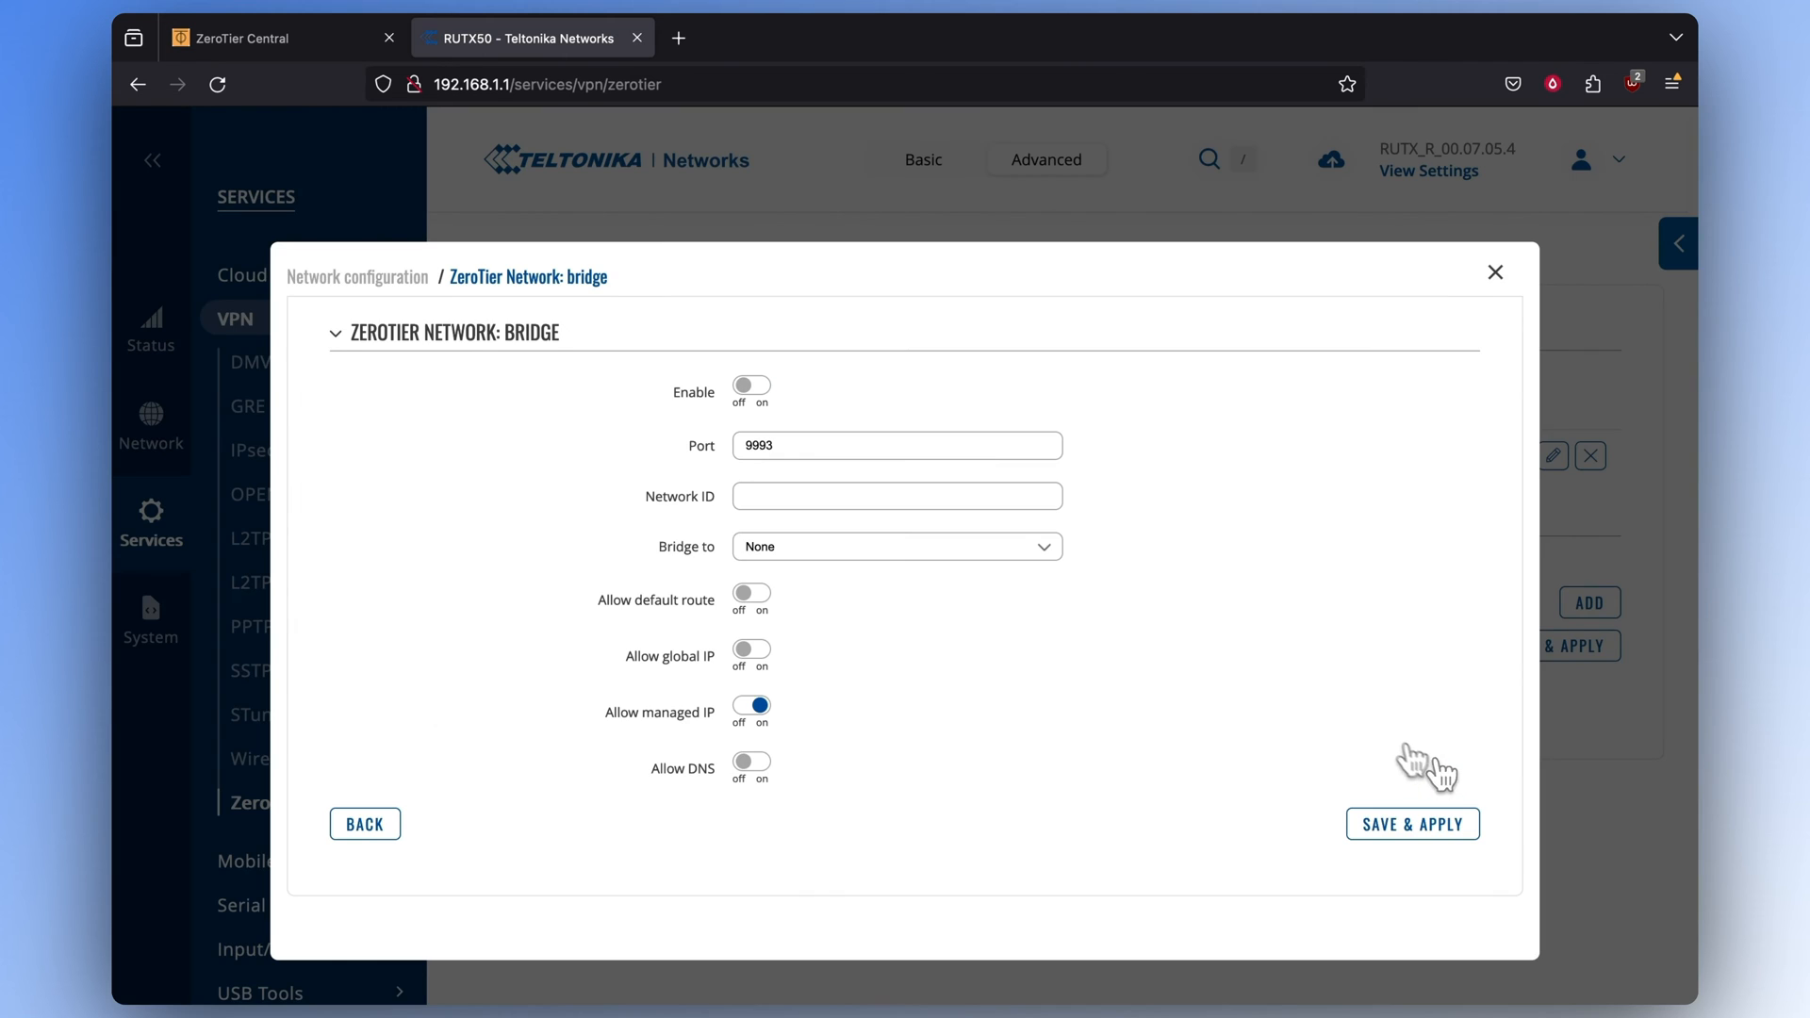
pyautogui.click(750, 385)
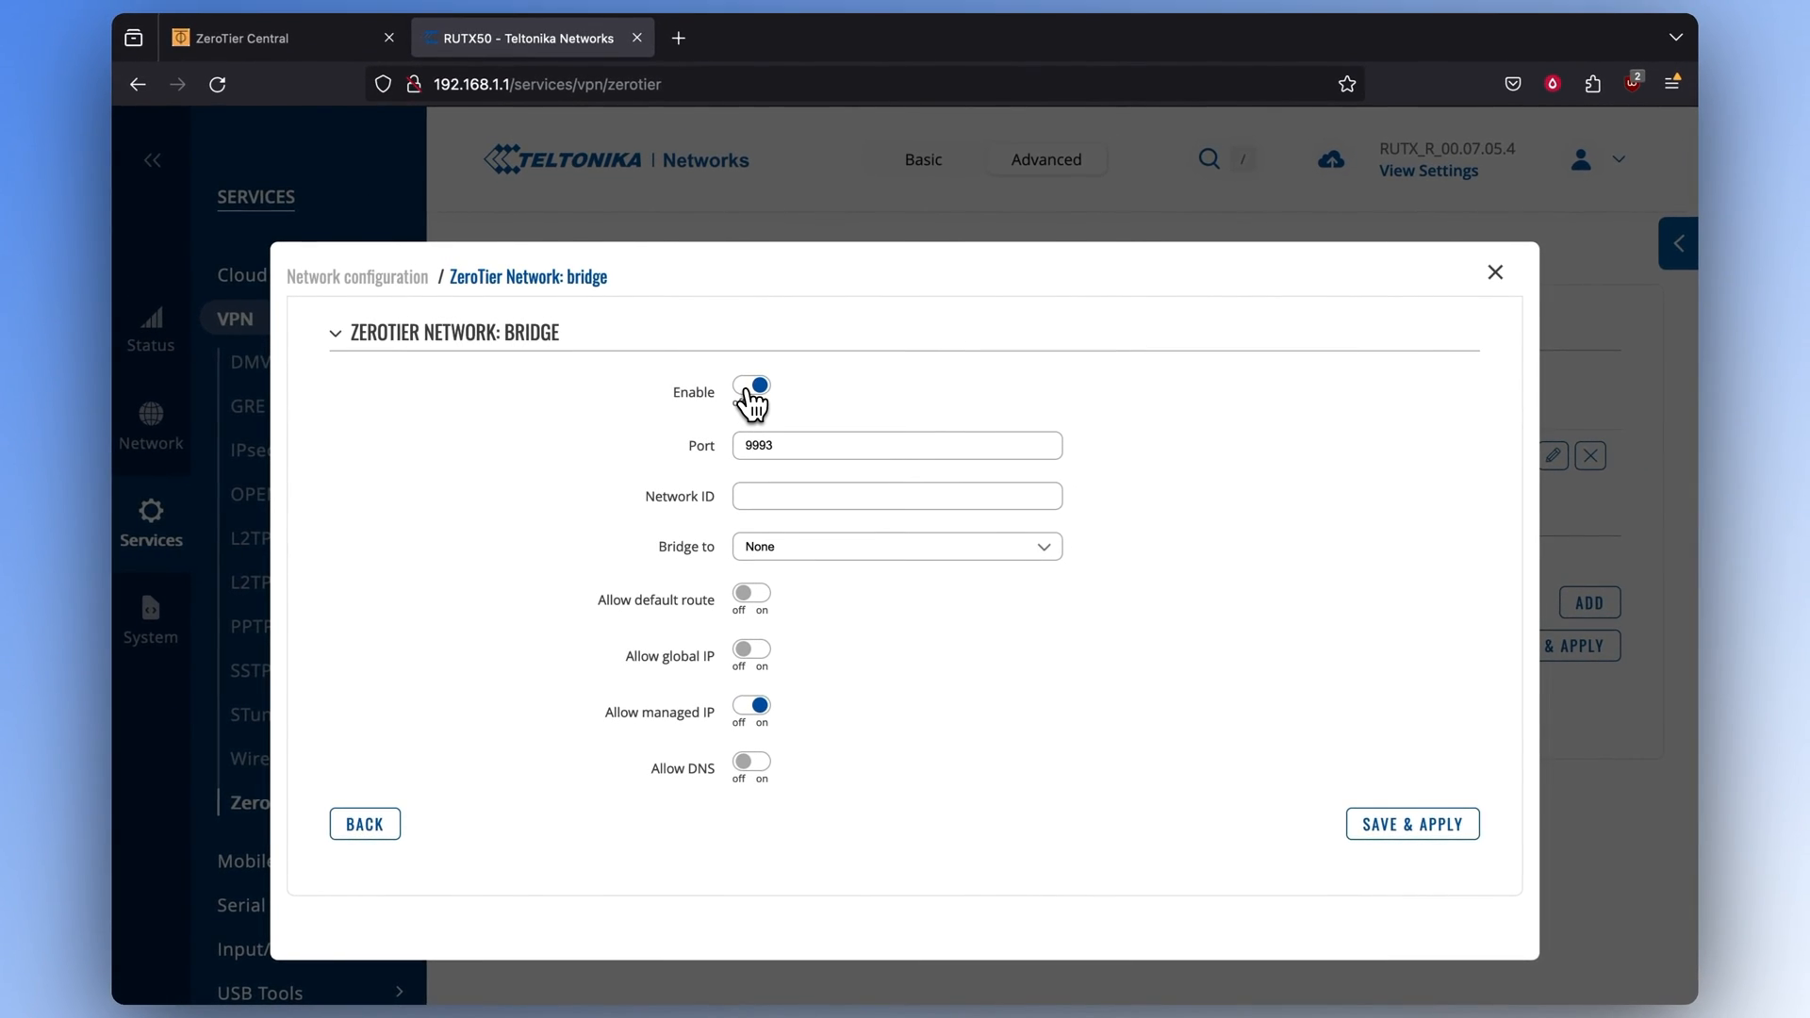
pyautogui.click(266, 37)
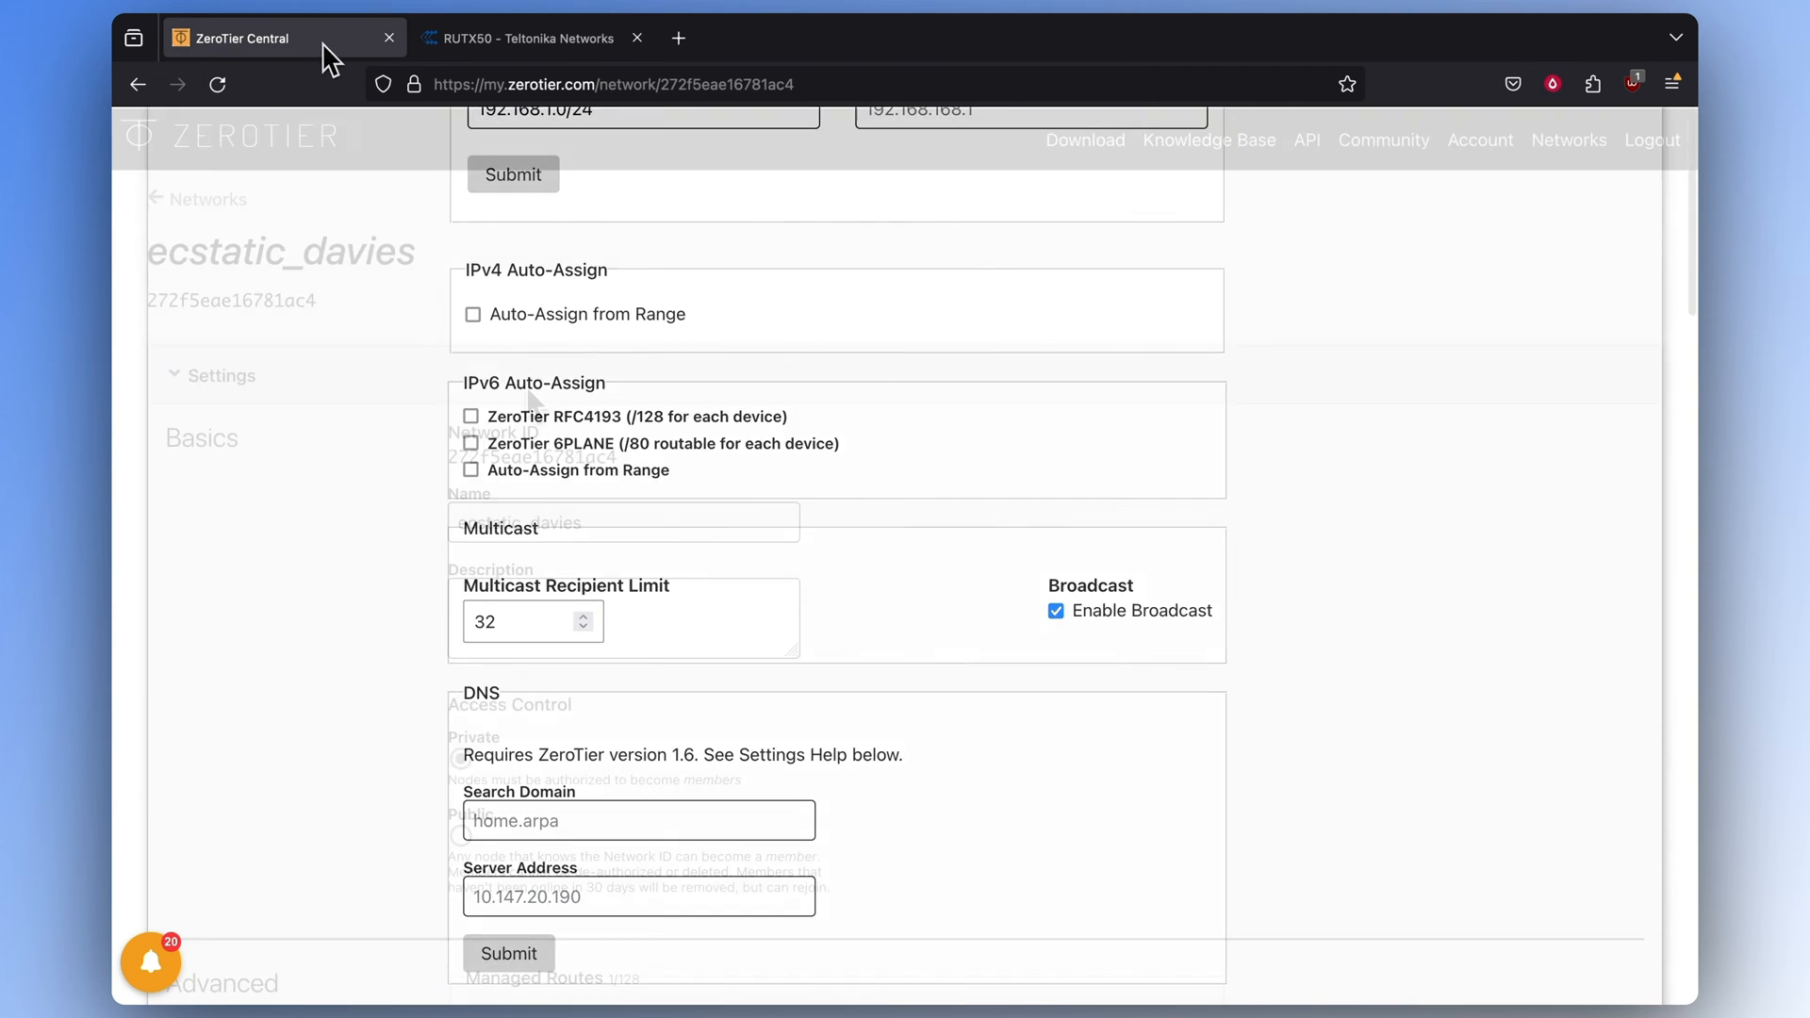
pyautogui.scroll(3)
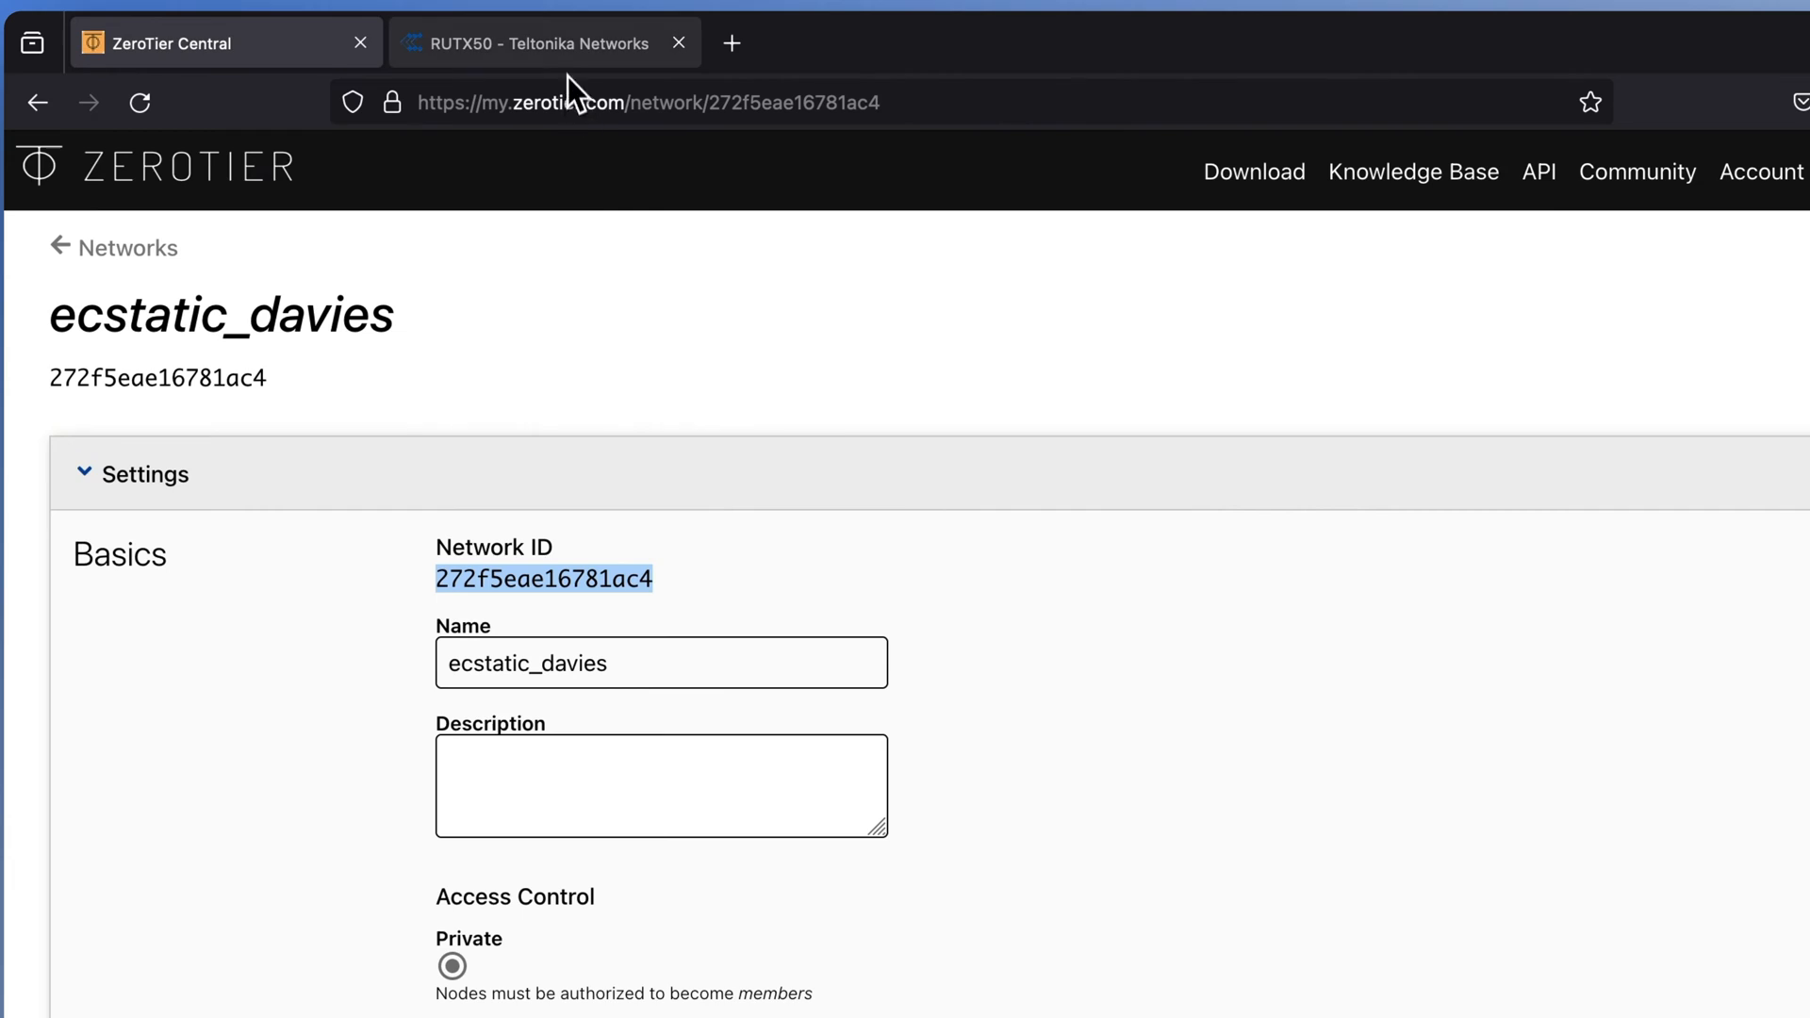
pyautogui.click(543, 43)
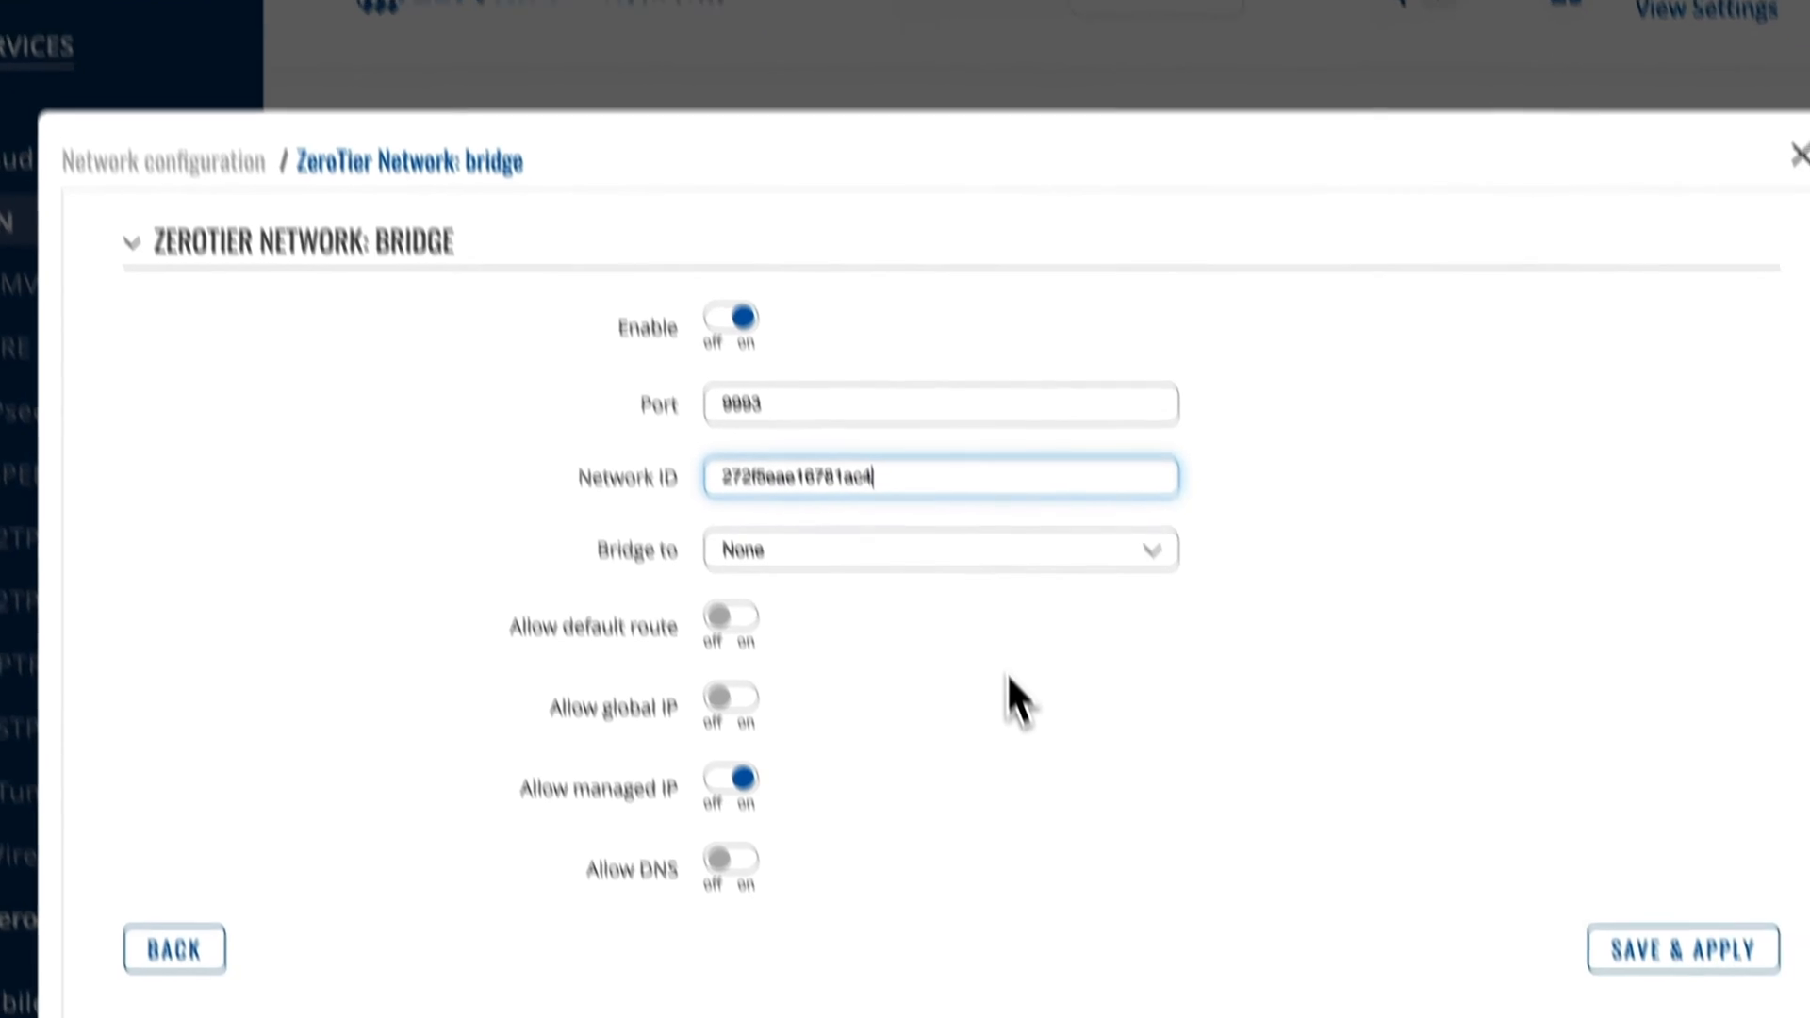
# Bridge the network to LAN, turn off Allow managed IP, and save and apply
pyautogui.click(939, 550)
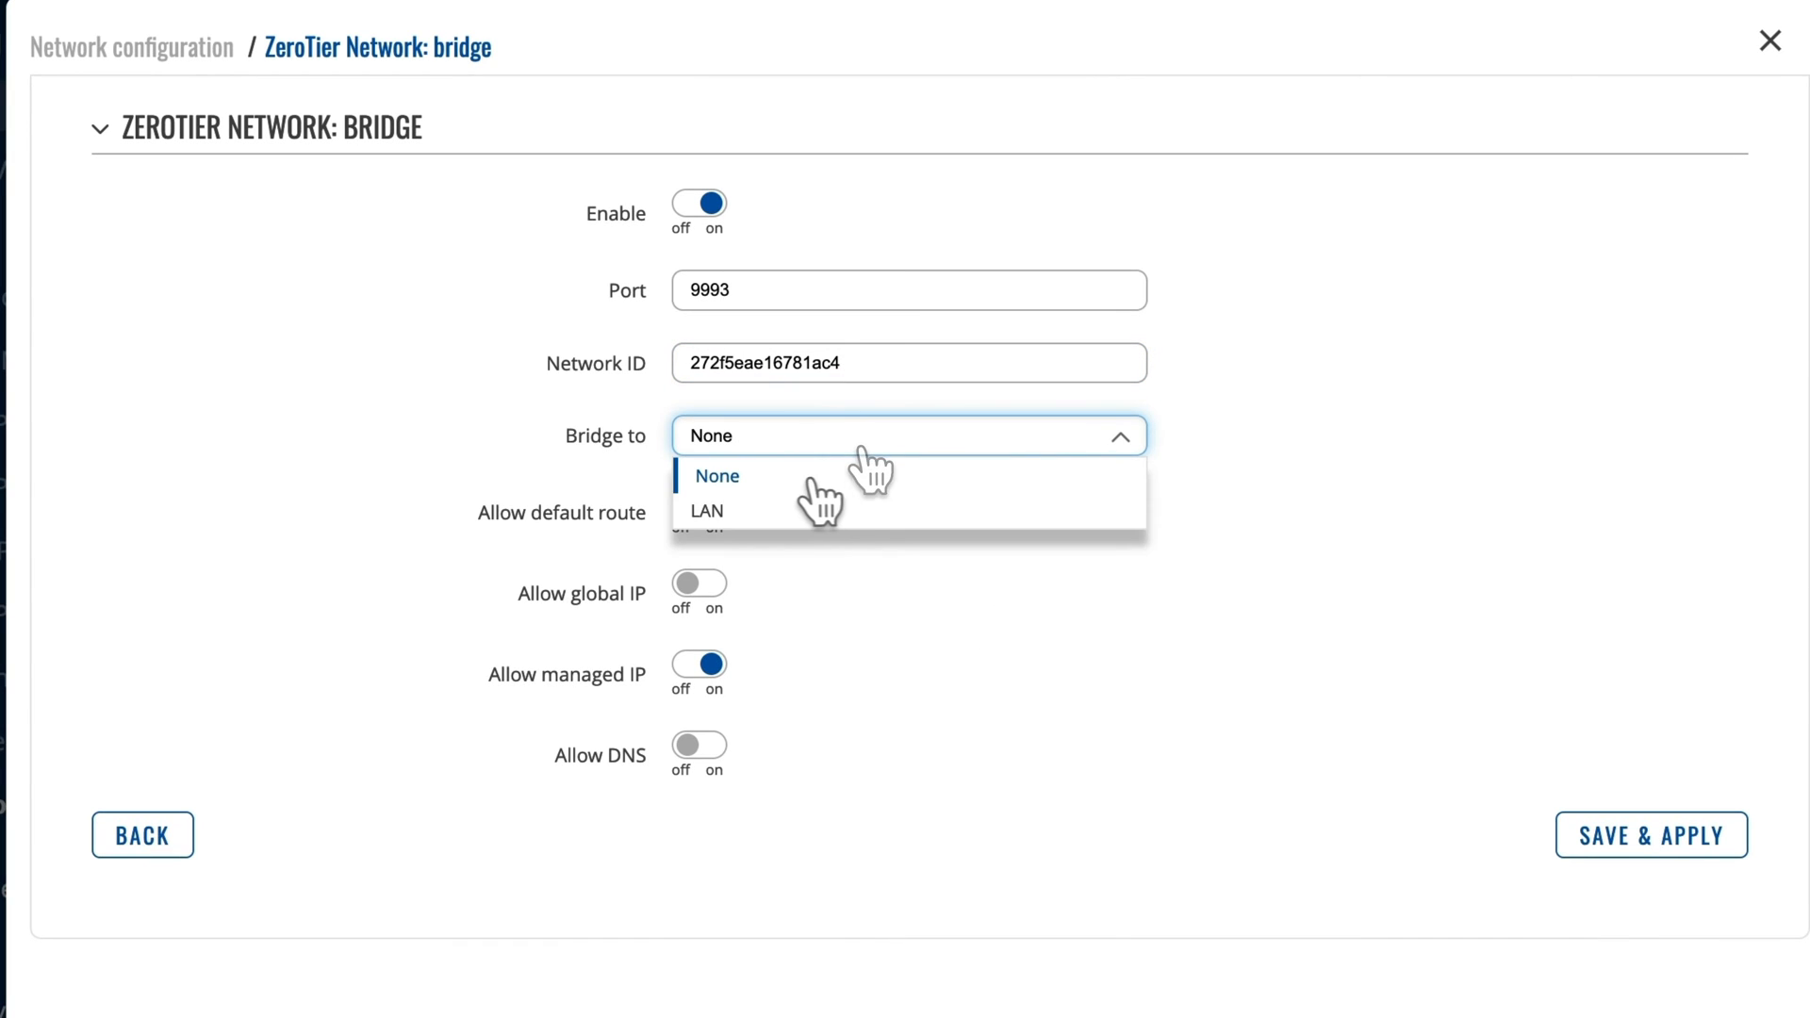
pyautogui.click(705, 510)
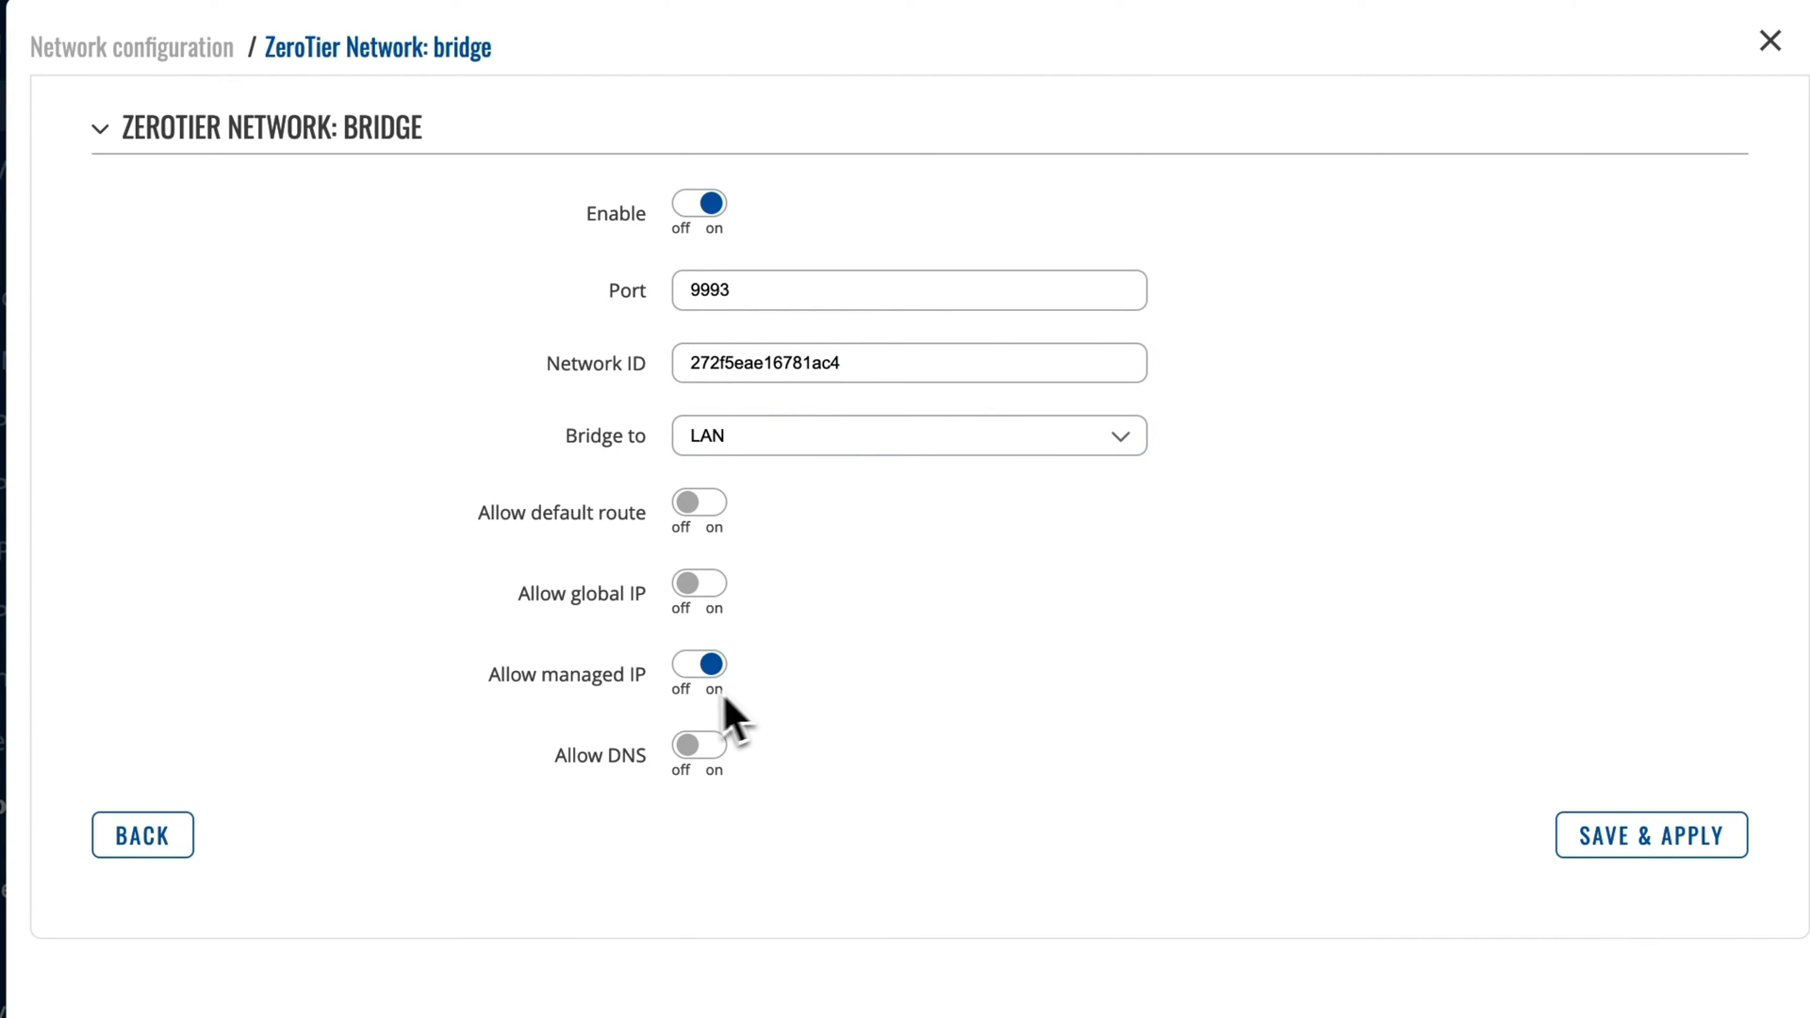
pyautogui.click(698, 664)
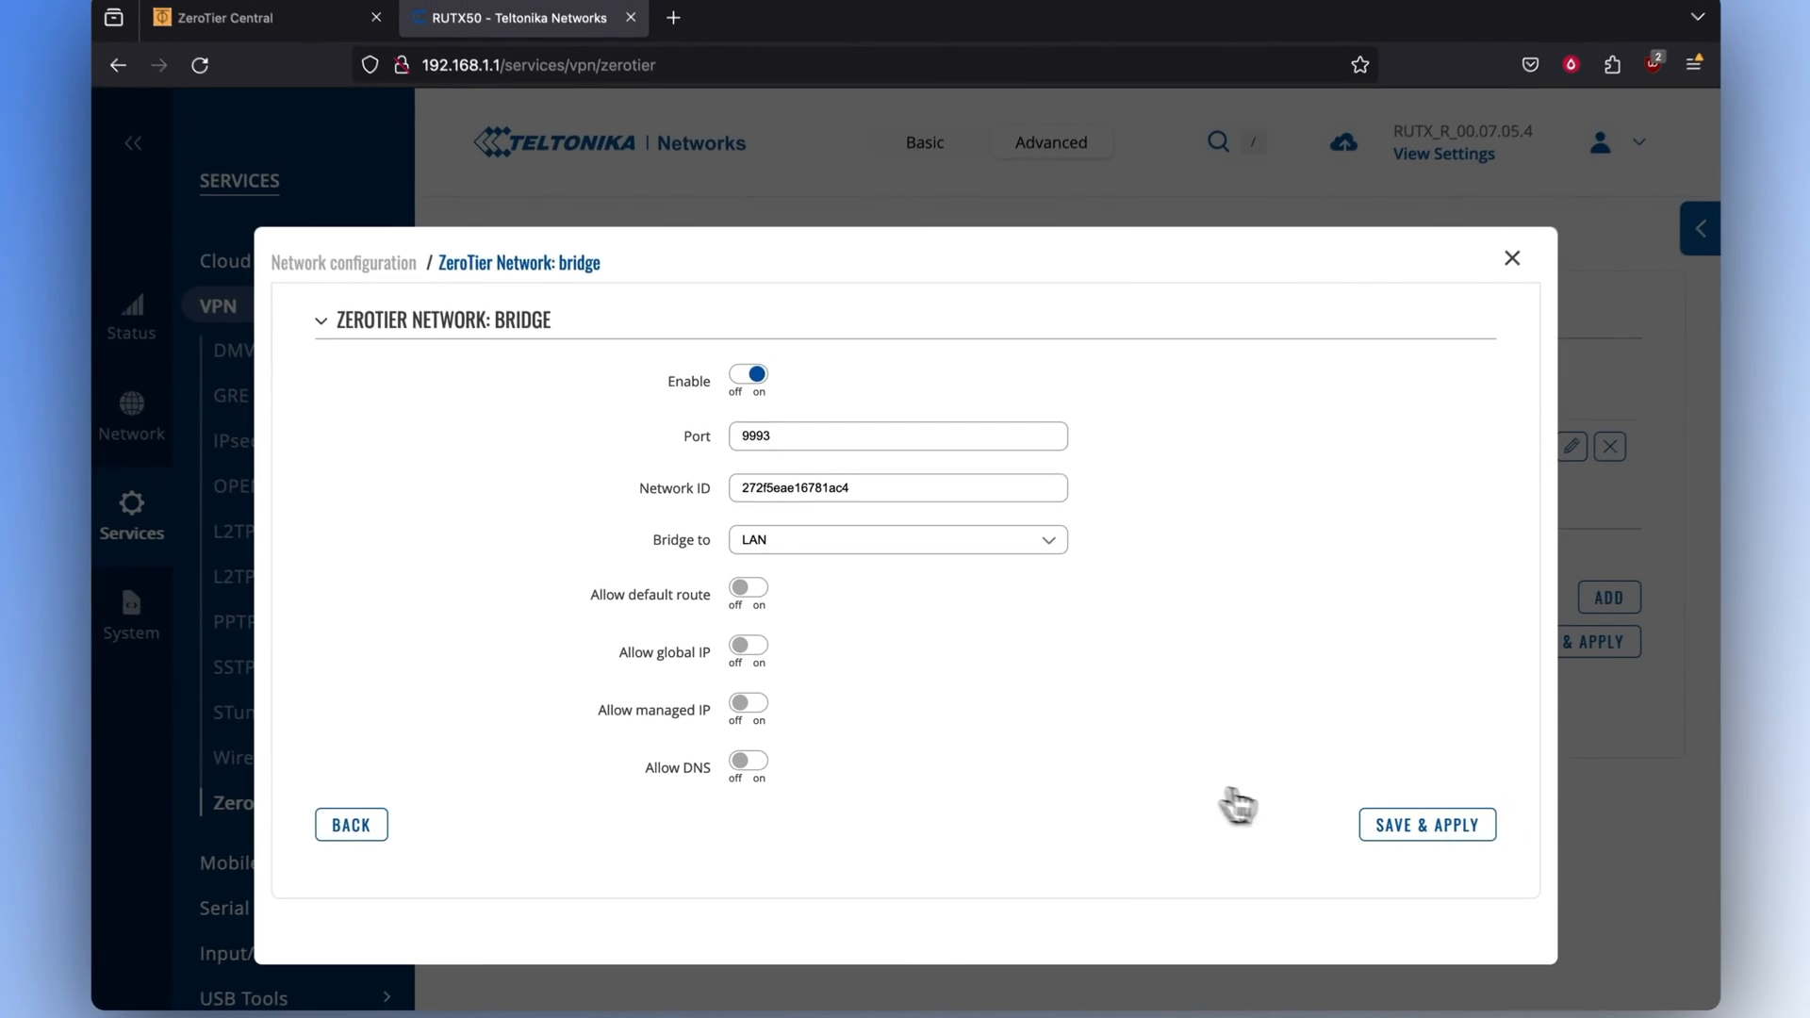
pyautogui.click(1426, 824)
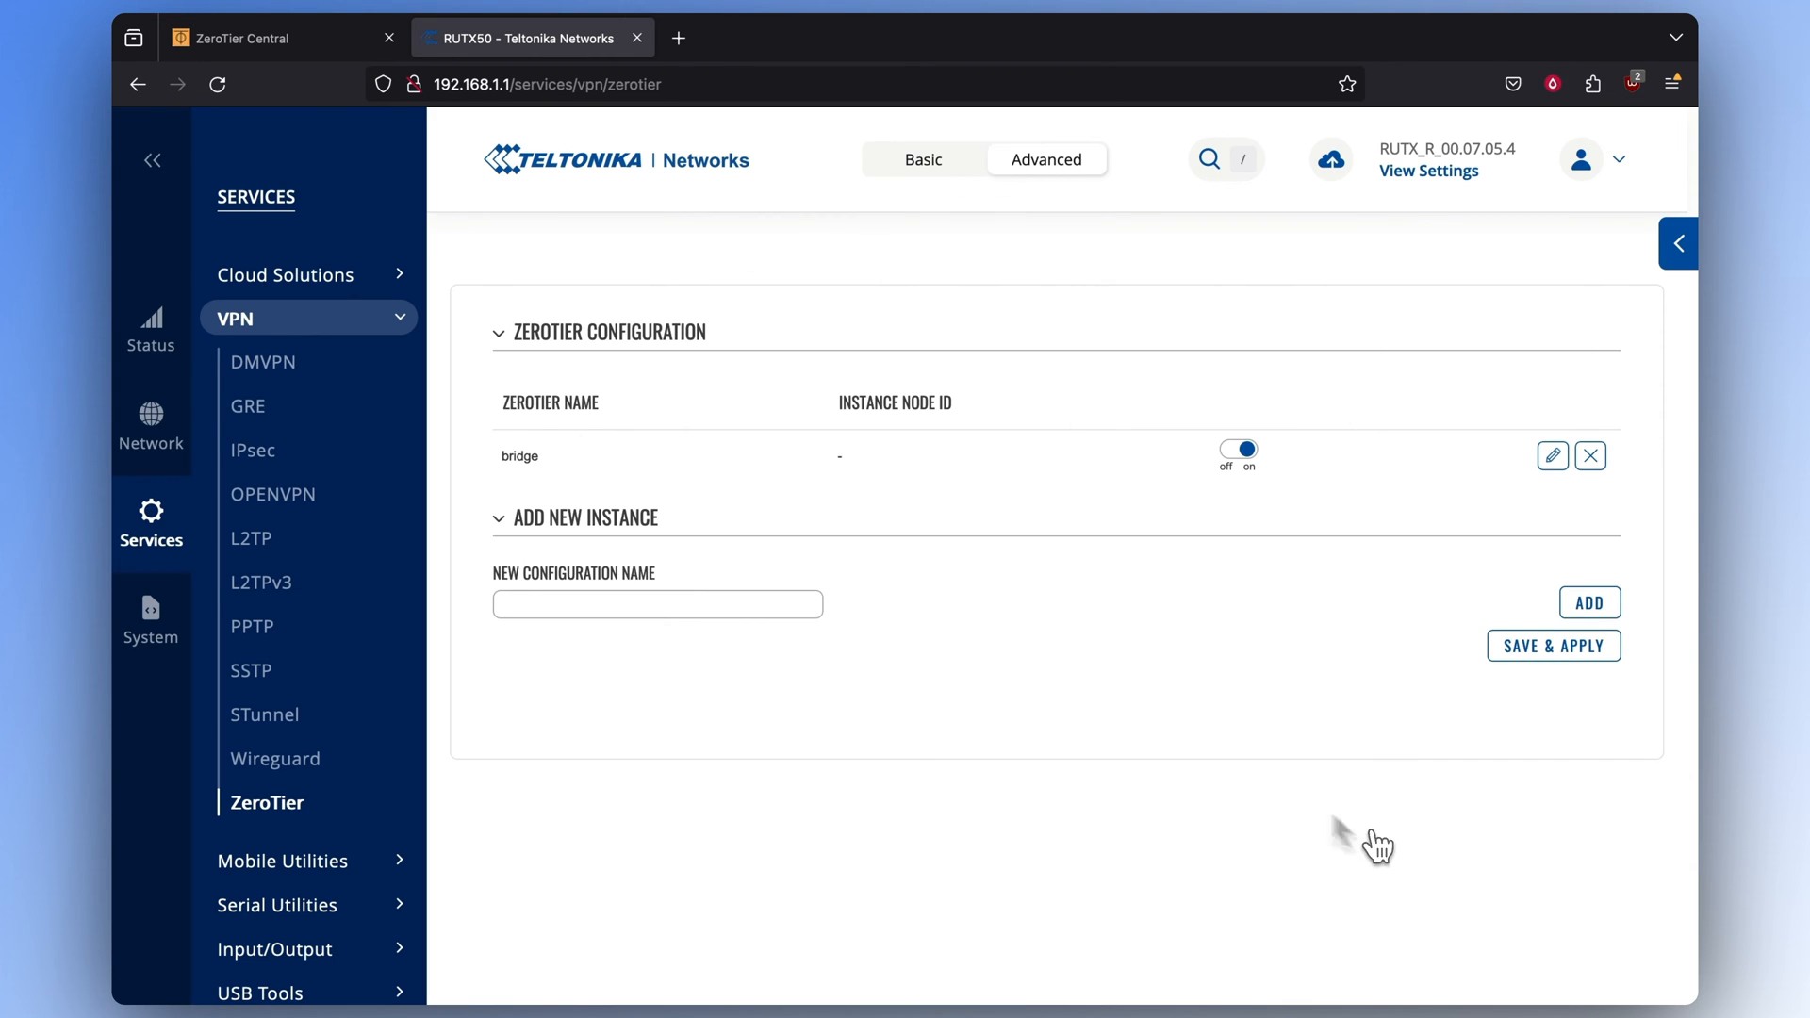
# Authorize member f32c3ce070 in ZeroTier Central and allow it Ethernet bridging
pyautogui.click(283, 37)
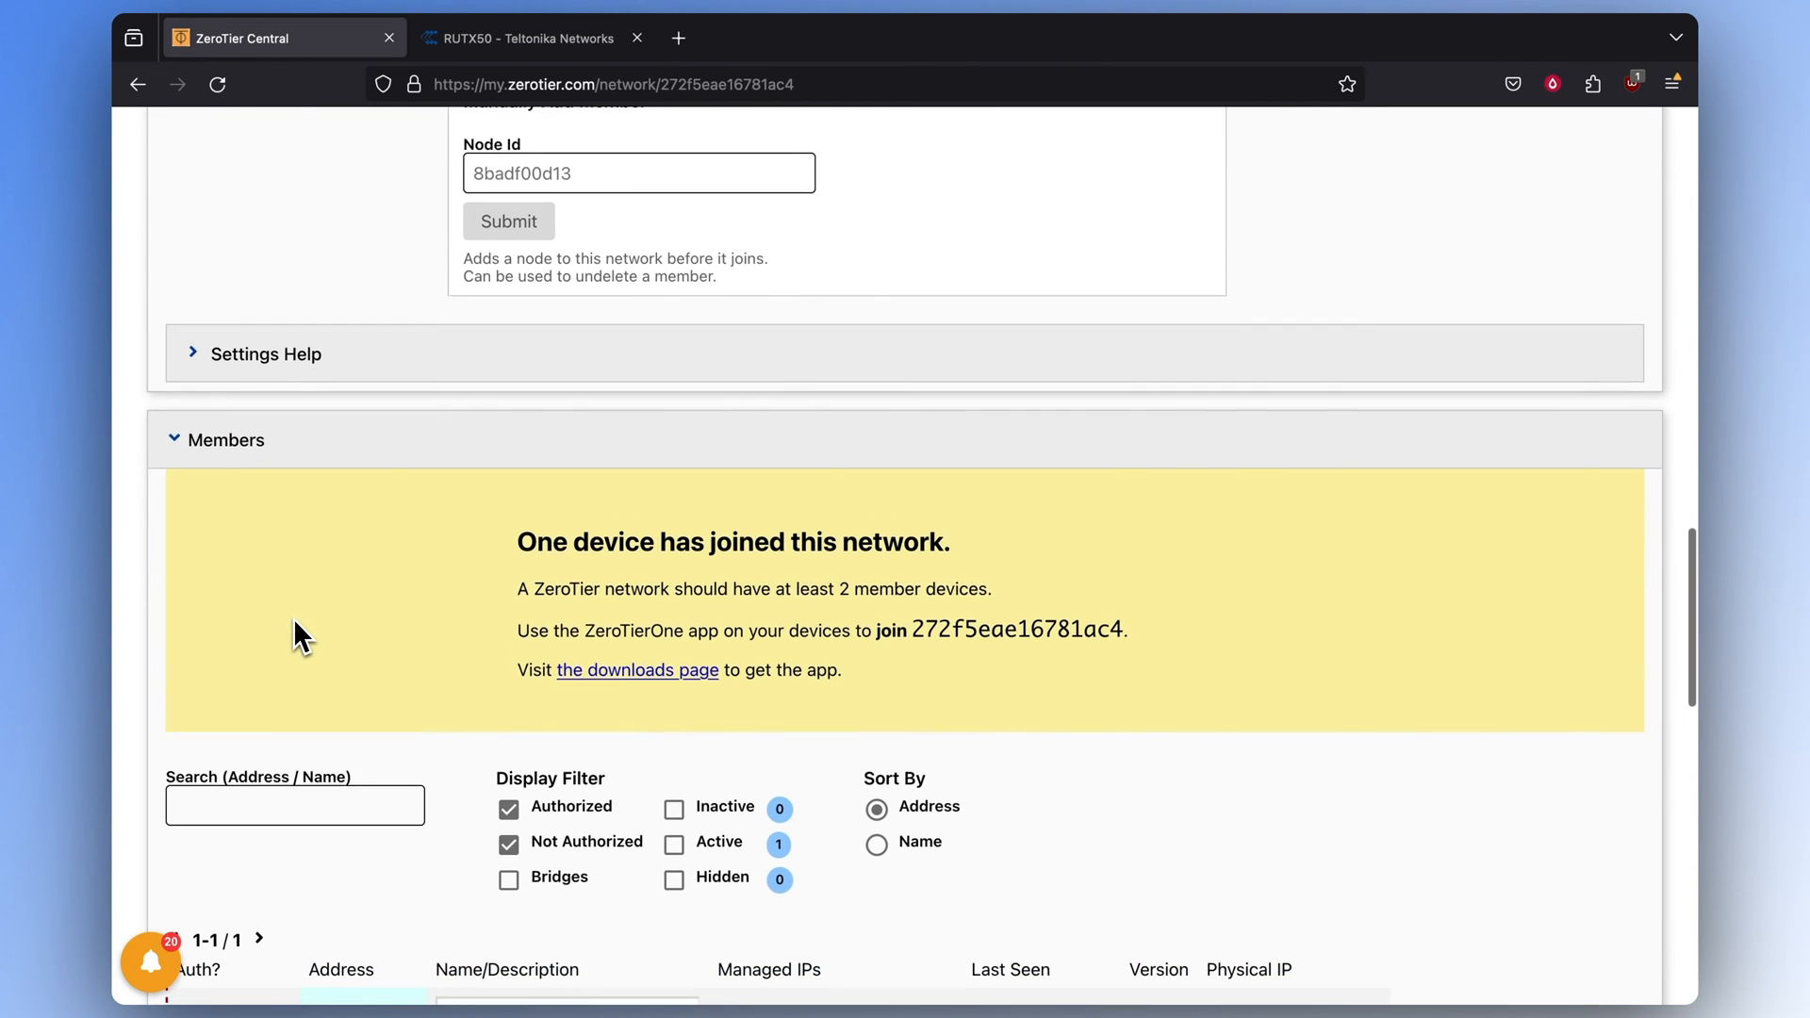
pyautogui.scroll(-3)
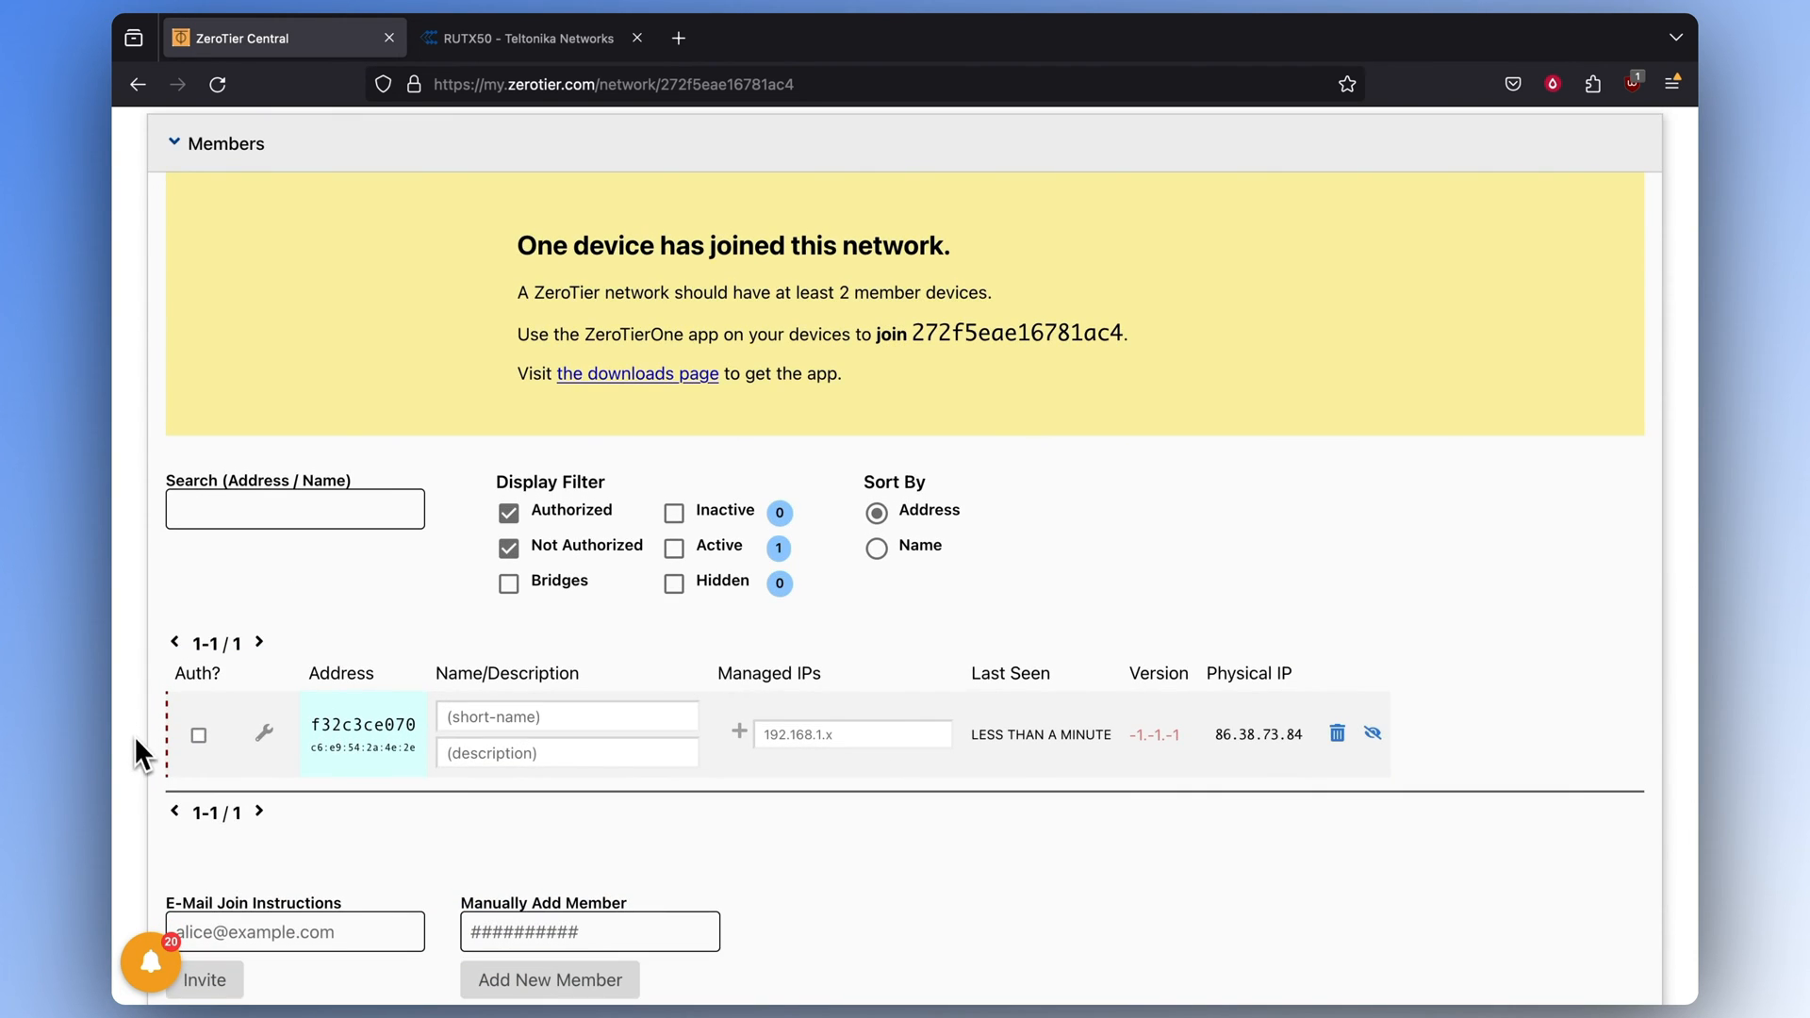
pyautogui.click(197, 736)
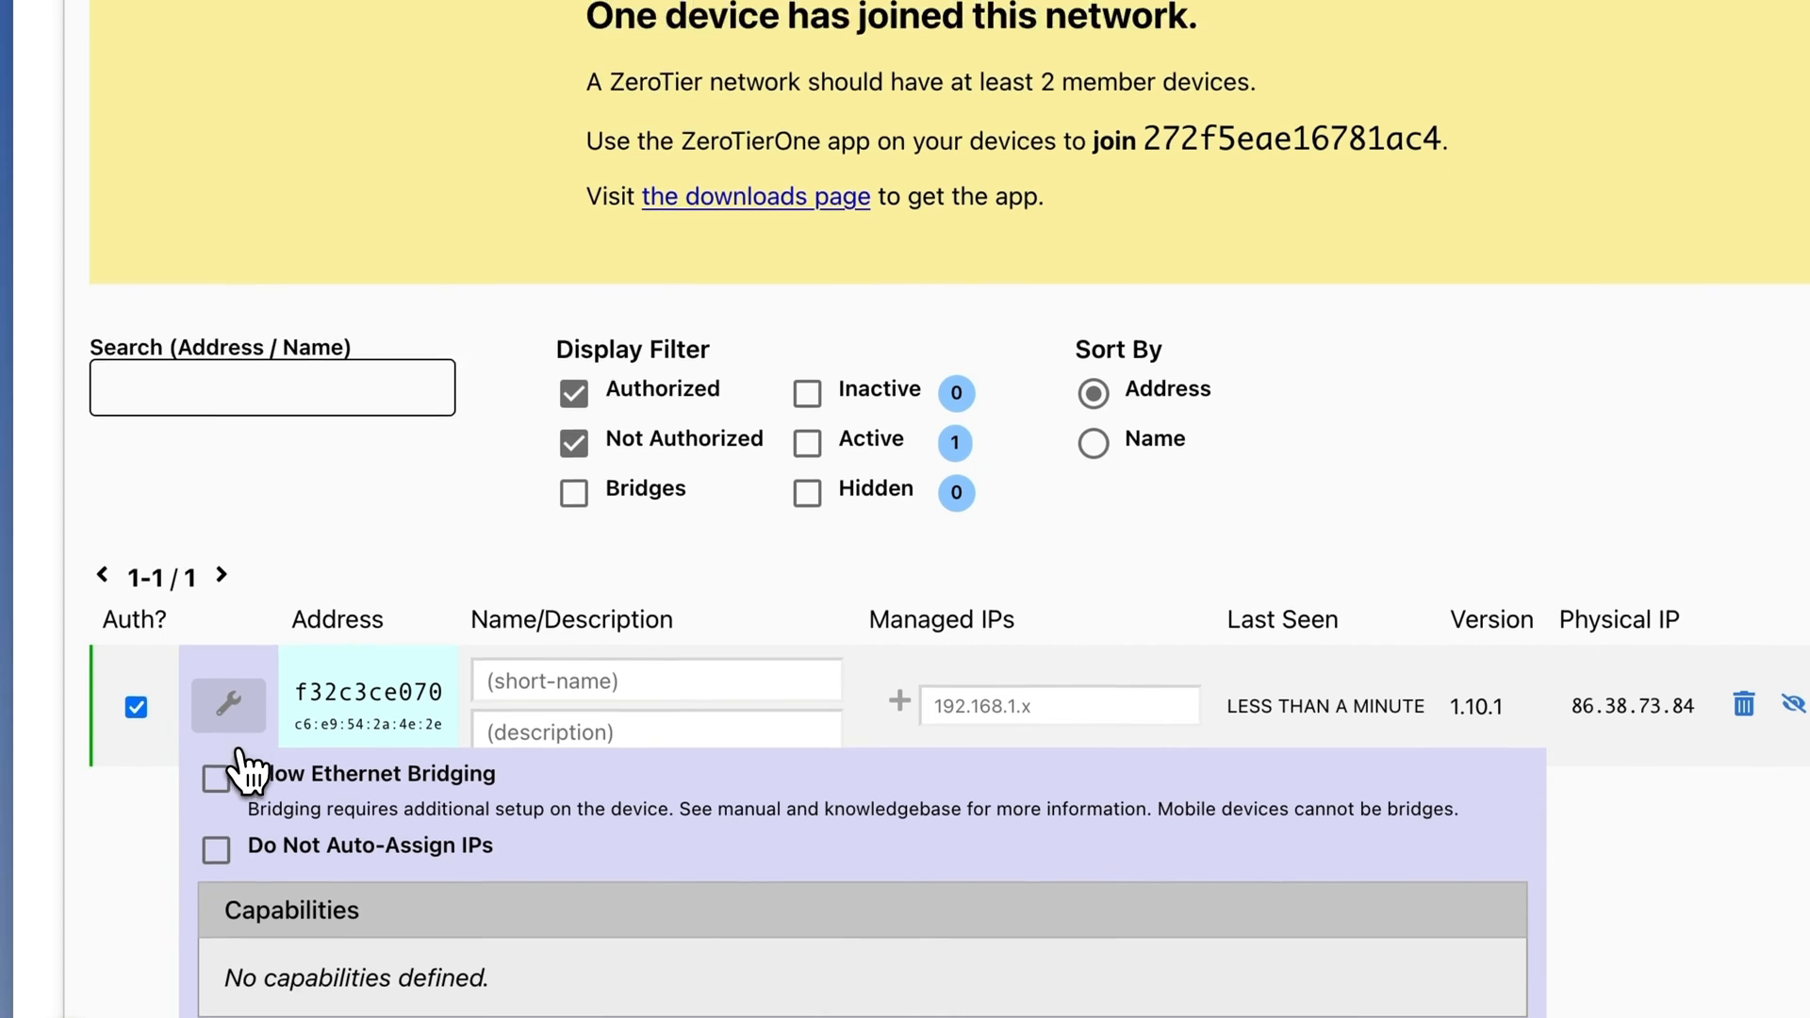
pyautogui.click(216, 780)
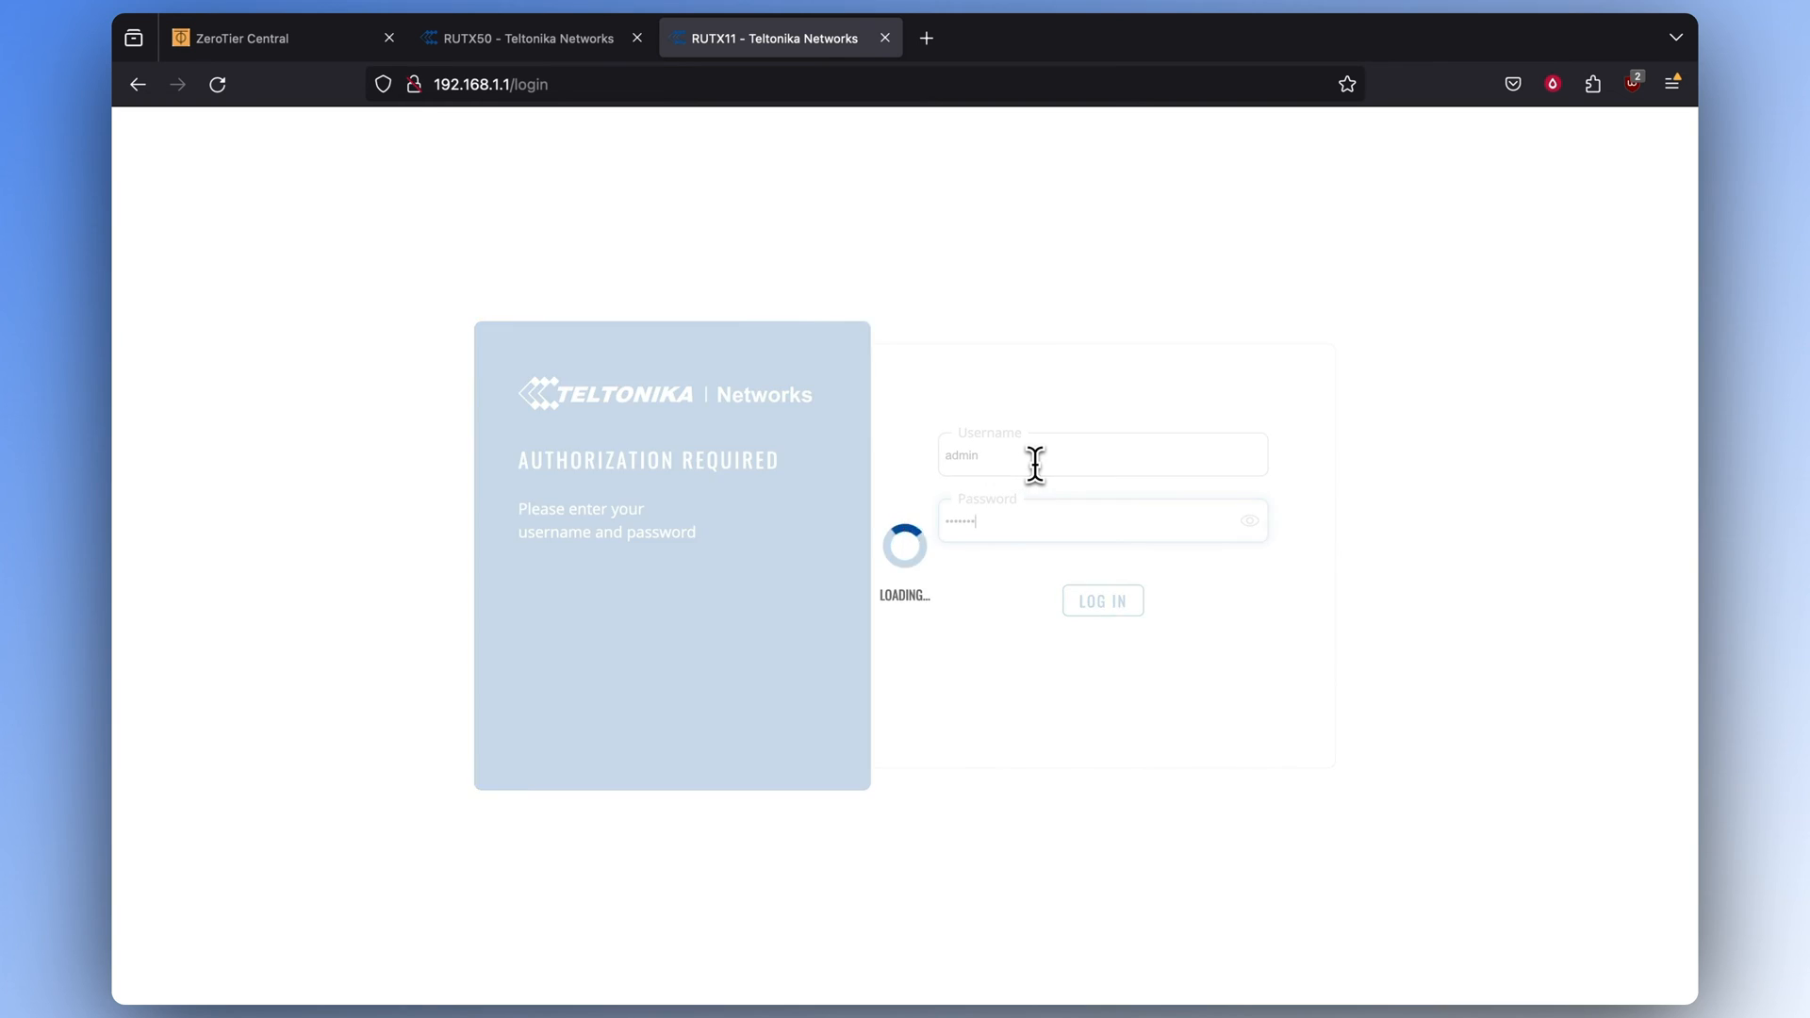
# Log in to the RUTX11 router and install the ZeroTier 1.10.1-1 package
pyautogui.click(1101, 601)
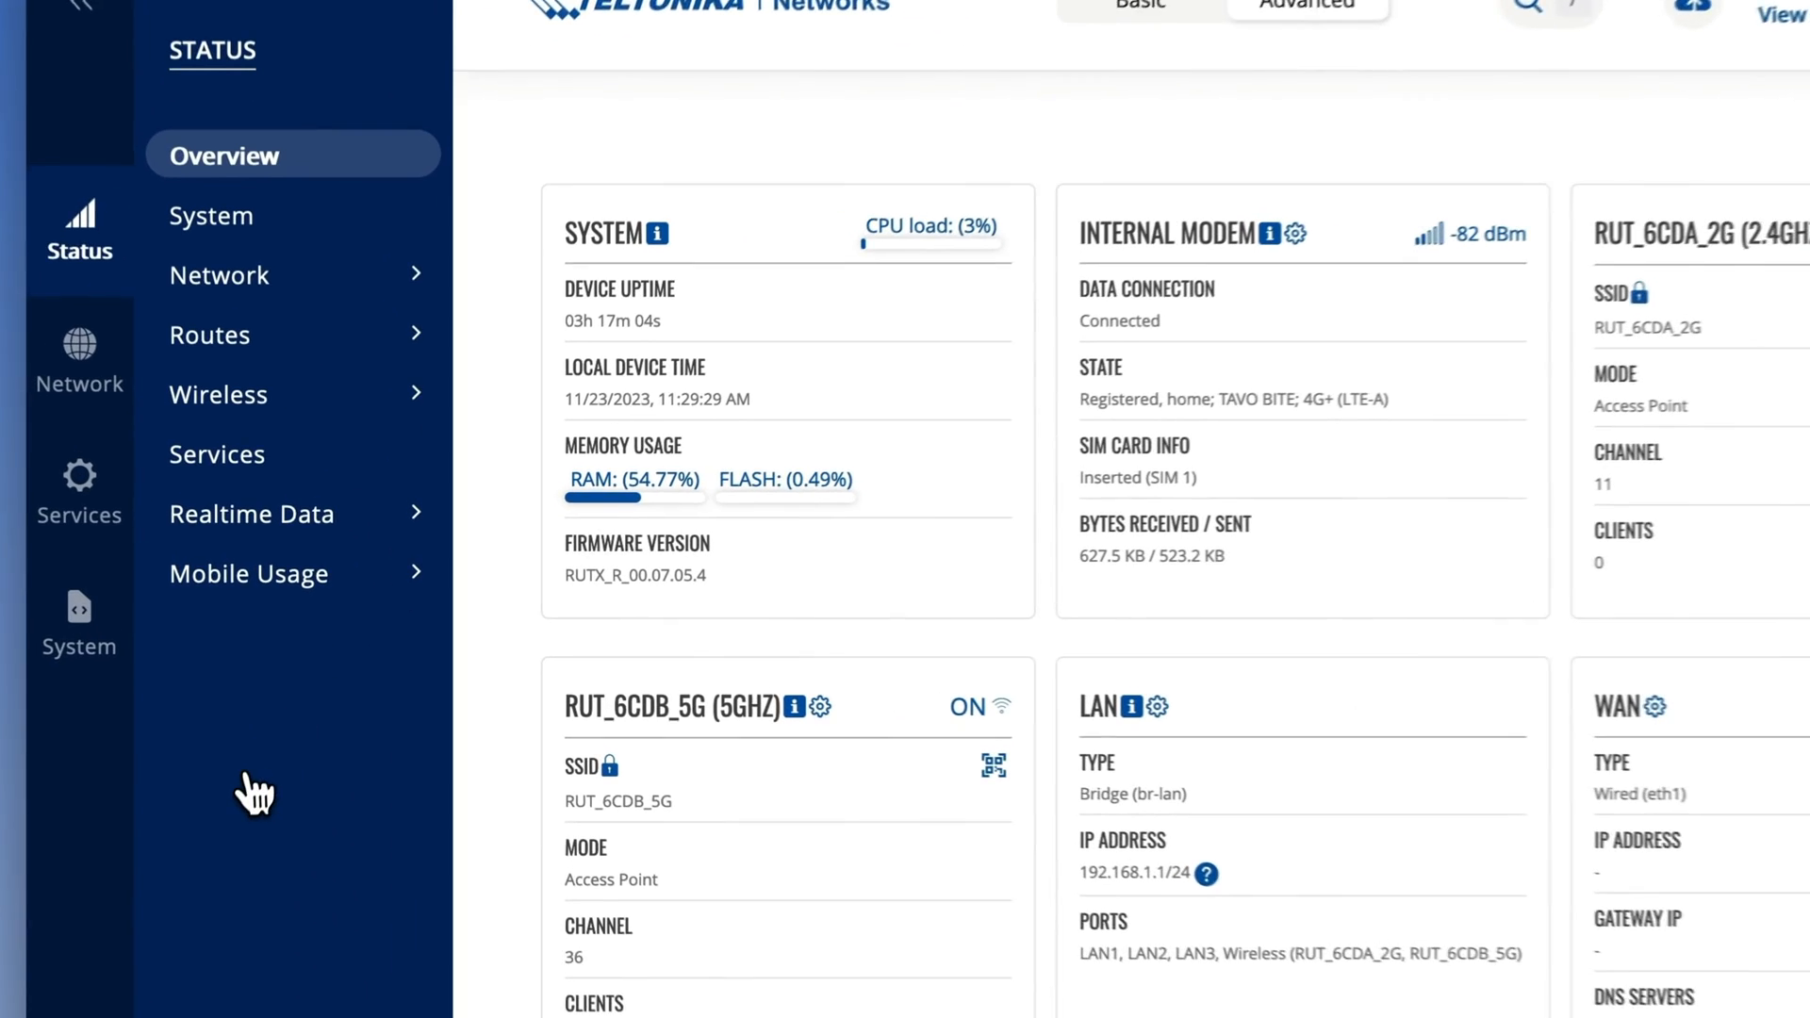
pyautogui.click(78, 623)
pyautogui.write('zer')
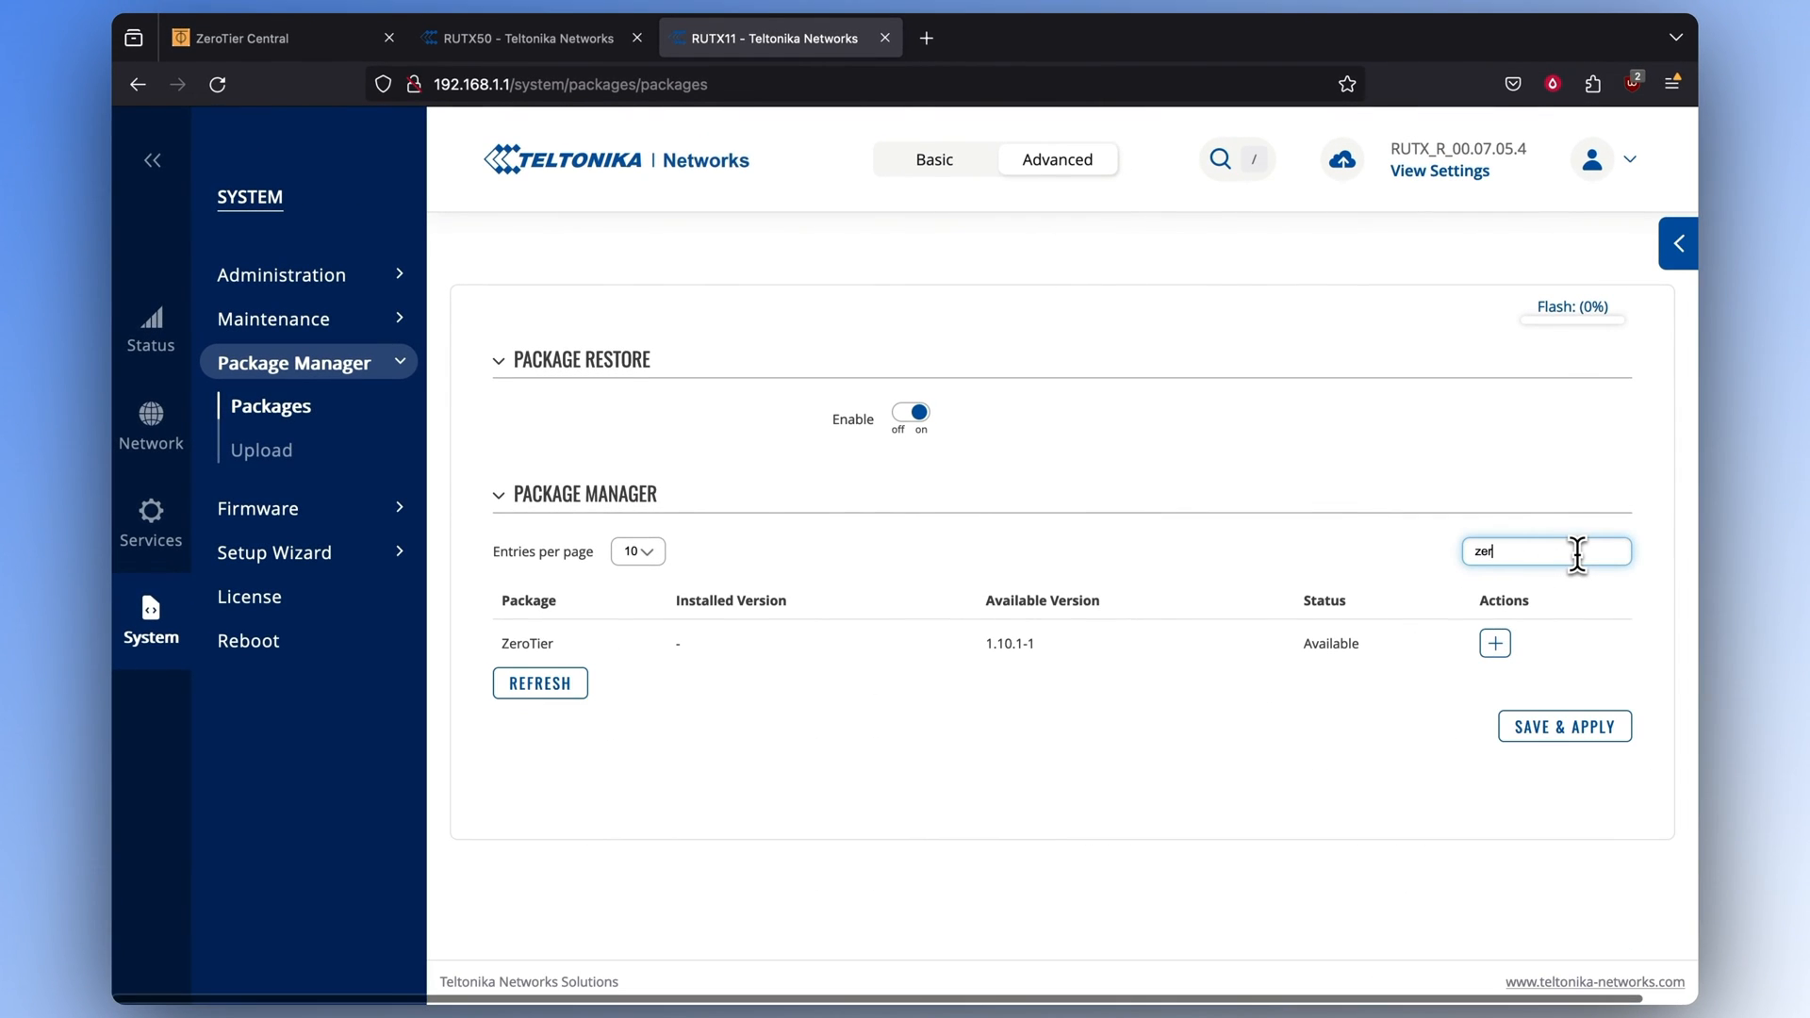
pyautogui.click(1493, 643)
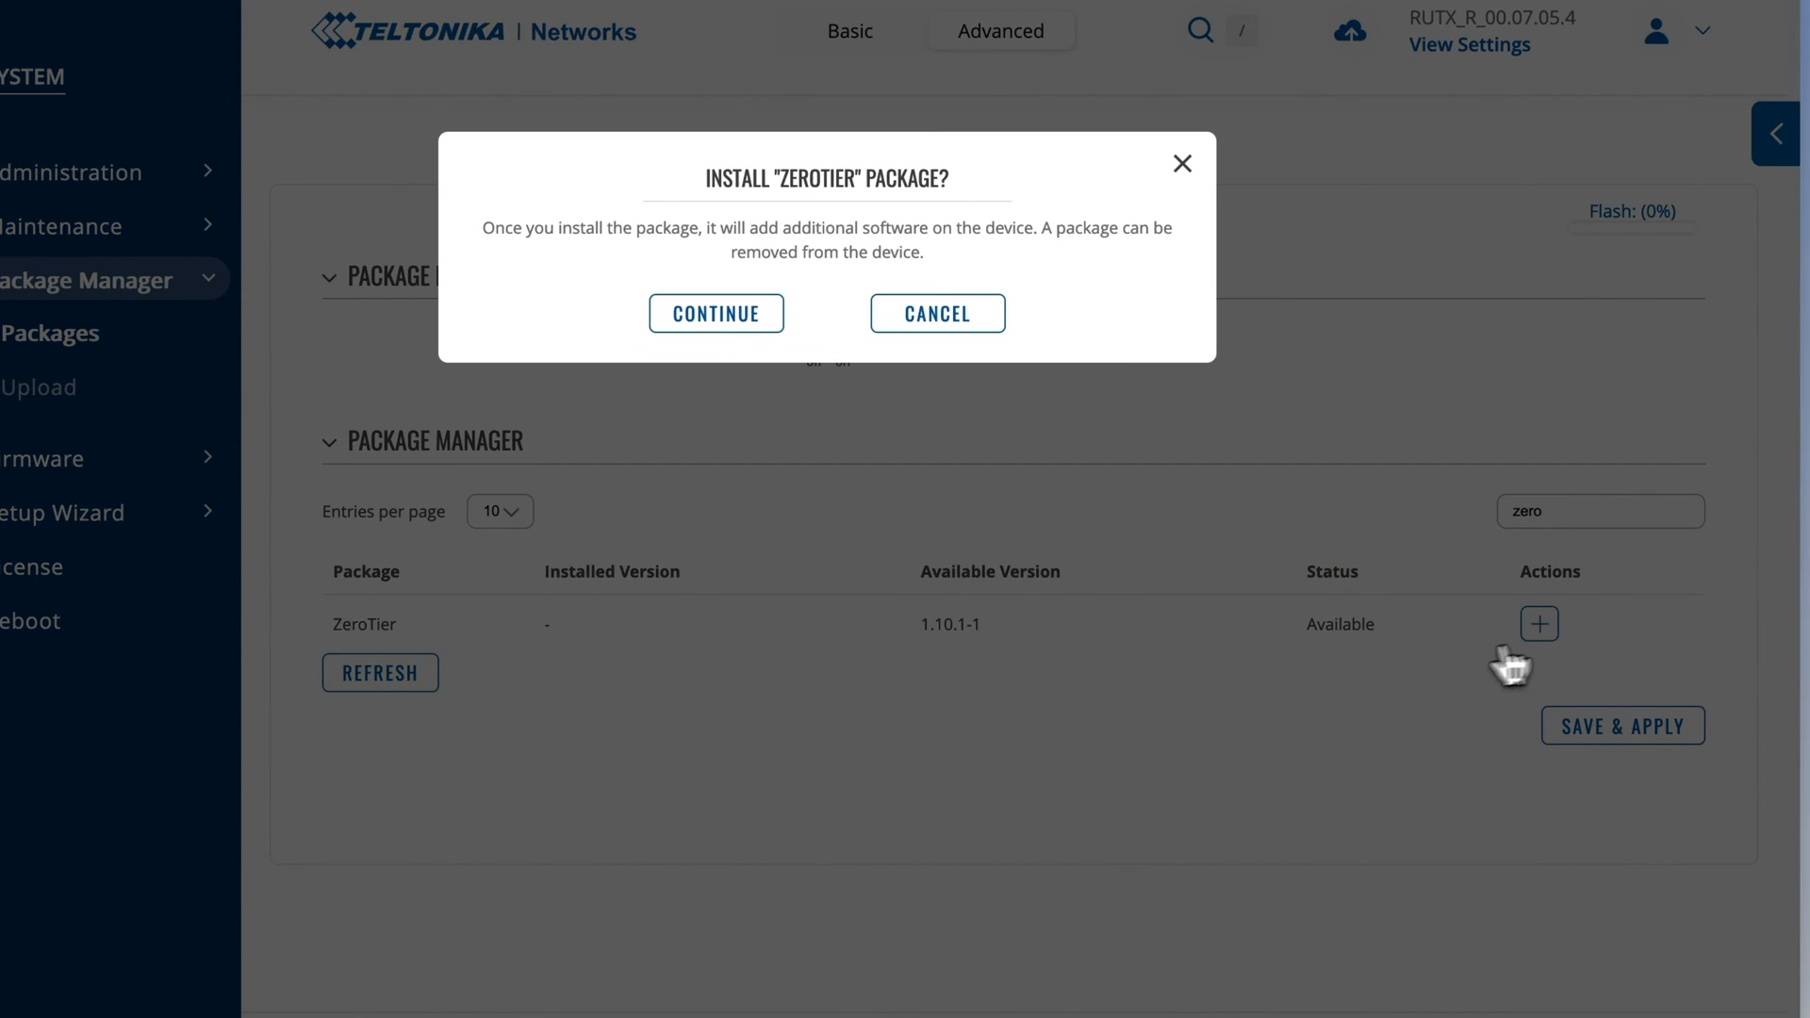
pyautogui.click(715, 313)
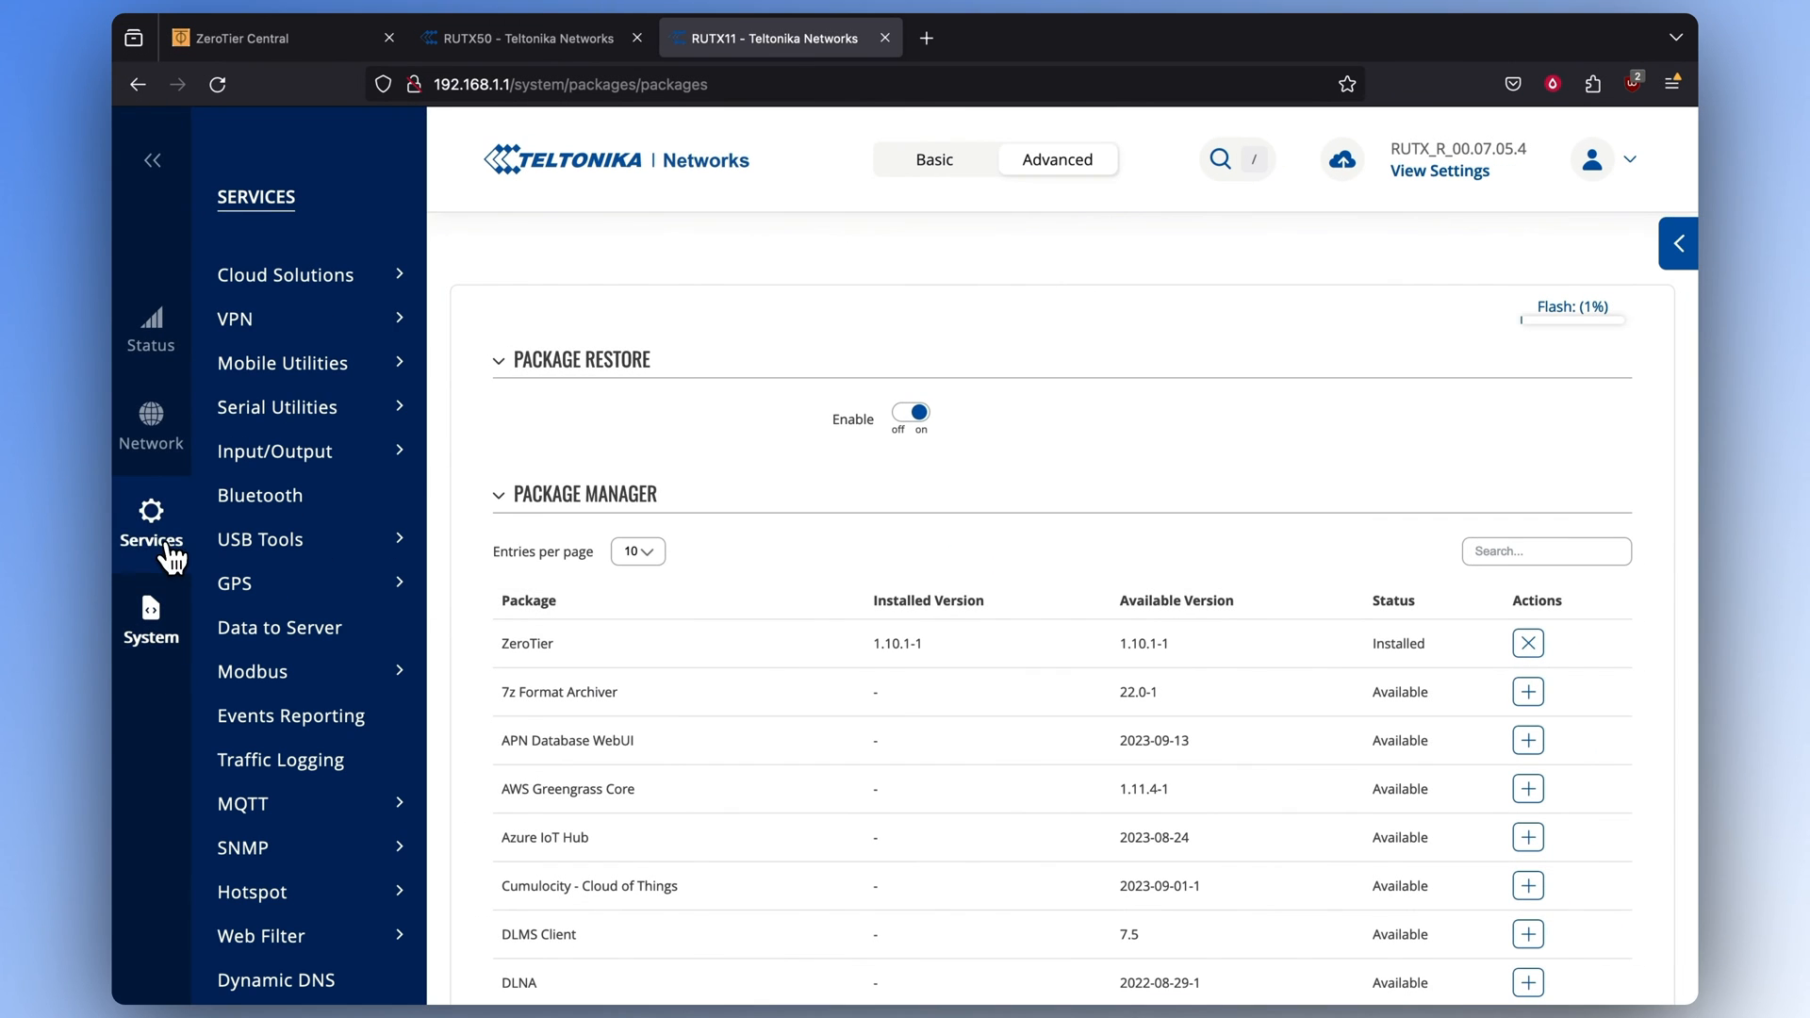
pyautogui.click(235, 318)
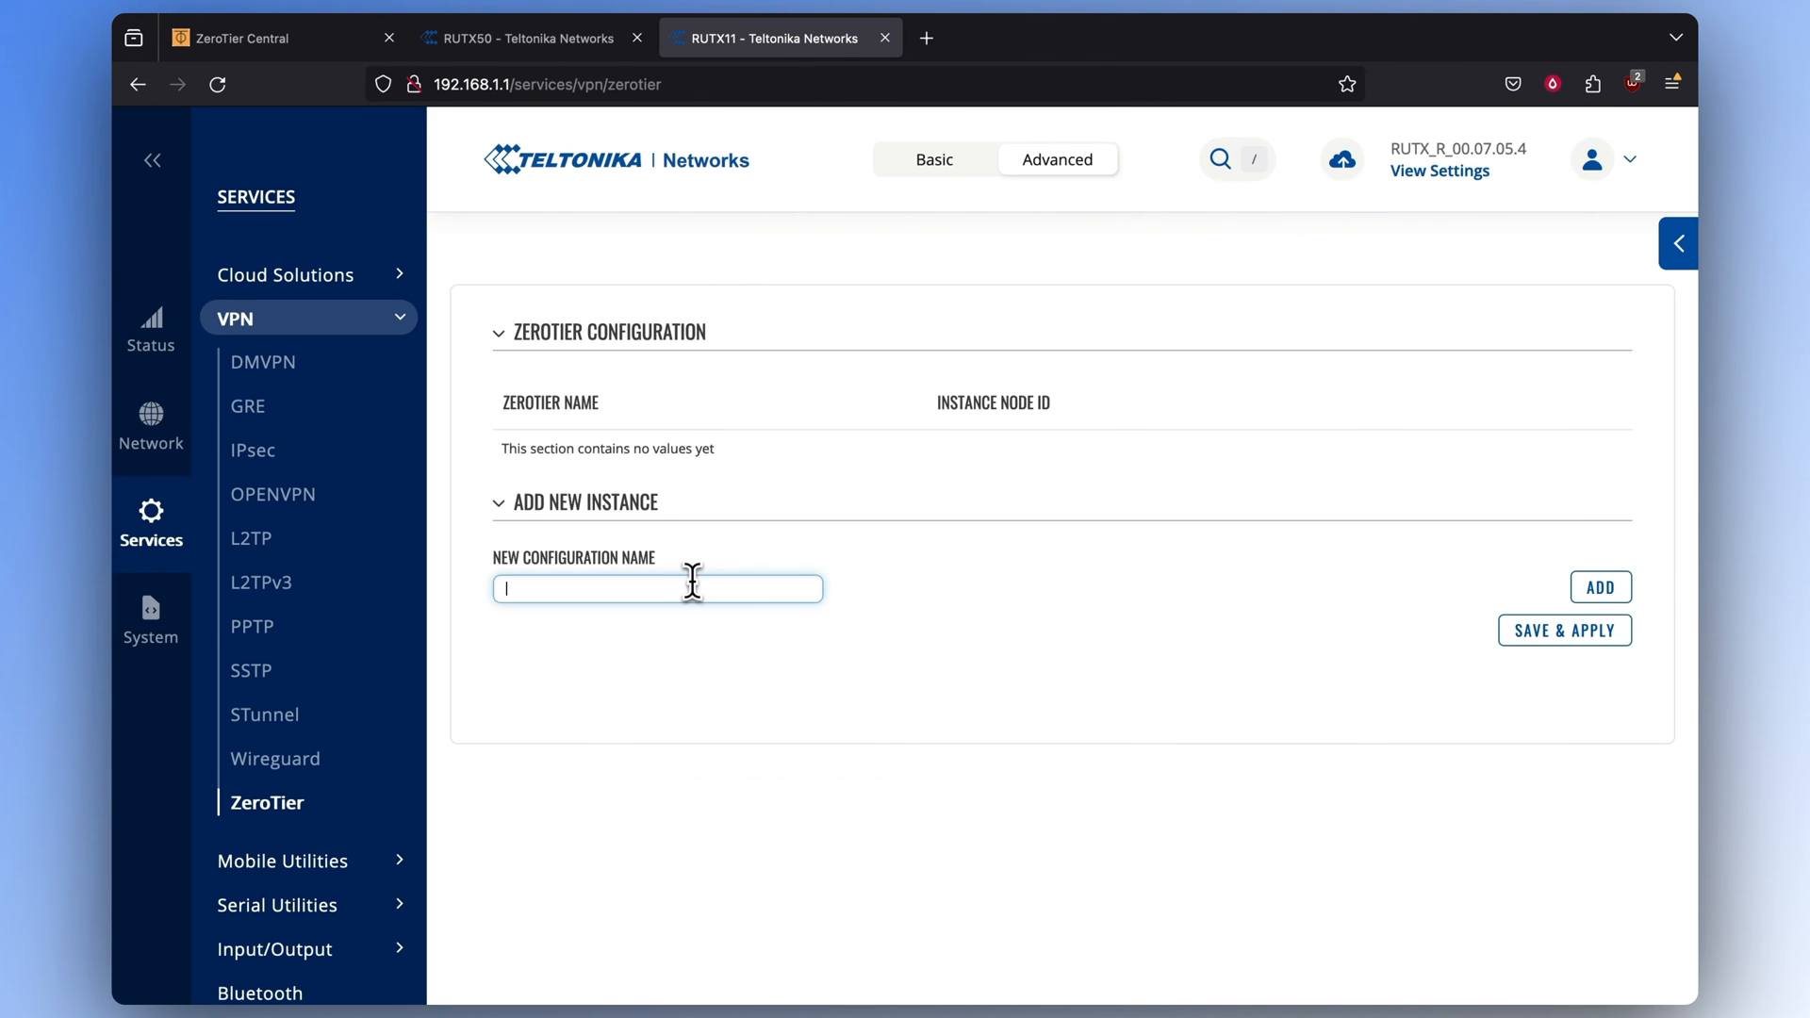
# Add and enable a bridge instance, bridge its network to LAN, and turn off managed IPs
pyautogui.click(1599, 586)
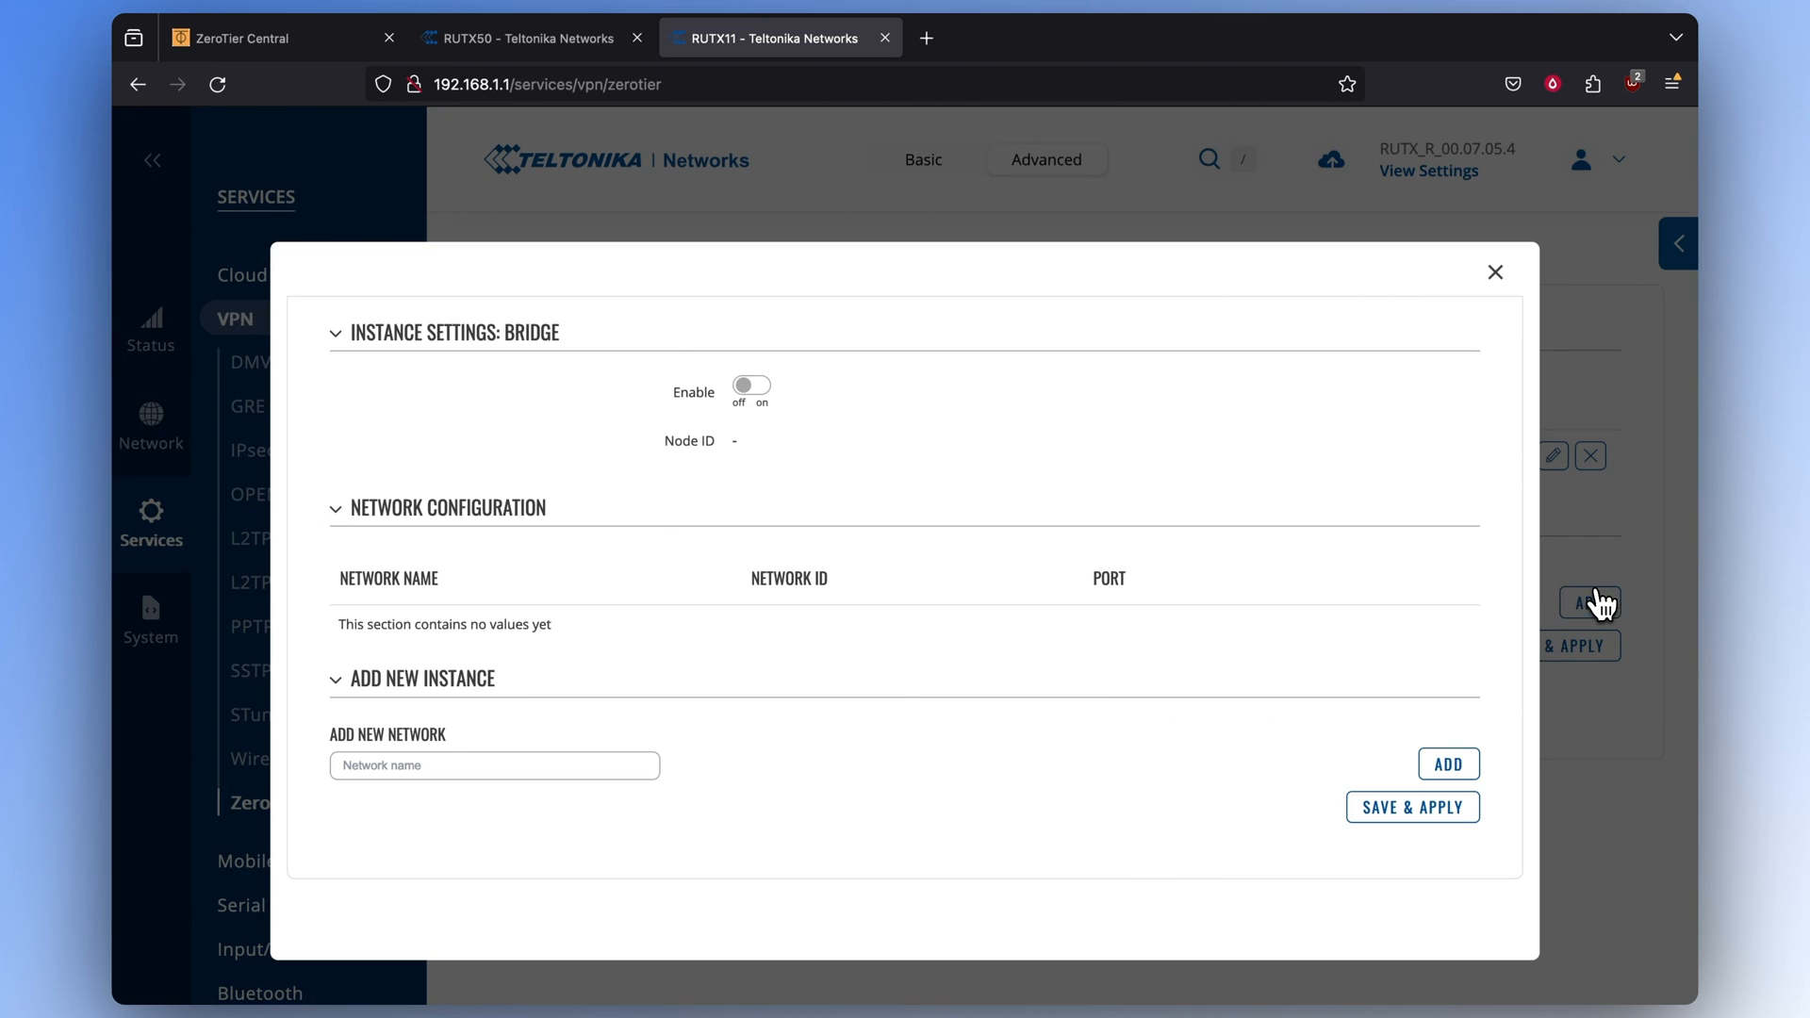
pyautogui.click(750, 385)
pyautogui.write('bridge')
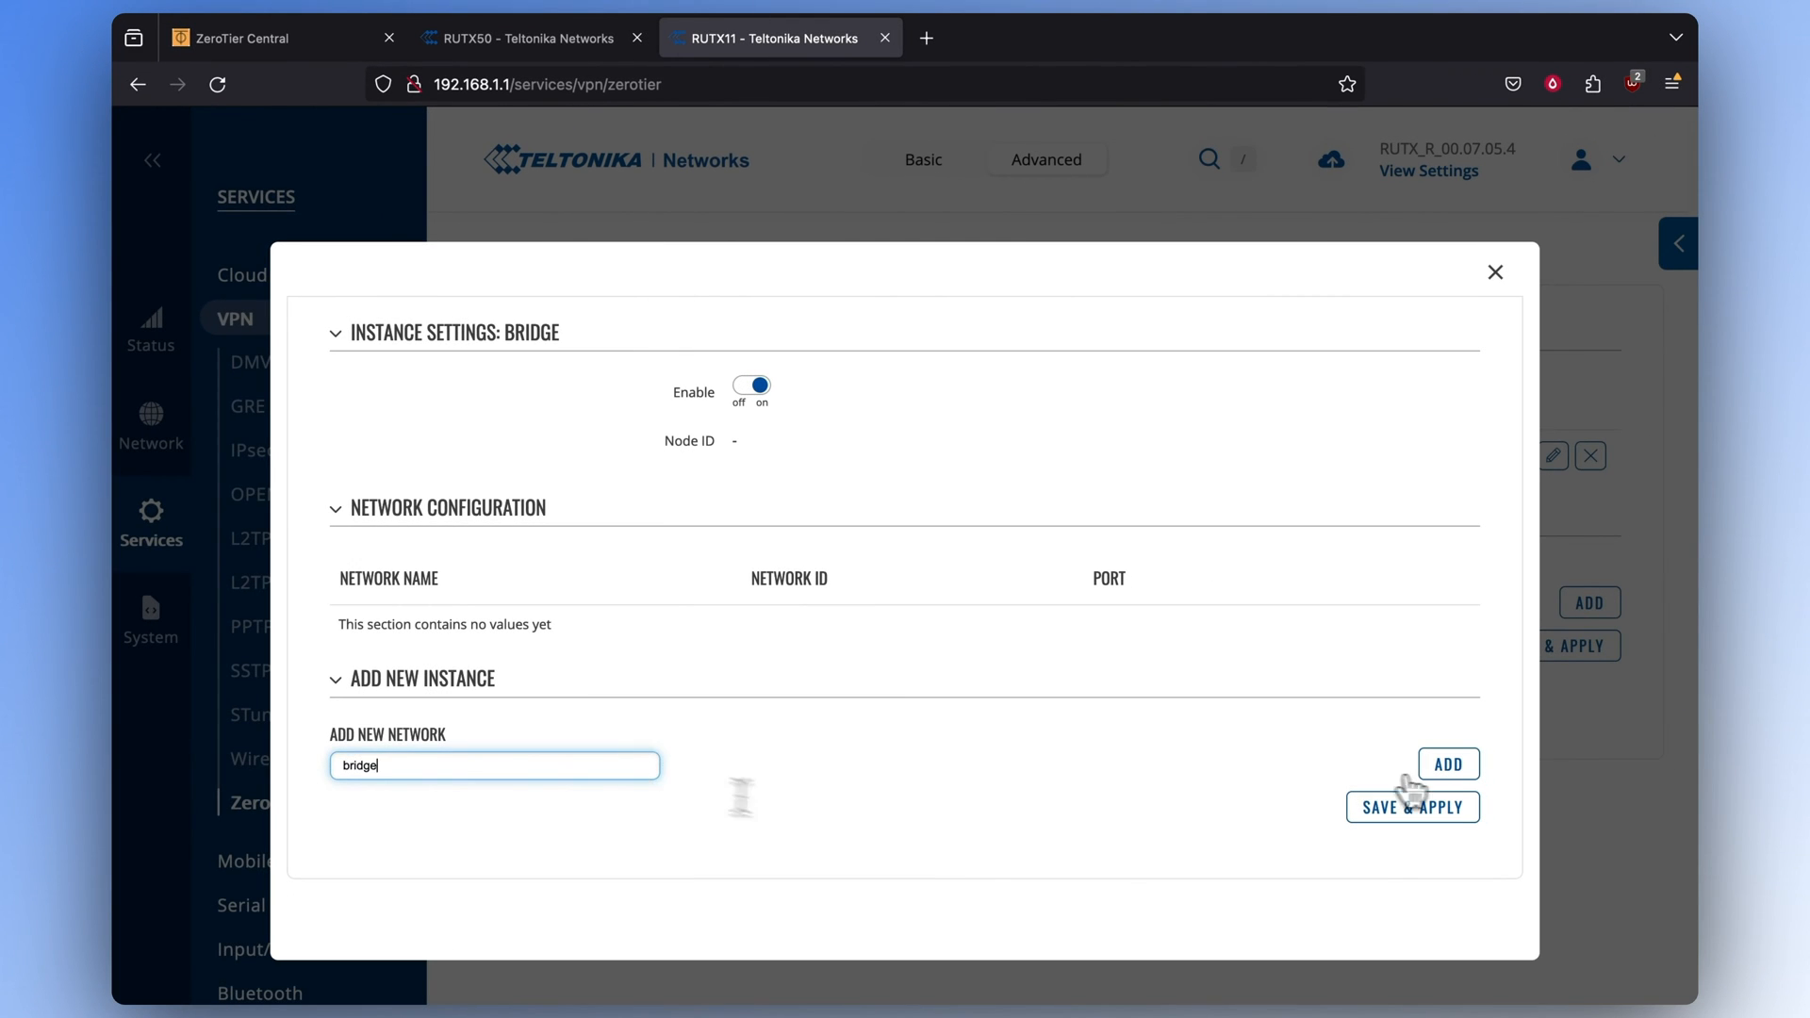
pyautogui.click(277, 37)
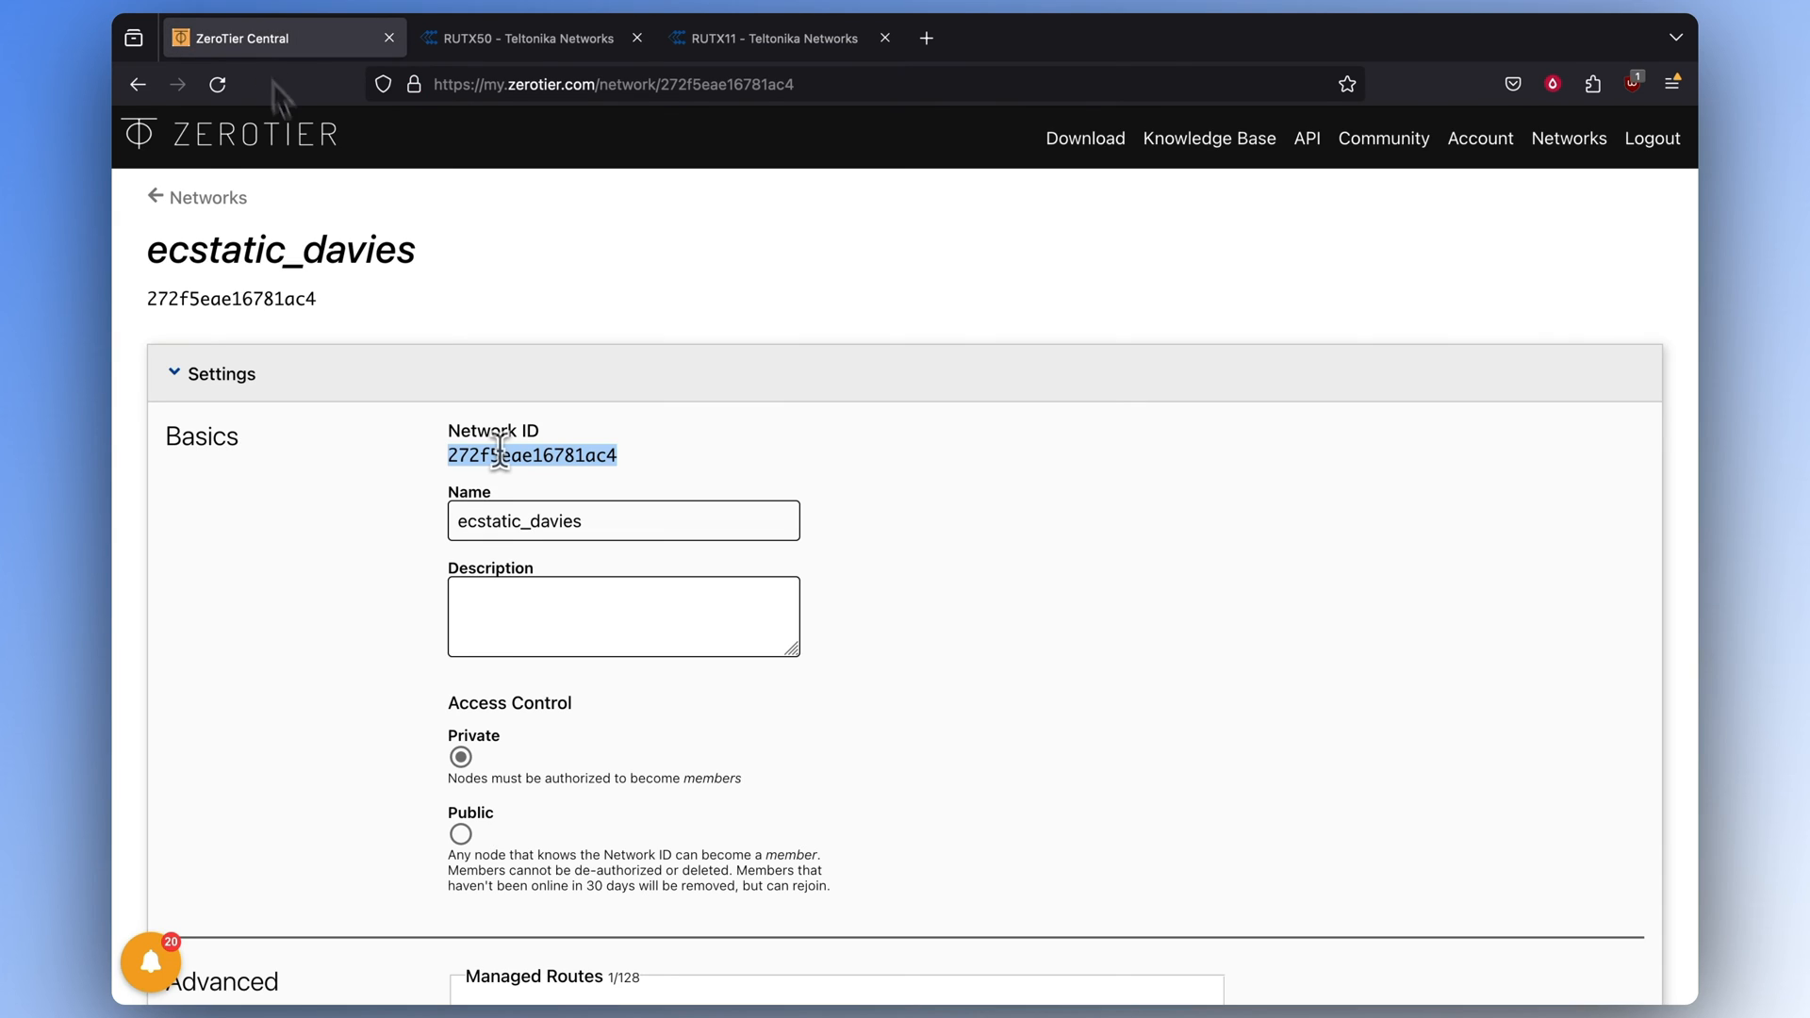
pyautogui.click(762, 37)
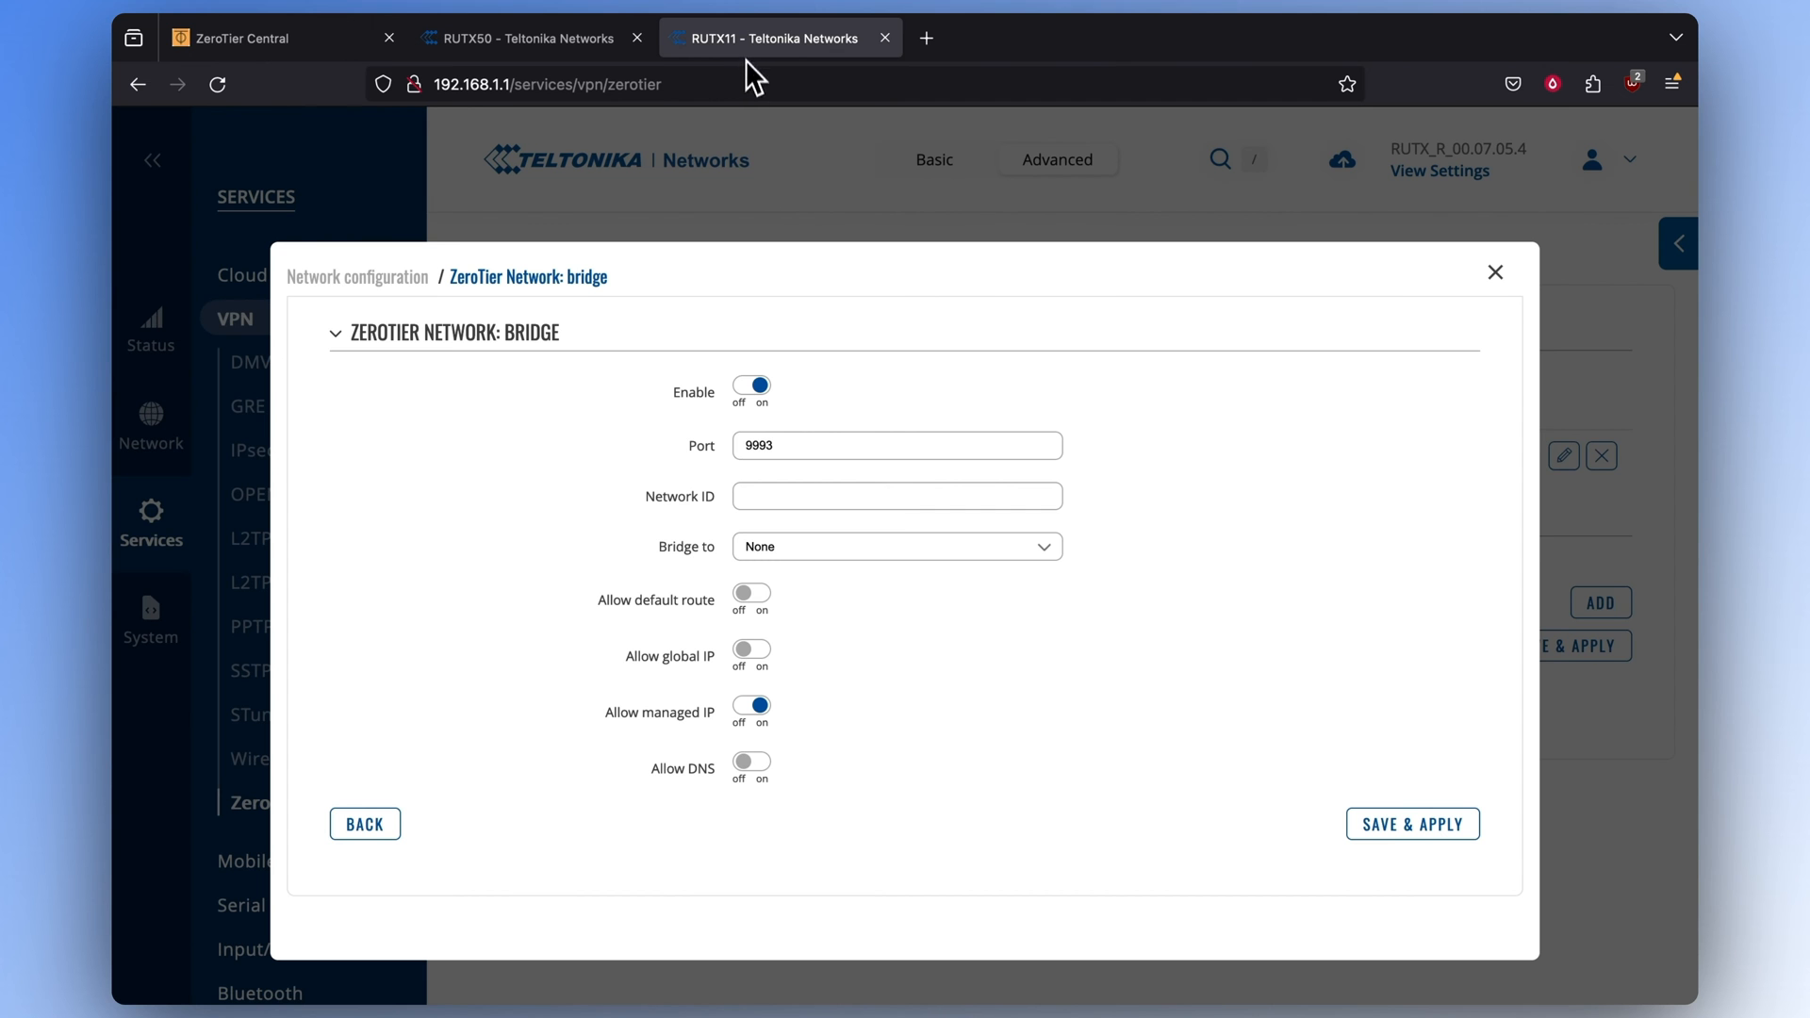
pyautogui.click(896, 545)
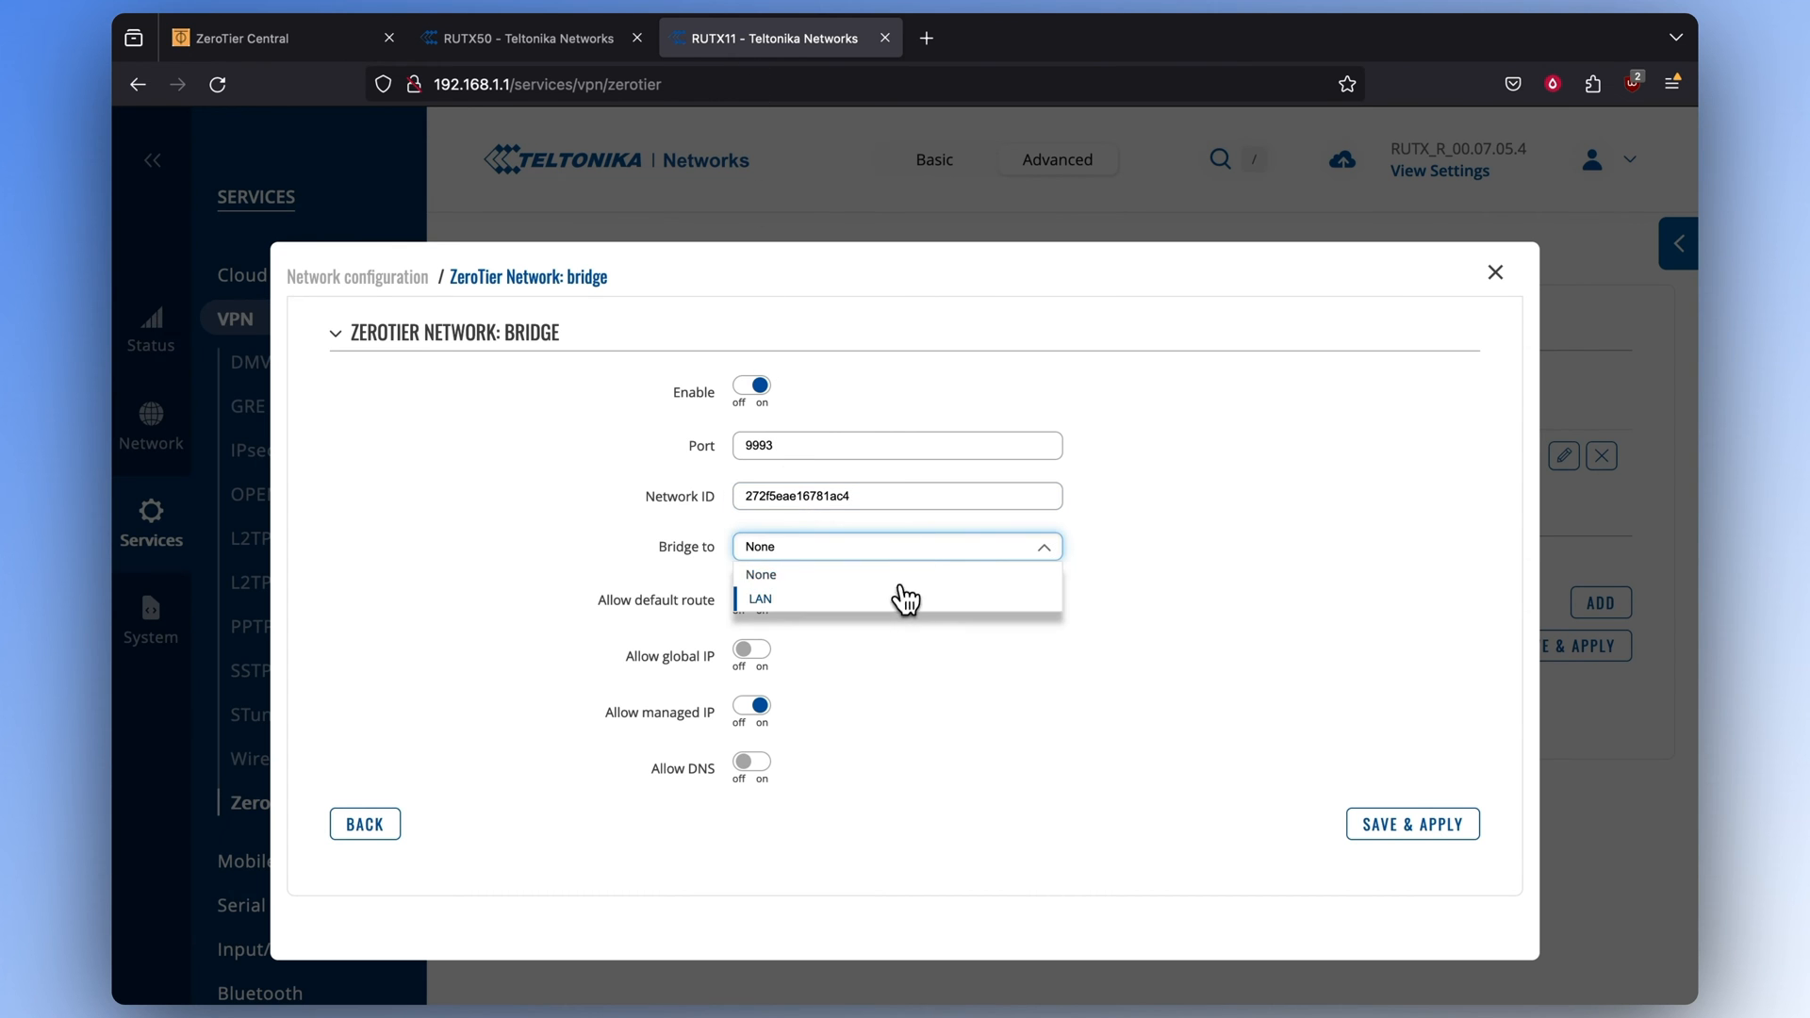
pyautogui.click(760, 598)
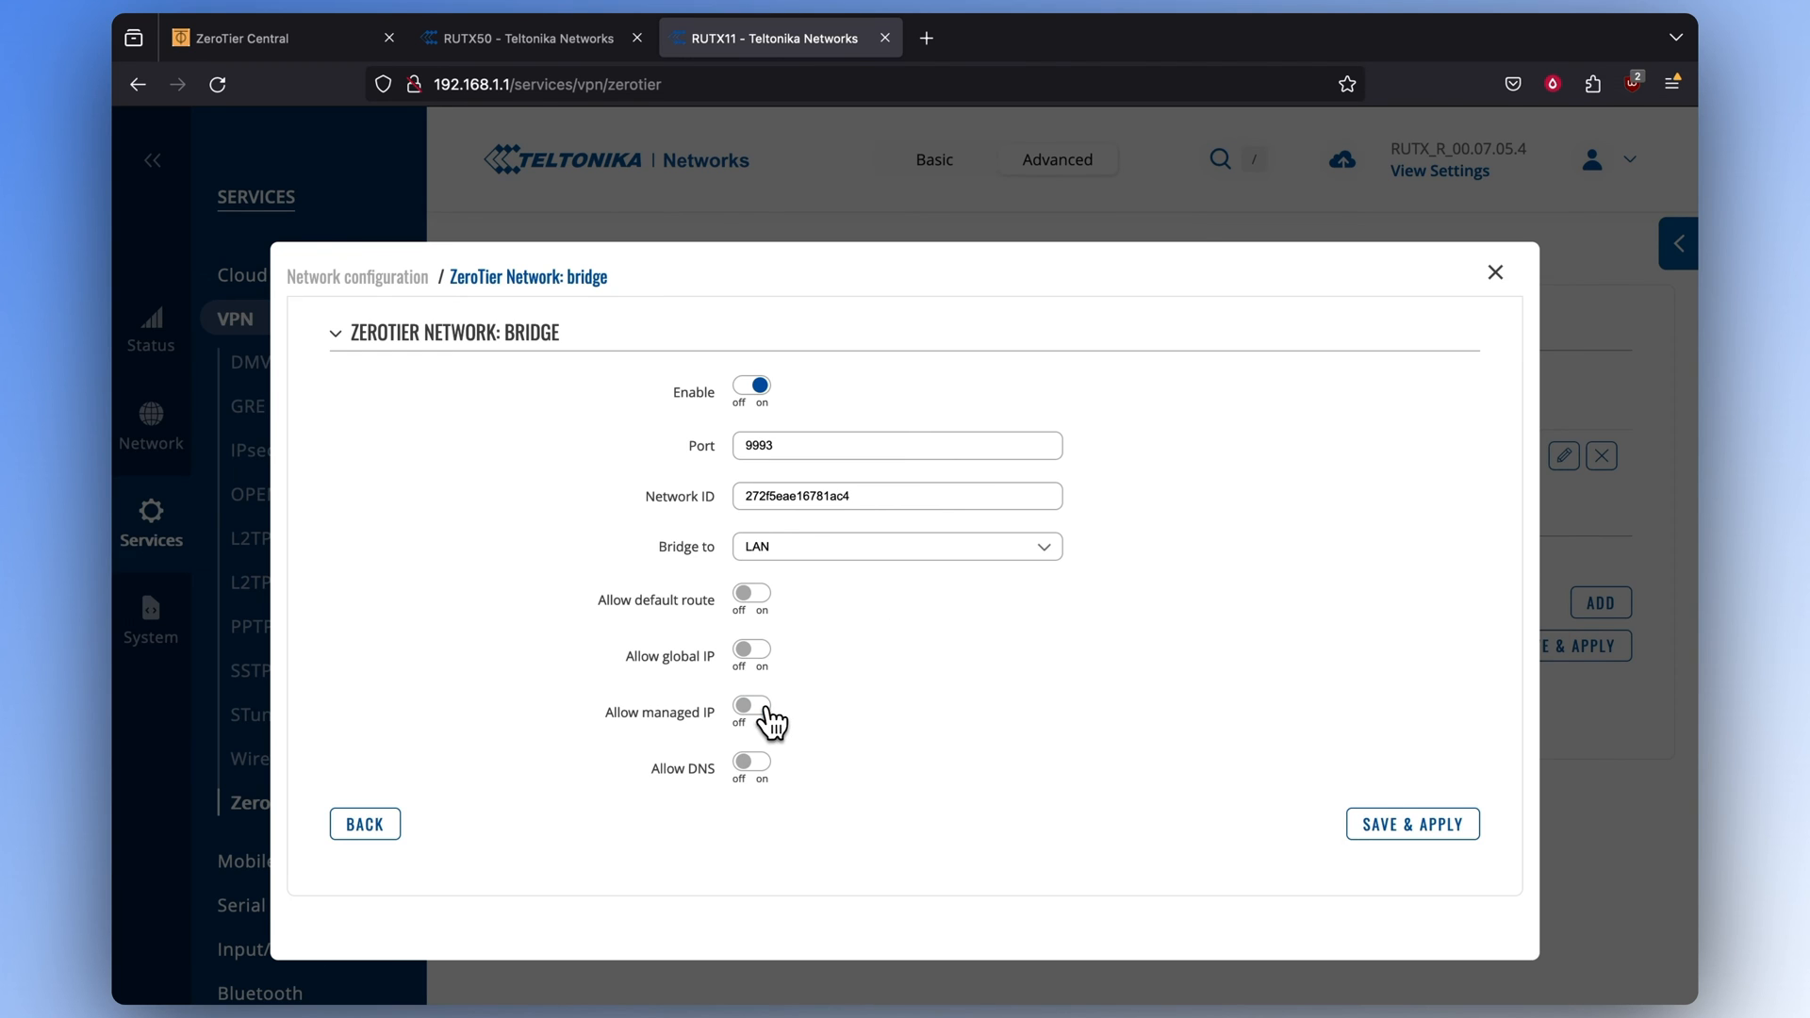
pyautogui.click(1410, 823)
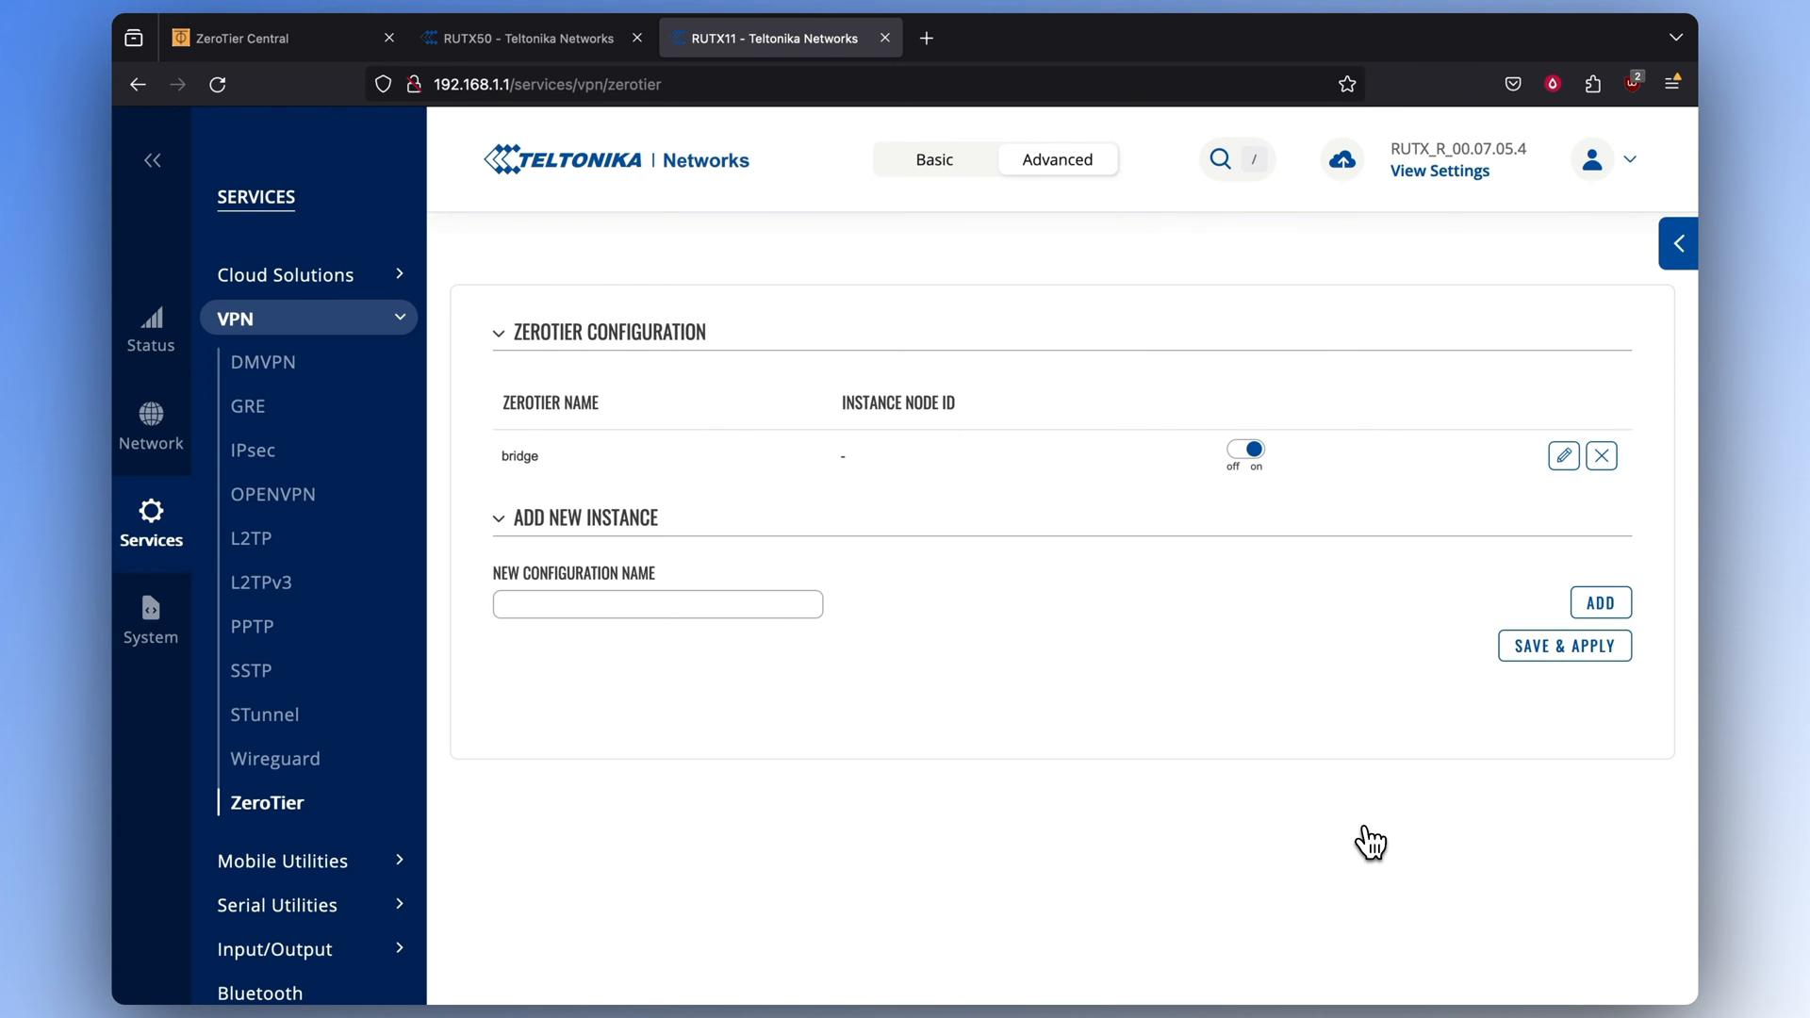
# Edit the lan interface under Network > LAN and enter 192.168.1.2 as its IPv4 address
pyautogui.click(150, 427)
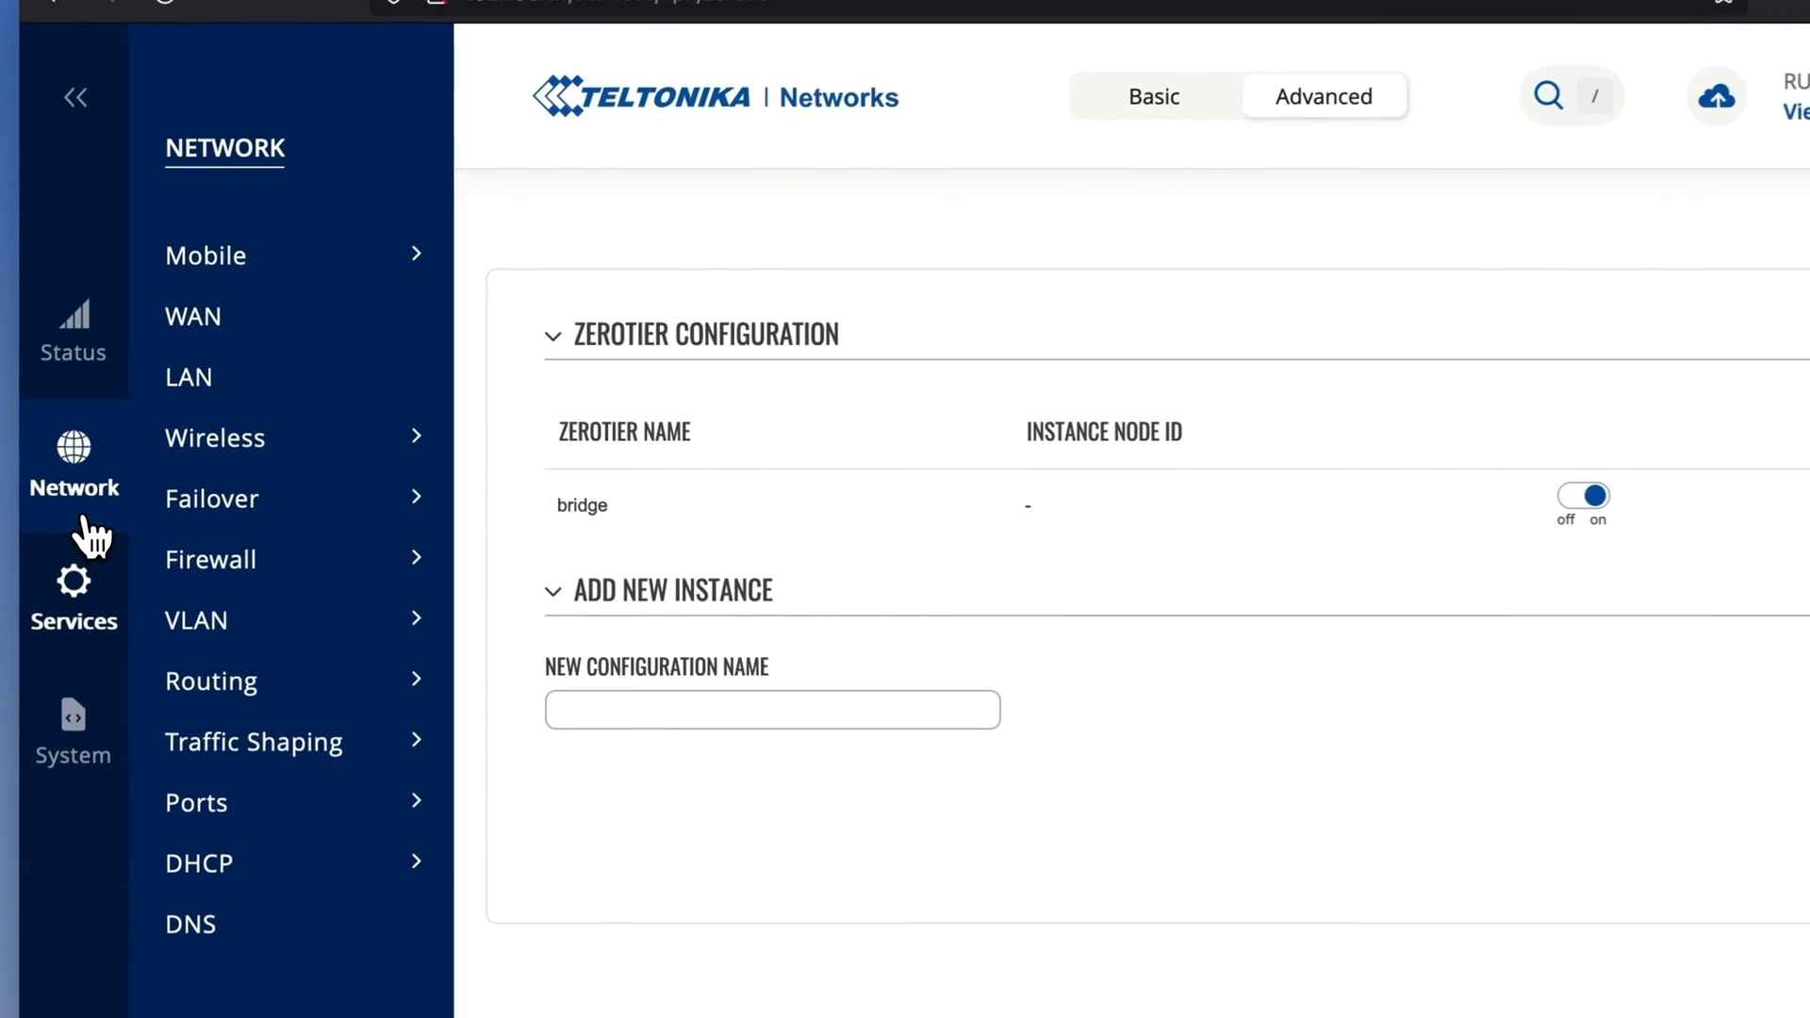
pyautogui.click(188, 376)
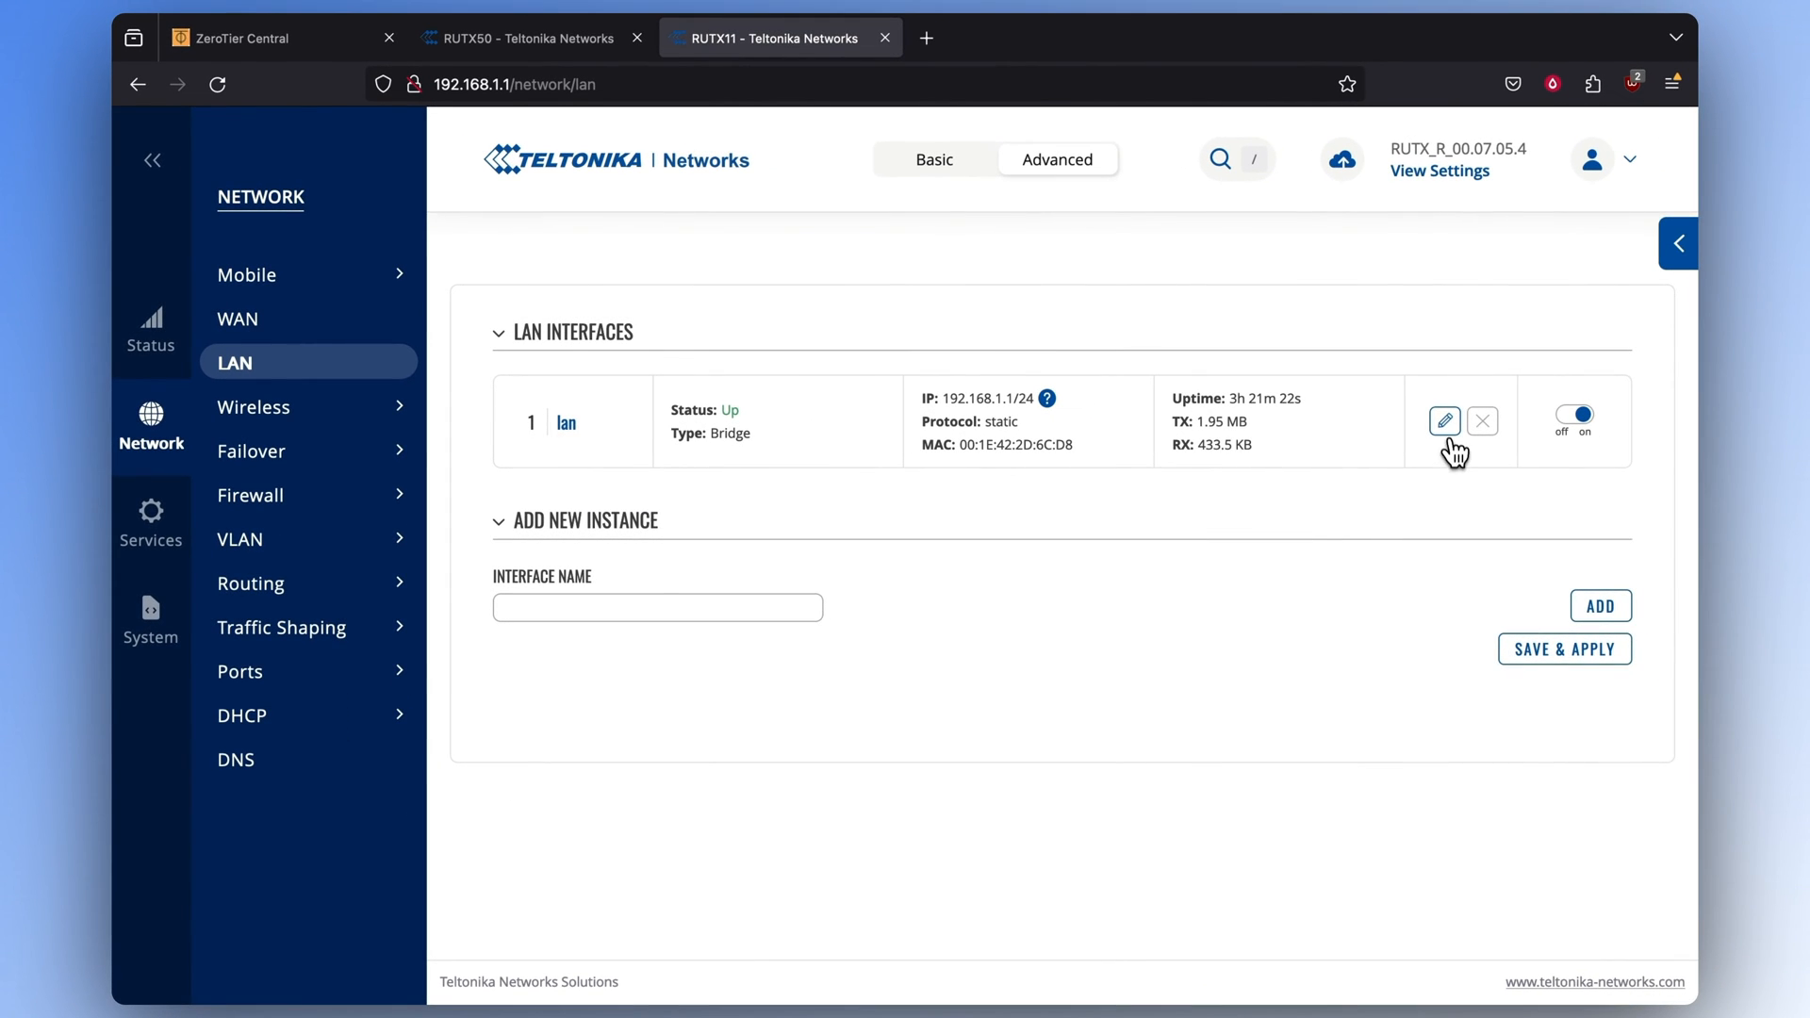
pyautogui.click(1443, 419)
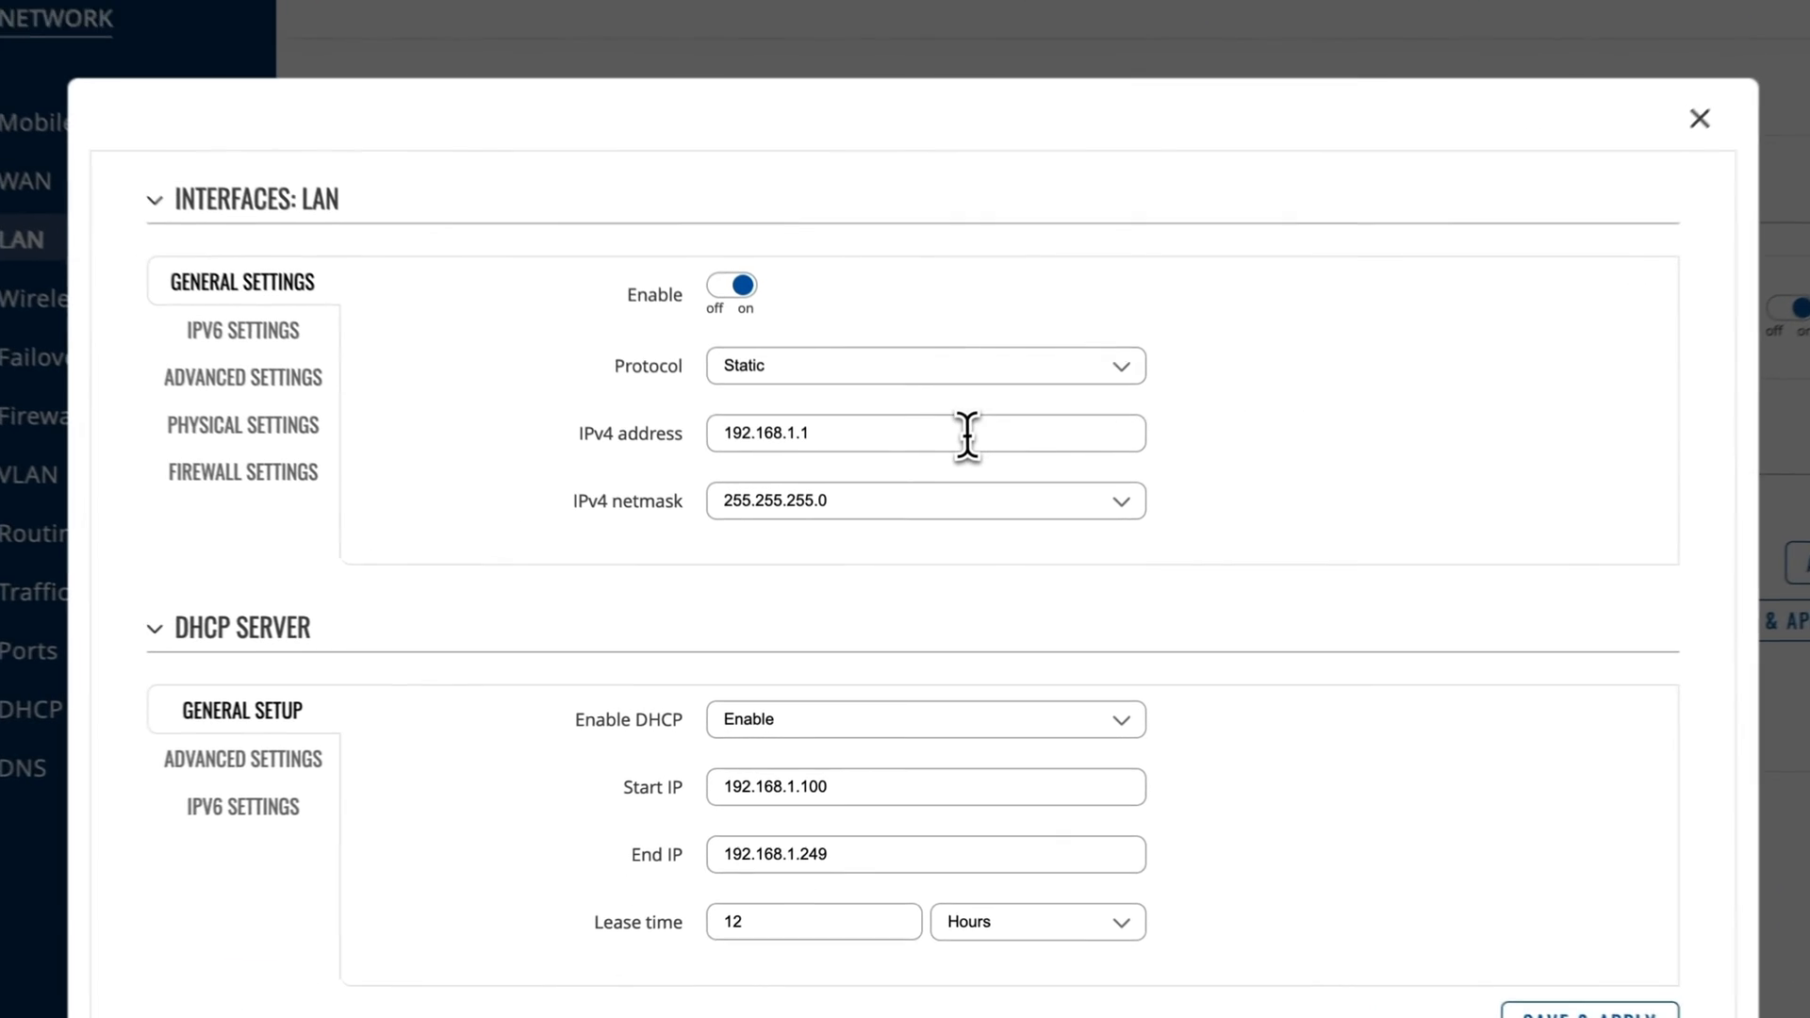
pyautogui.write('192.168.1.2')
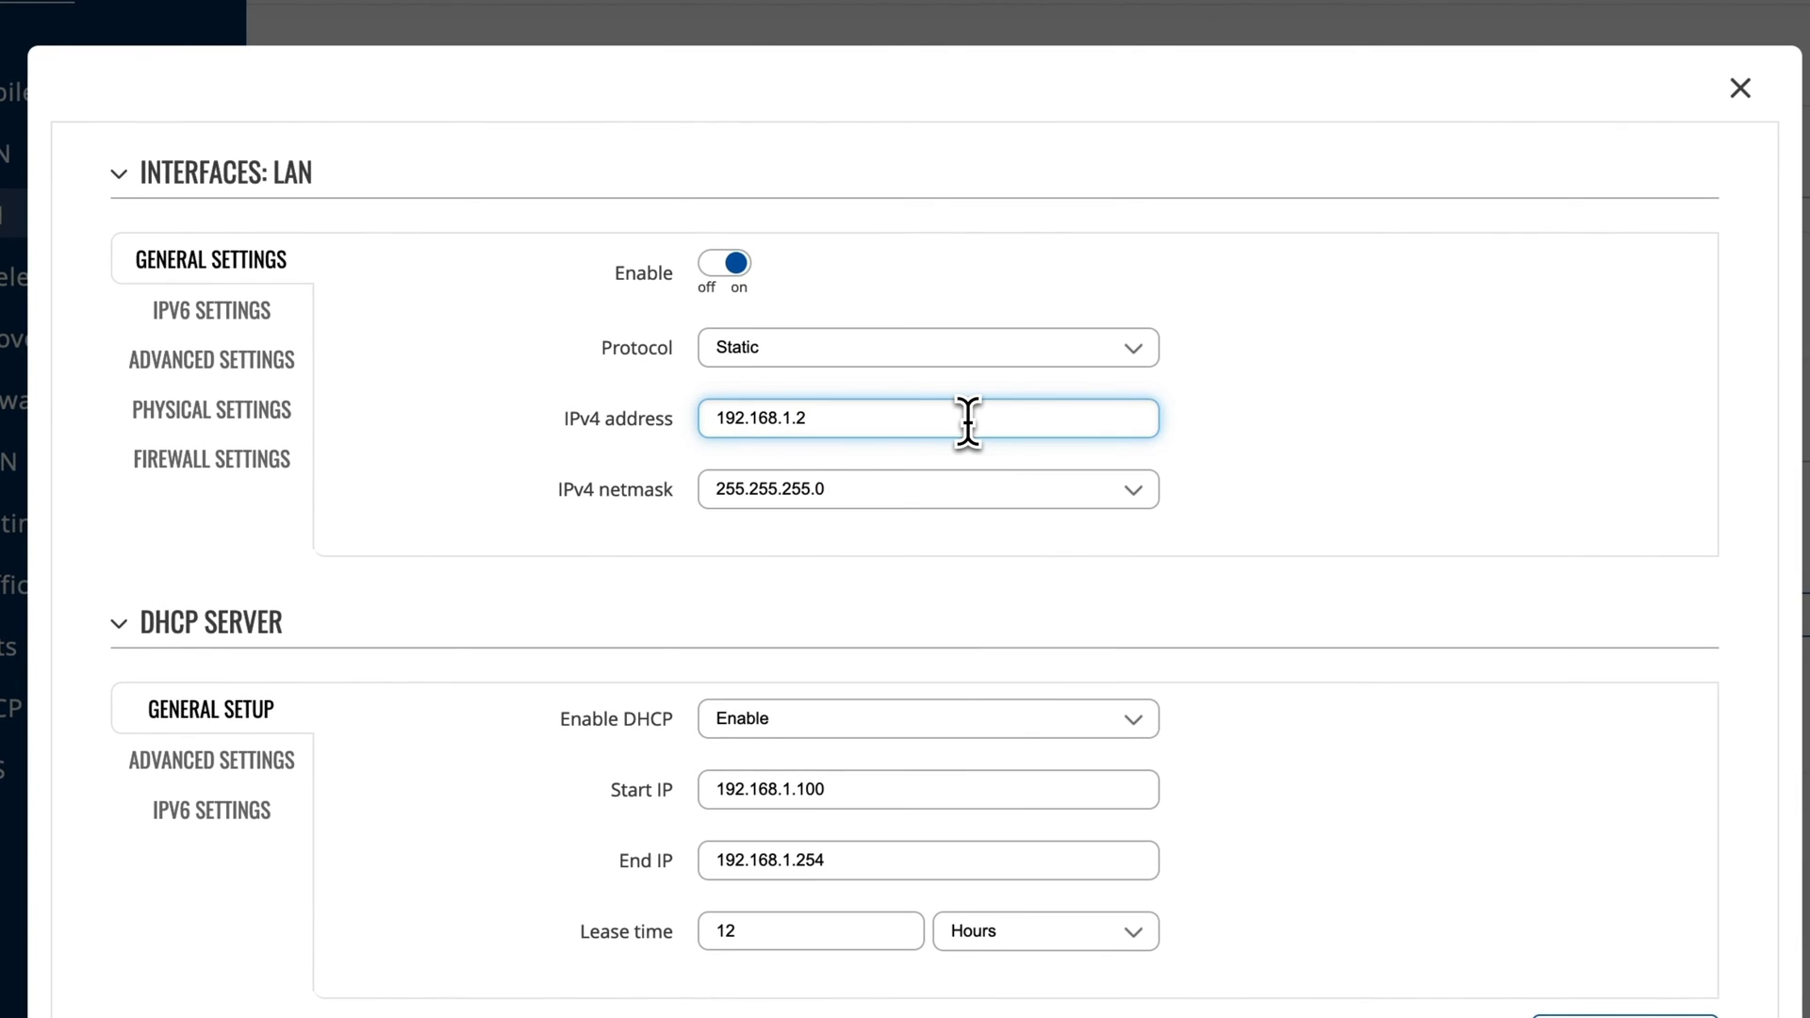
pyautogui.moveTo(1253, 514)
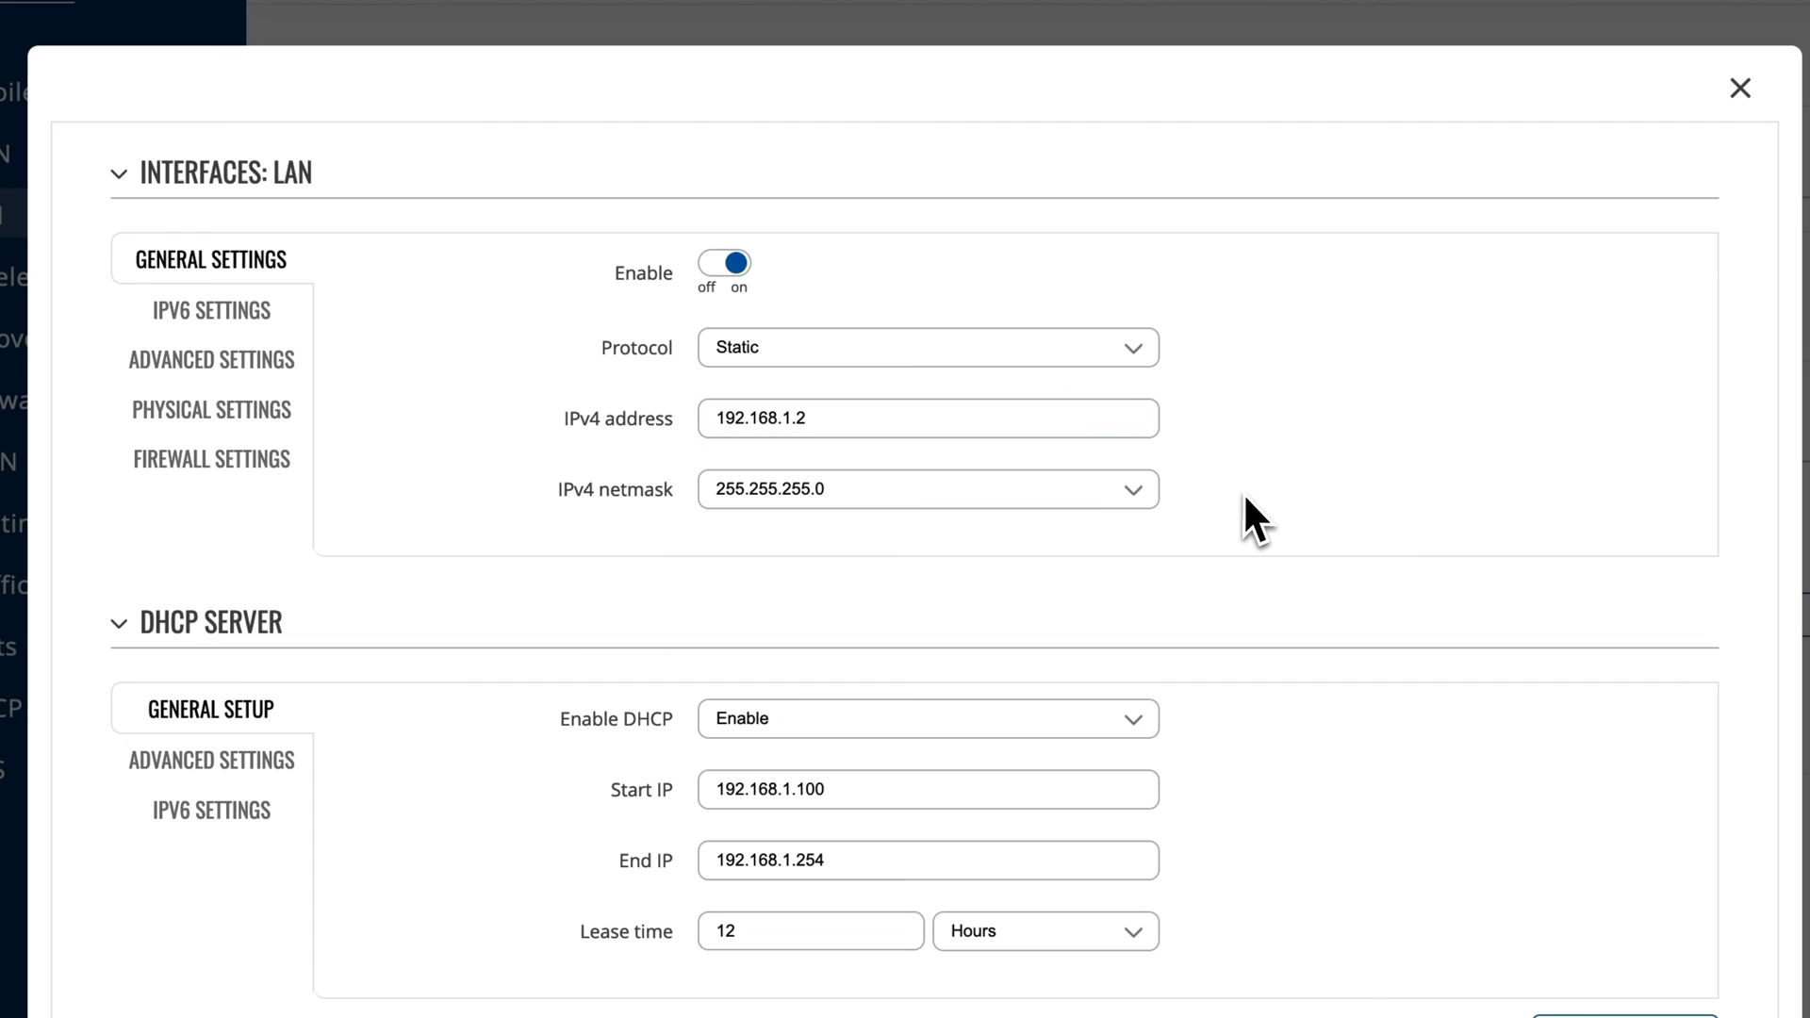
pyautogui.moveTo(1270, 531)
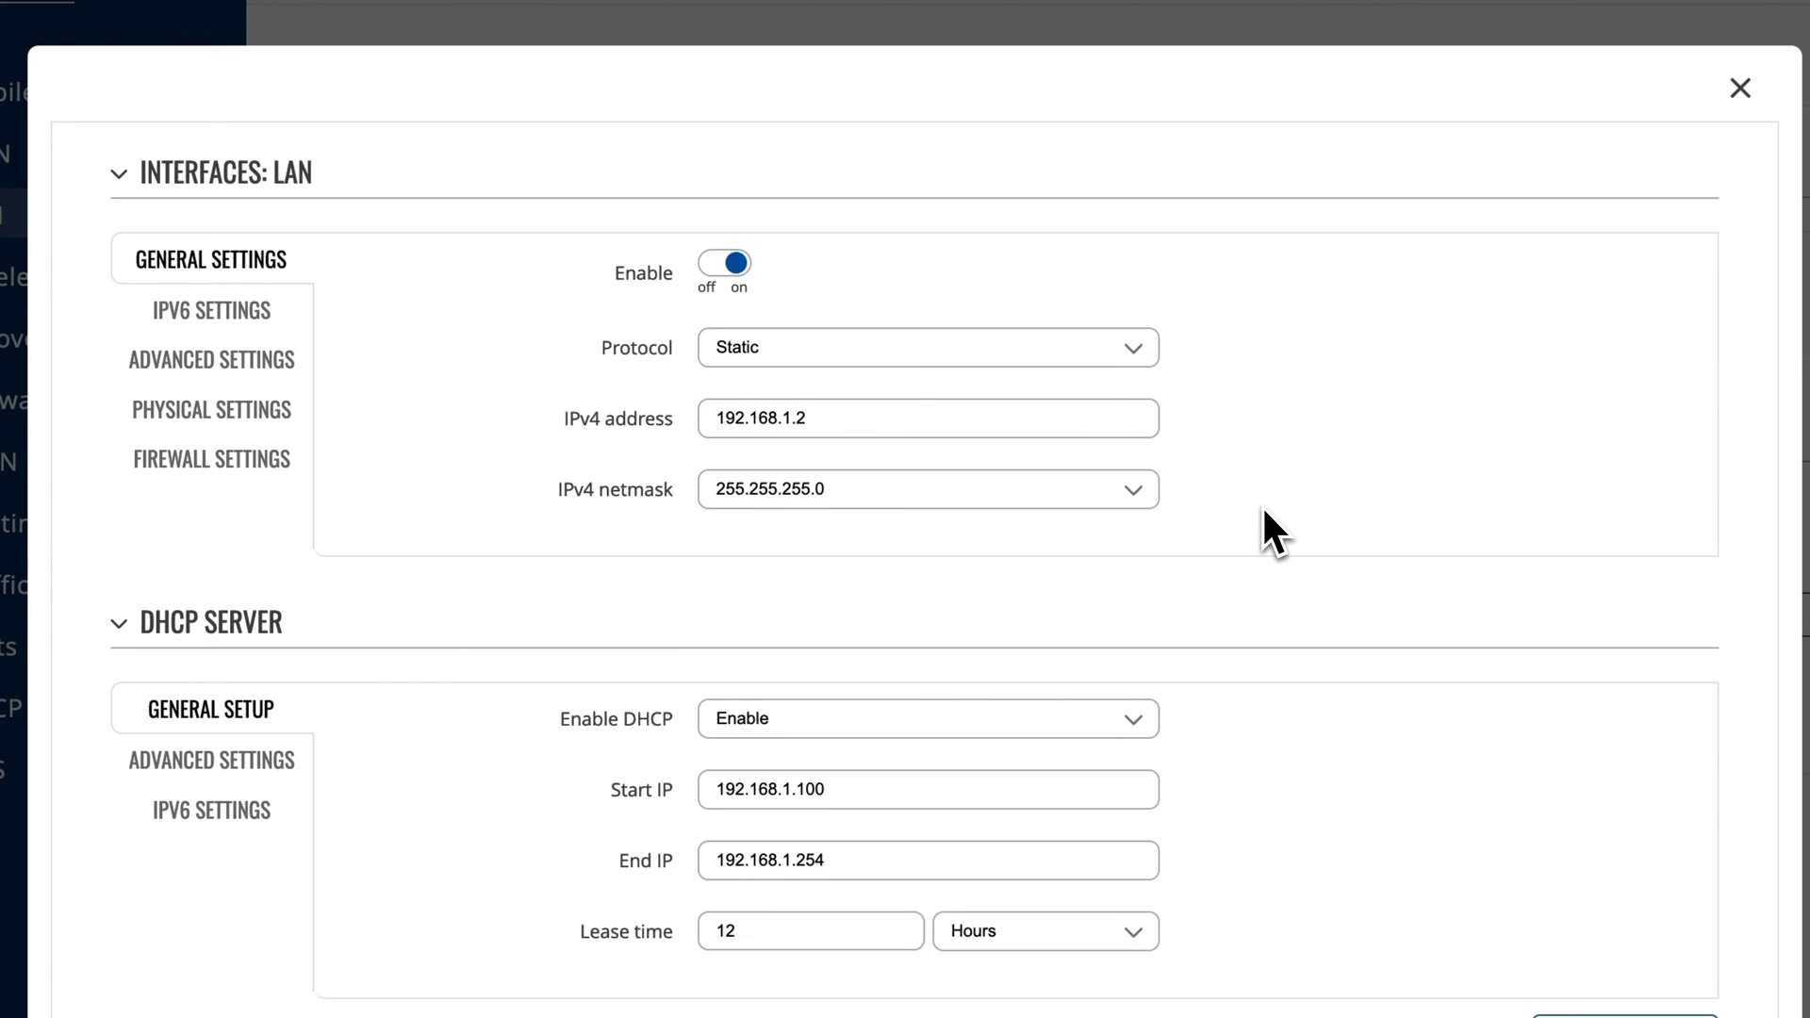
pyautogui.scroll(-3)
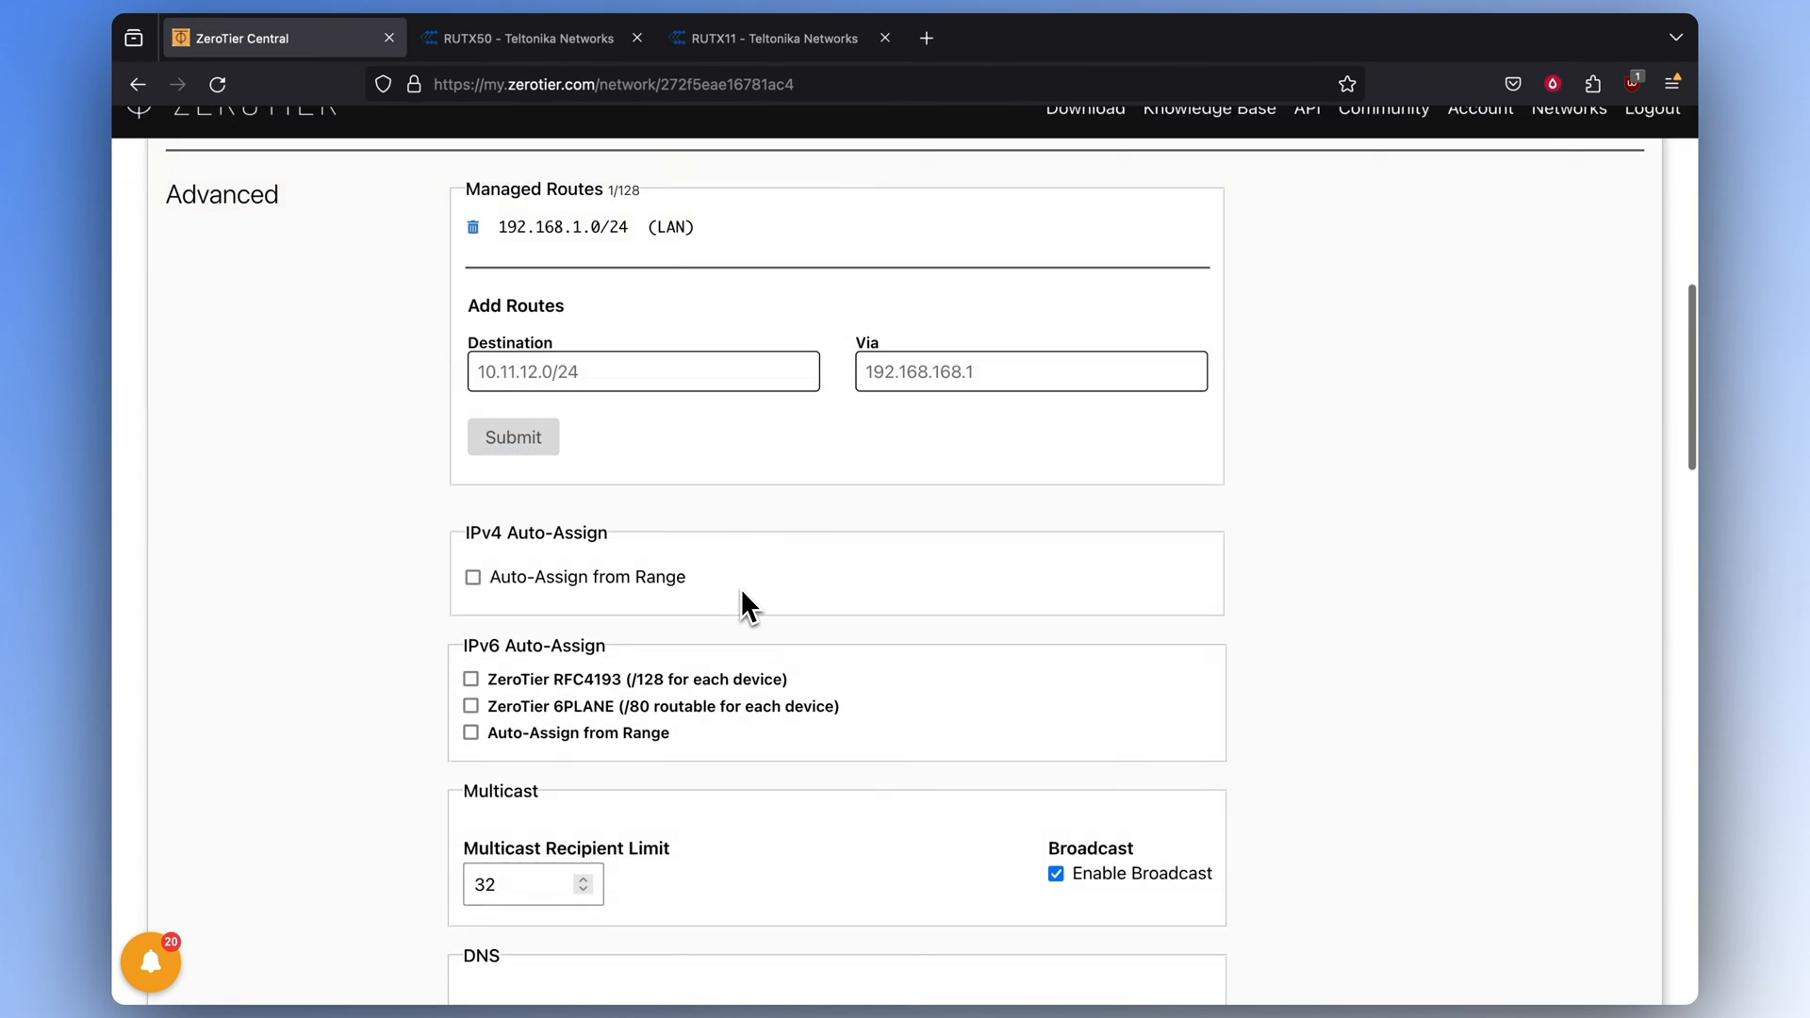
# Tick Auth? for member ecbb465ec0 and enable Allow Ethernet Bridging in its settings
pyautogui.scroll(-3)
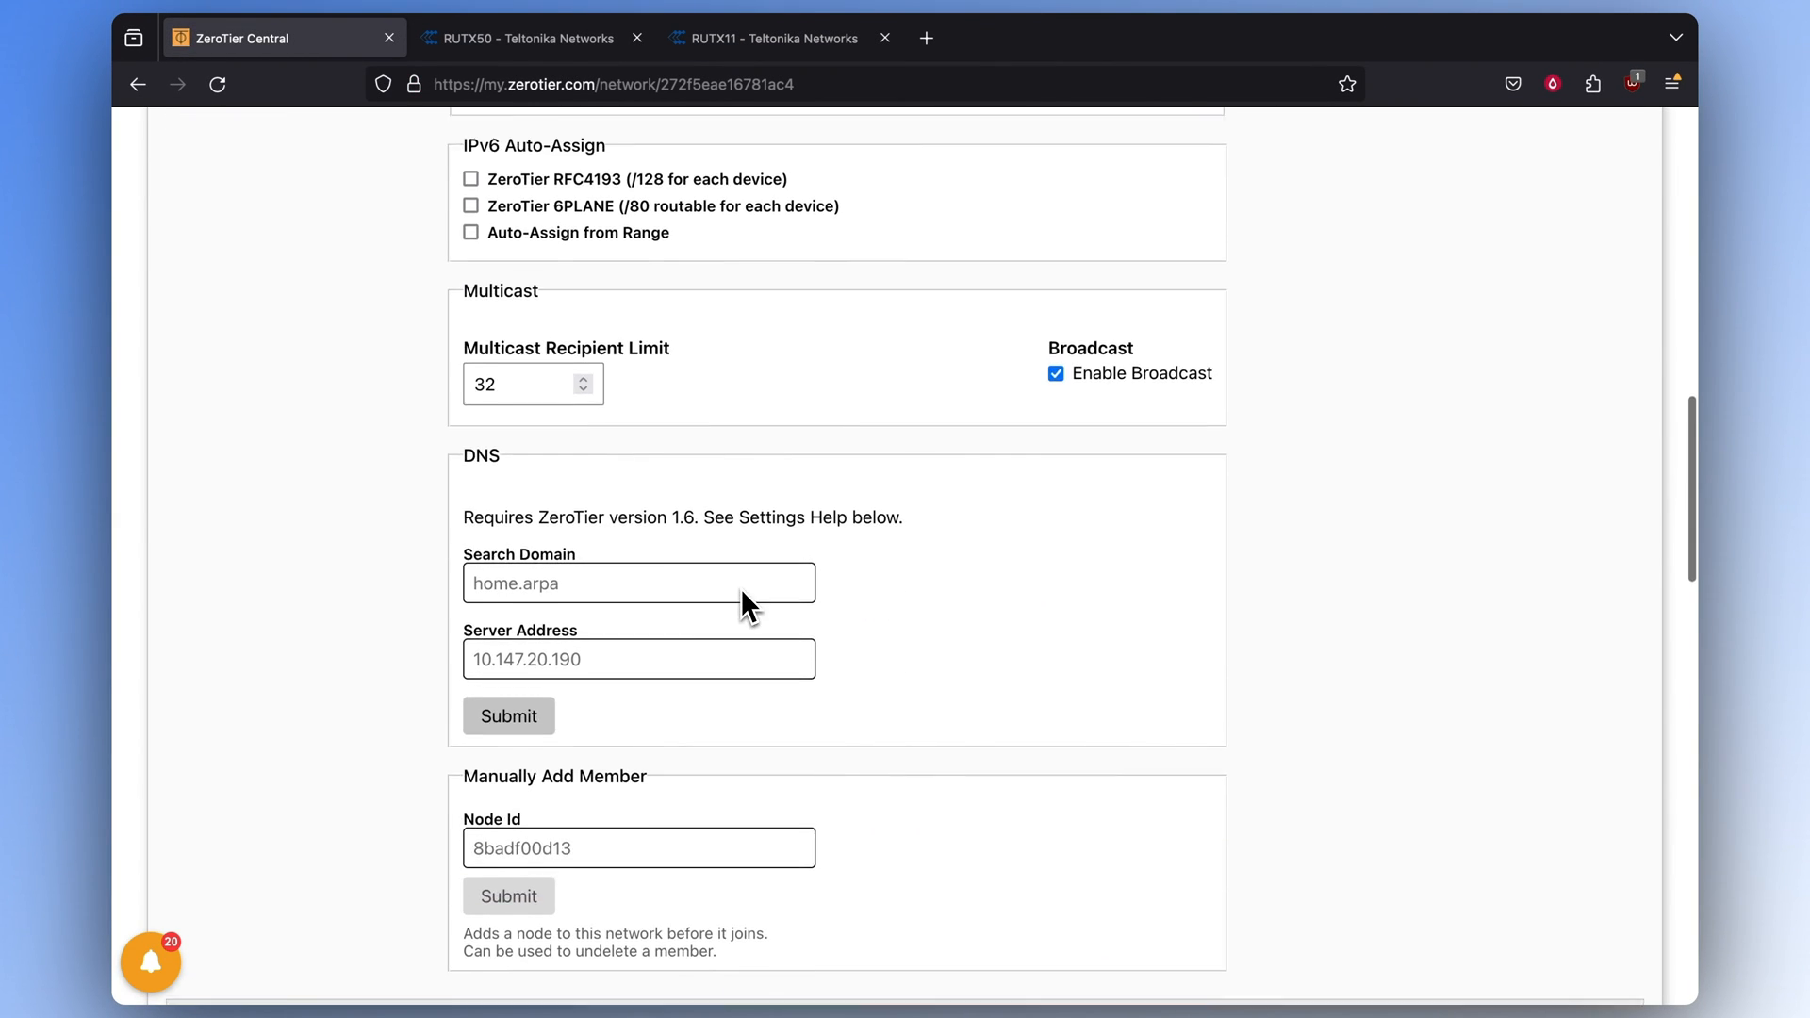
pyautogui.scroll(-3)
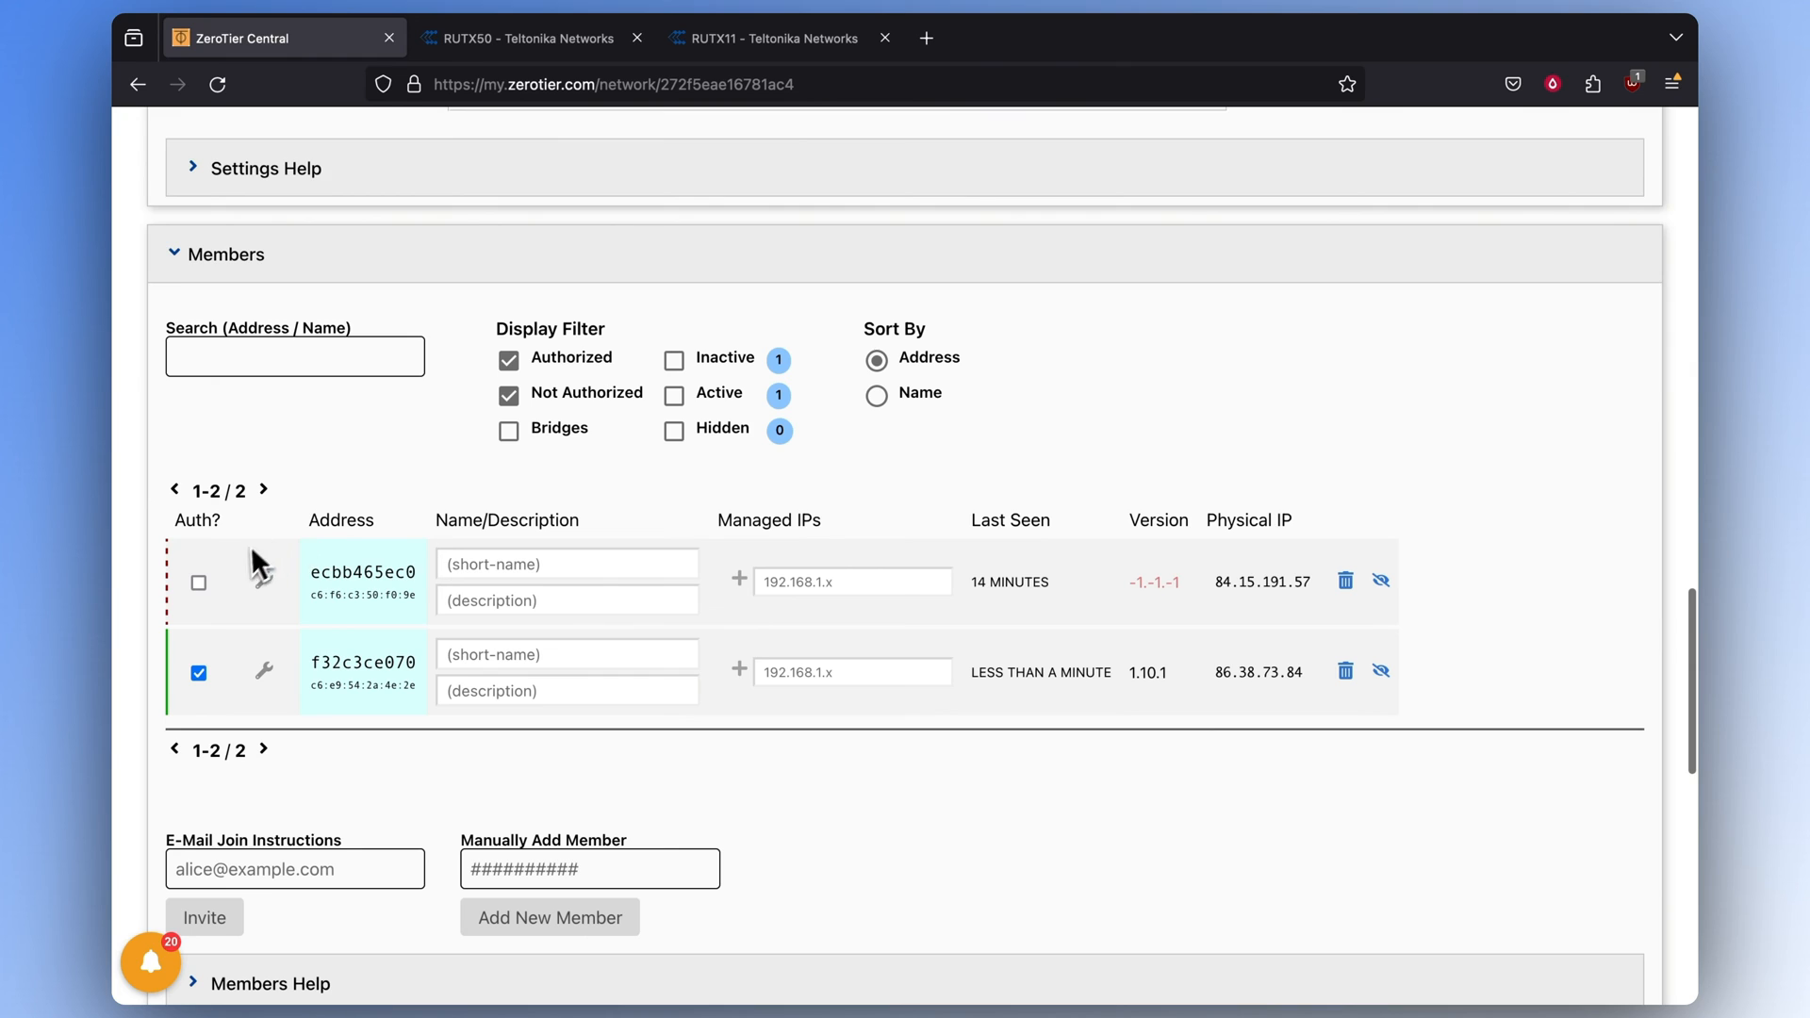
pyautogui.click(197, 581)
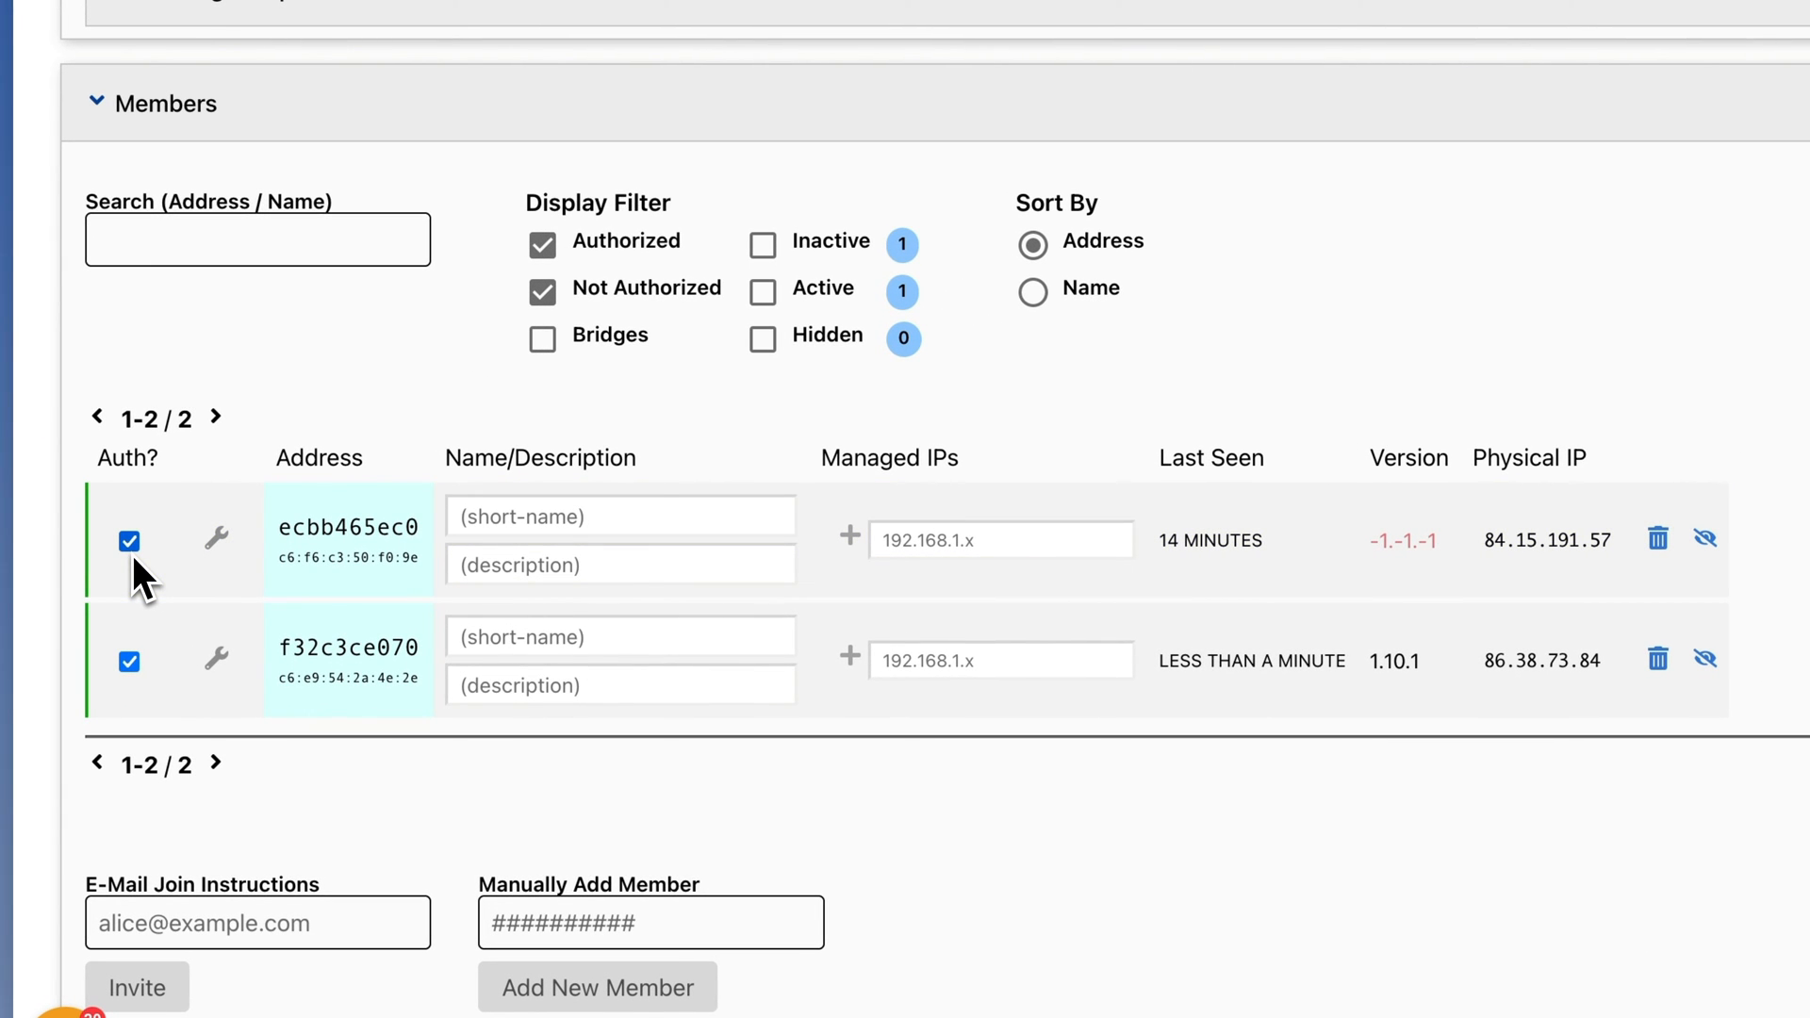
pyautogui.click(215, 541)
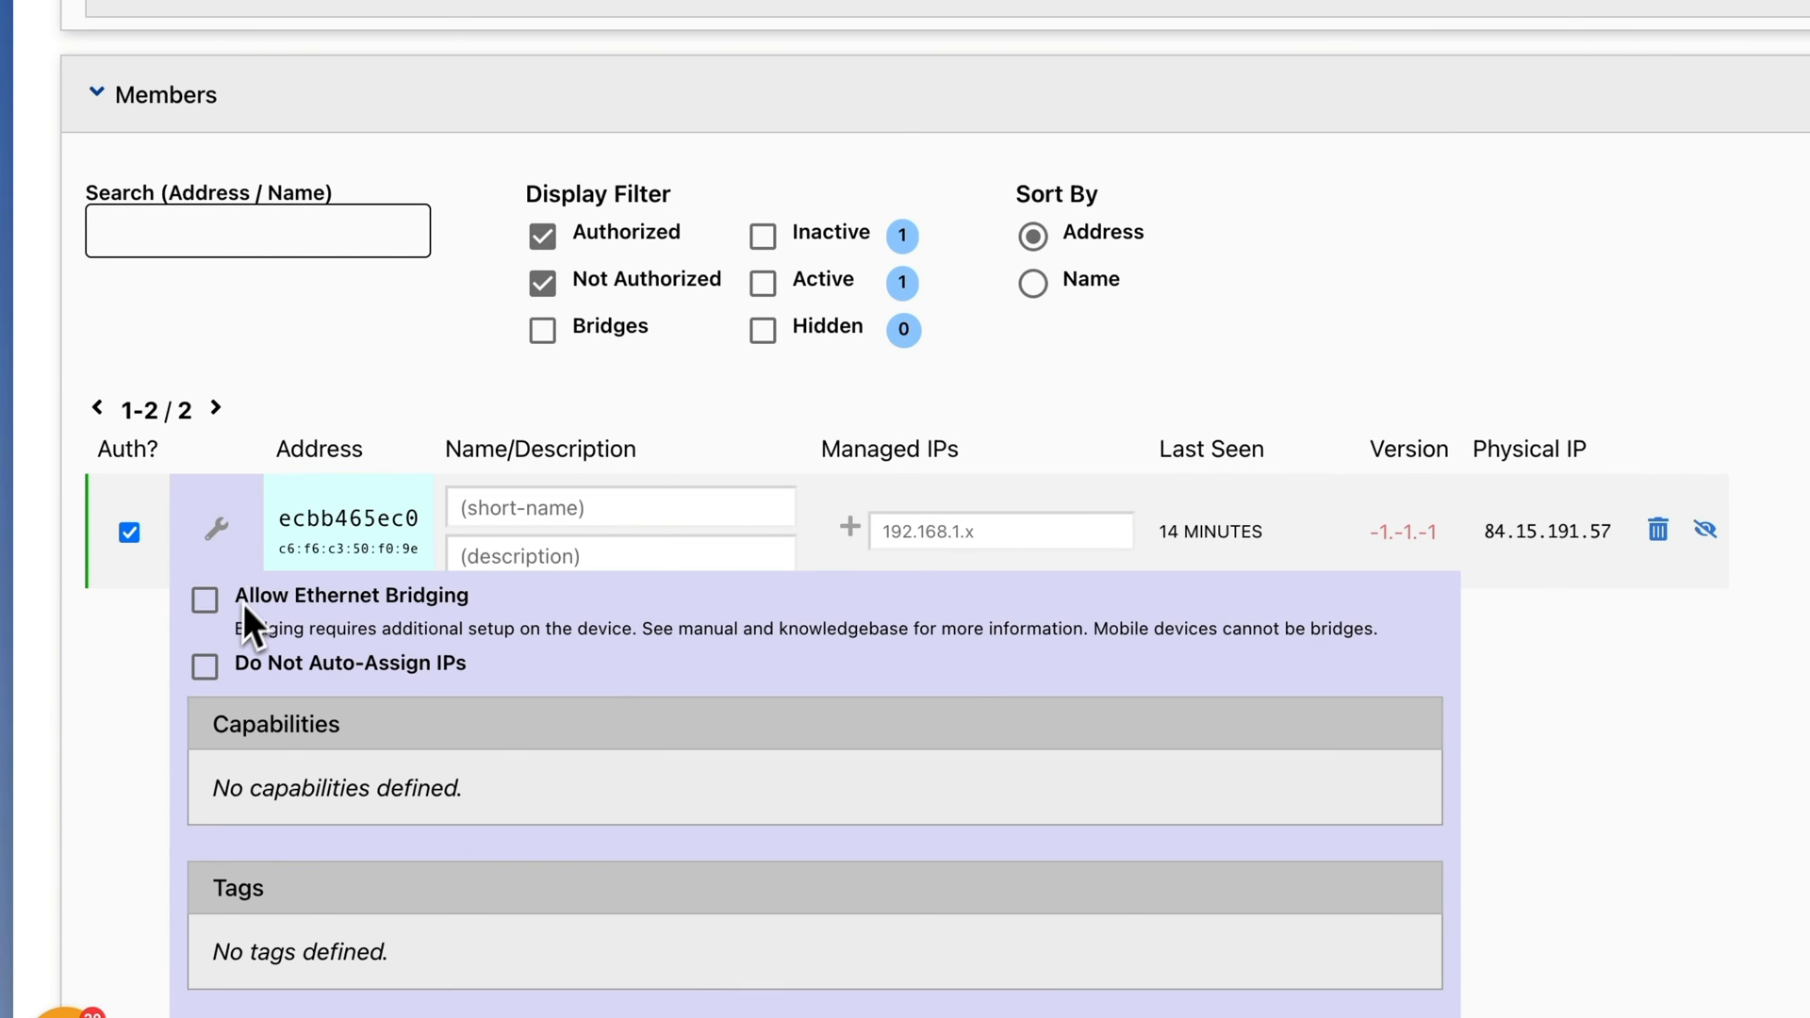
pyautogui.scroll(-3)
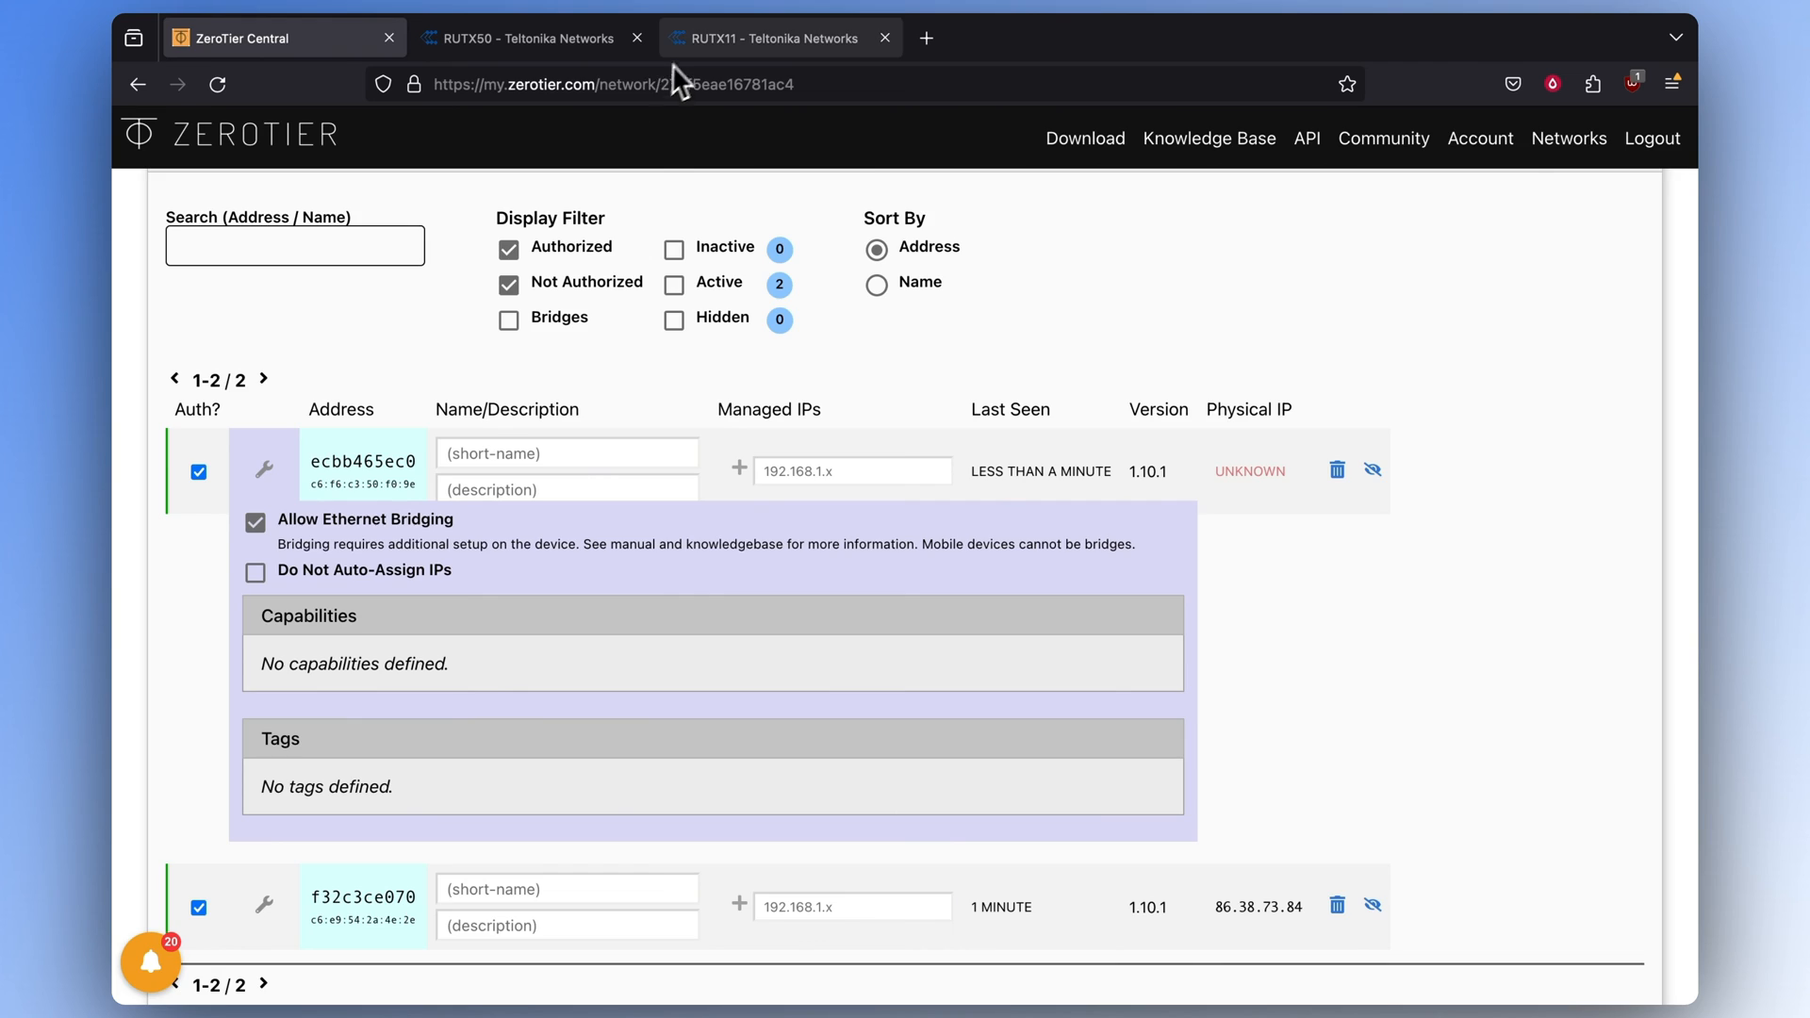
# Open System > Maintenance > Troubleshoot in the RUTX11 router's web interface
pyautogui.click(767, 37)
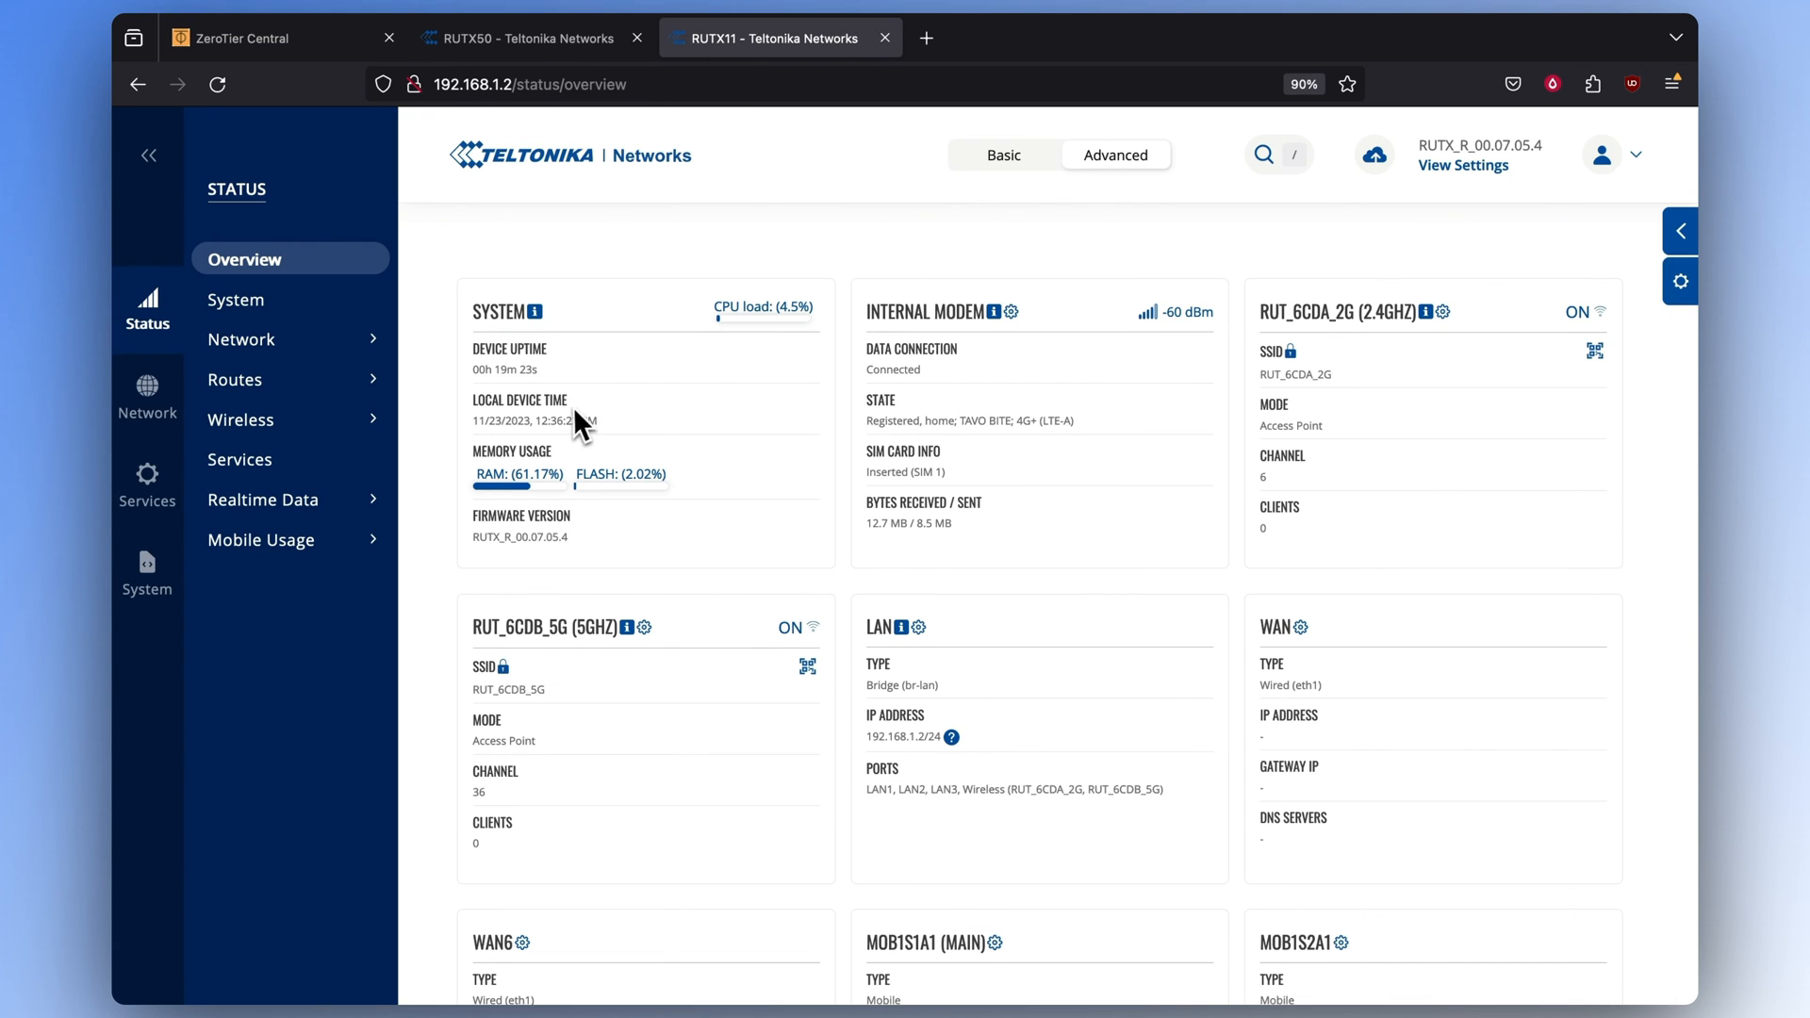
pyautogui.click(148, 566)
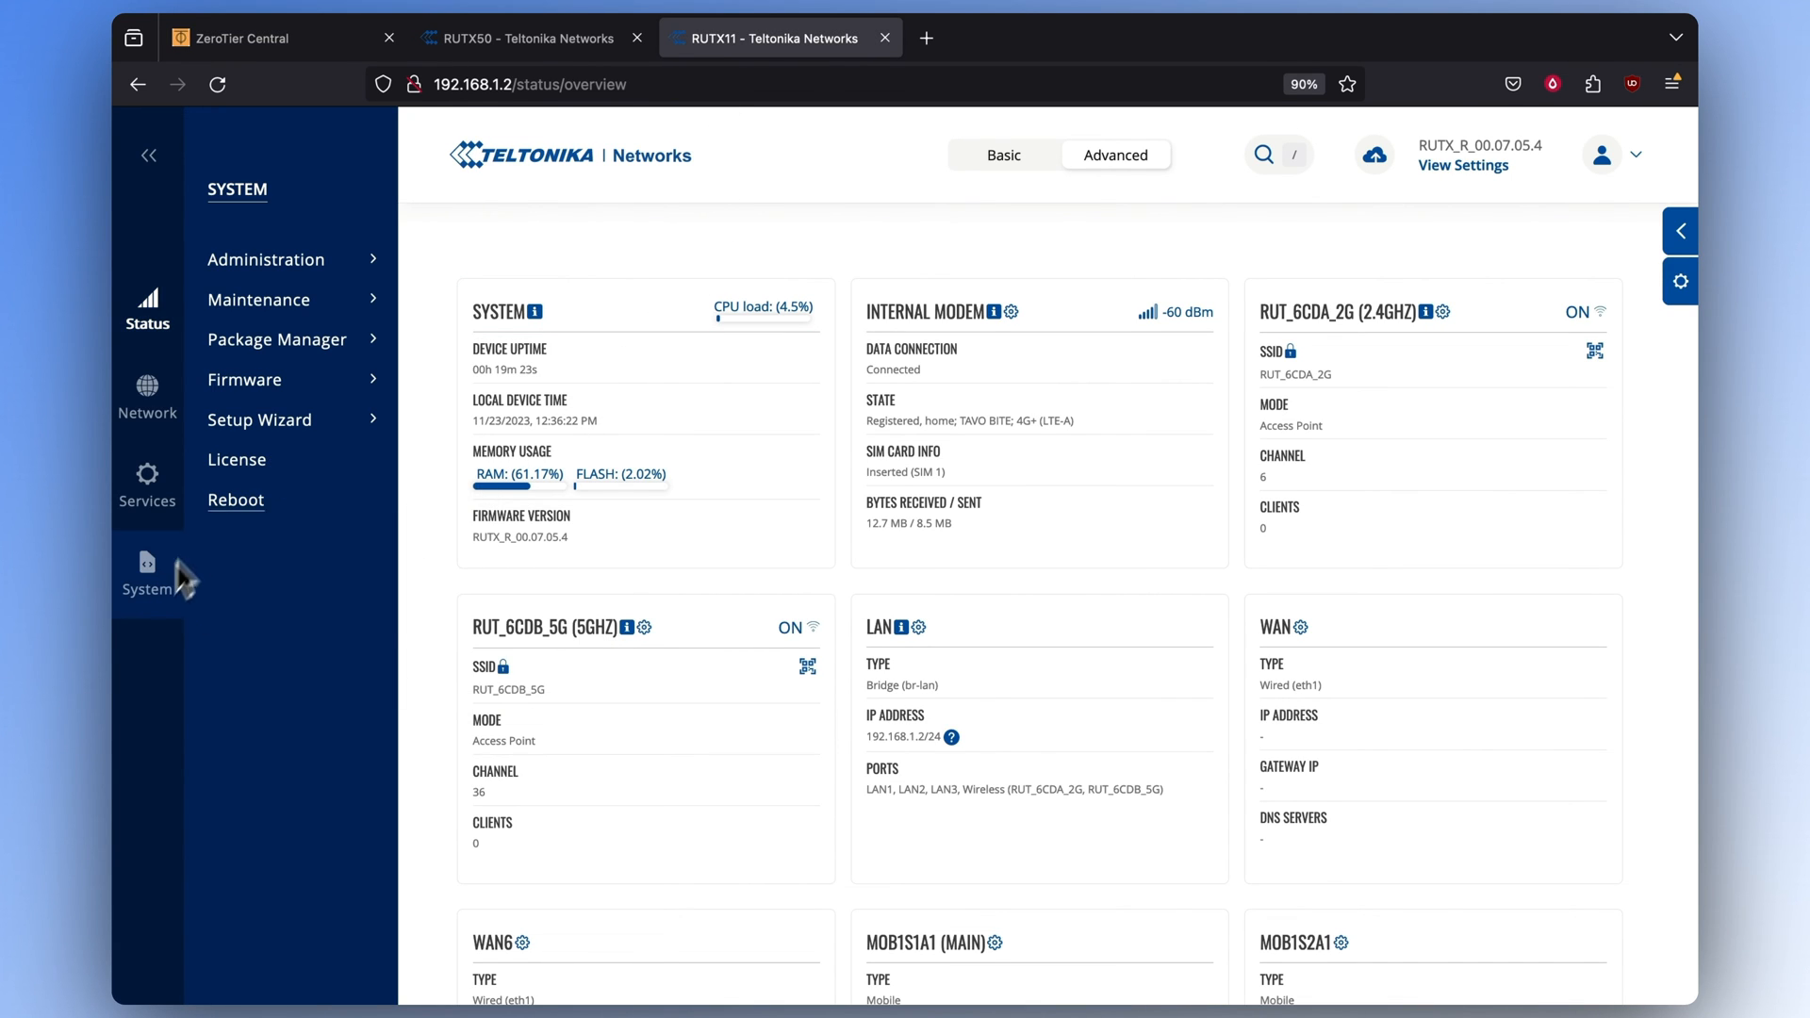
pyautogui.click(257, 299)
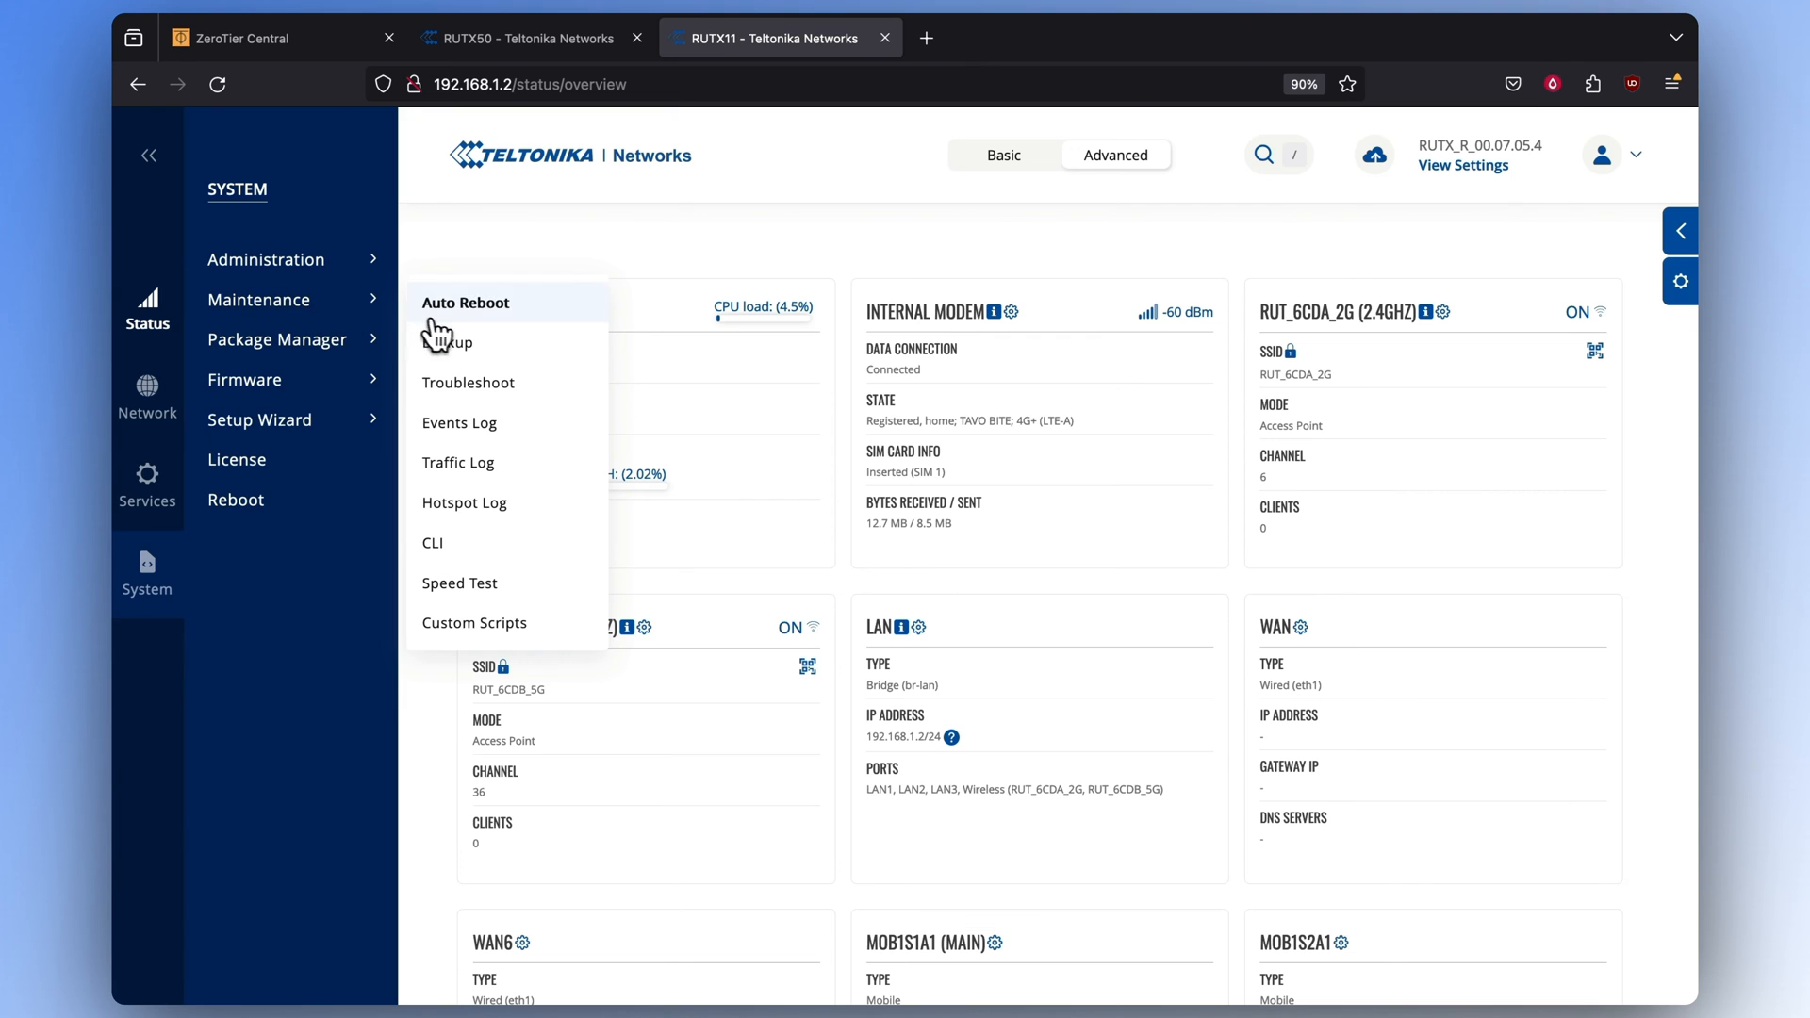
pyautogui.click(467, 382)
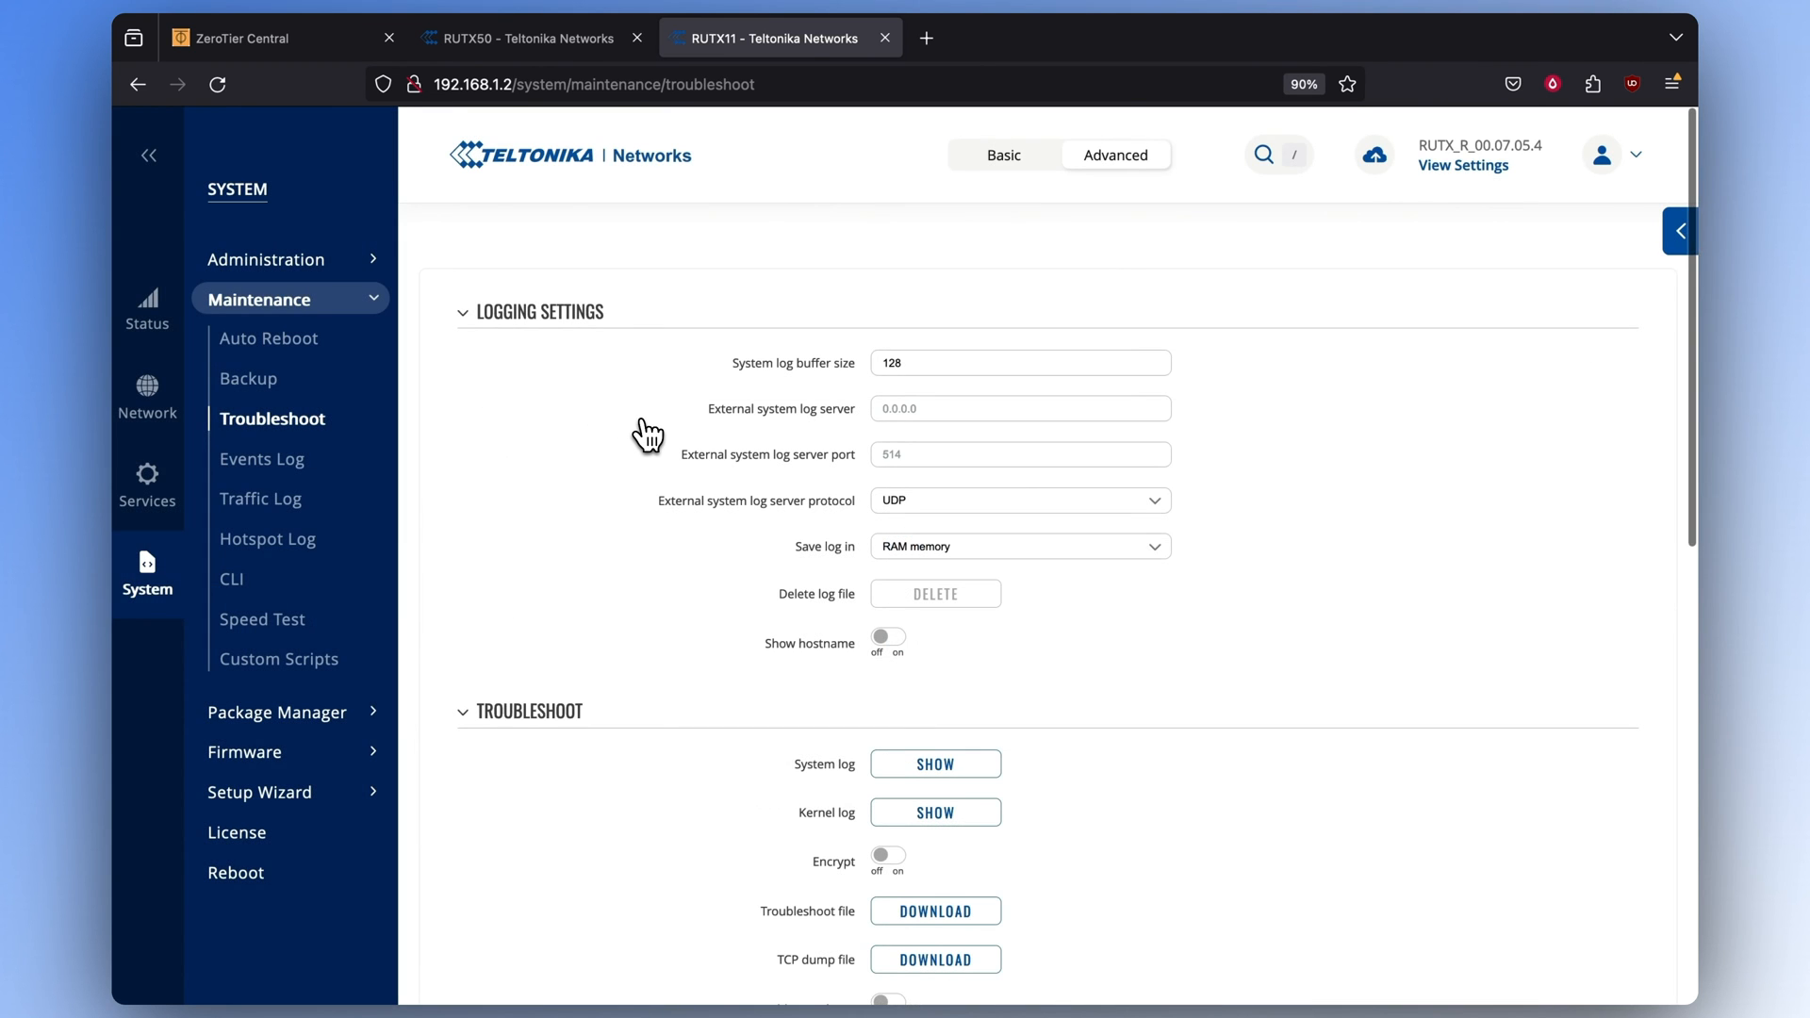
# Ping 192.168.1.1 from Diagnostics, getting 5 replies with 0% loss
pyautogui.scroll(-3)
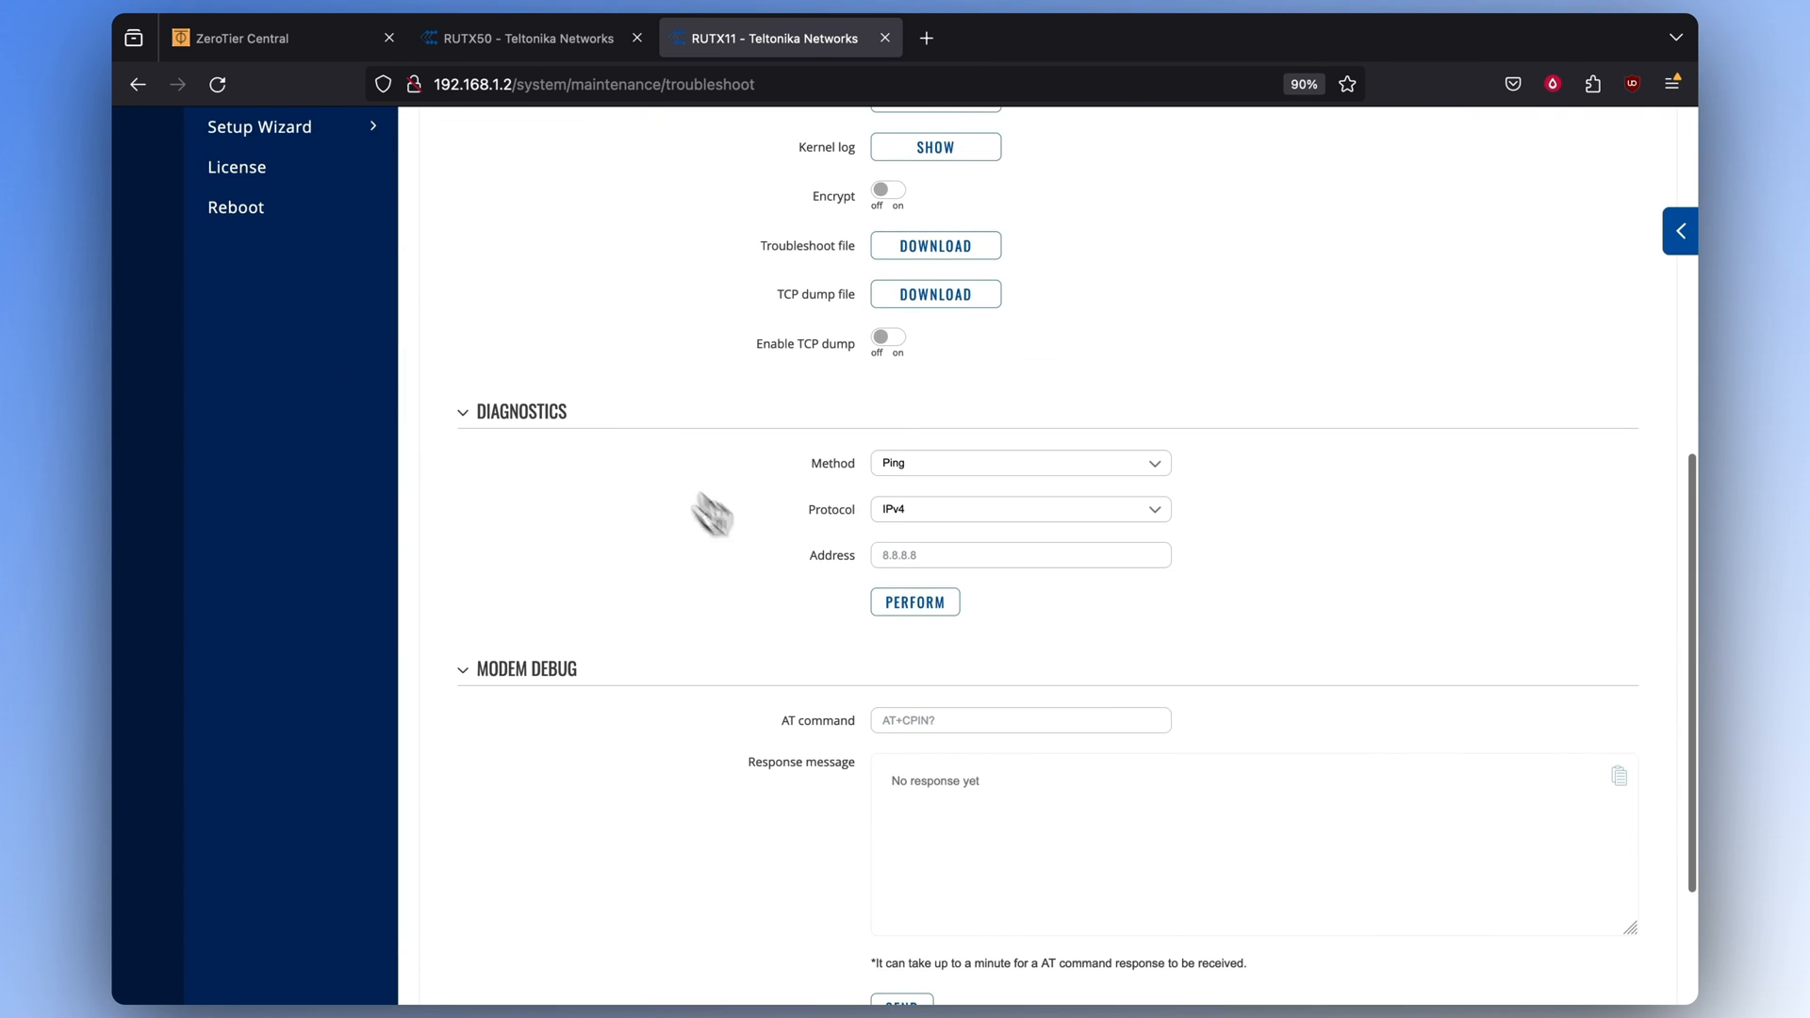
pyautogui.write('192.168.')
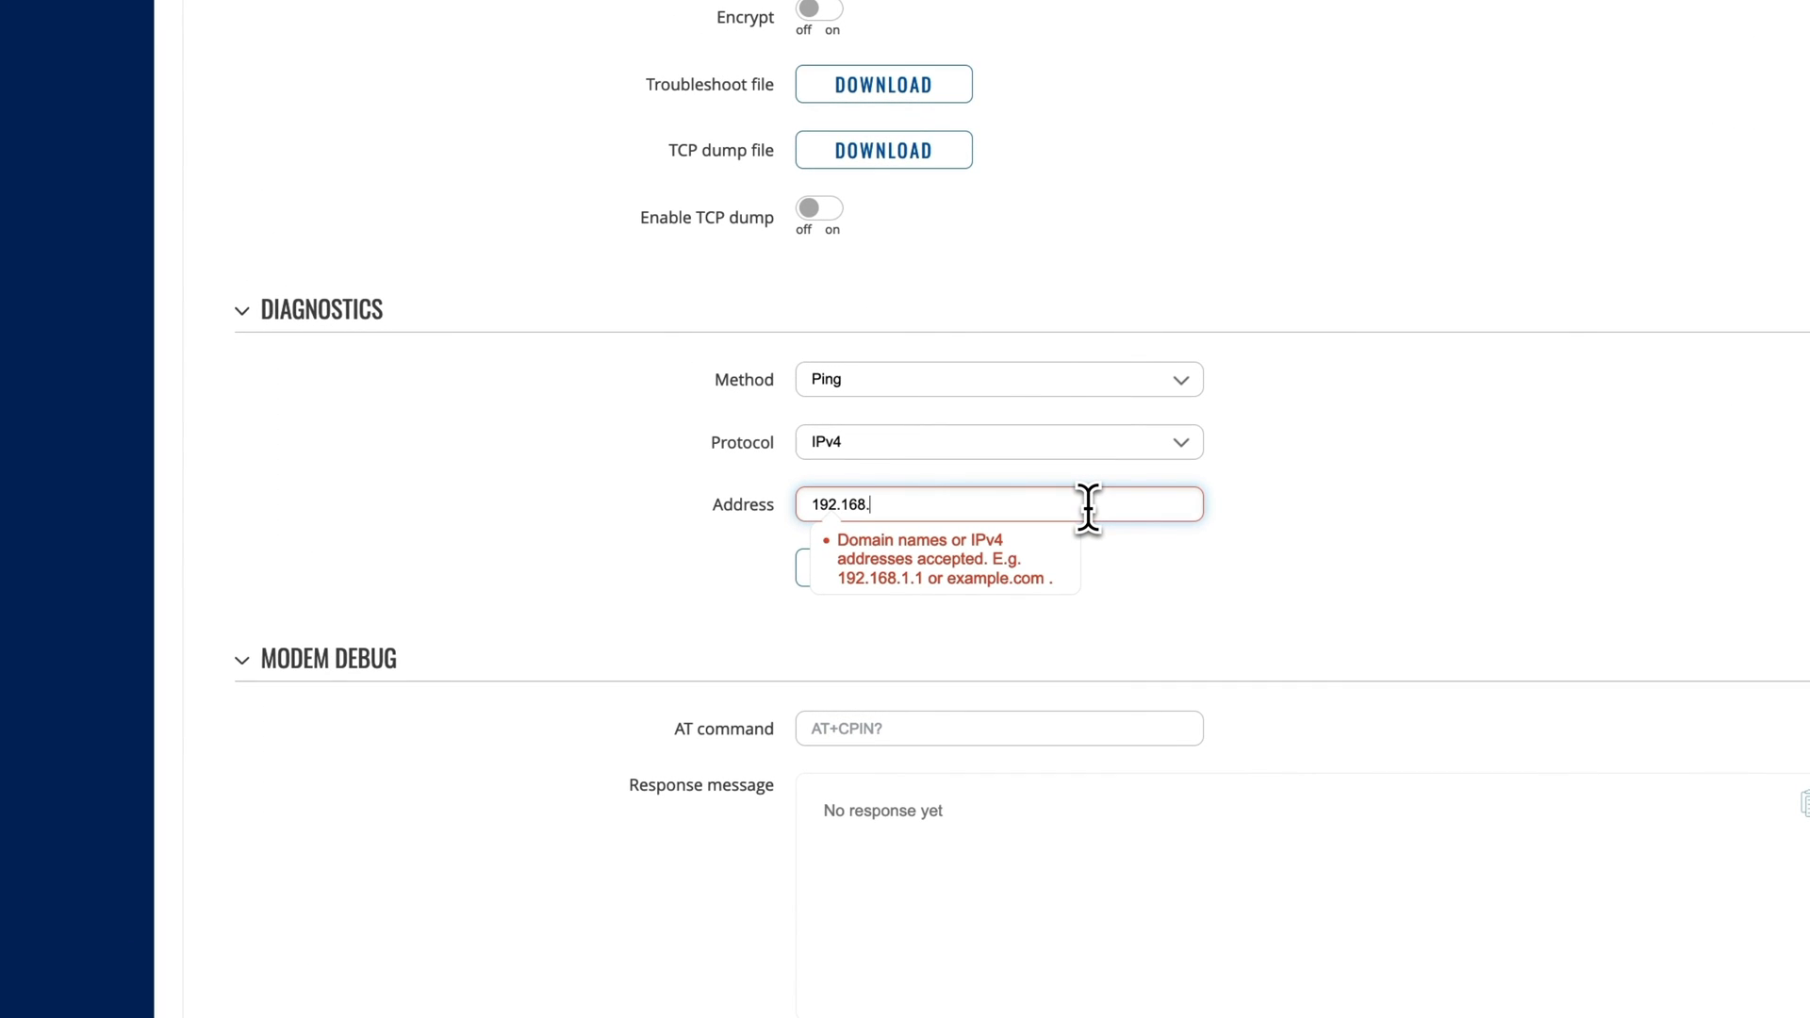
pyautogui.write('1.1')
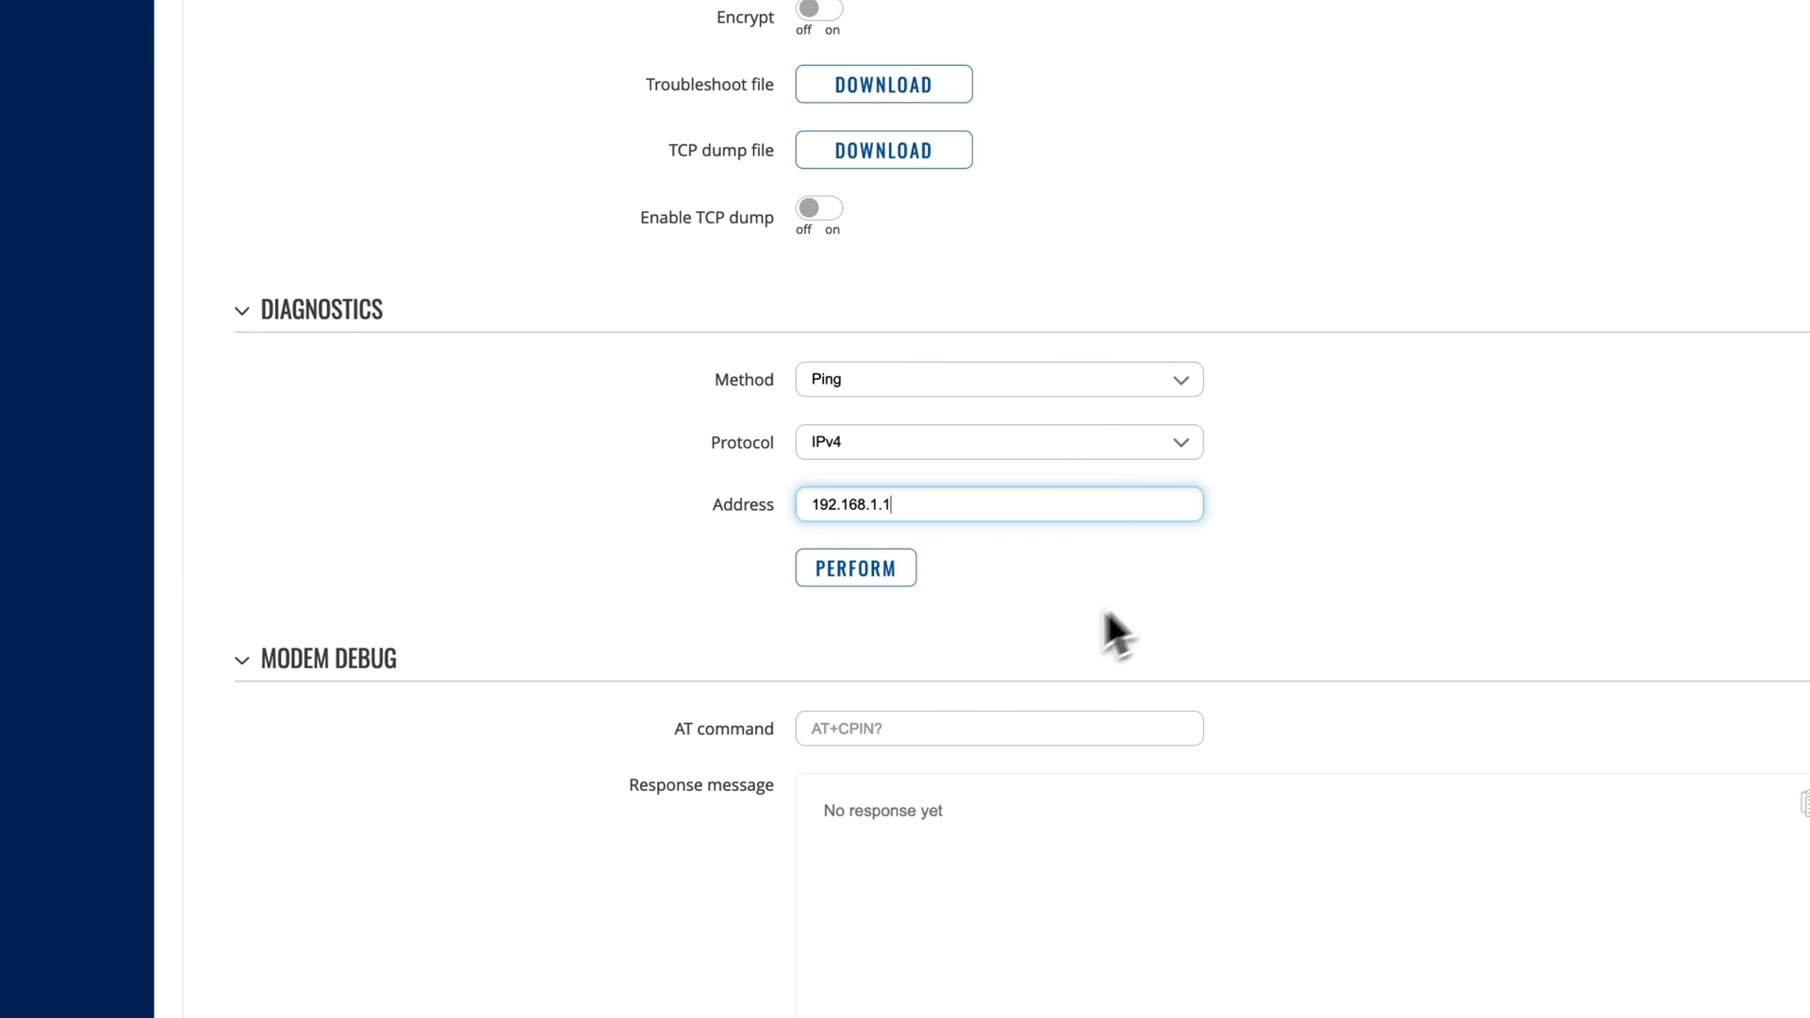
pyautogui.click(855, 567)
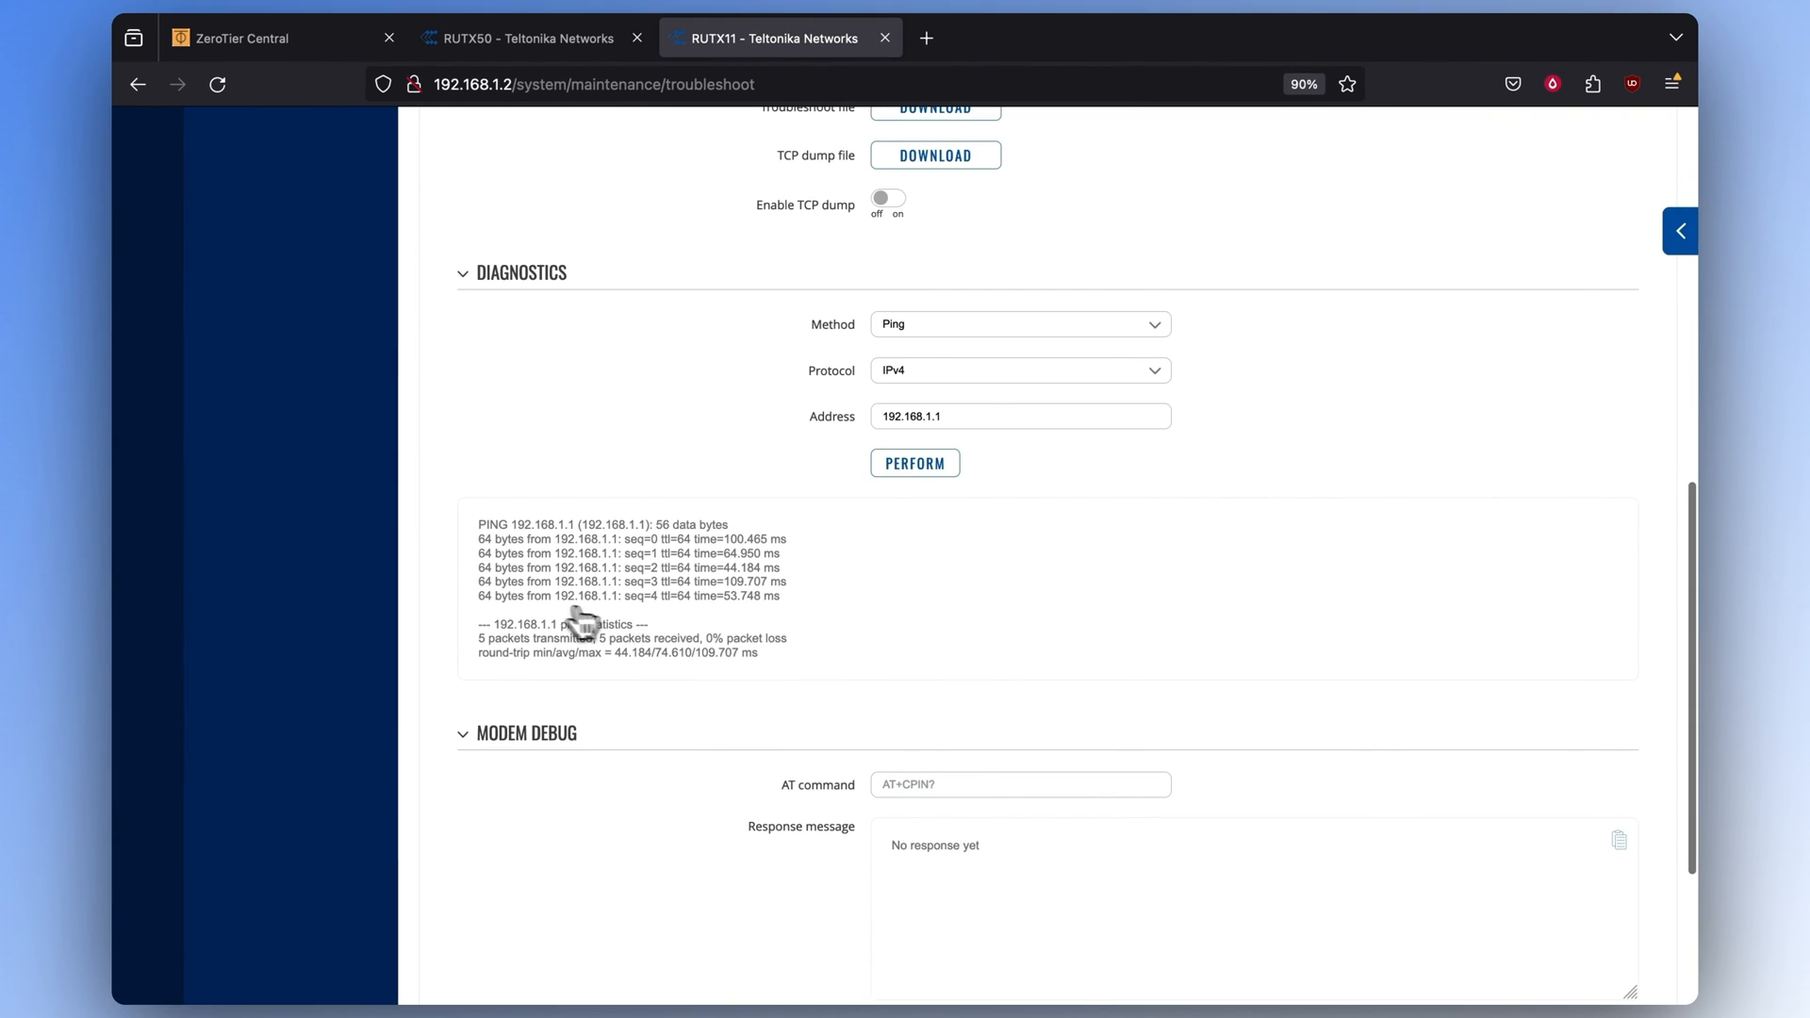
pyautogui.moveTo(727, 628)
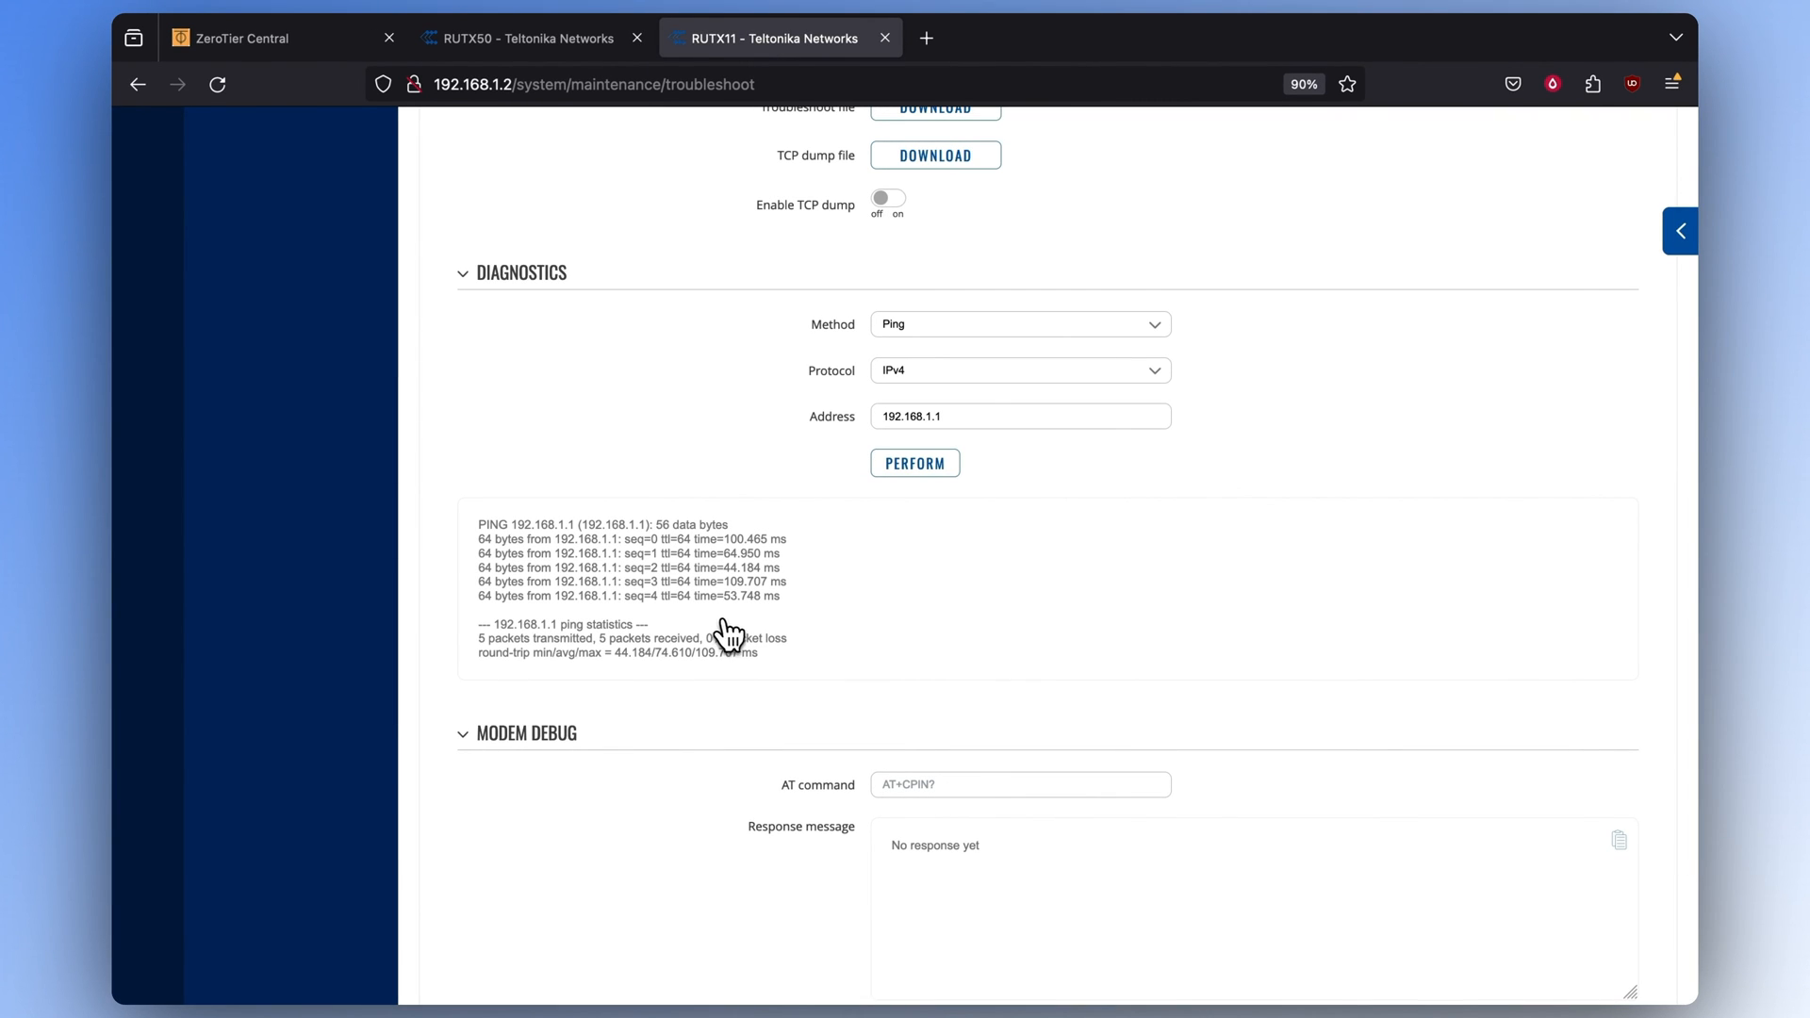
# On RUTX50, open the Troubleshoot diagnostics page and enter 192.168.1.2 as the ping address
pyautogui.click(525, 38)
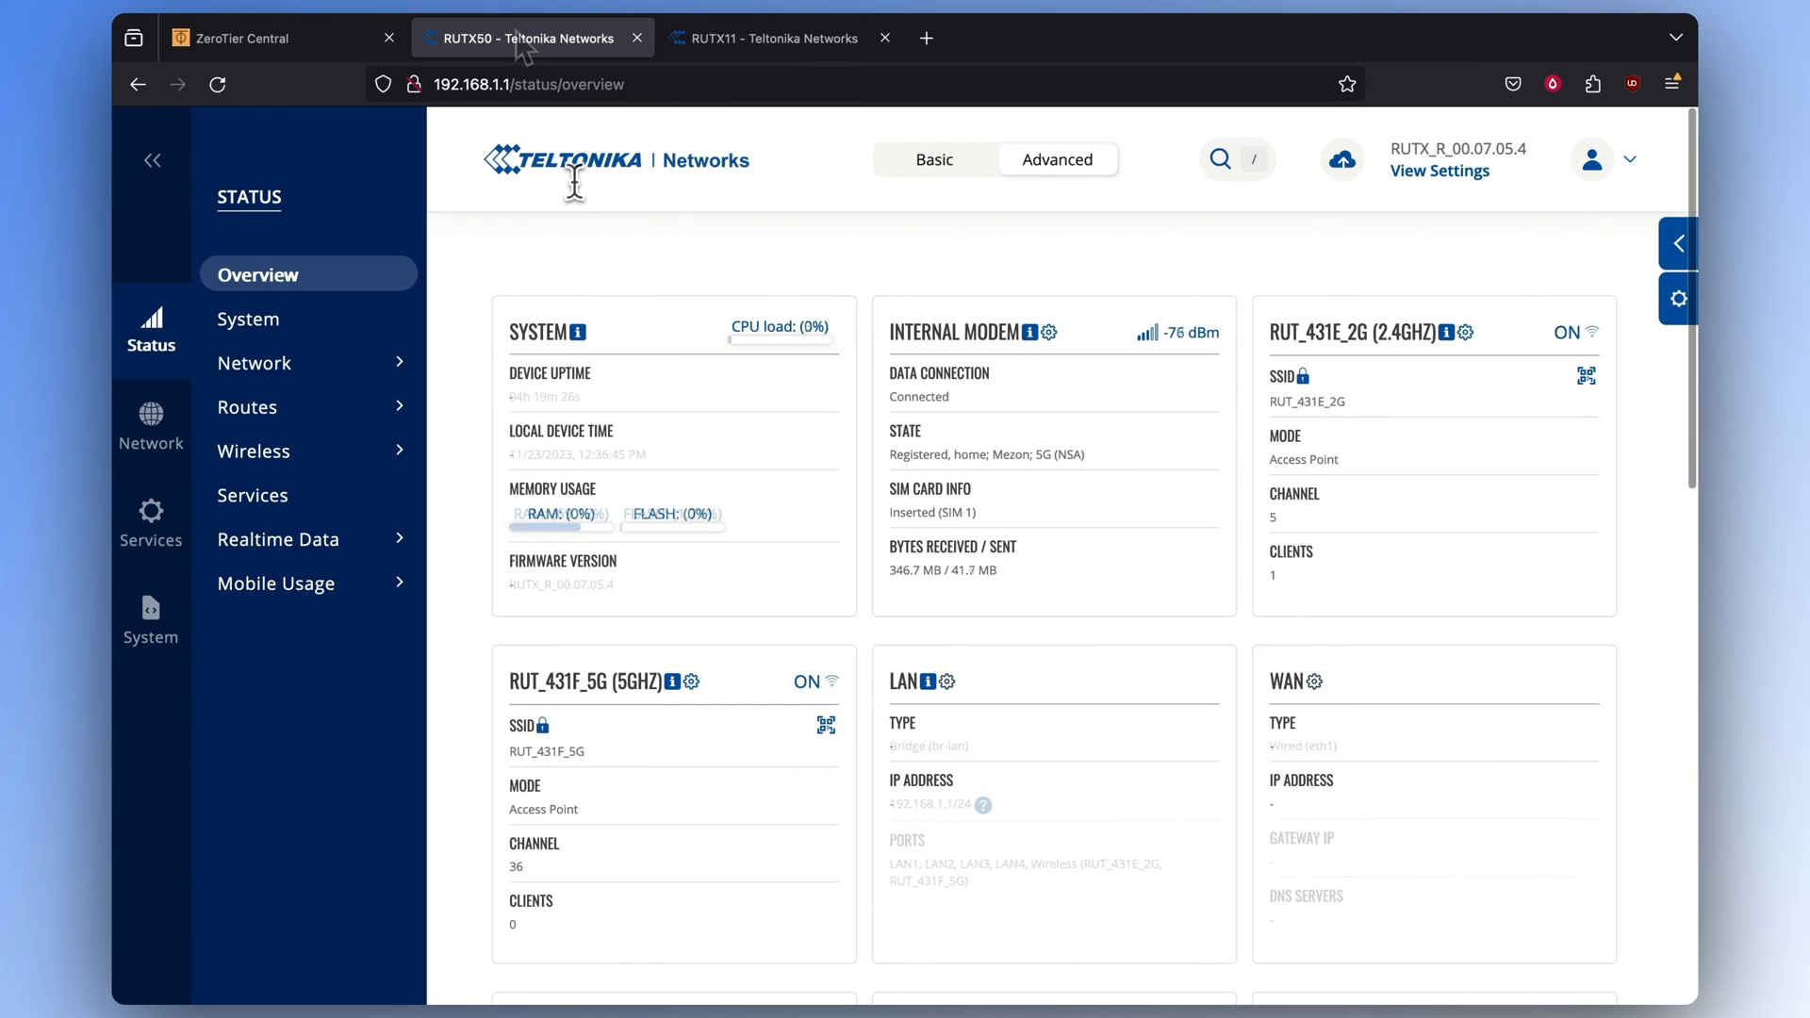
pyautogui.click(149, 612)
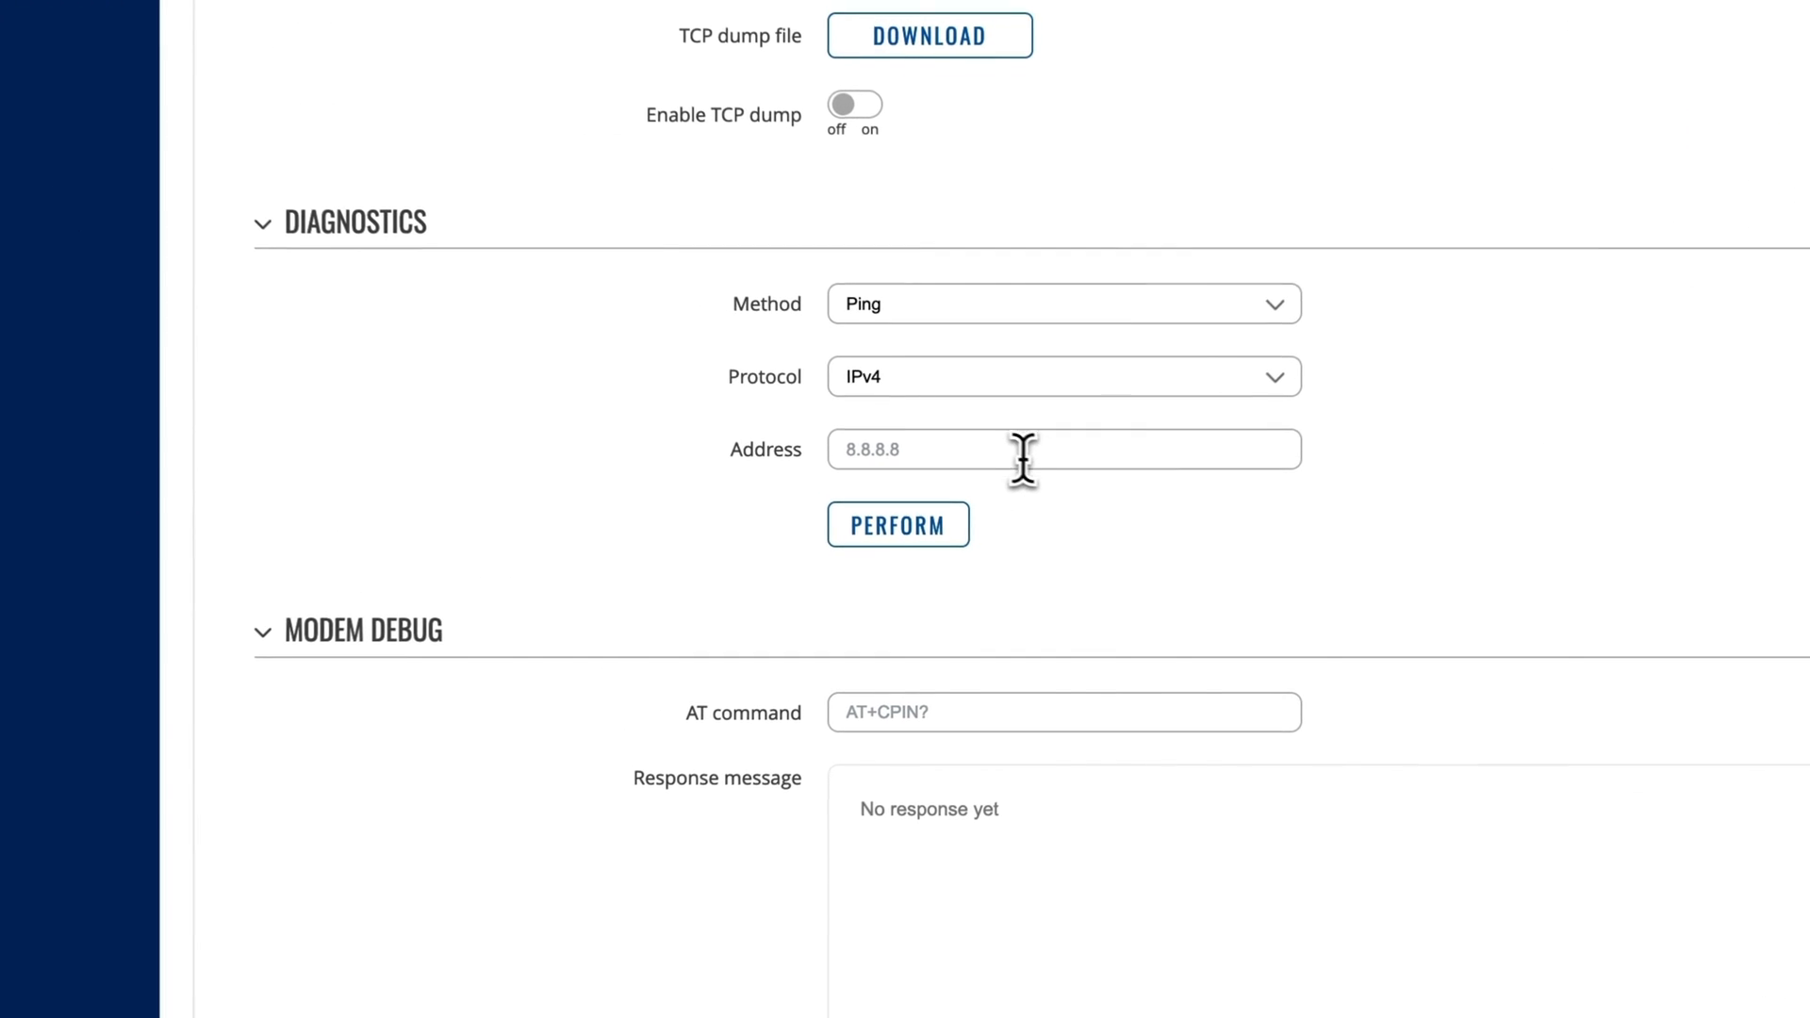
pyautogui.click(897, 524)
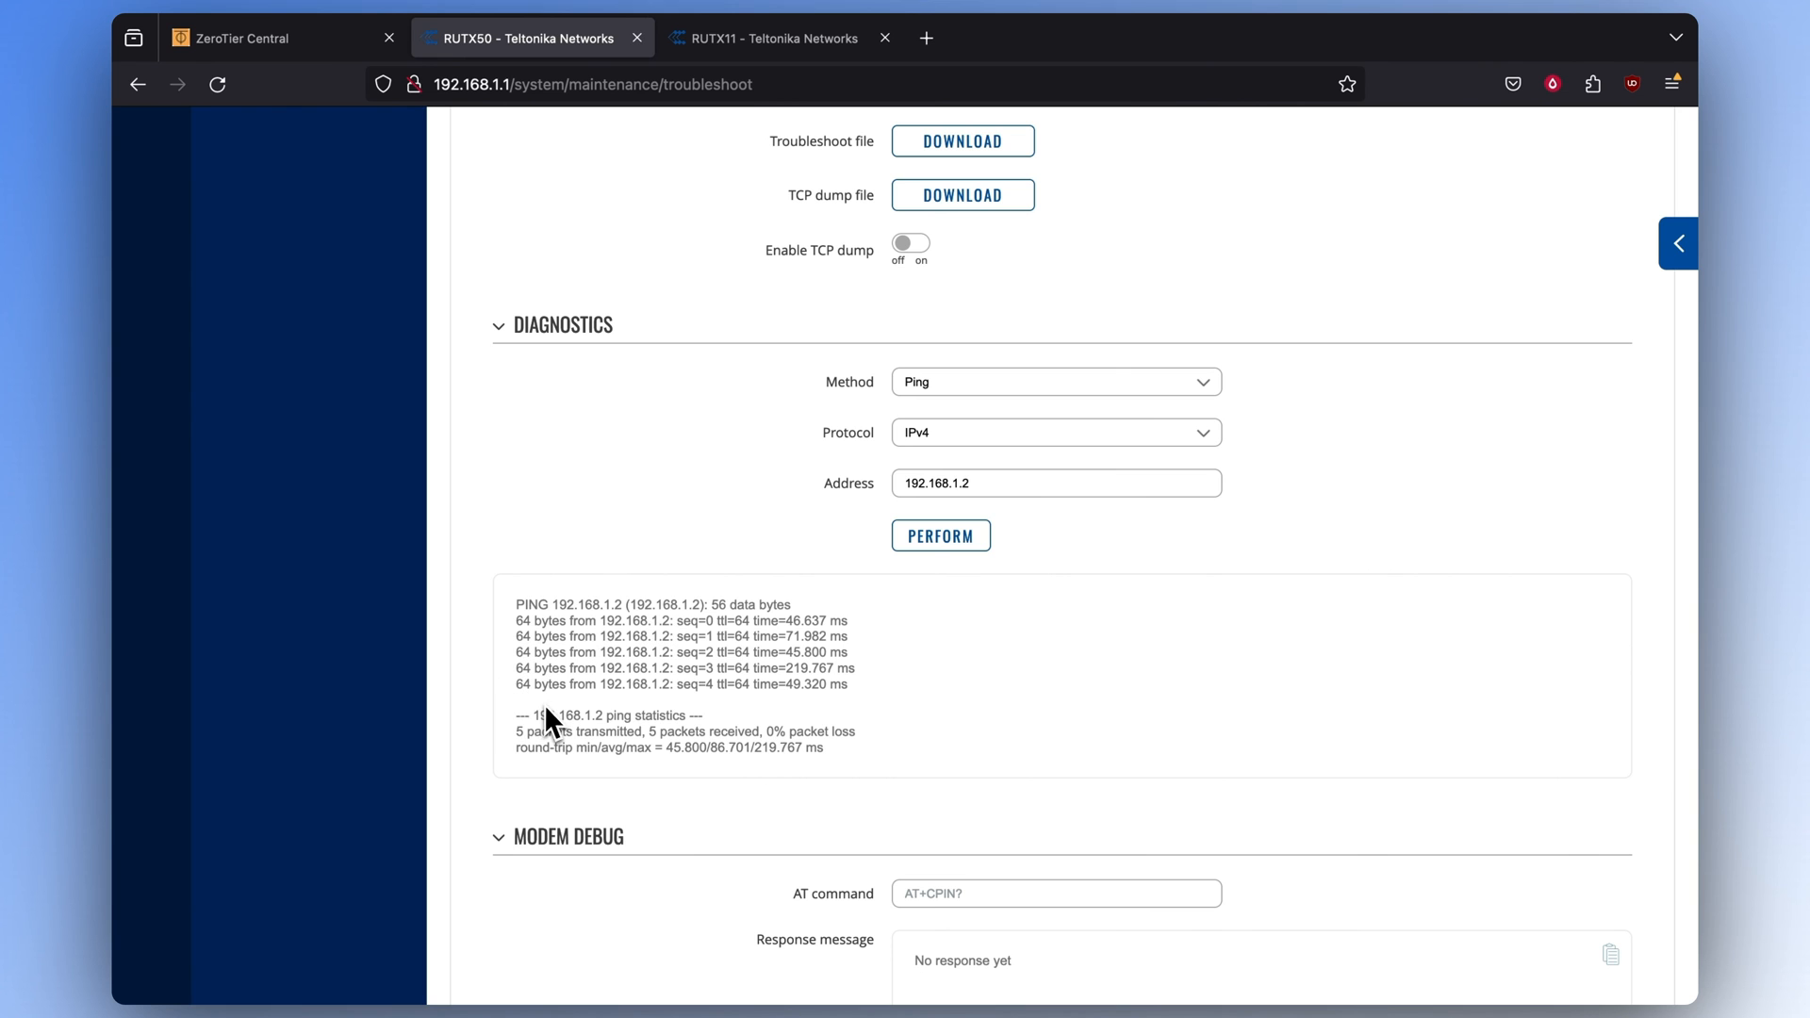
pyautogui.moveTo(510, 814)
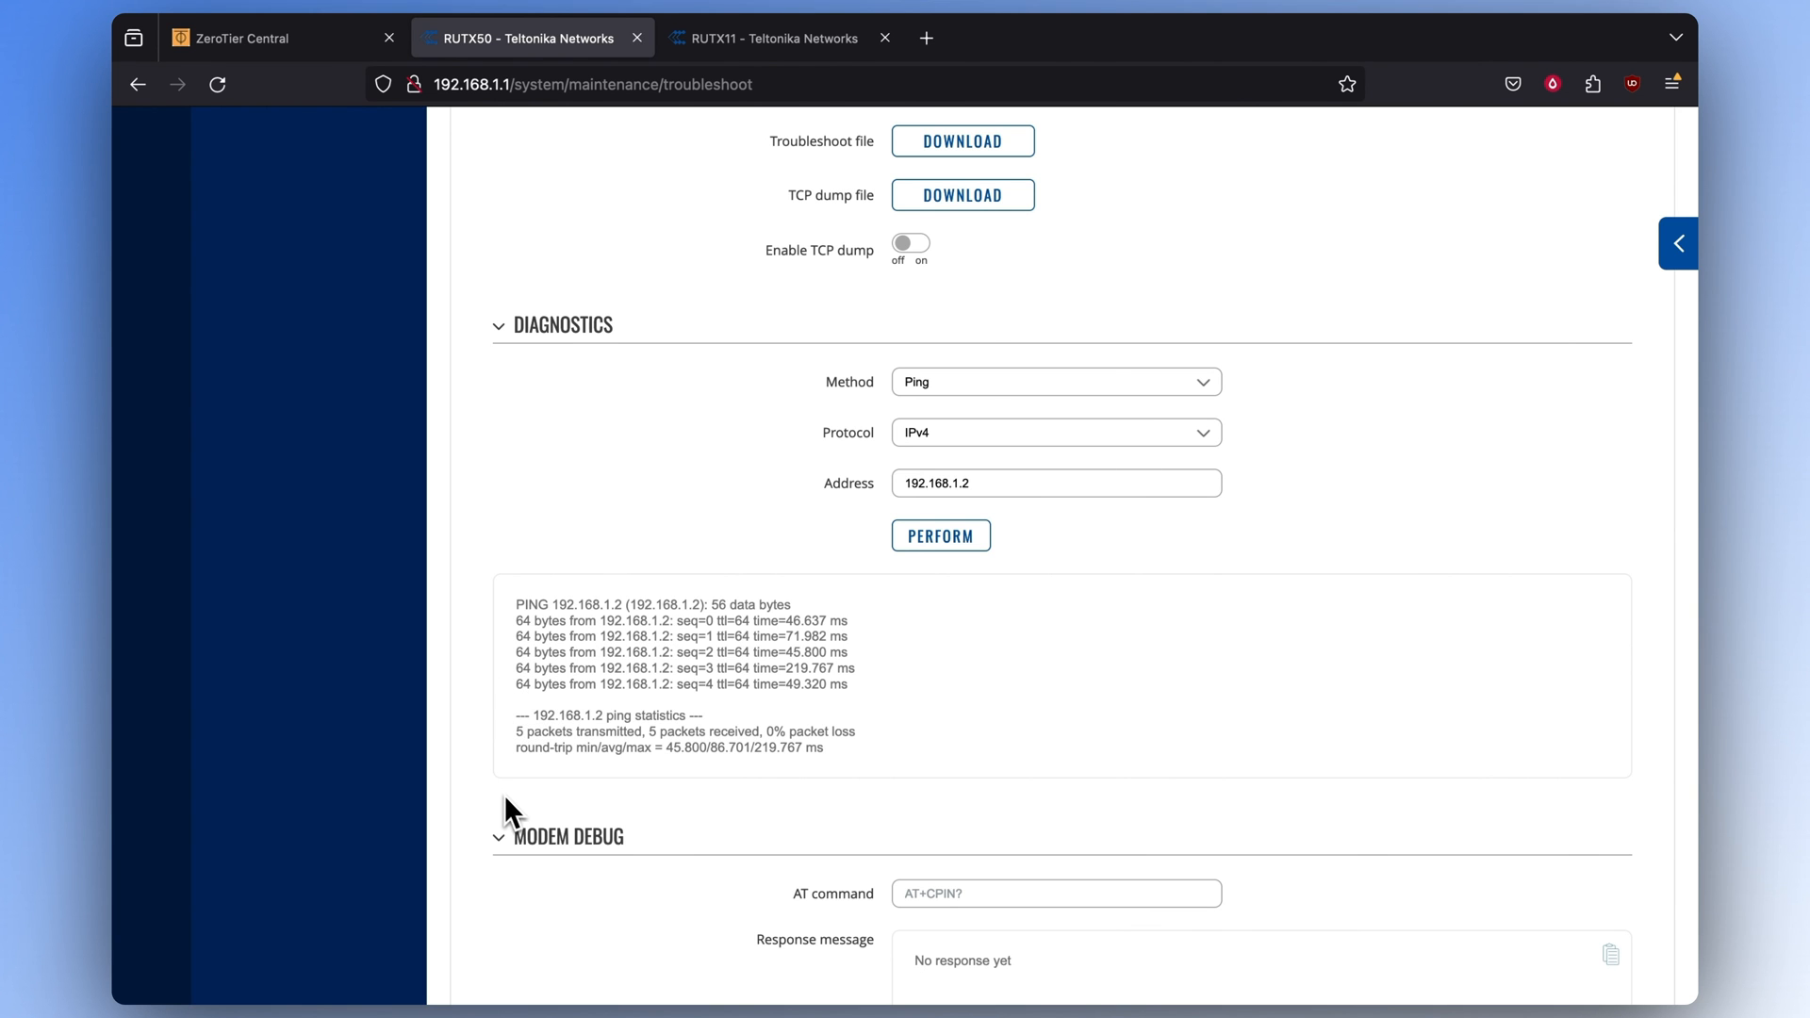